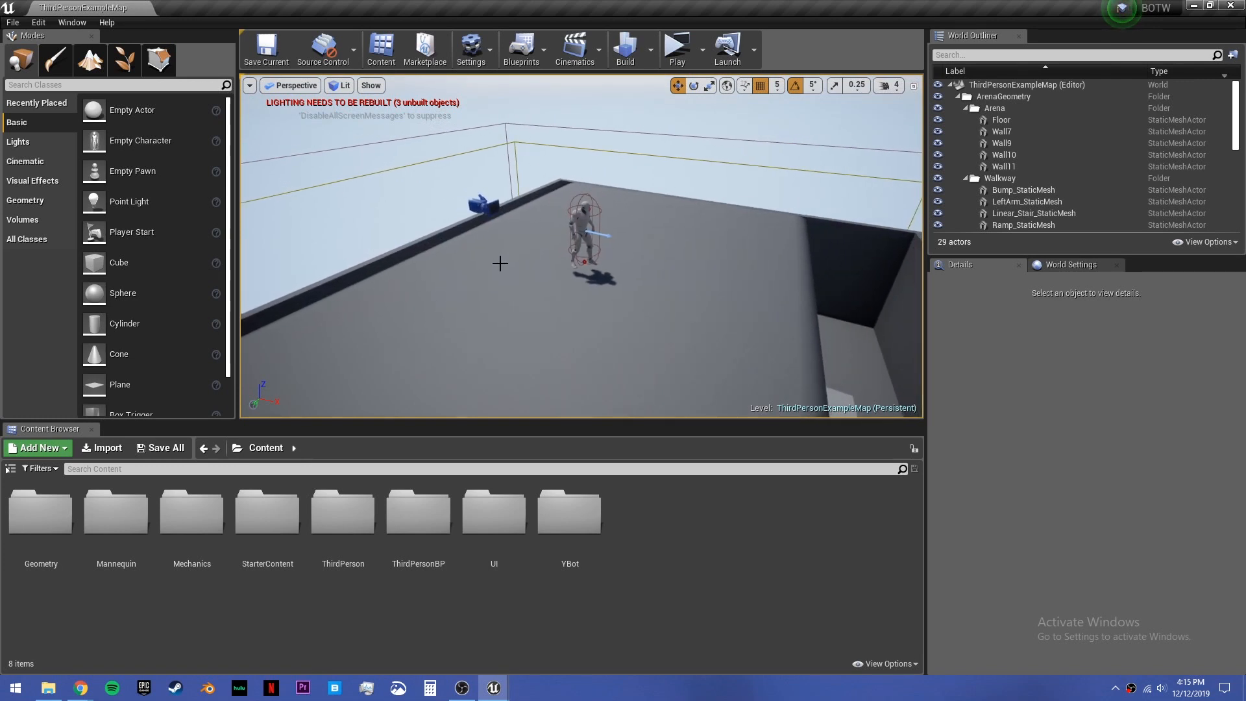
pyautogui.moveTo(665, 307)
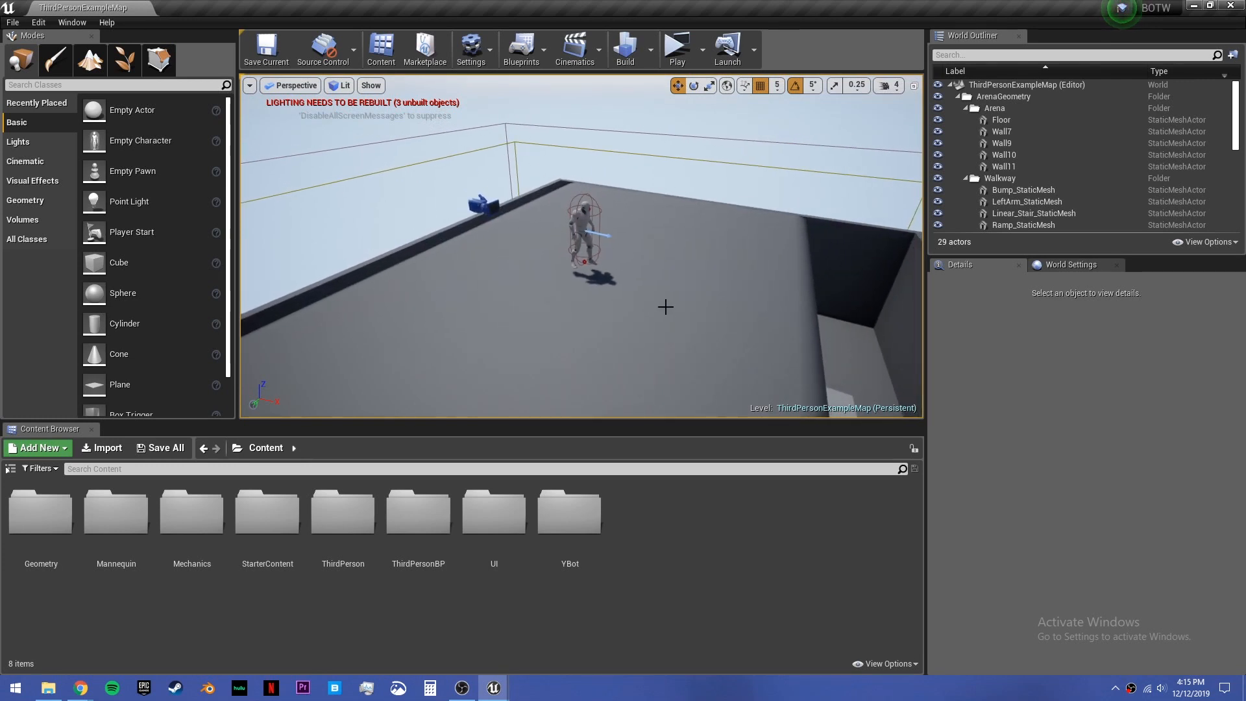
# Step: Orbit the level viewport around the mannequin character
pyautogui.moveTo(665, 307); pyautogui.dragTo(675, 232)
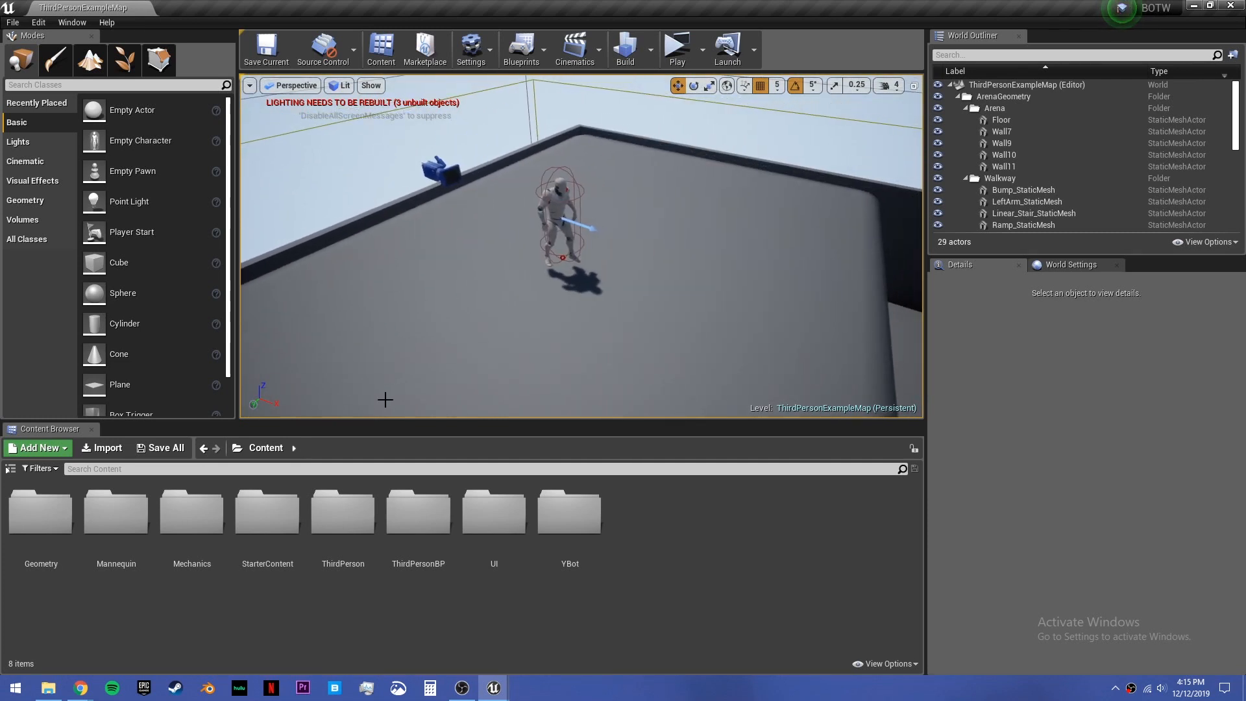
pyautogui.moveTo(526, 331)
pyautogui.write('white')
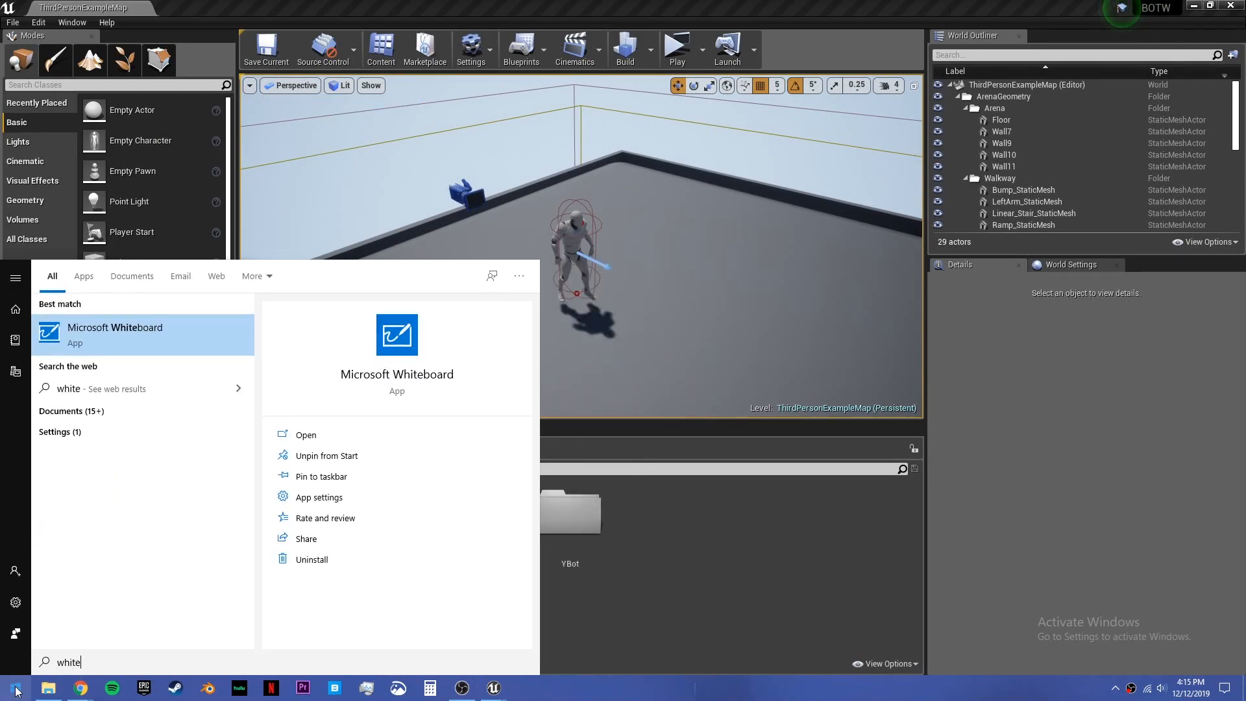
# Step: Sketch a ground line, a character on a ledge and a curved falling arrow with the pen
pyautogui.click(115, 334)
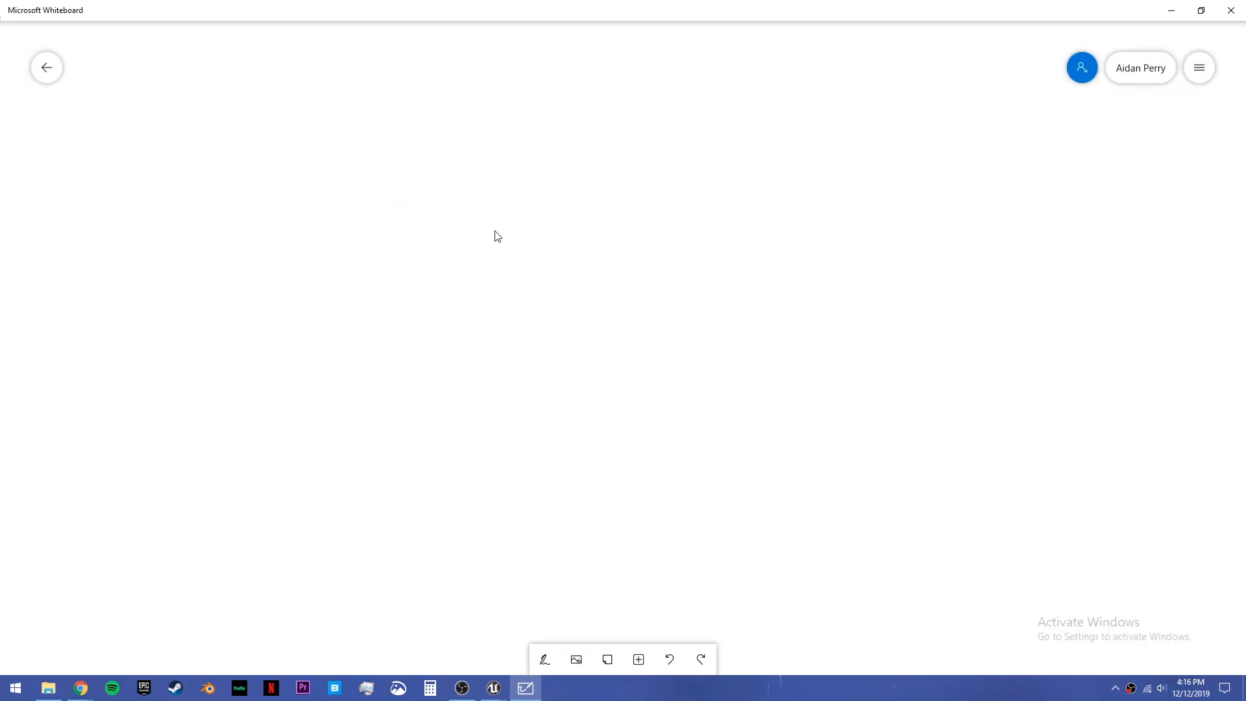
pyautogui.scroll(-3)
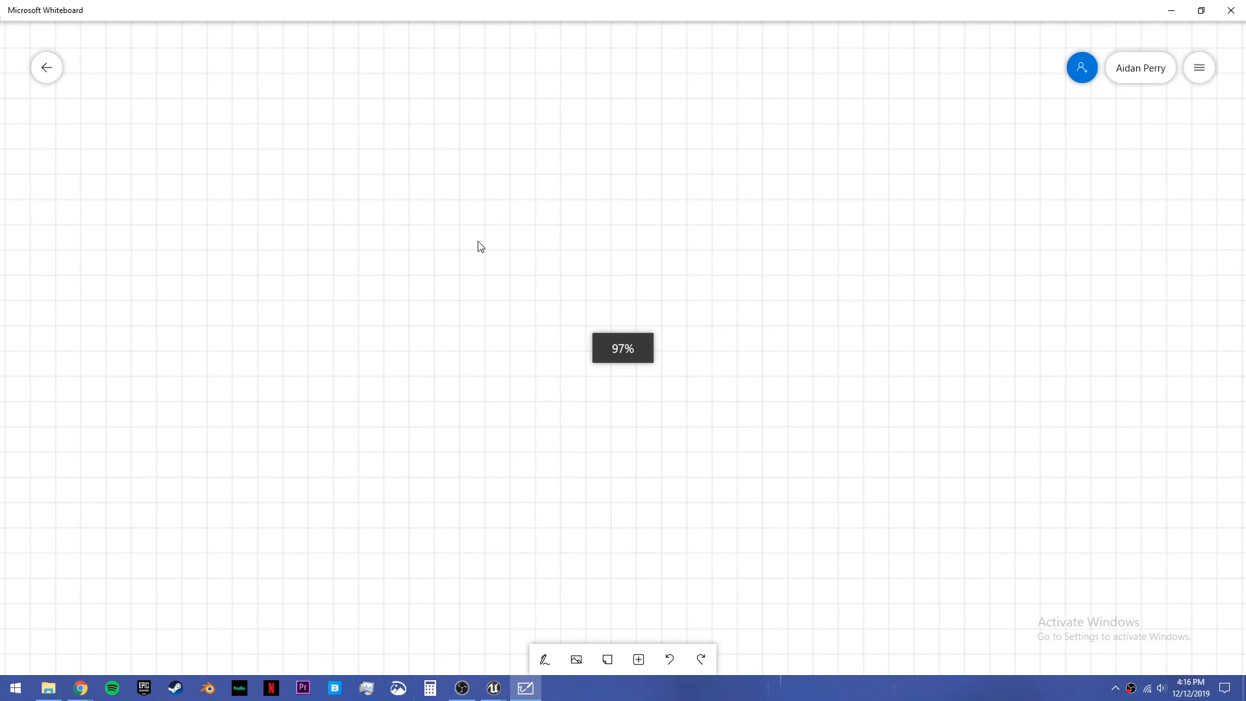
pyautogui.scroll(-3)
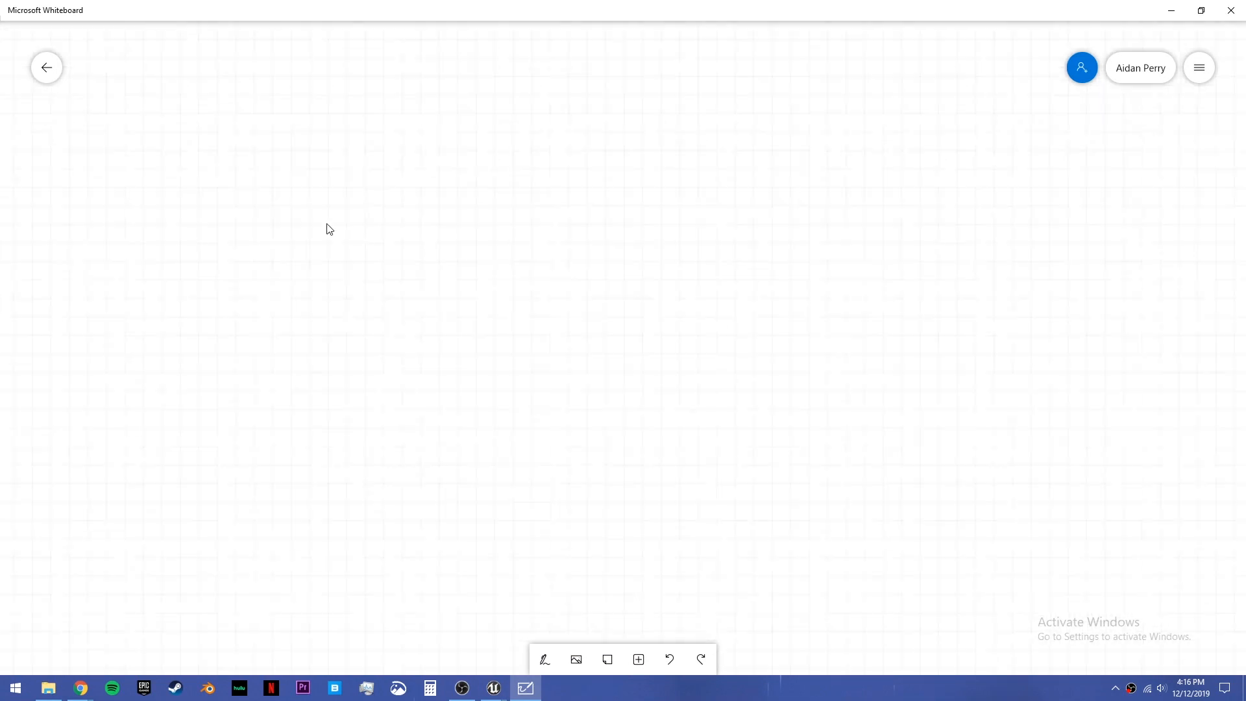
pyautogui.click(543, 660)
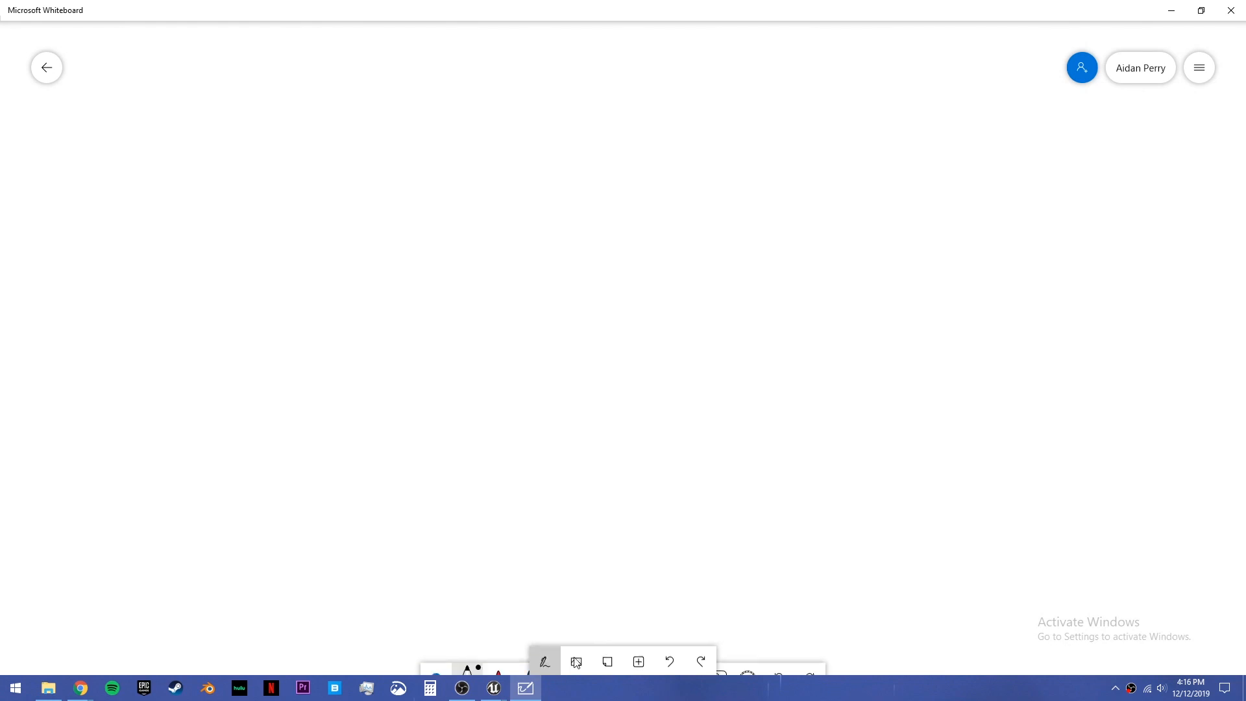
pyautogui.moveTo(391, 450); pyautogui.dragTo(826, 441)
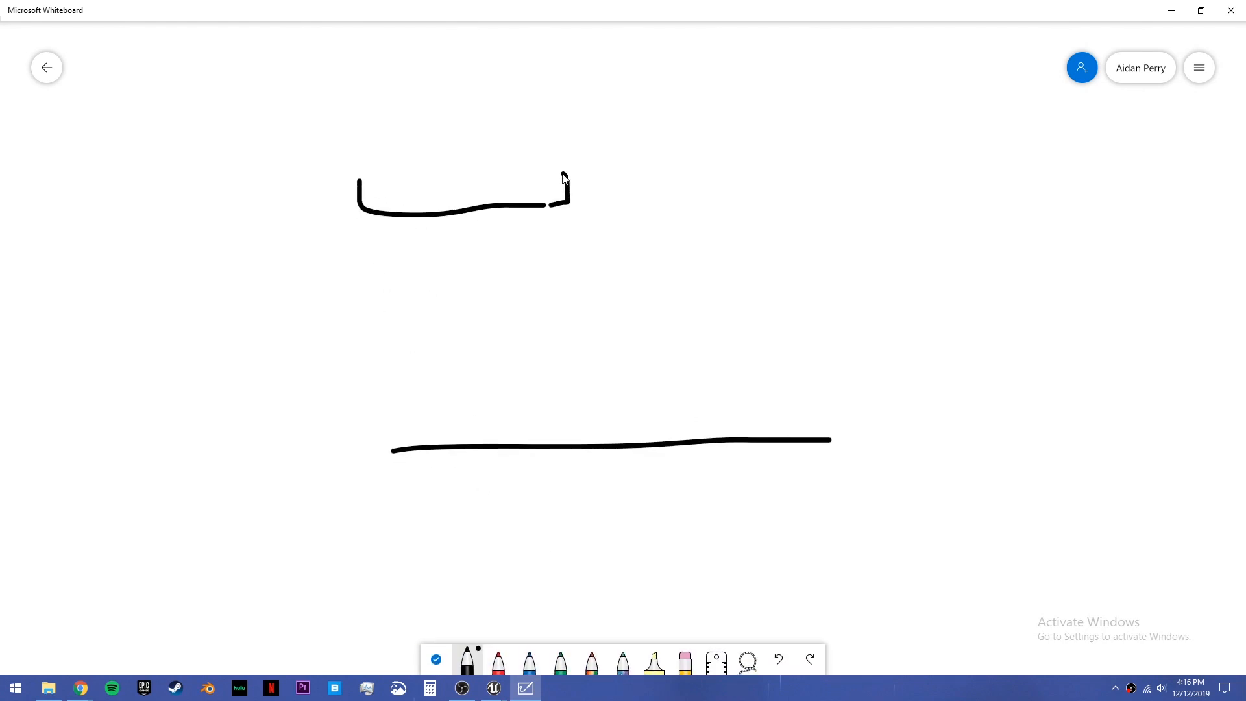
pyautogui.moveTo(561, 172); pyautogui.dragTo(359, 164)
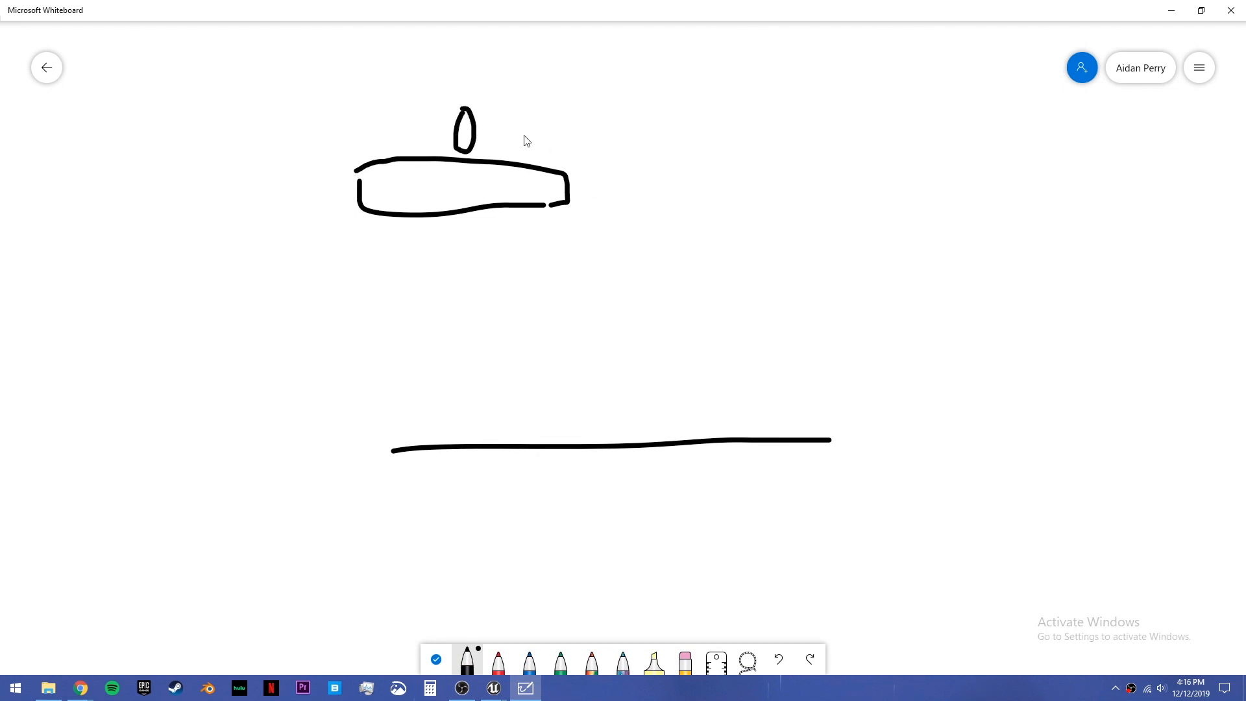
pyautogui.moveTo(493, 130); pyautogui.dragTo(557, 131)
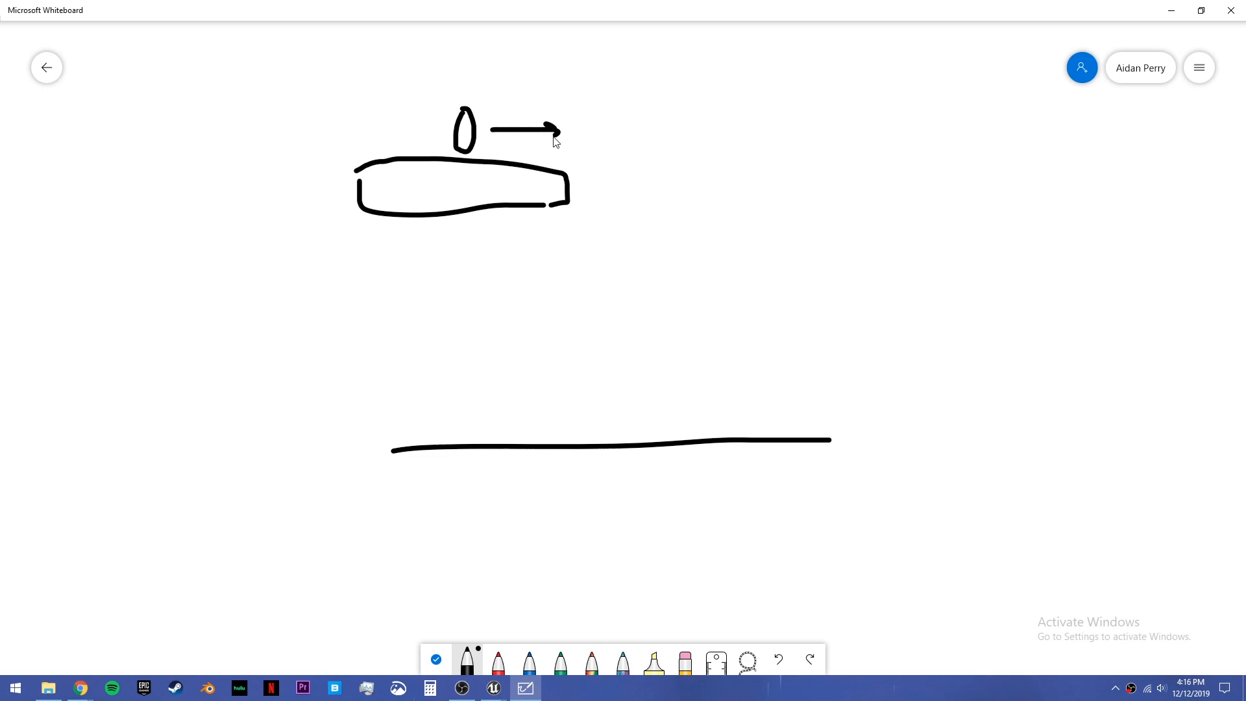
pyautogui.moveTo(562, 134); pyautogui.dragTo(616, 131)
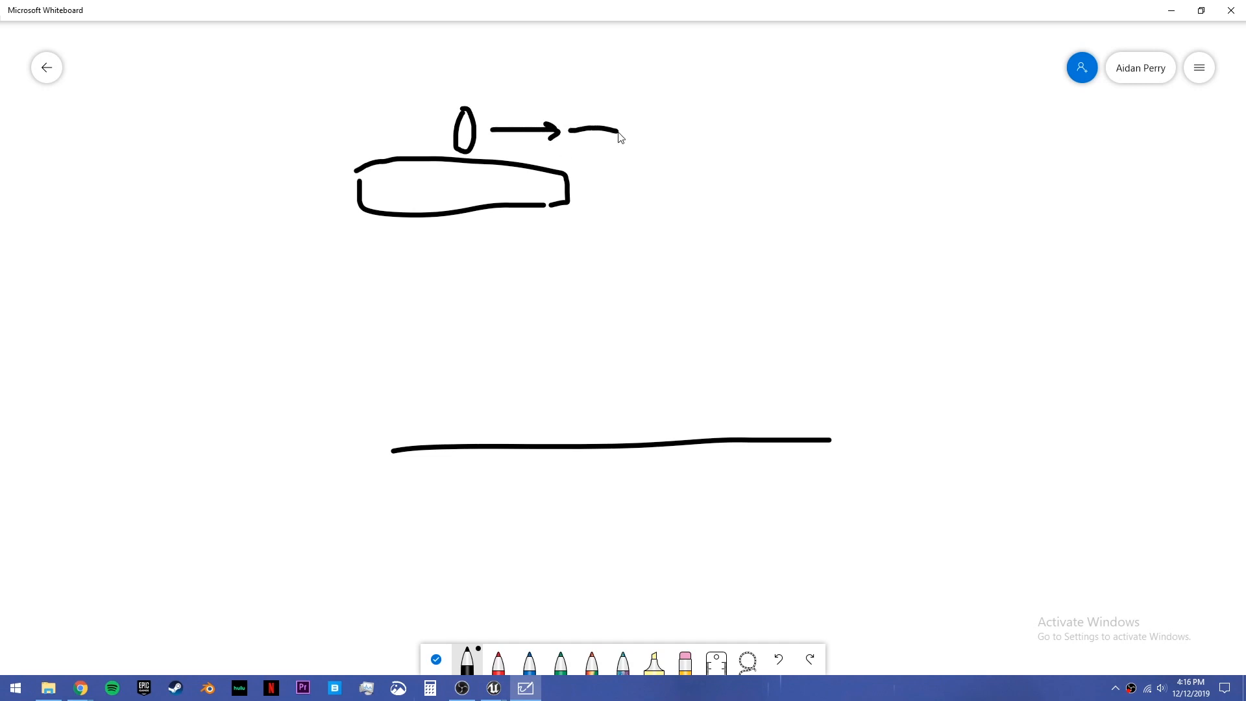
pyautogui.moveTo(621, 131); pyautogui.dragTo(707, 378)
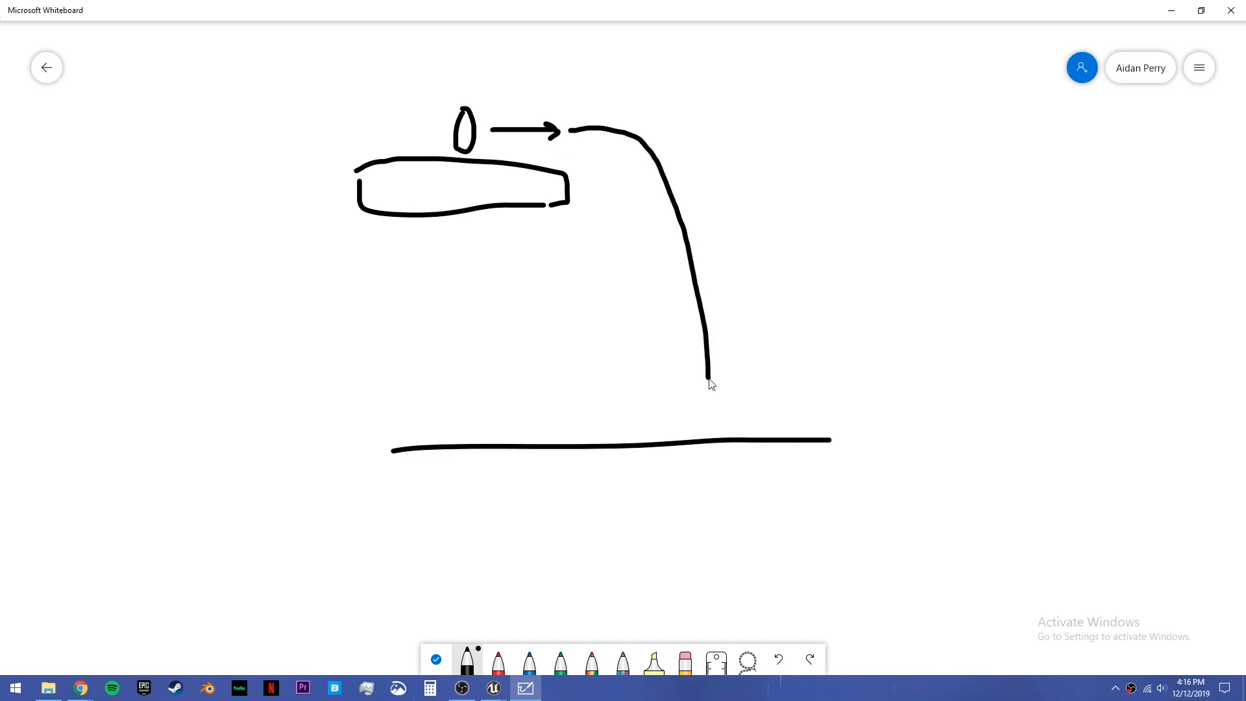
pyautogui.moveTo(706, 374); pyautogui.dragTo(710, 393)
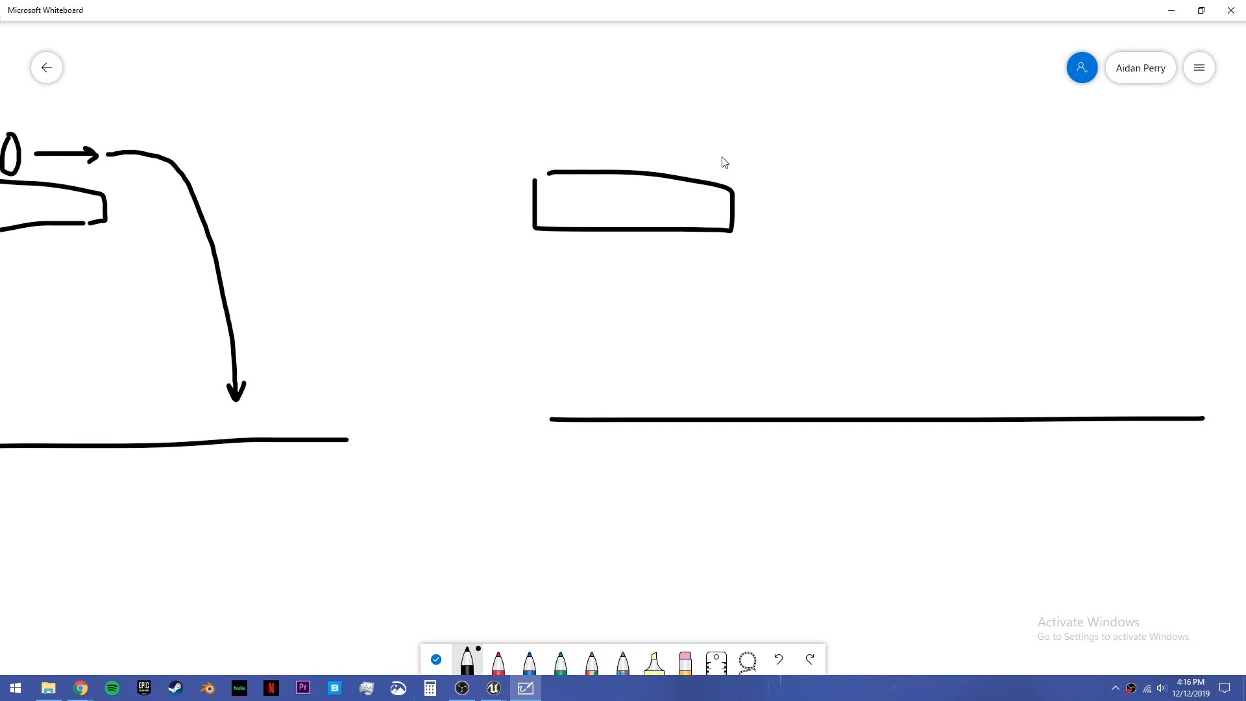
# Step: Sketch a second character on a ledge with a long slanted gliding arrow, then return to Unreal
pyautogui.moveTo(719, 120); pyautogui.dragTo(719, 187)
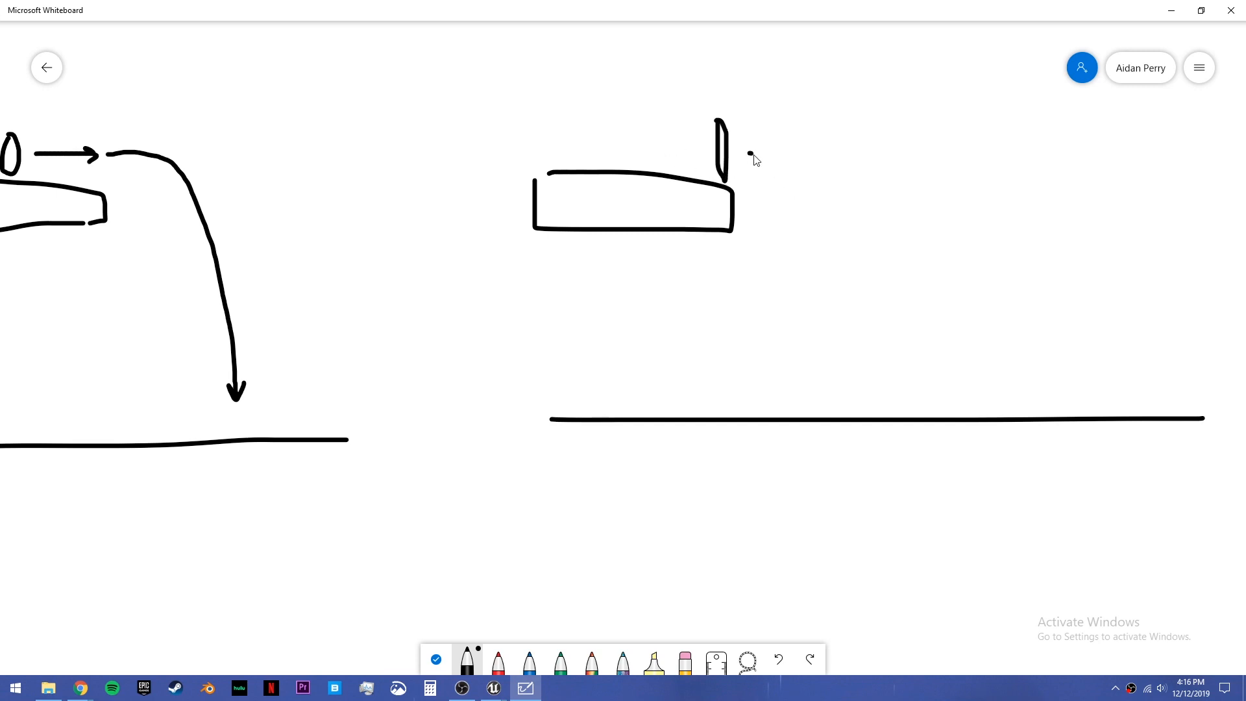
pyautogui.moveTo(753, 154); pyautogui.dragTo(1184, 322)
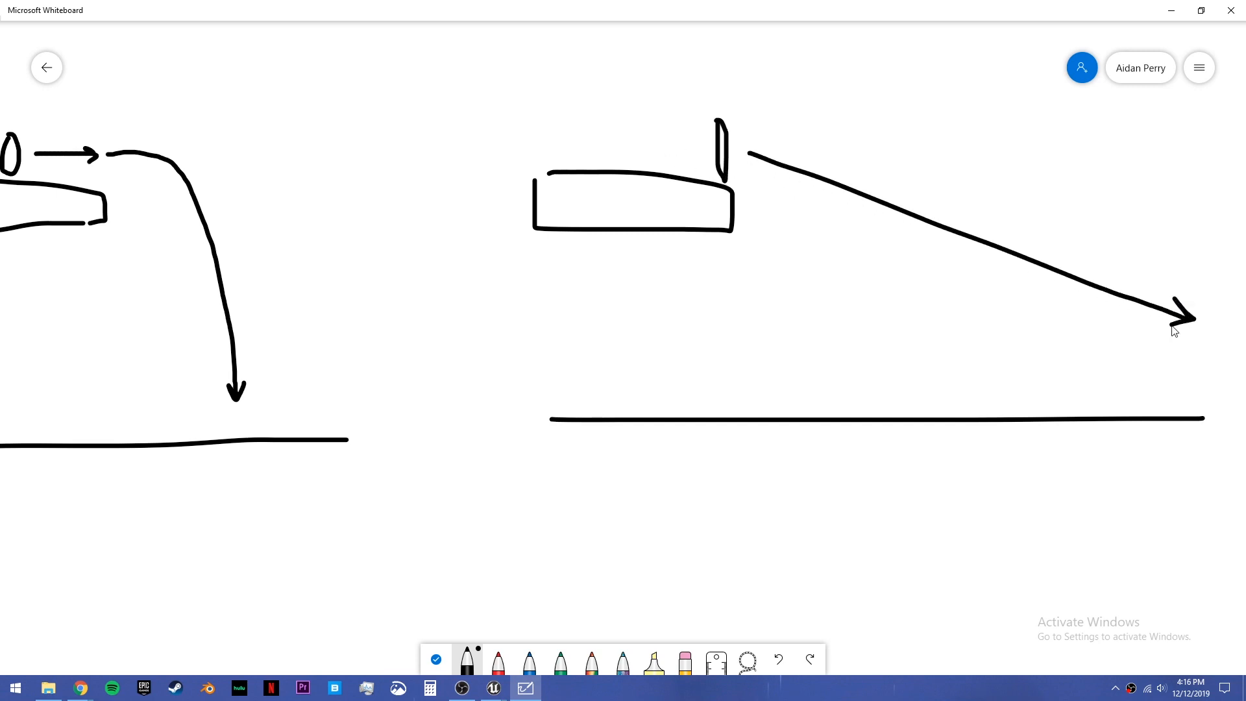
pyautogui.moveTo(412, 212)
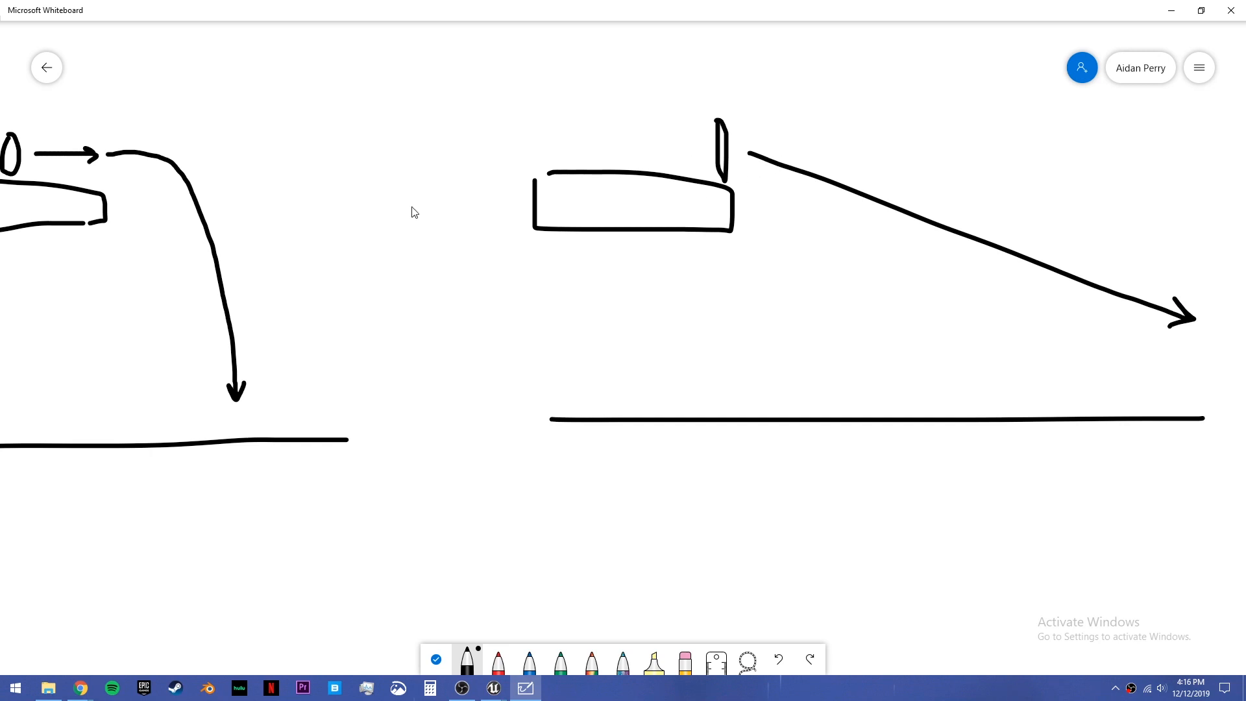
pyautogui.click(492, 689)
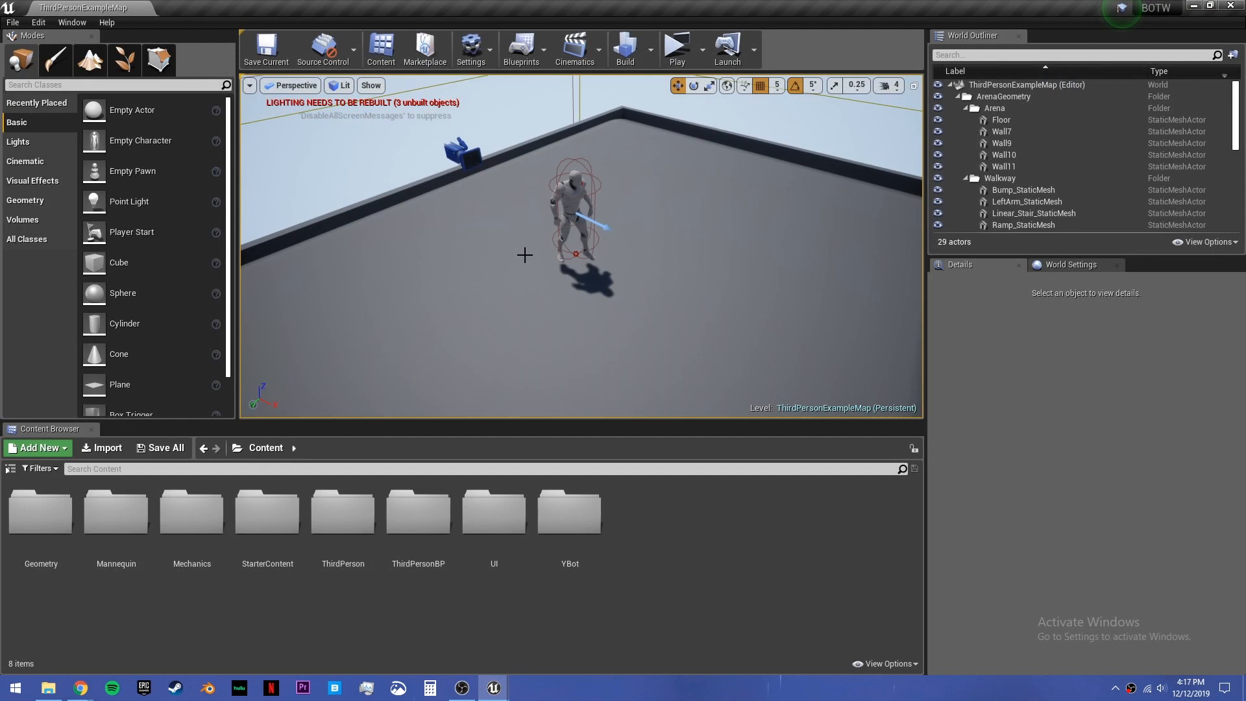
pyautogui.moveTo(420, 513)
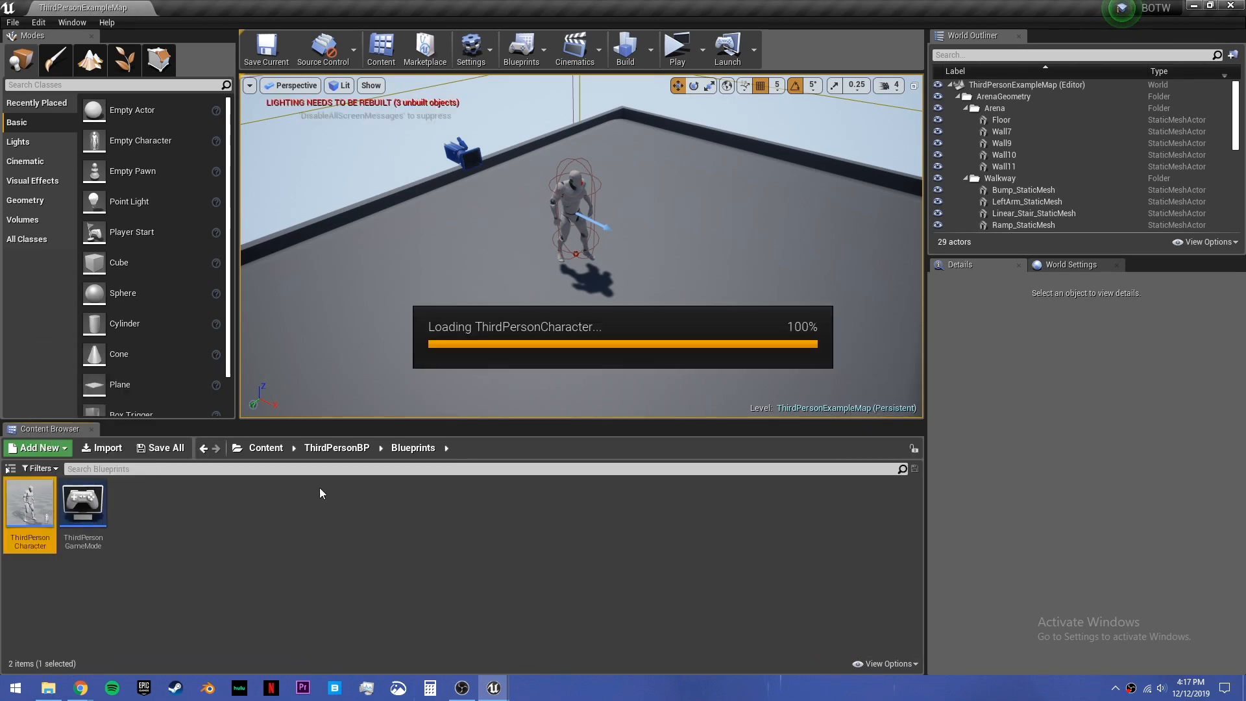
# Step: Bring up the ThirdPersonCharacter blueprint from ThirdPersonBP > Blueprints
pyautogui.doubleClick(30, 504)
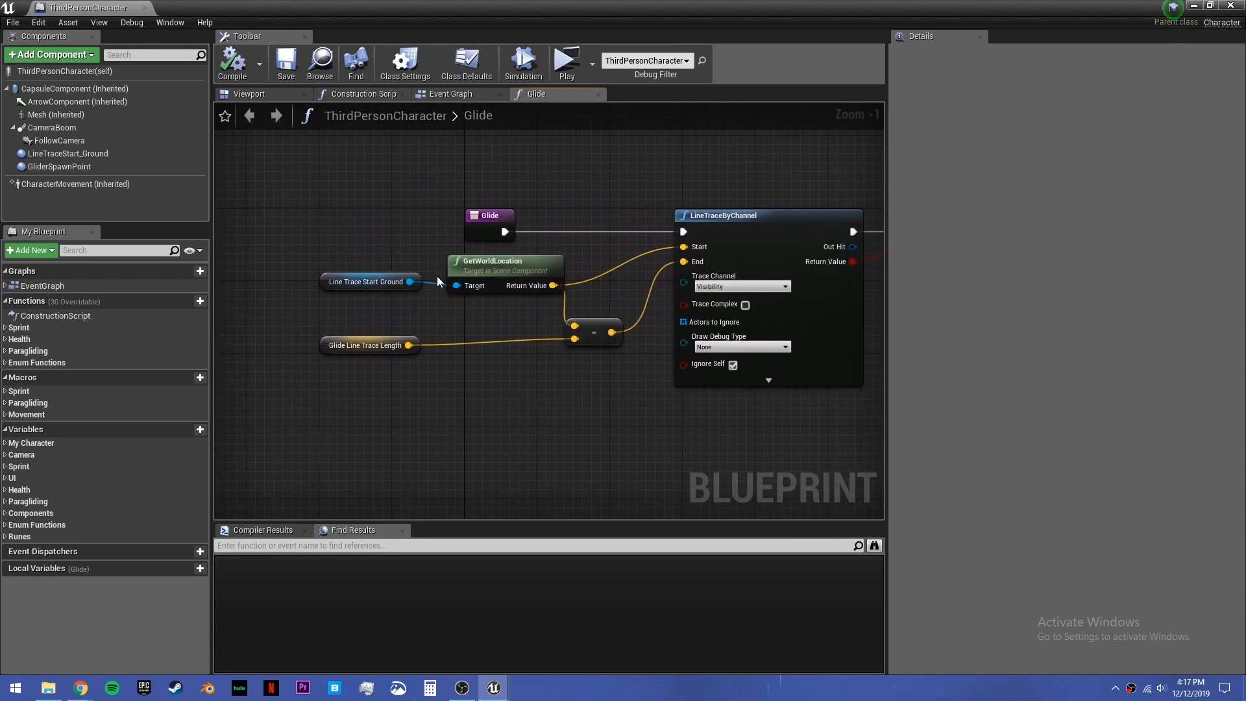
# Step: Add a Scene component named GroundLineTrace positioned 90 units below the character's centre
pyautogui.click(249, 93)
pyautogui.write('sc')
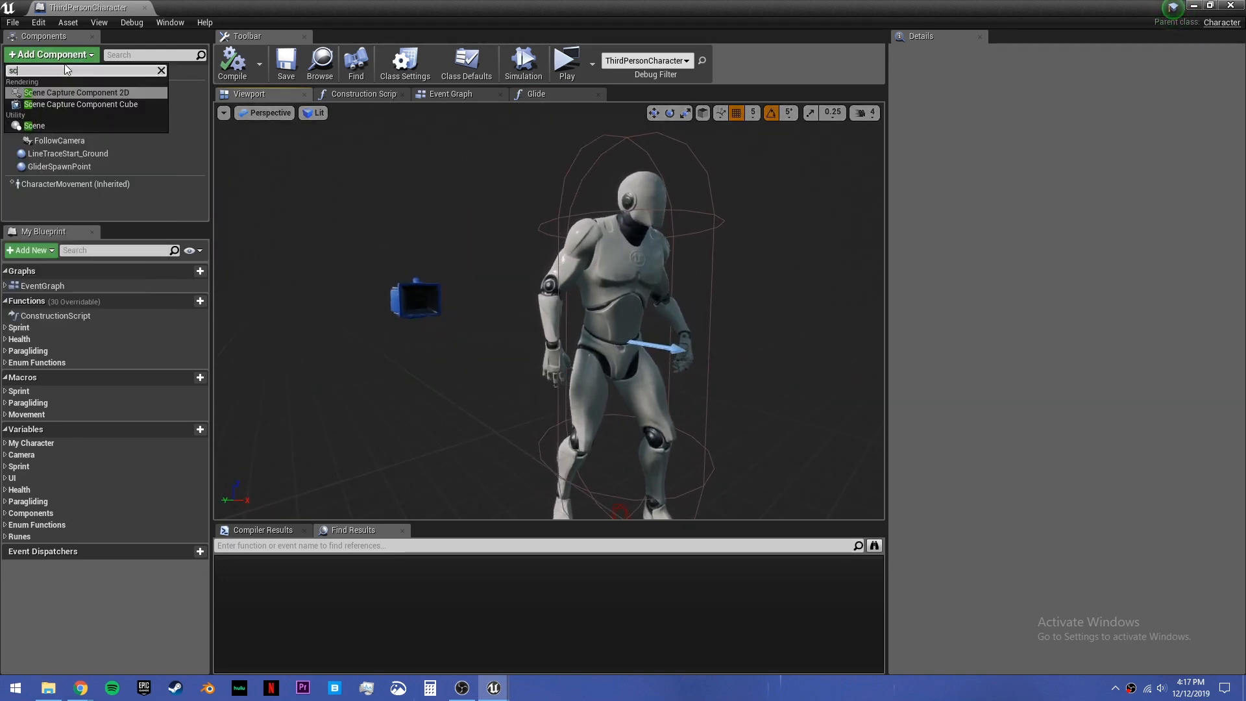
pyautogui.click(35, 126)
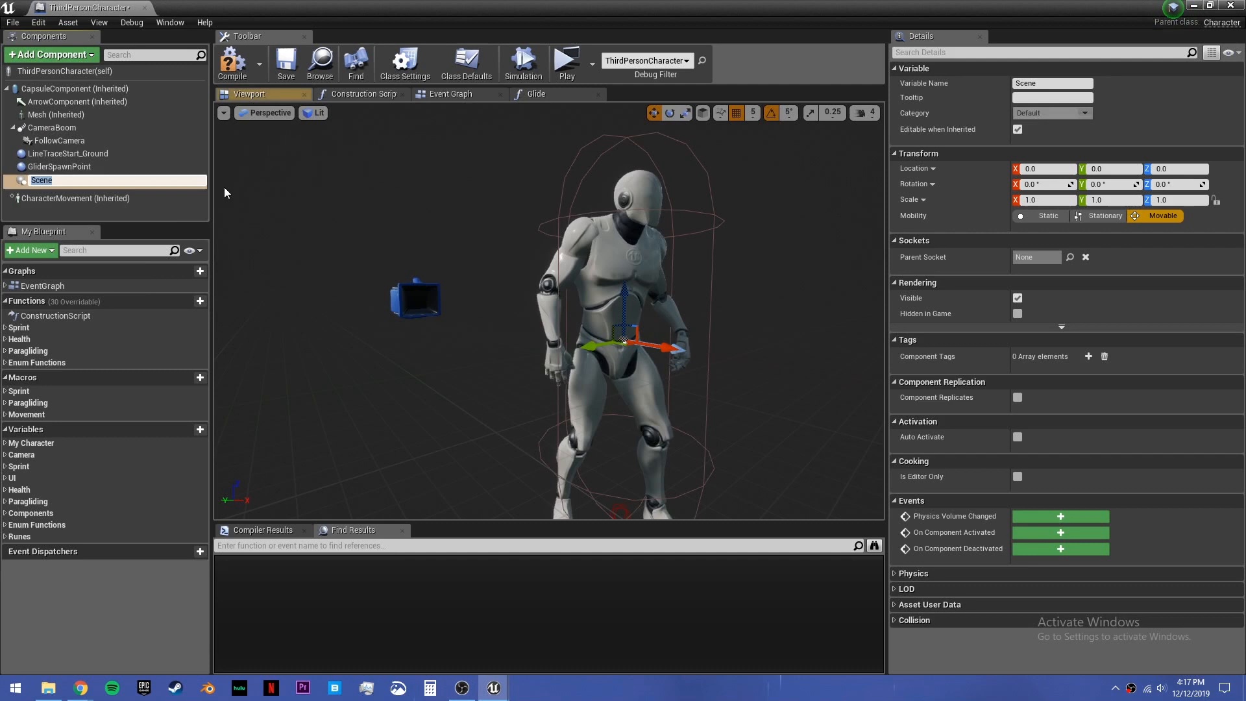
pyautogui.write('GroundLineTrace')
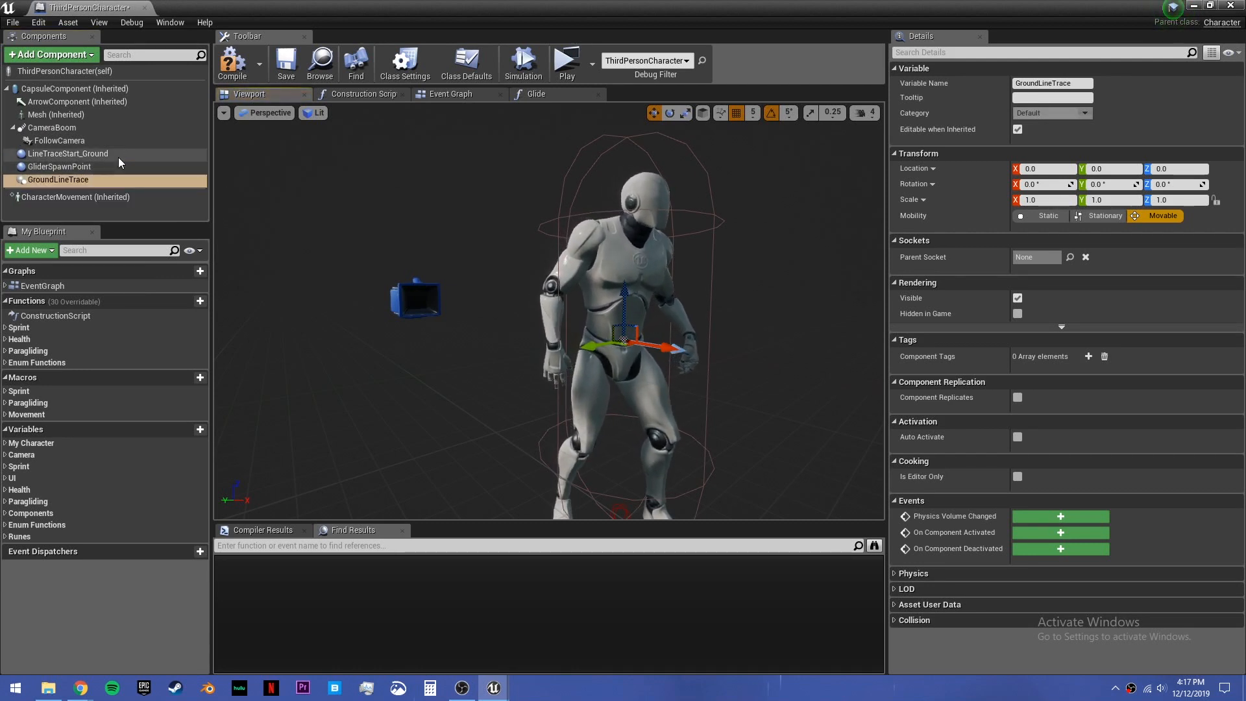
pyautogui.click(67, 153)
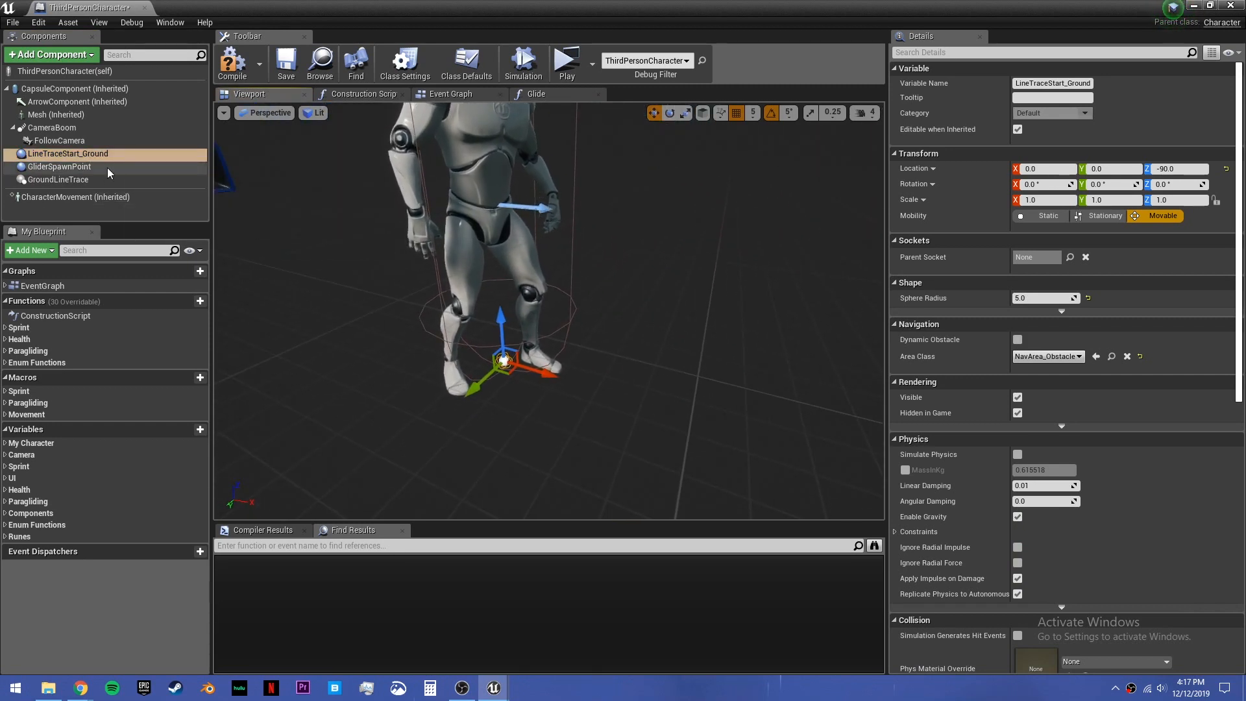
pyautogui.click(59, 179)
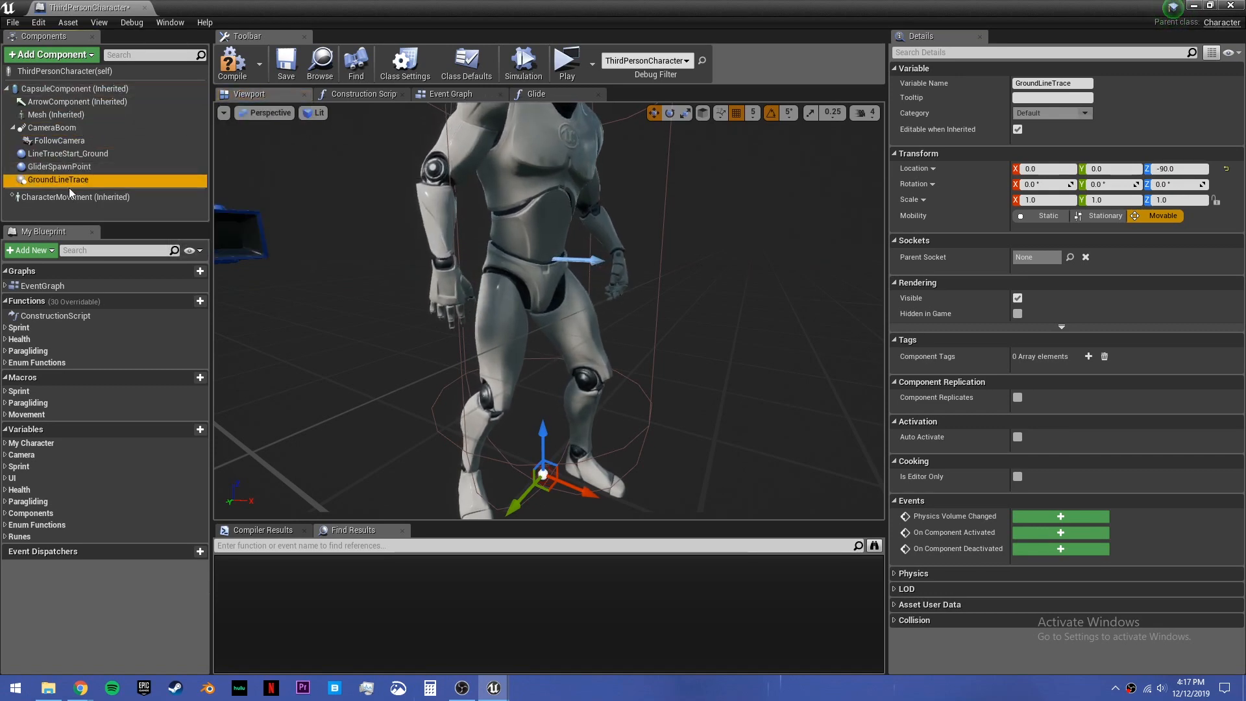
# Step: Find the references to LineTraceStart_Ground, locating its use in Glide
pyautogui.click(67, 153)
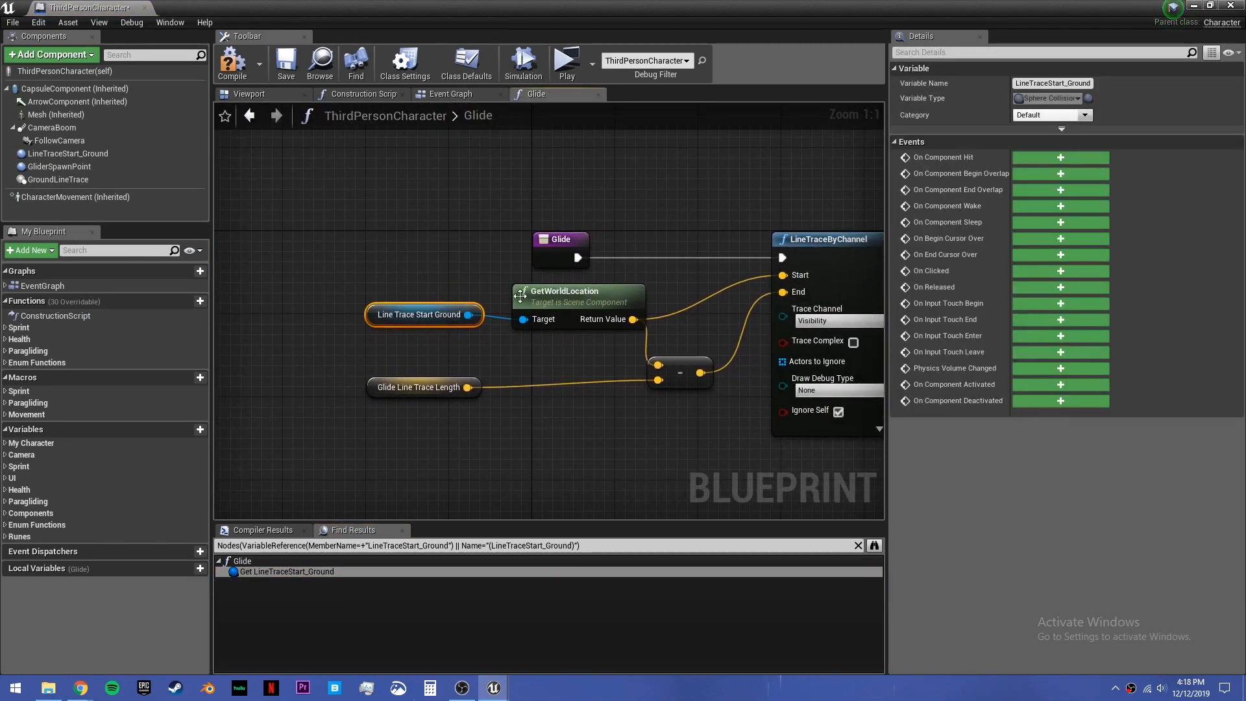
# Step: Start the Glide trace from GroundLineTrace and delete the old LineTraceStart_Ground component
pyautogui.click(58, 179)
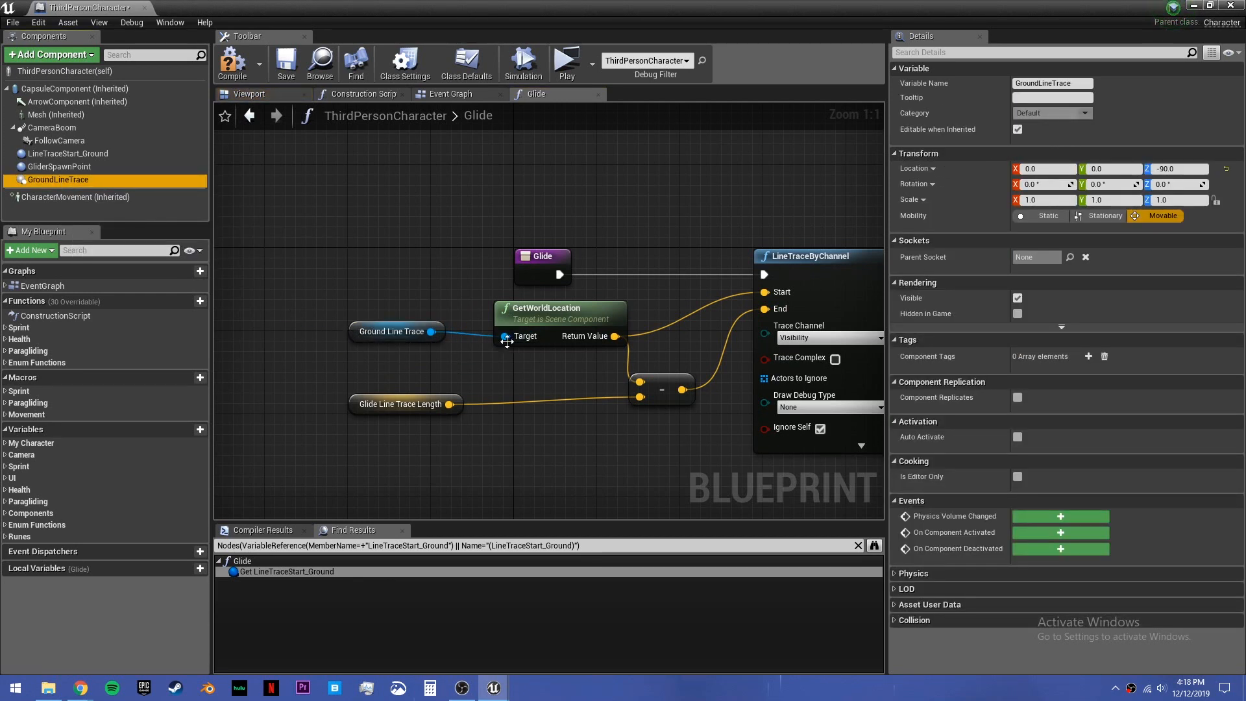
pyautogui.rightClick(70, 153)
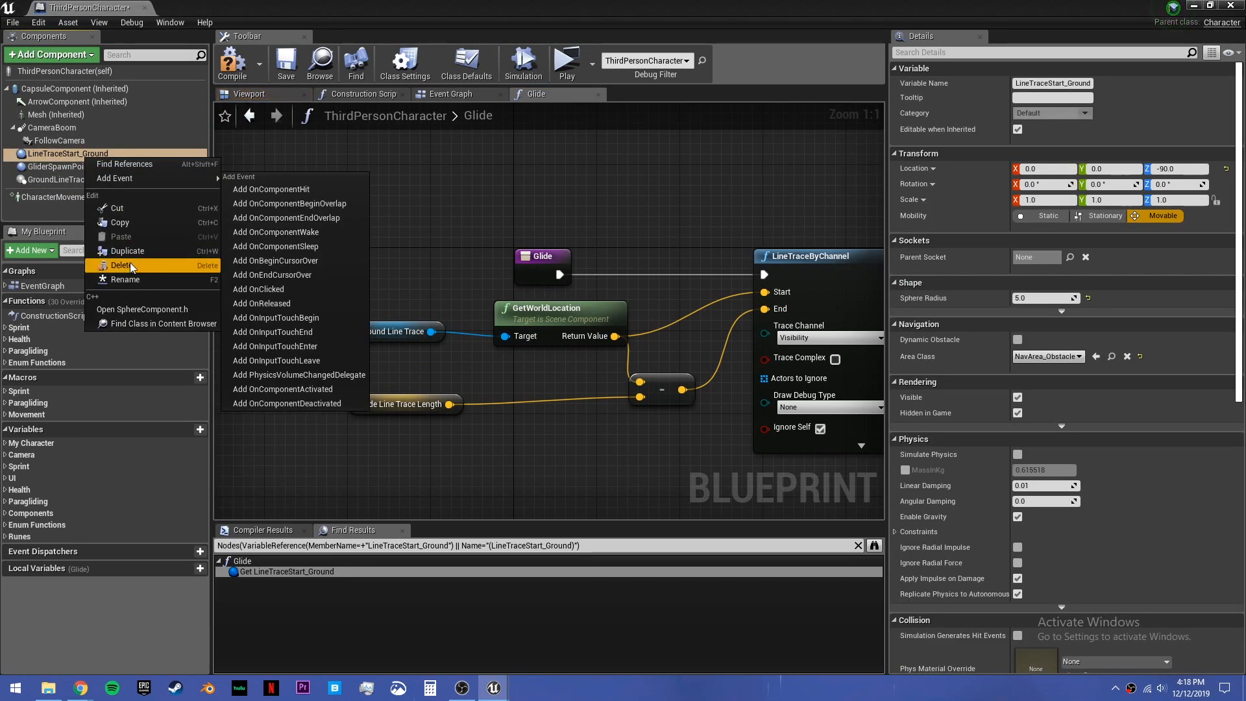
pyautogui.click(121, 265)
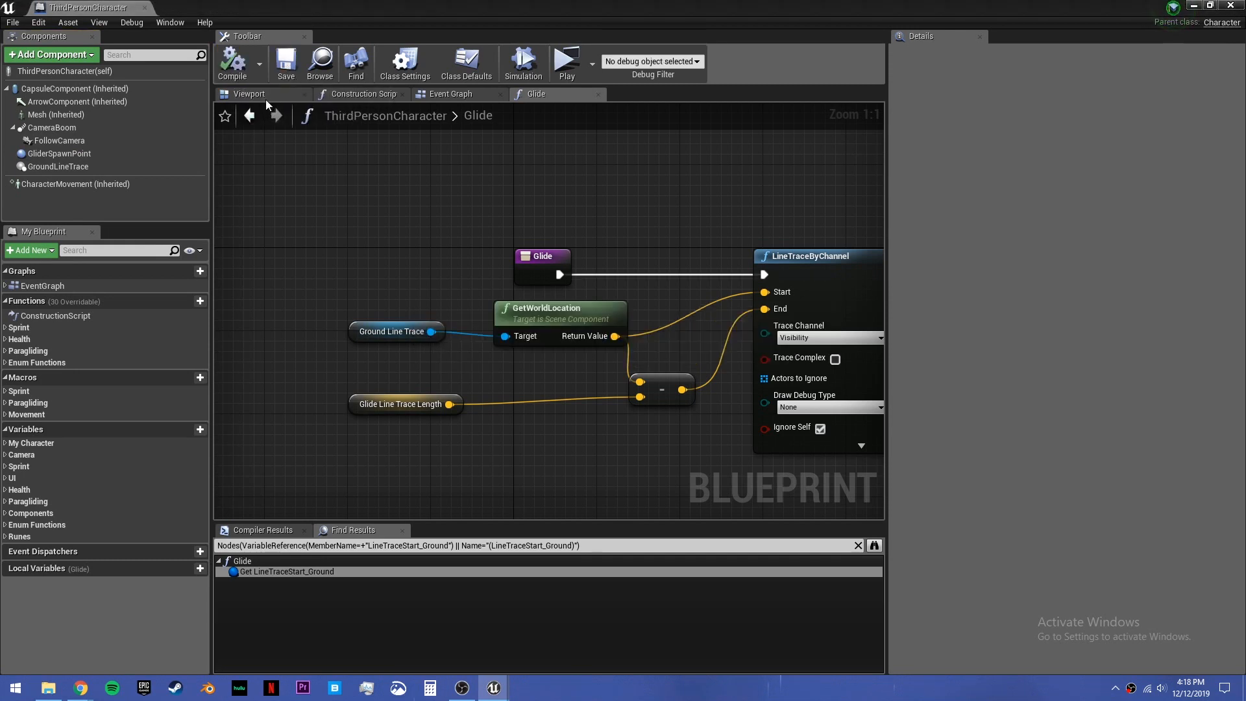
# Step: Check GroundLineTrace's position in the 3D preview, then return to the Glide graph
pyautogui.click(249, 93)
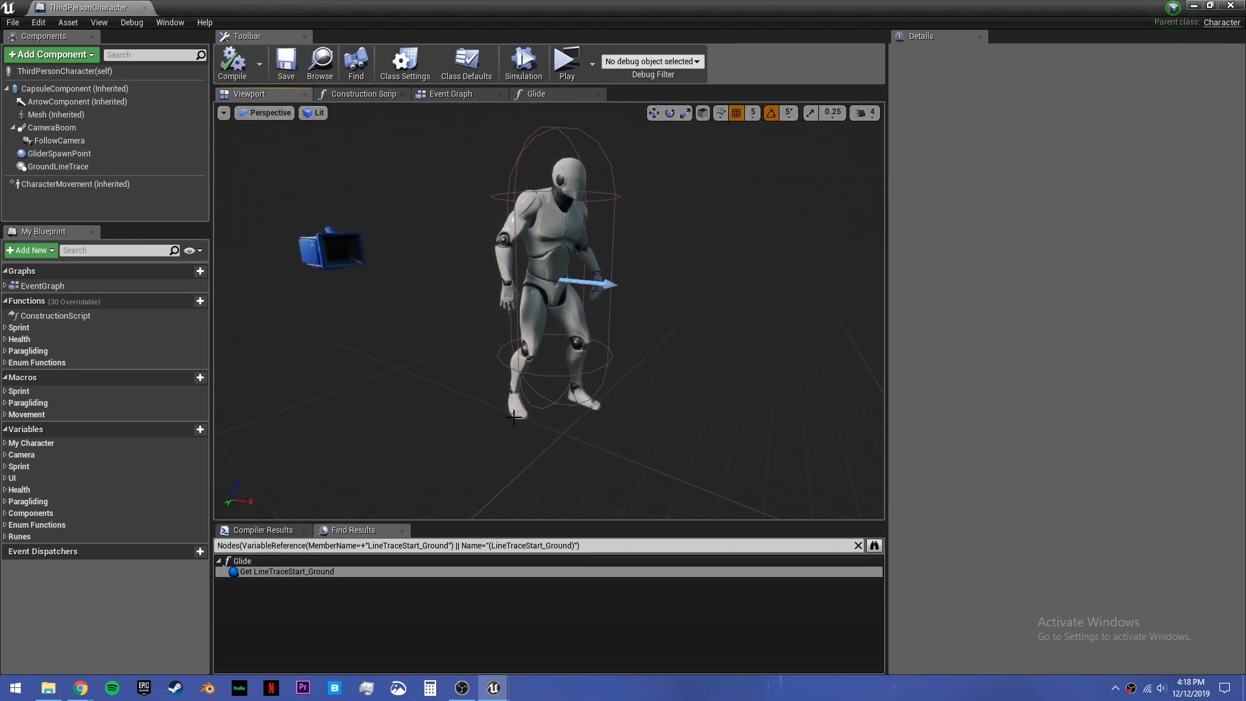
pyautogui.click(57, 168)
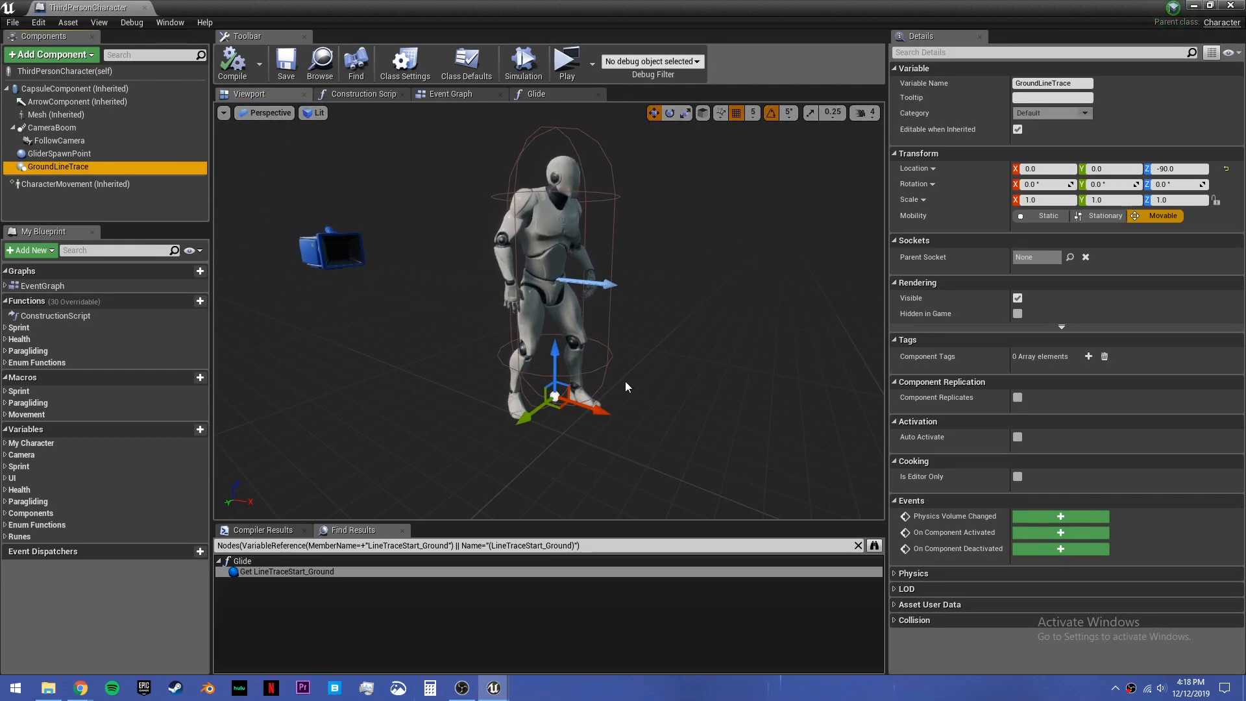
pyautogui.click(538, 93)
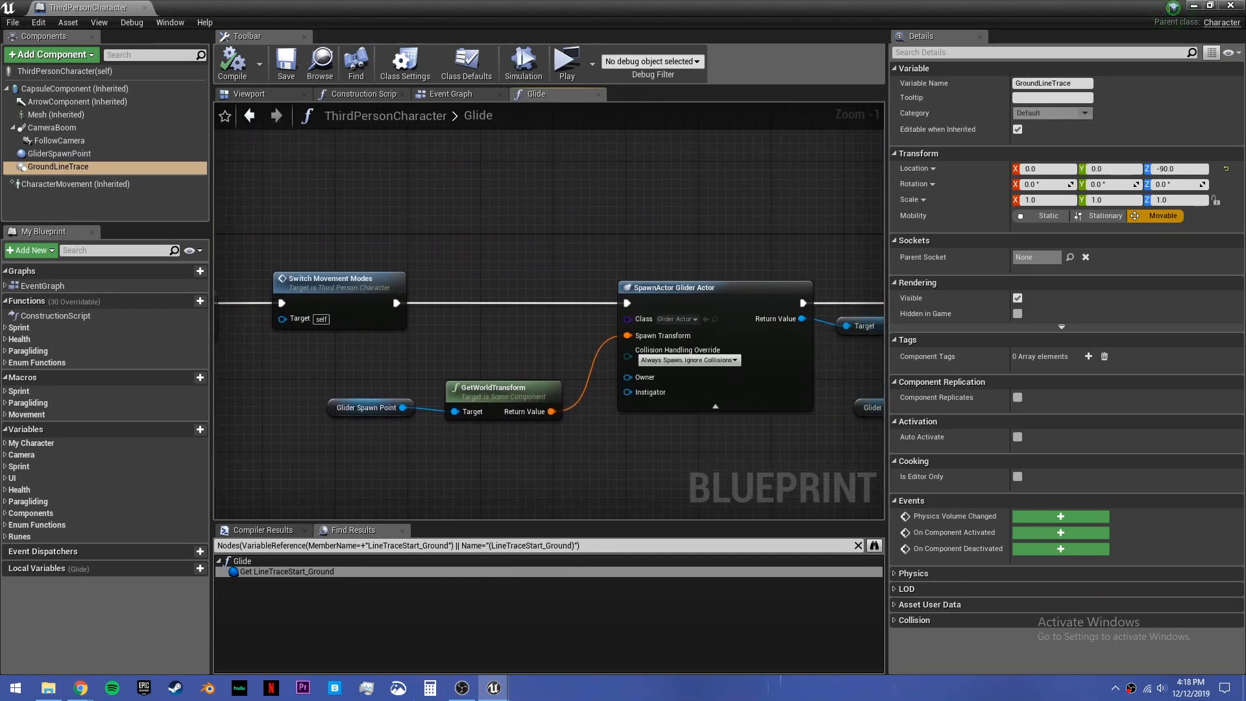
# Step: Enter Set Glide Settings from Enum Gliding and move its gravity, air control and launch nodes downward
pyautogui.scroll(-3)
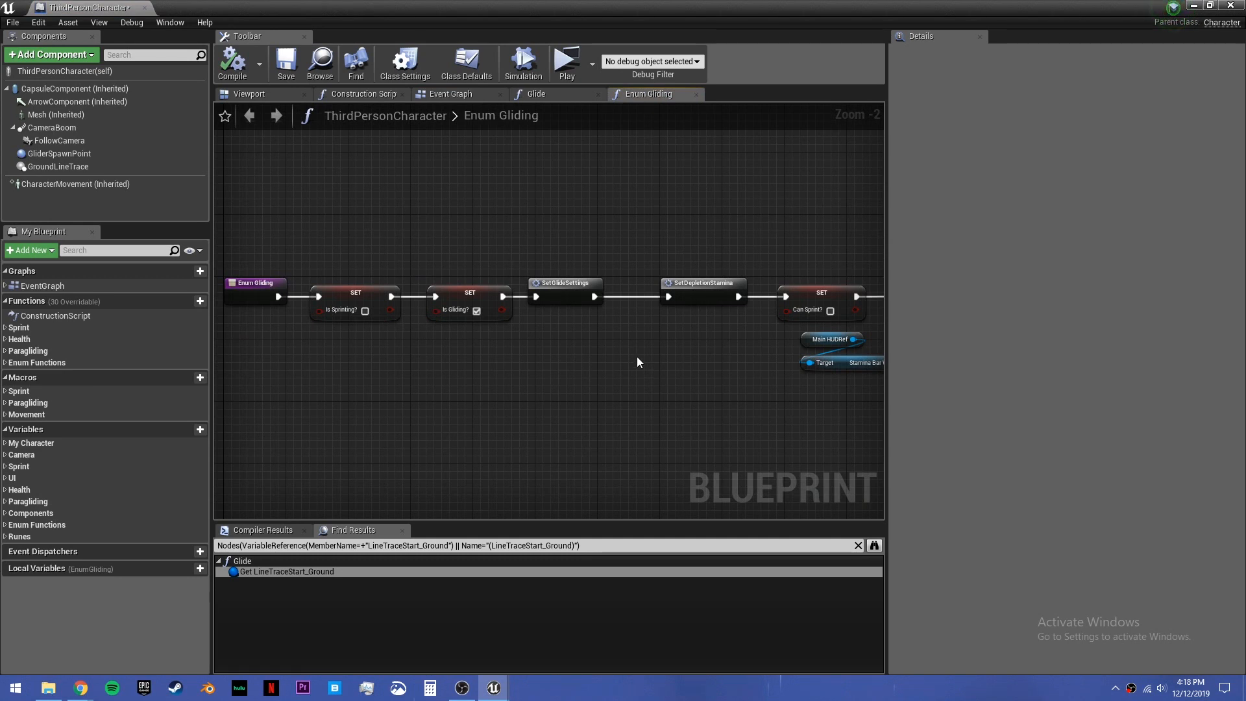
pyautogui.click(564, 282)
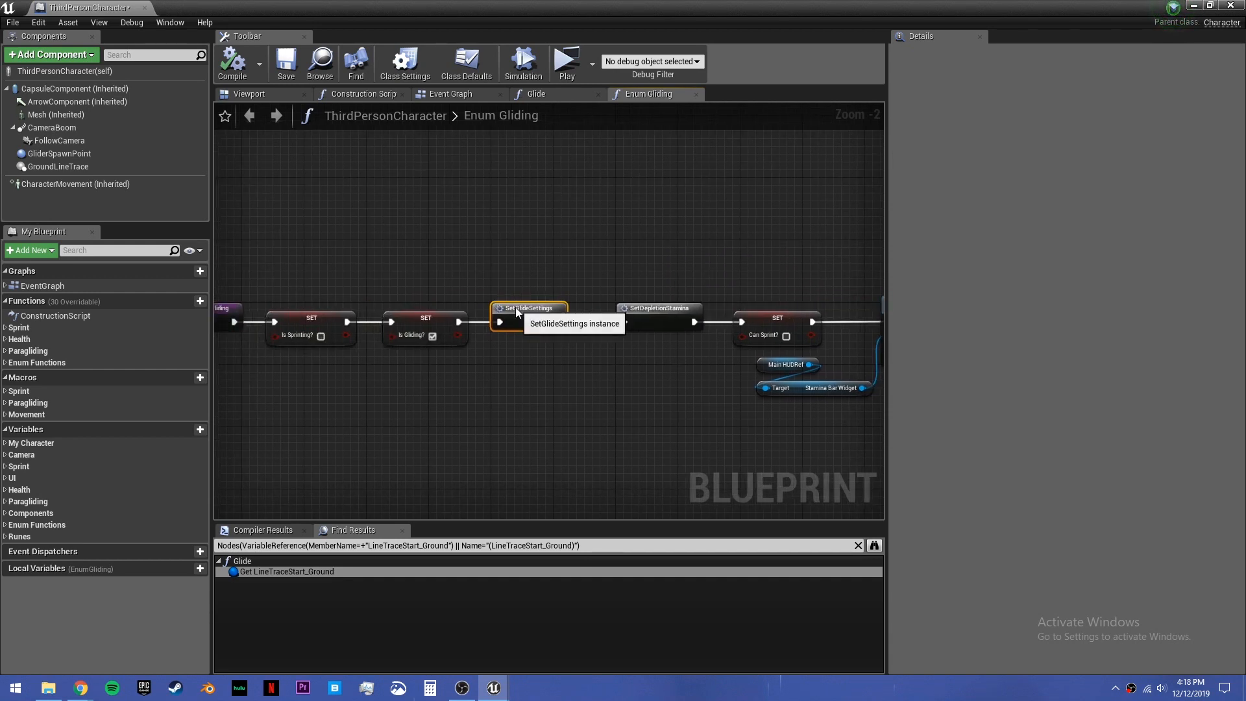
pyautogui.doubleClick(529, 308)
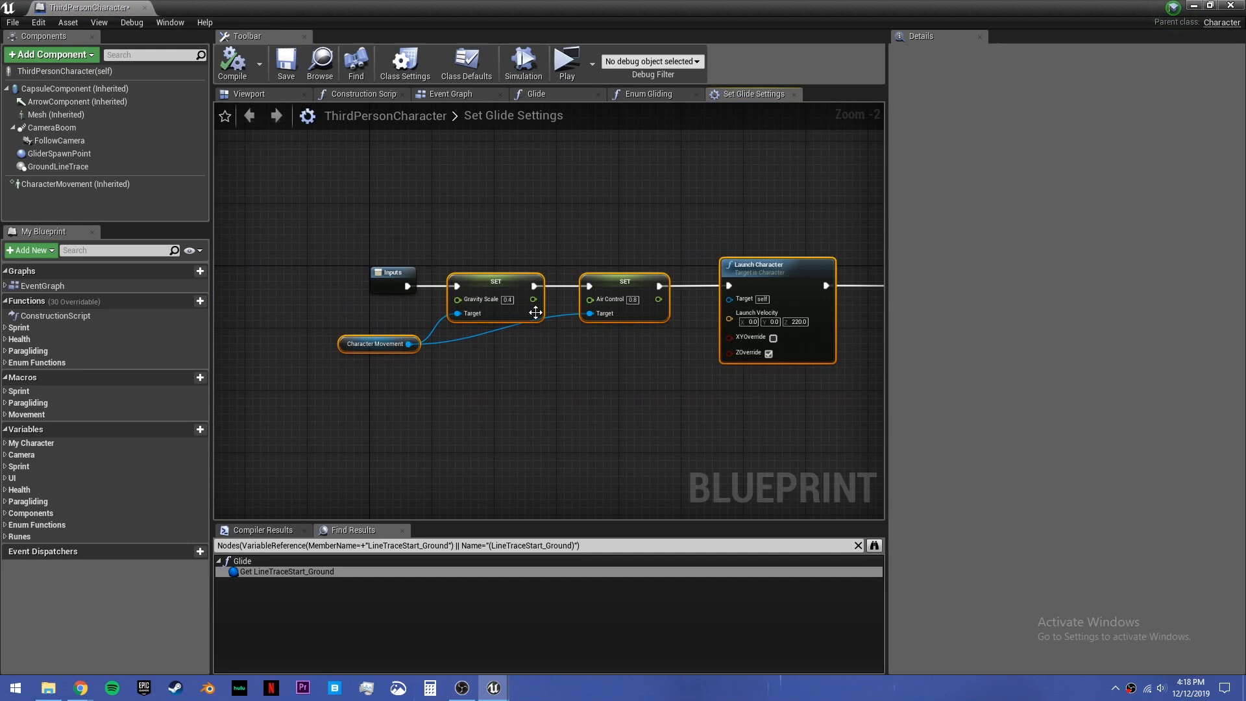
pyautogui.moveTo(561, 368)
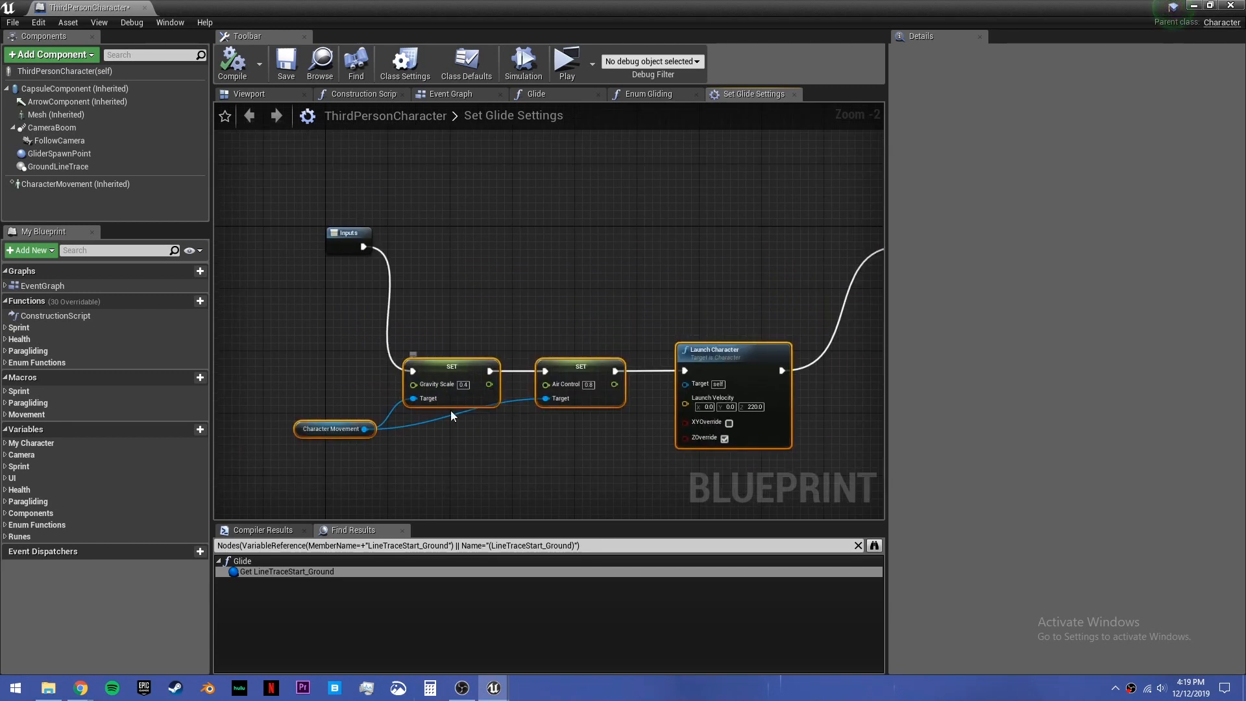
pyautogui.click(584, 297)
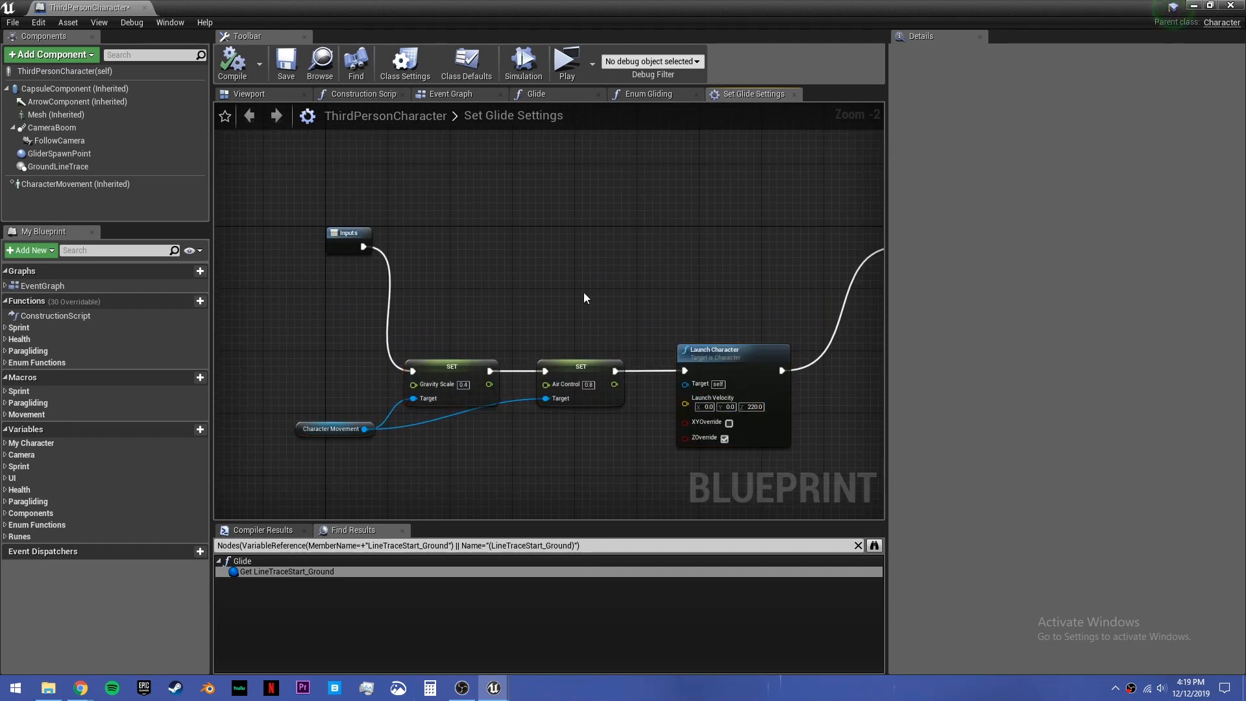
pyautogui.click(367, 247)
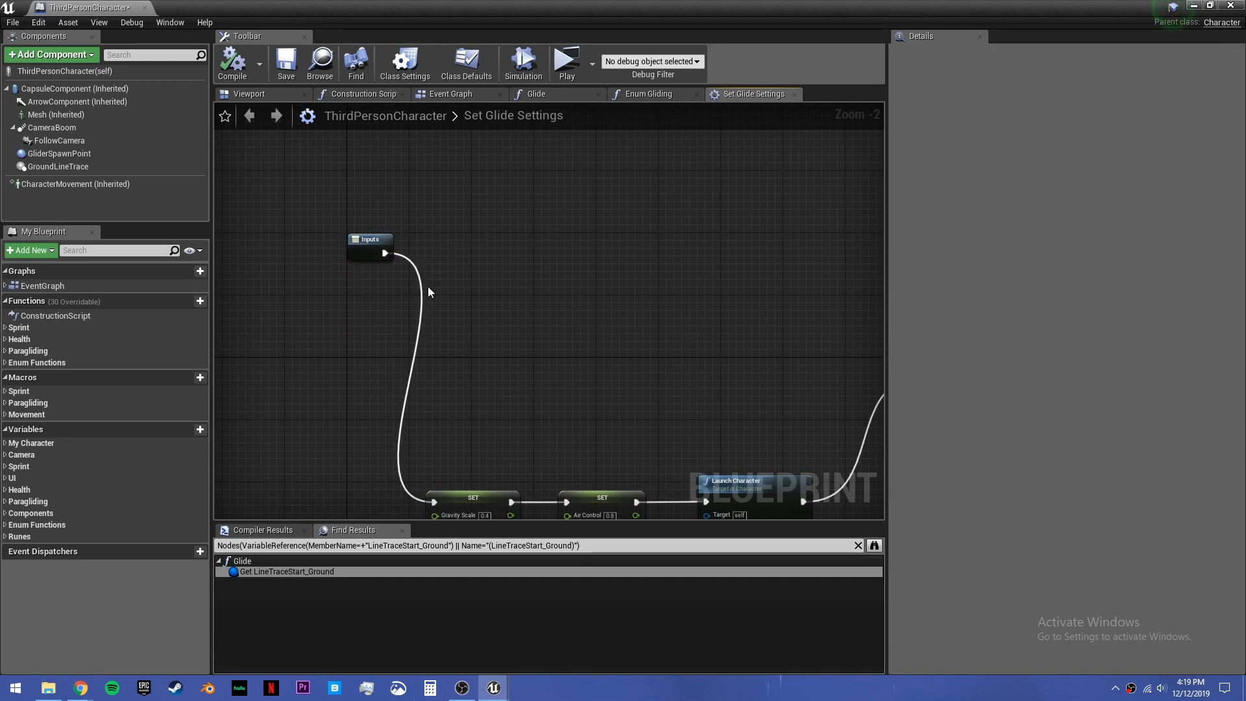
pyautogui.click(596, 314)
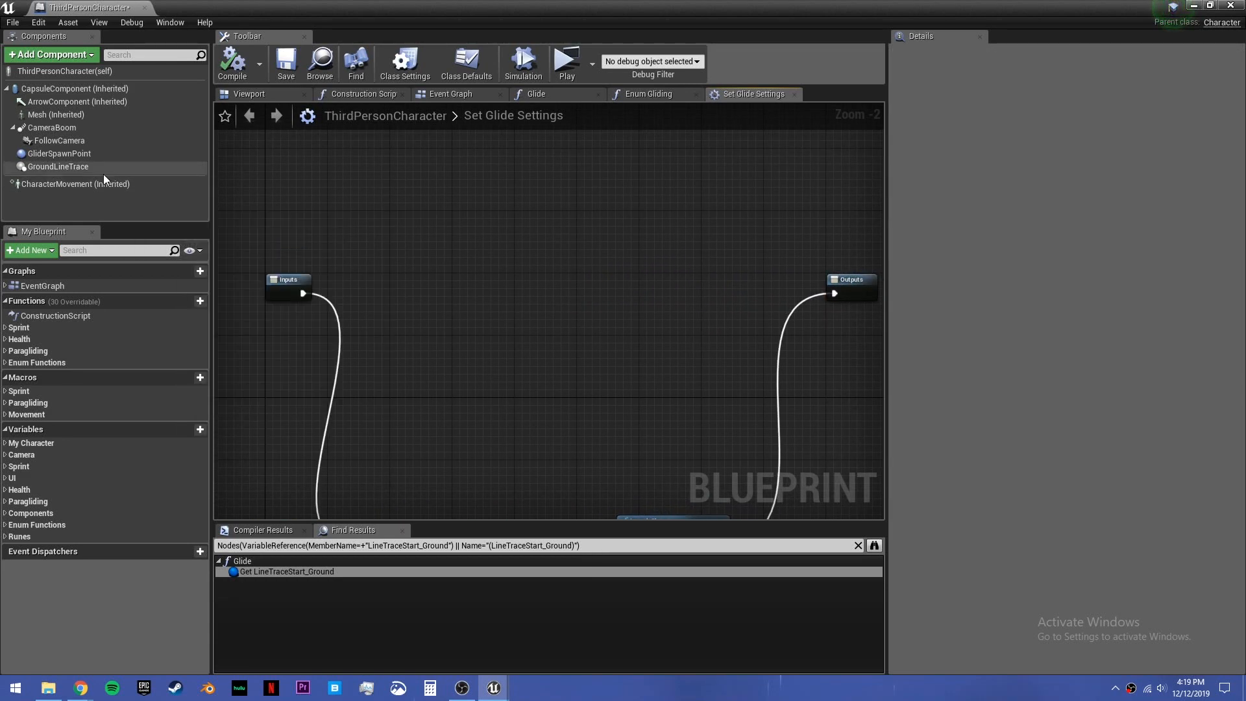
# Step: Add a Set Movement Mode node on Character Movement after Inputs, set to Flying
pyautogui.click(75, 183)
pyautogui.write('set movement mode')
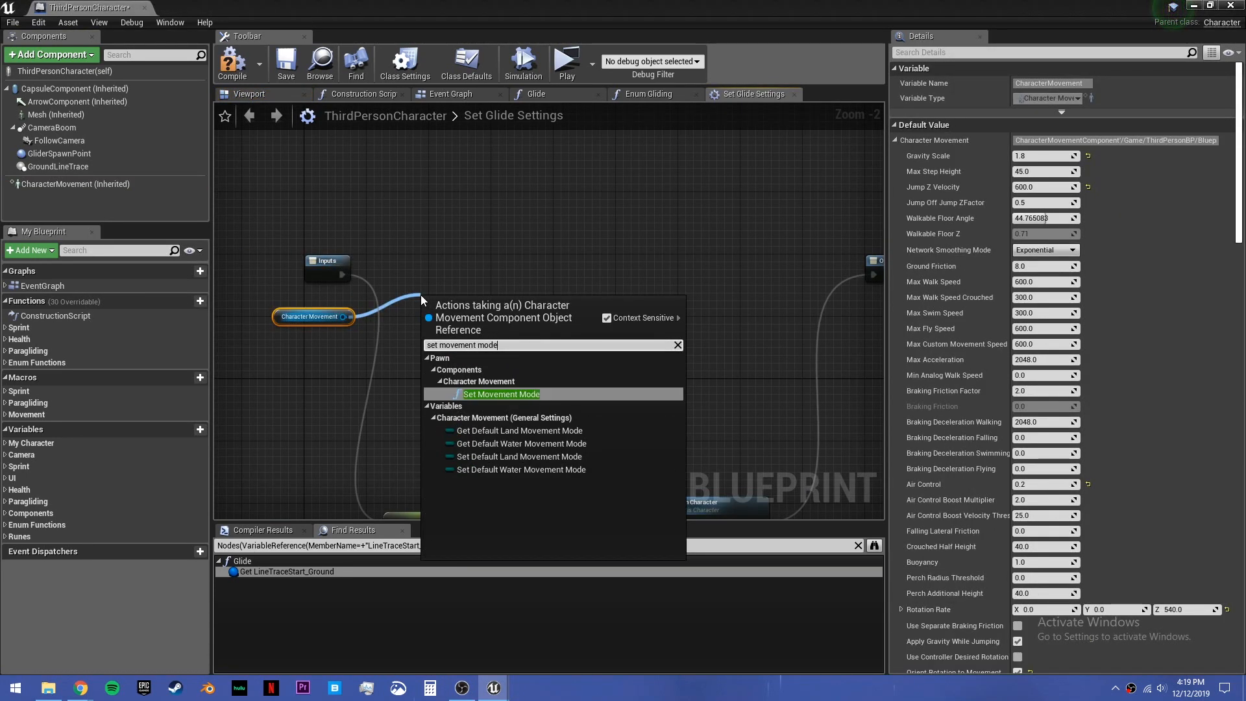
pyautogui.click(501, 393)
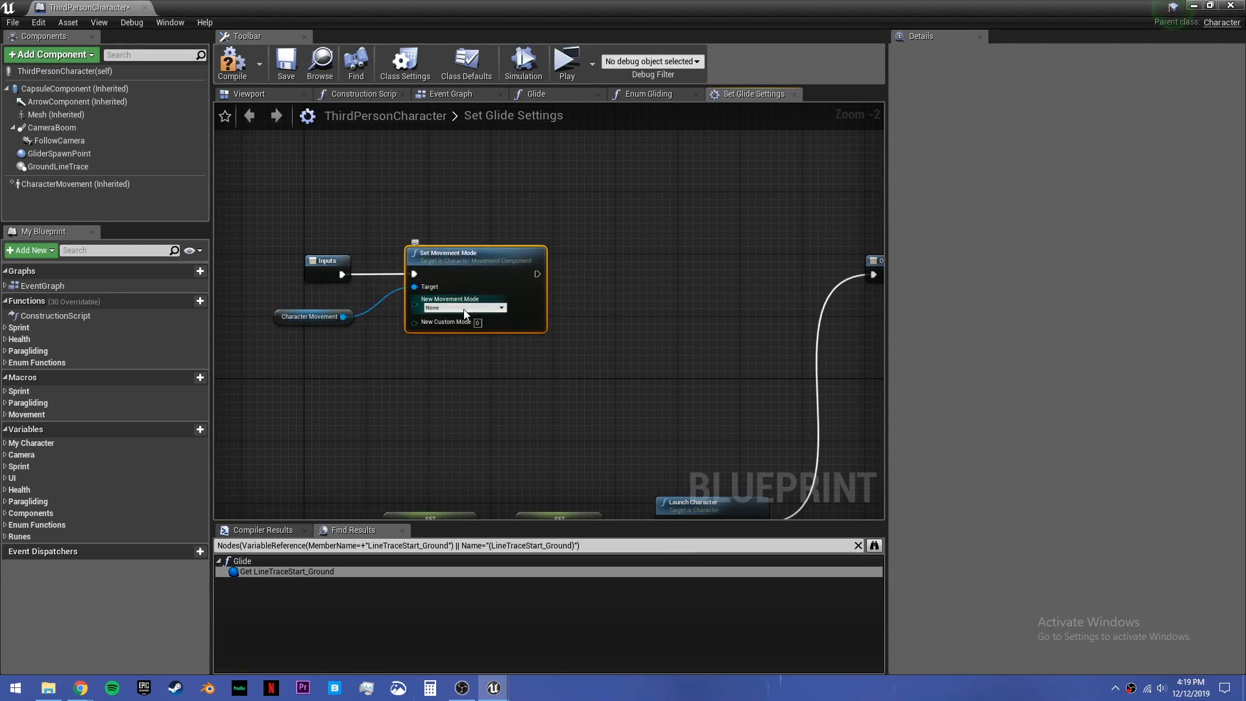
pyautogui.click(462, 308)
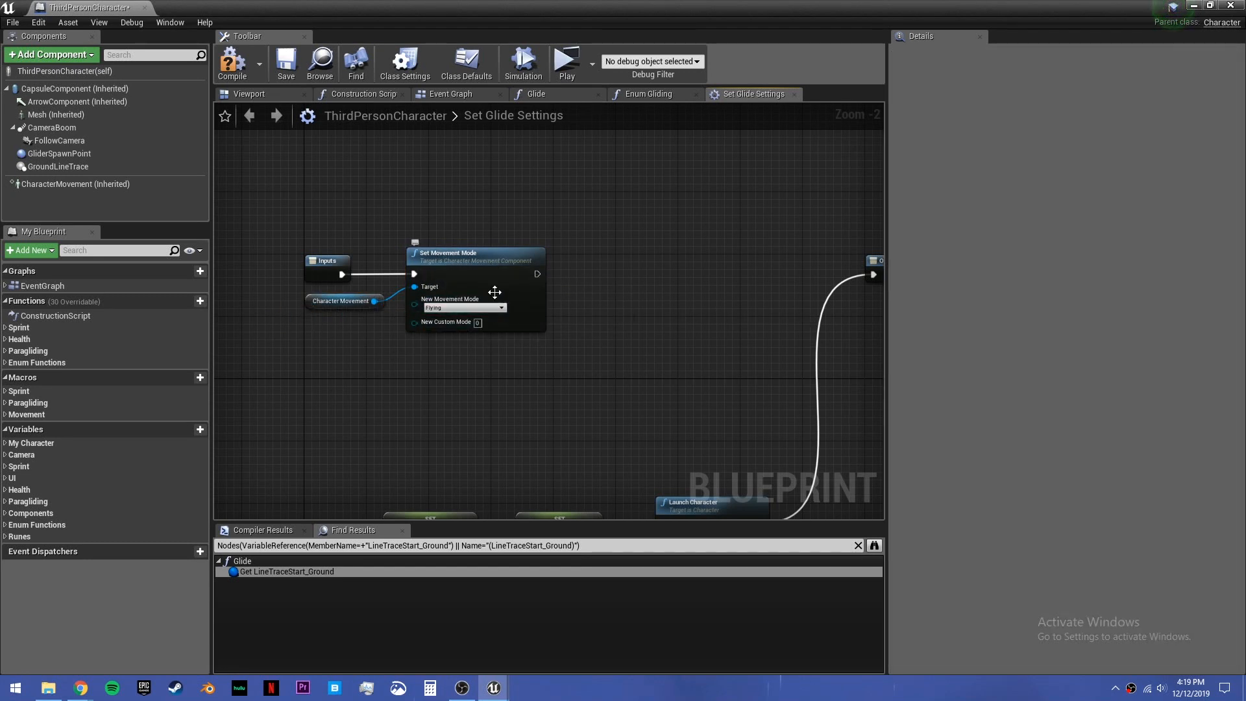
pyautogui.click(475, 254)
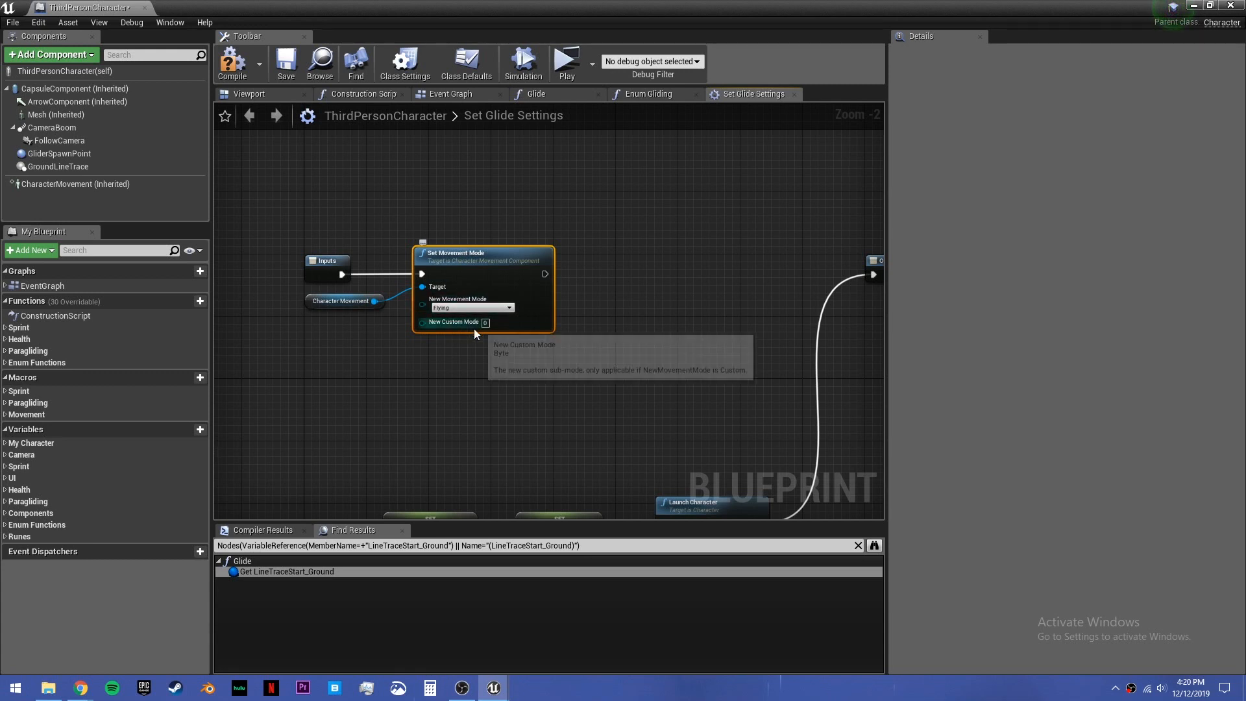
pyautogui.moveTo(478, 278)
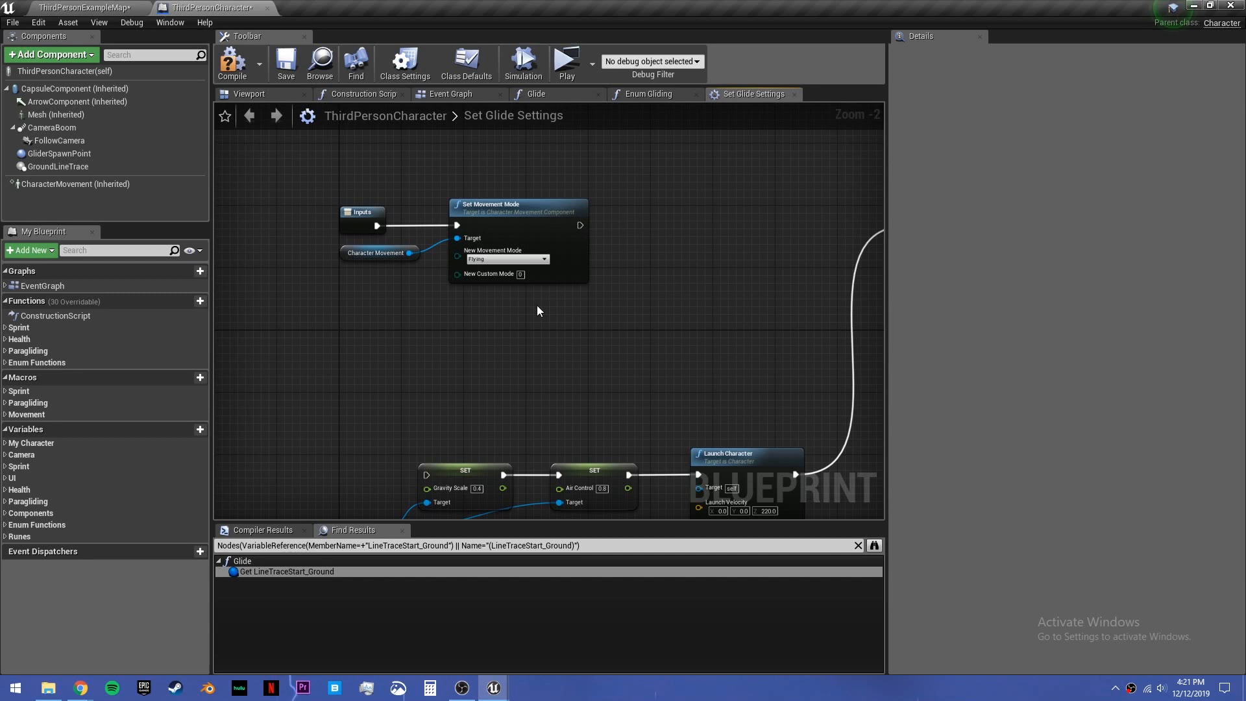
pyautogui.moveTo(599, 222)
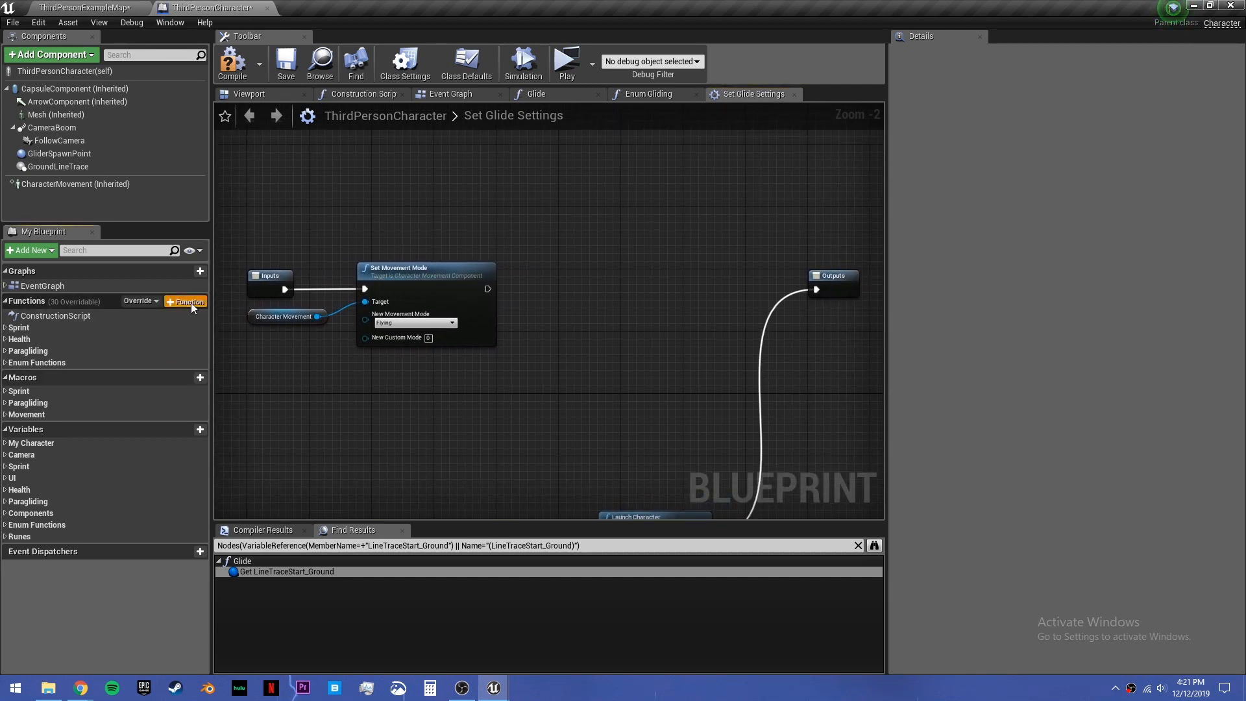
# Step: Create the GlidingDownwardMovement function and add a Set Timer by Function Name node in Set Glide Settings
pyautogui.click(189, 302)
pyautogui.write('GlidingDownwardMovement')
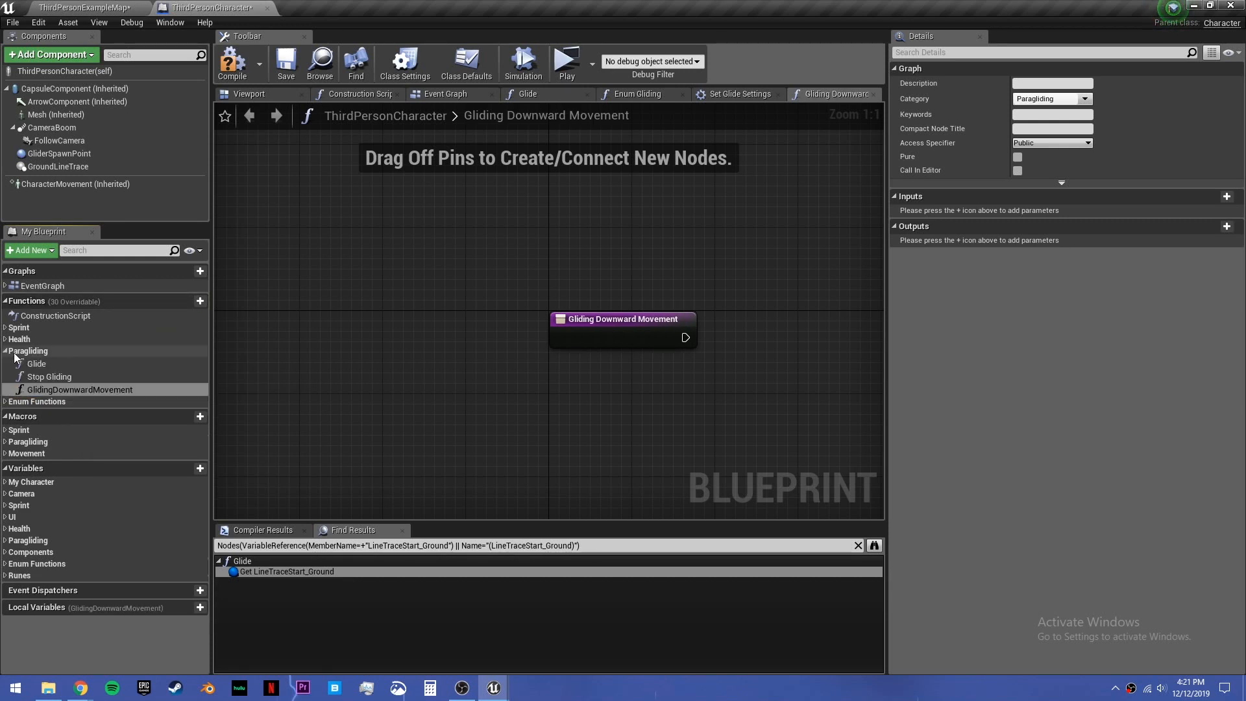
pyautogui.moveTo(622, 320); pyautogui.dragTo(522, 312)
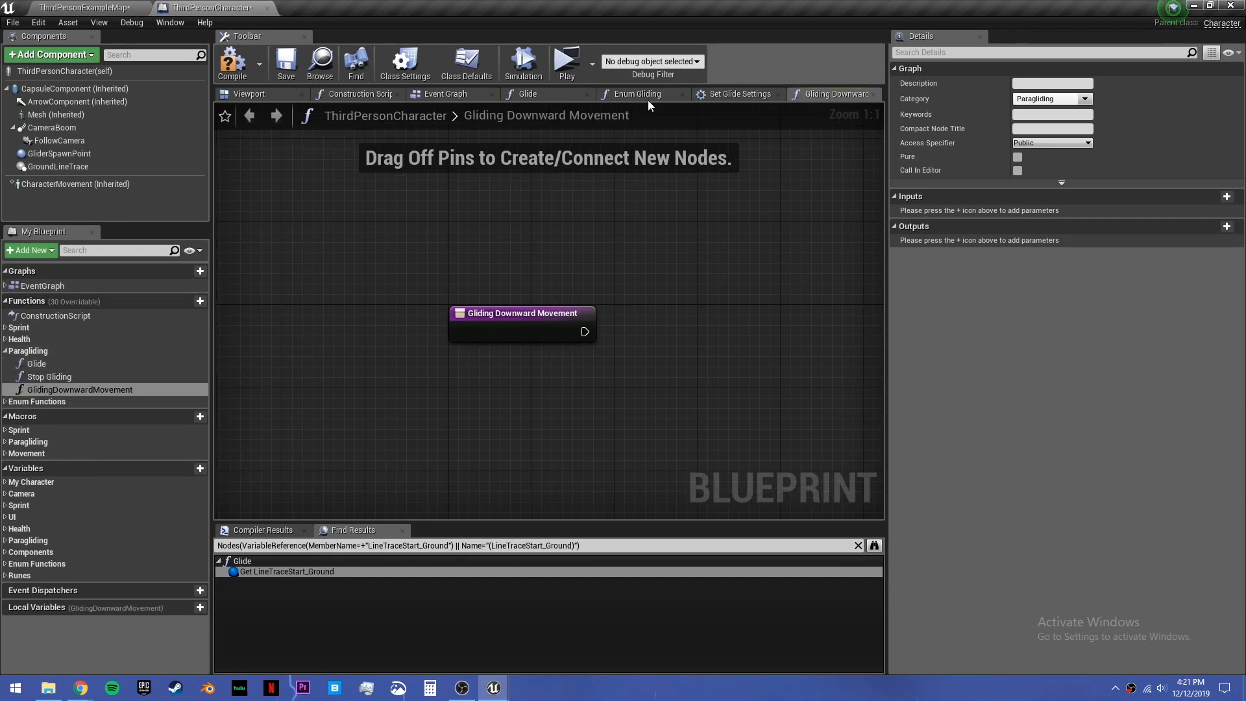
pyautogui.click(739, 93)
pyautogui.write('set timer b')
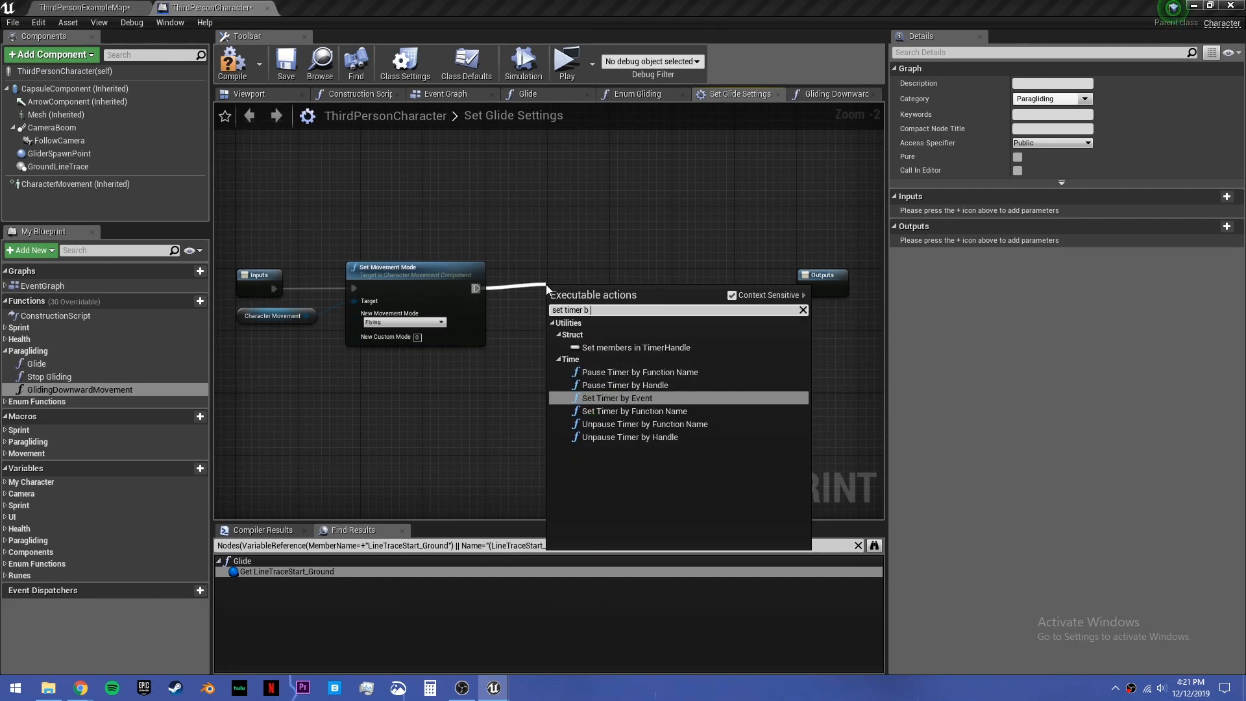
pyautogui.click(633, 412)
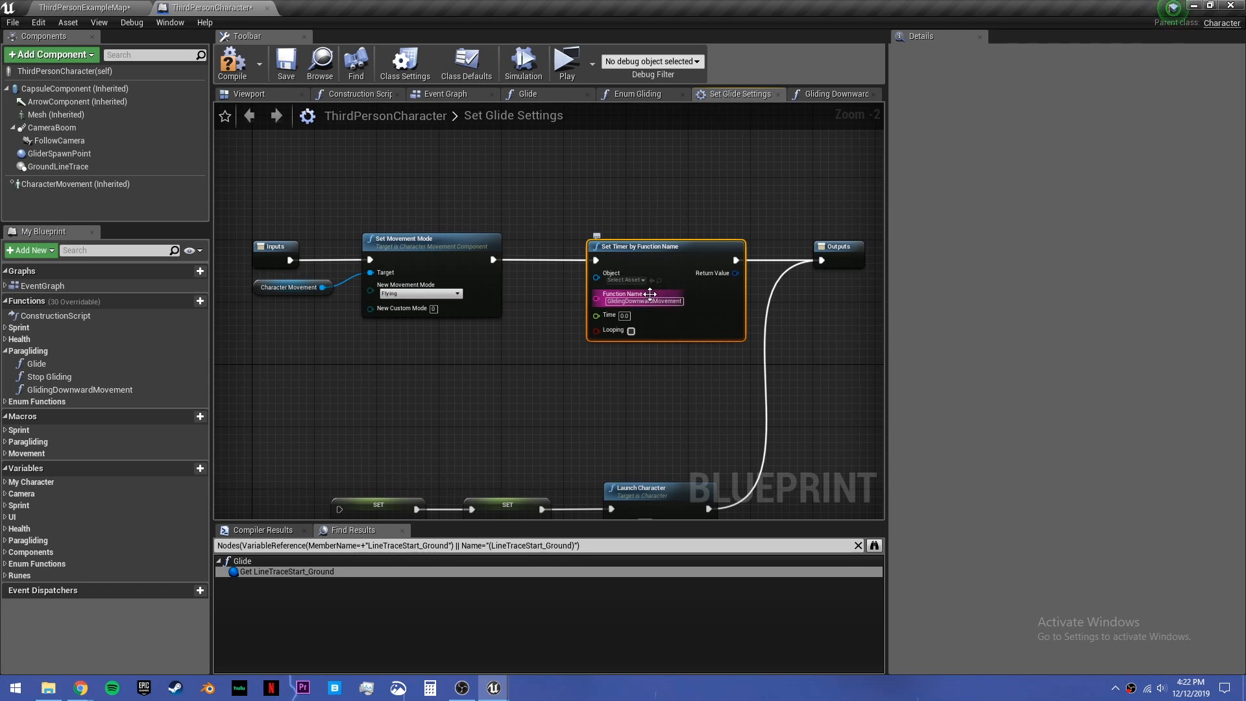
pyautogui.moveTo(643, 300)
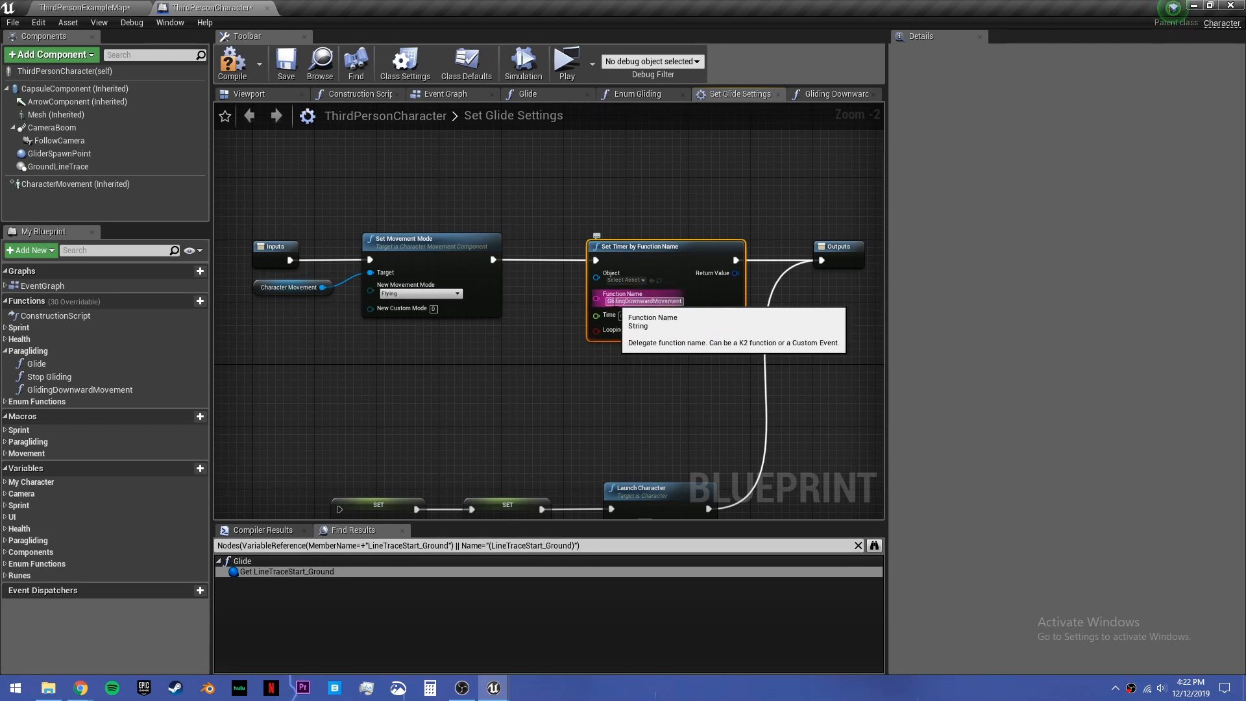
# Step: Make the timer loop and feed Get World Delta Seconds into its Time, compiling the blueprint
pyautogui.click(79, 389)
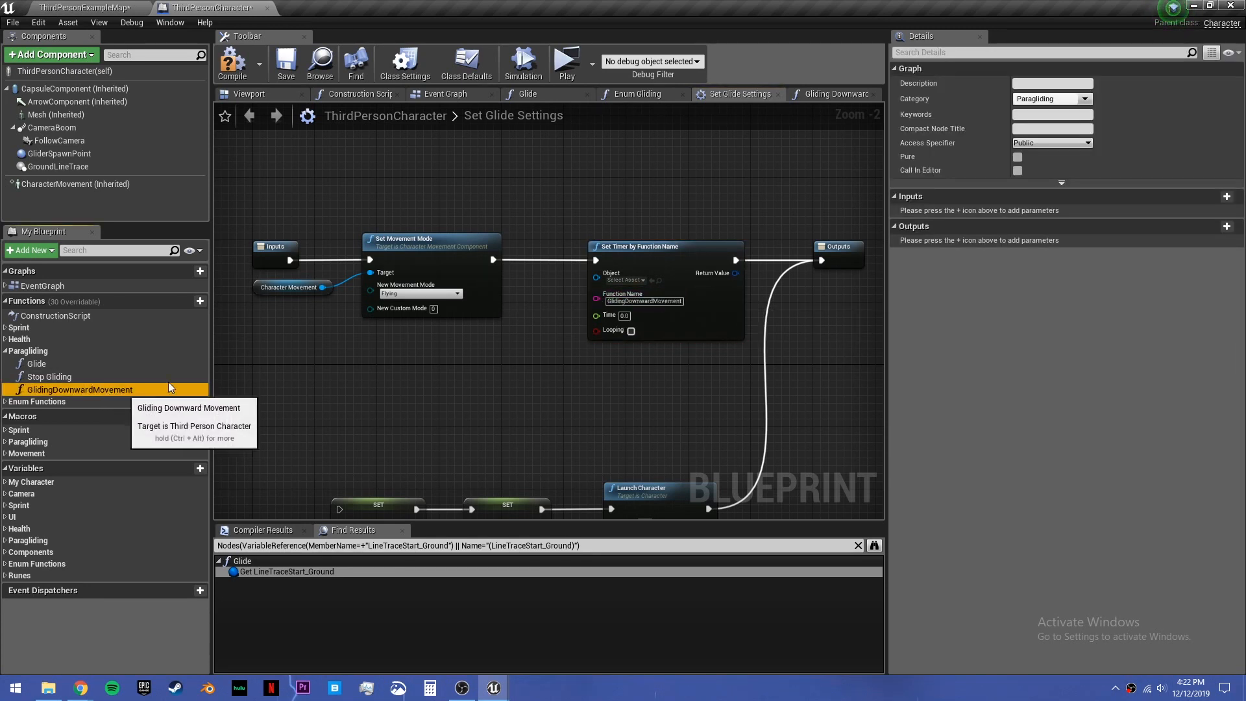
pyautogui.moveTo(232, 64)
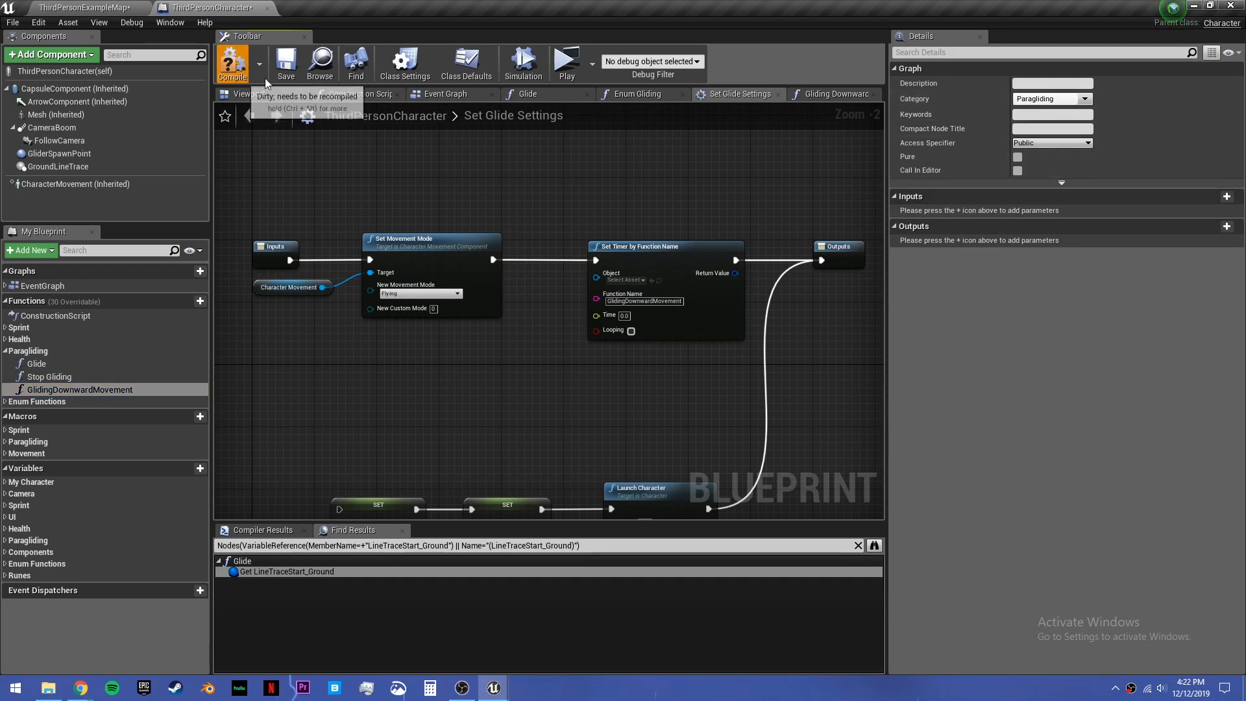
pyautogui.click(231, 62)
pyautogui.write('g')
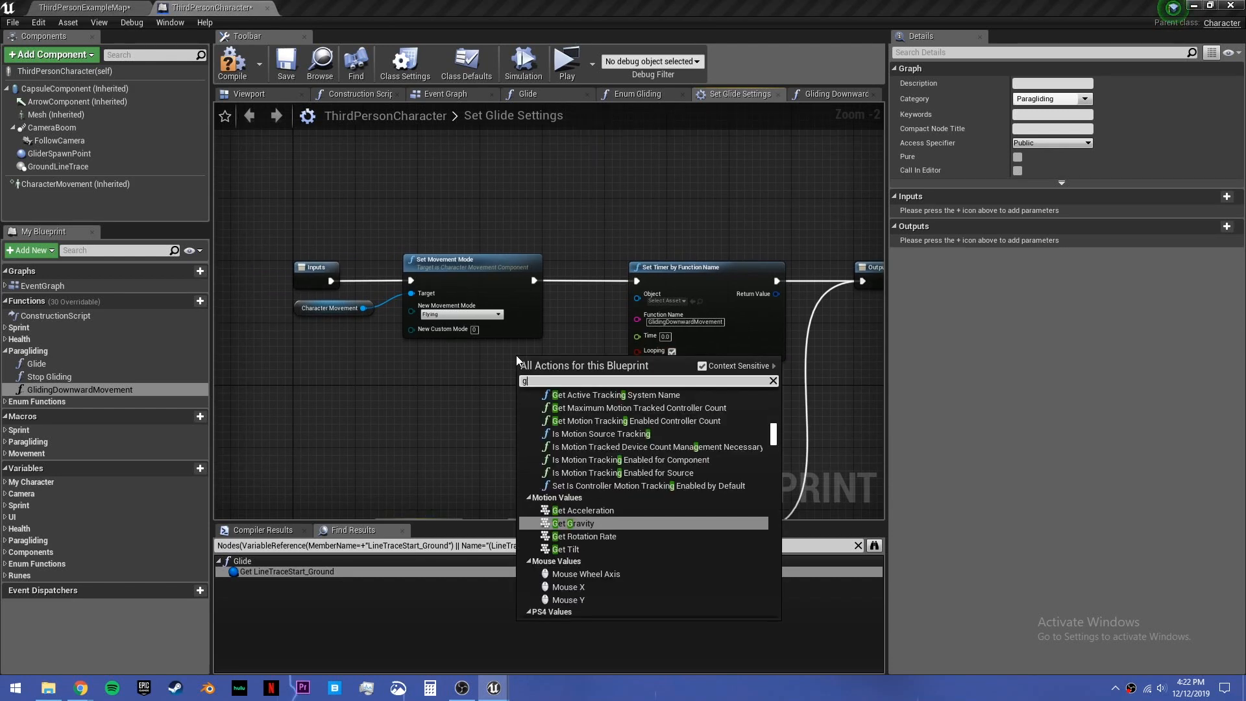
pyautogui.write('et world delt')
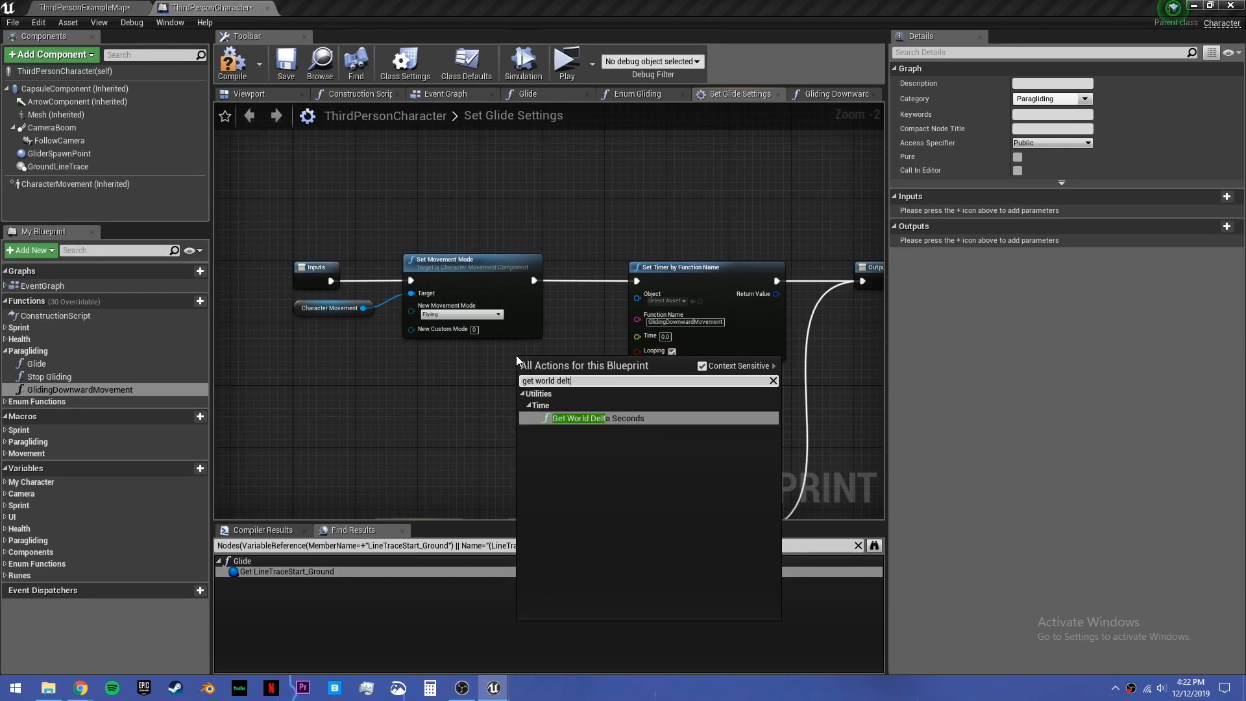
pyautogui.click(578, 418)
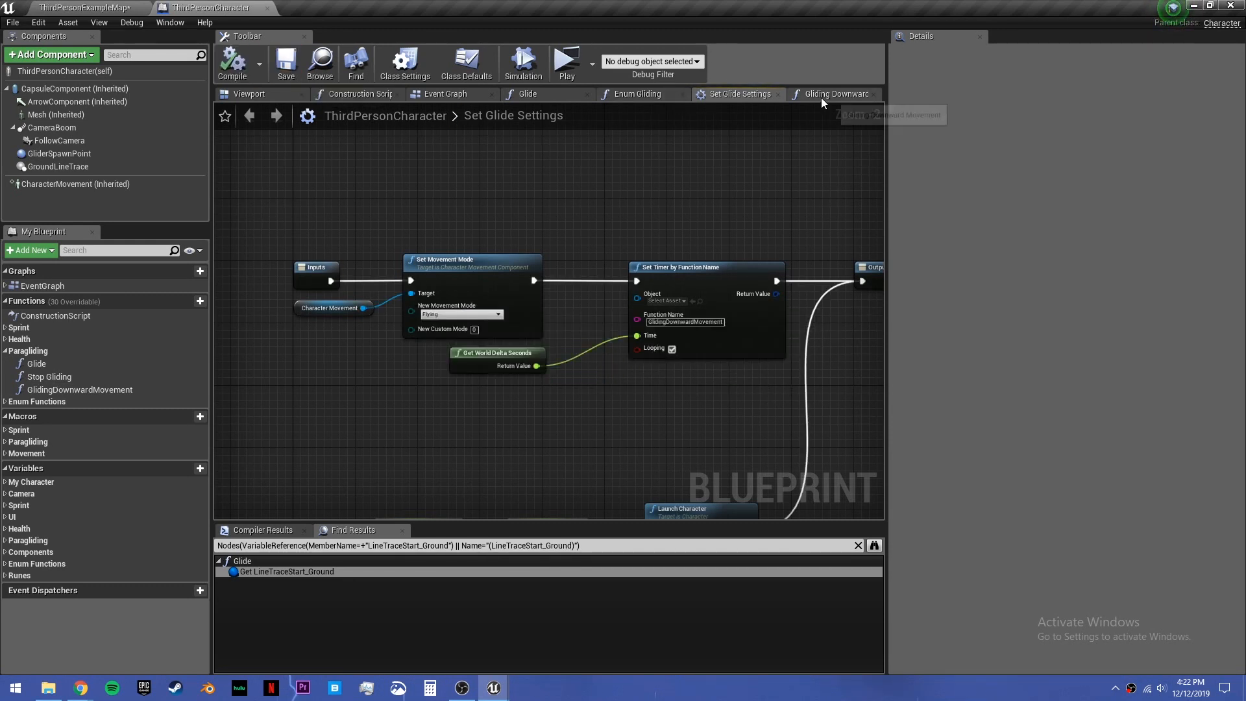
# Step: Give Gliding Downward Movement a Launch Character node with Z velocity -100 and Z override enabled
pyautogui.click(832, 94)
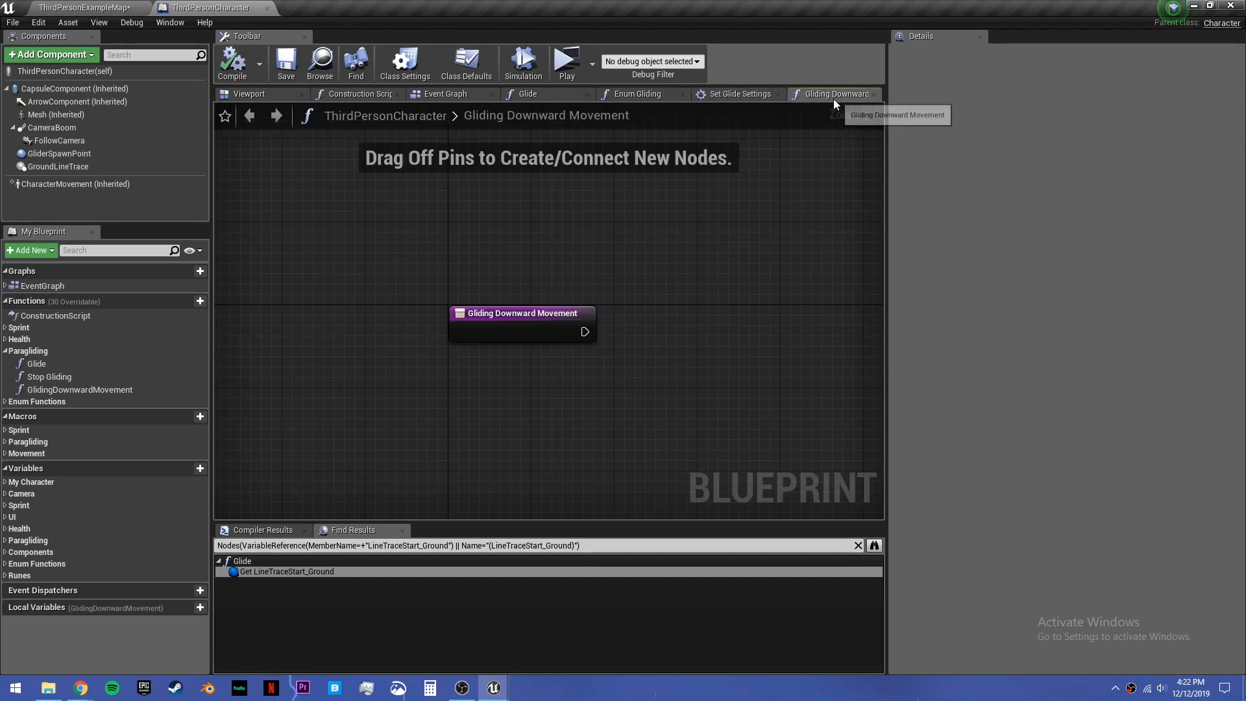
pyautogui.moveTo(522, 322); pyautogui.dragTo(381, 310)
pyautogui.write('lau')
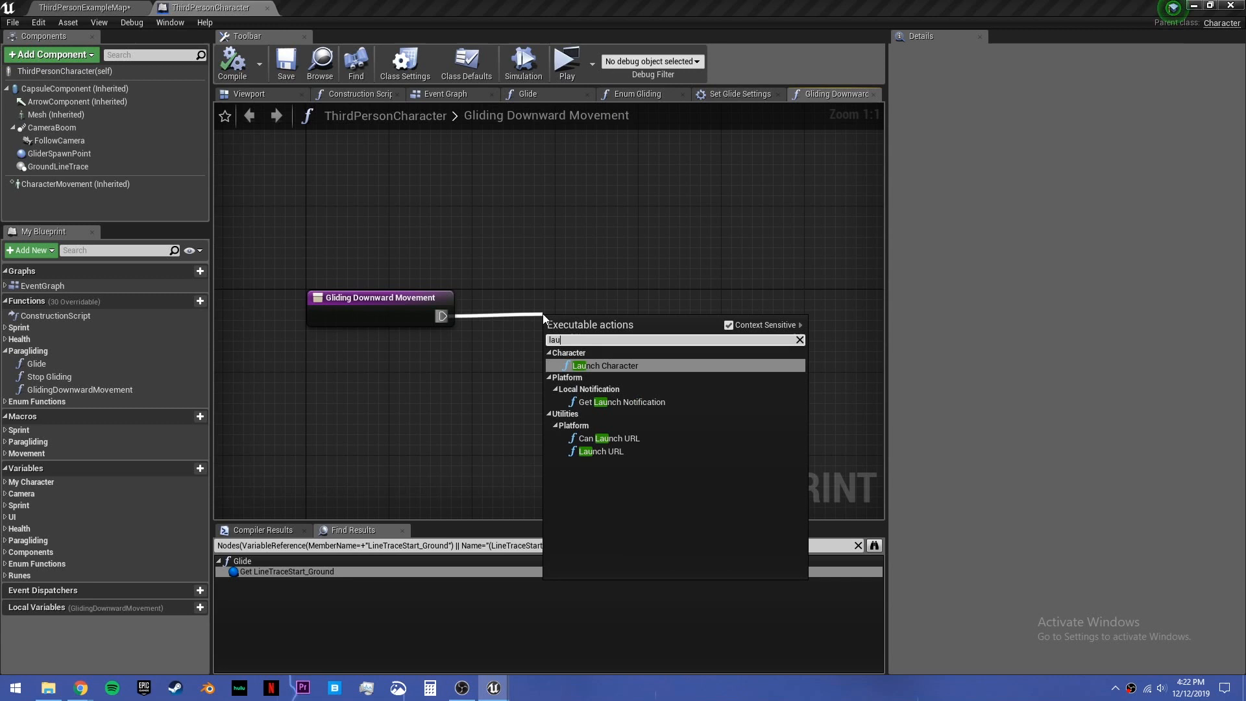
pyautogui.click(604, 366)
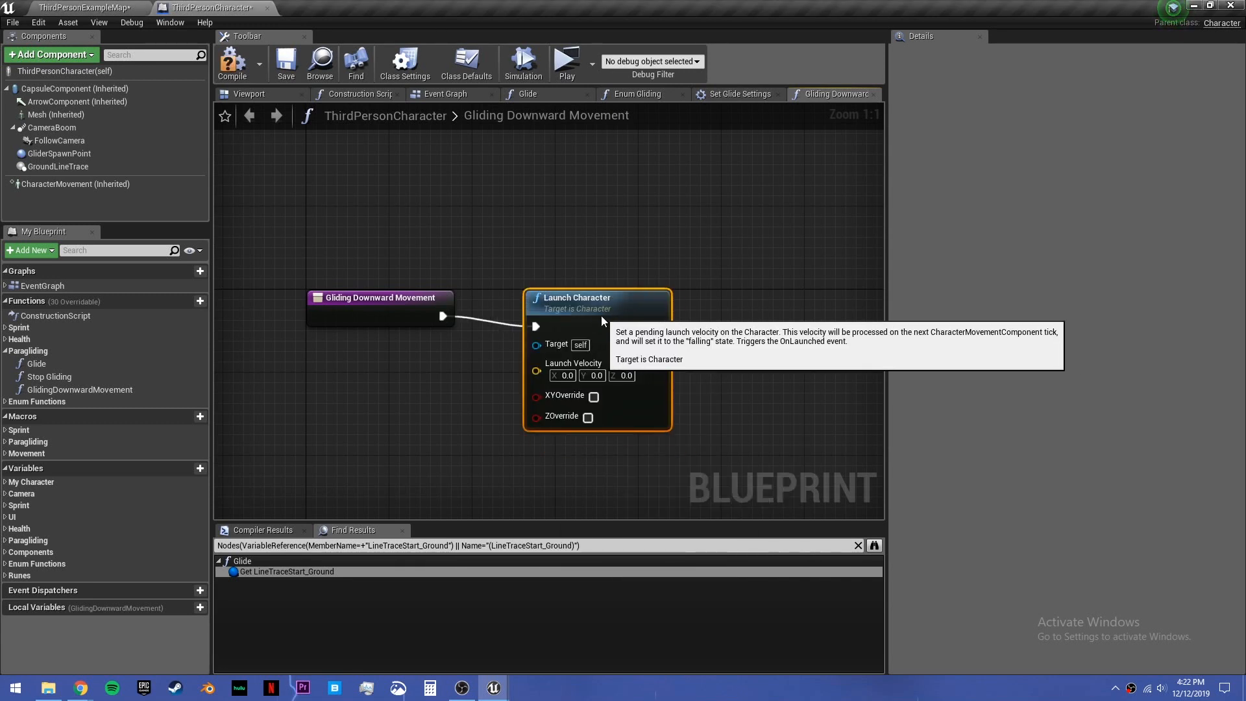
pyautogui.click(588, 406)
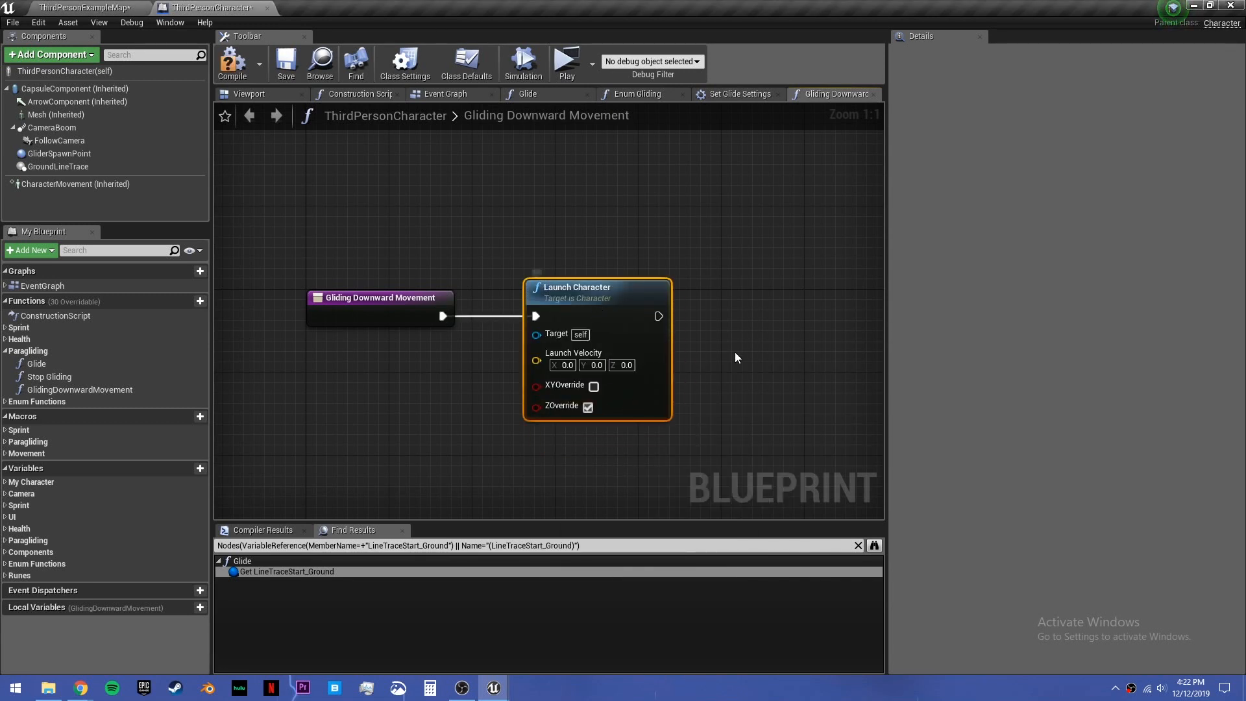
pyautogui.click(623, 365)
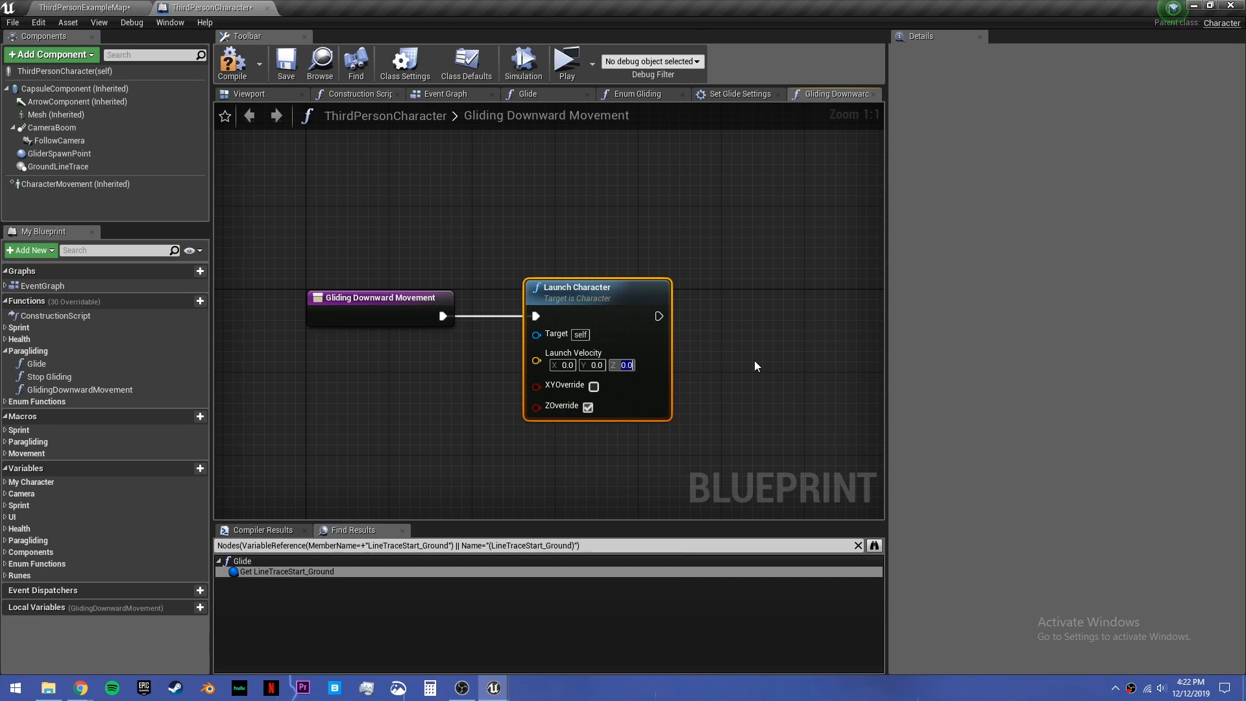
pyautogui.write('-100.0')
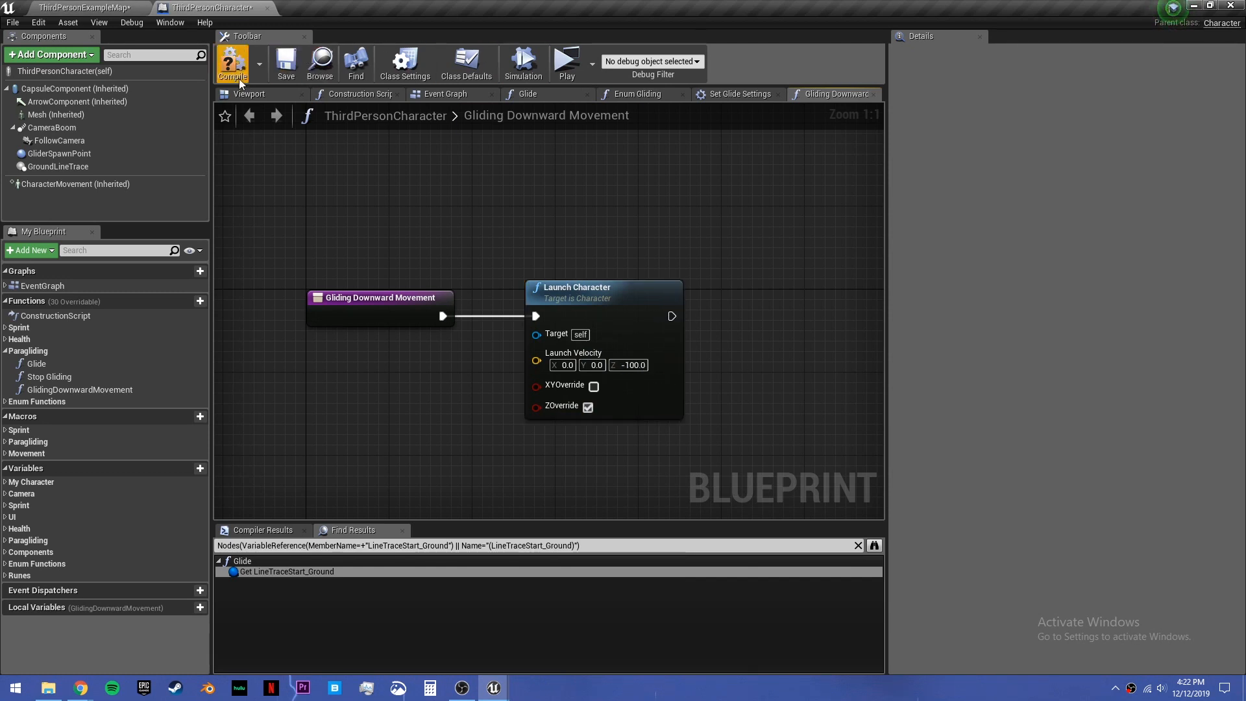
pyautogui.click(738, 93)
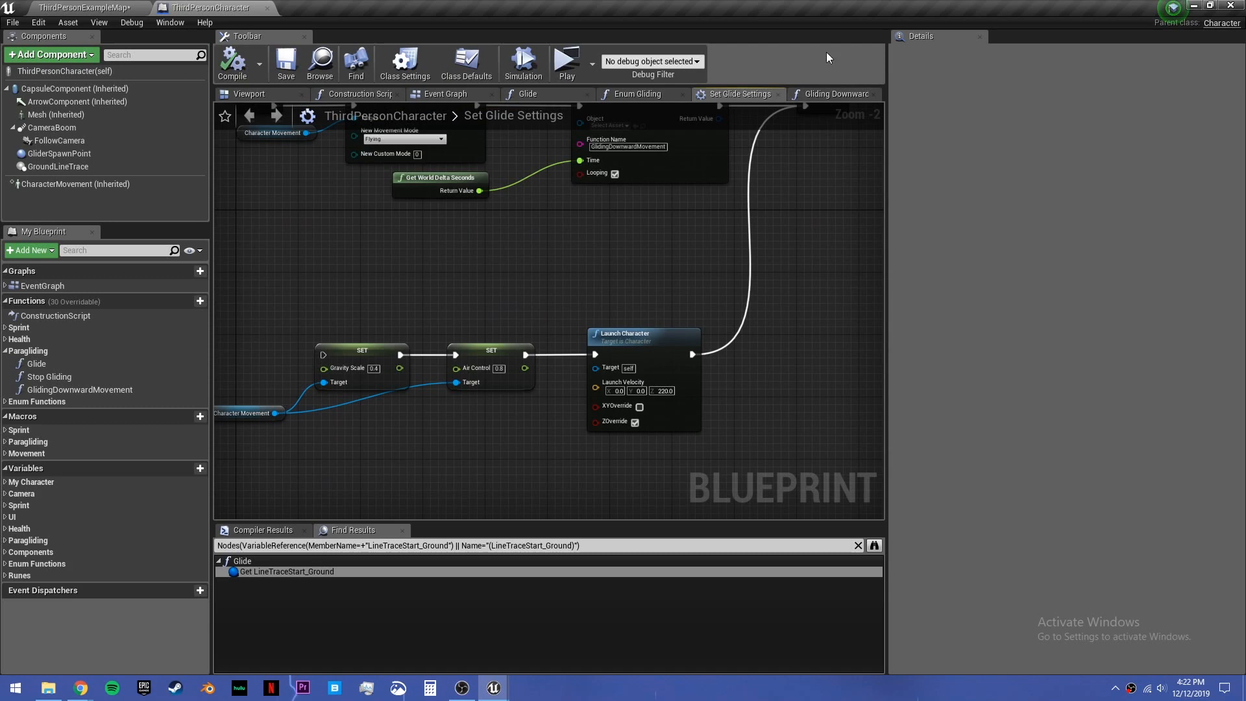
# Step: Pull connections off Launch Character's output, then inspect the Character Movement component's settings
pyautogui.click(834, 93)
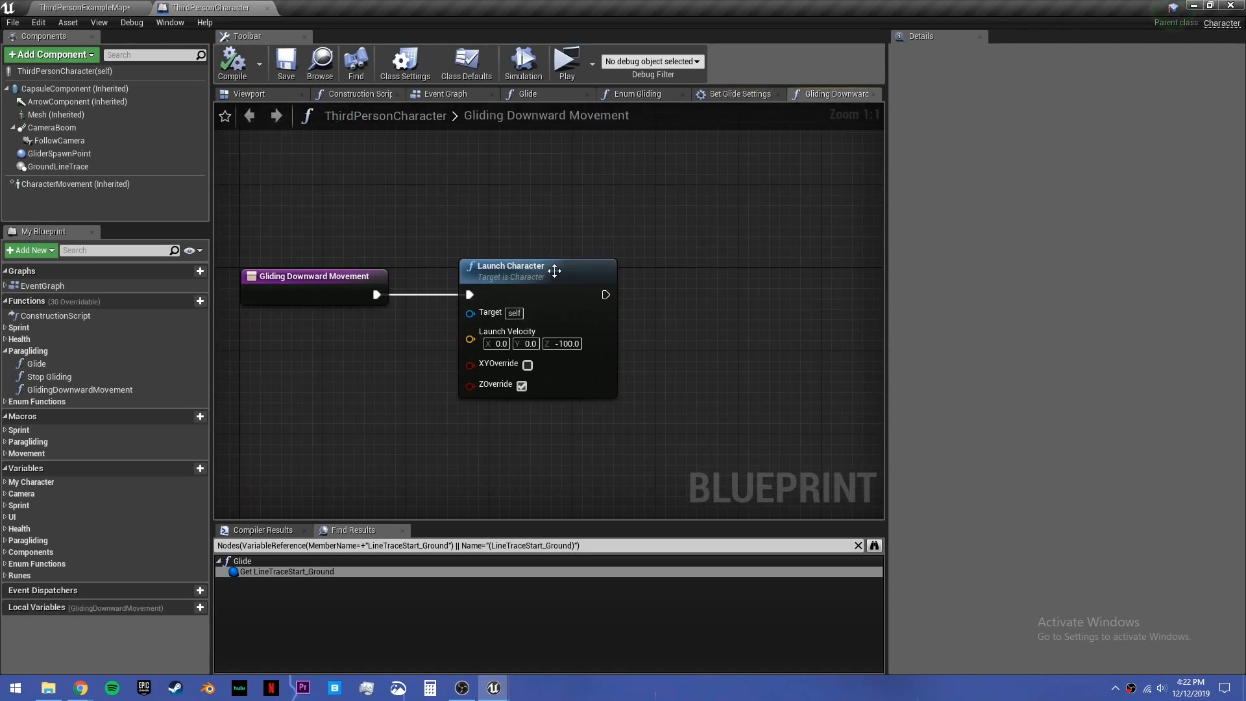
pyautogui.moveTo(606, 295); pyautogui.dragTo(708, 325)
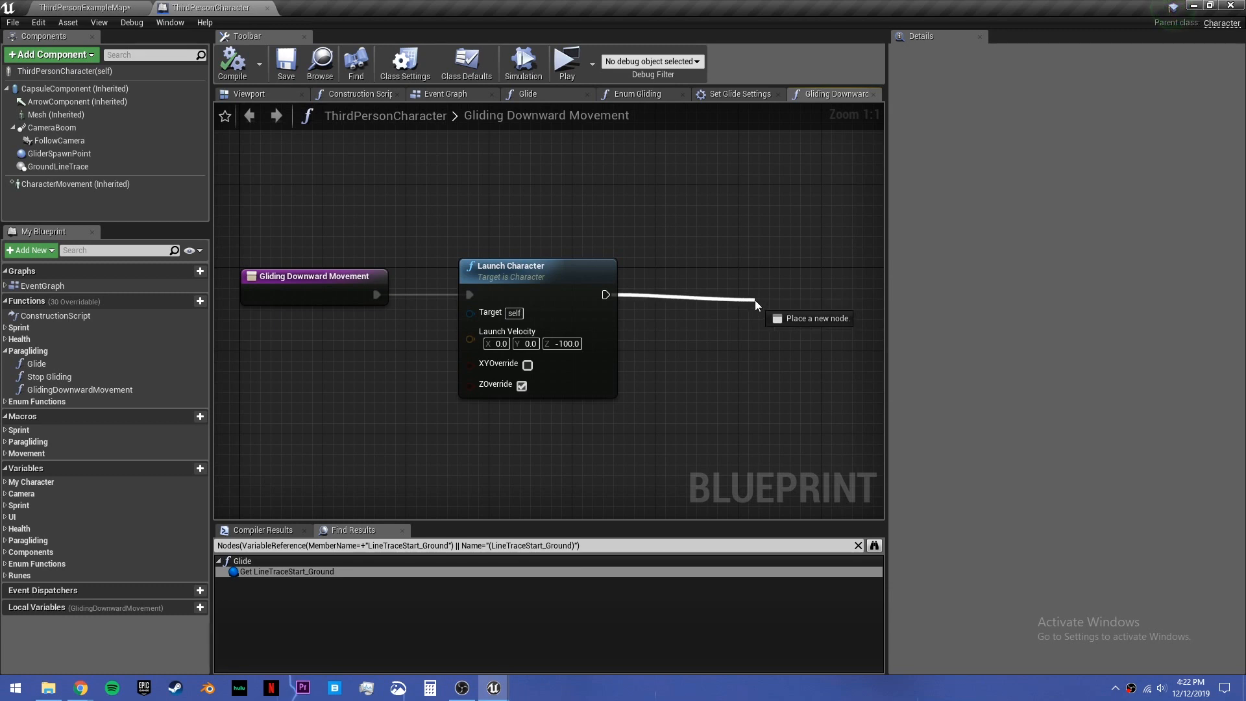
pyautogui.moveTo(757, 304); pyautogui.dragTo(745, 325)
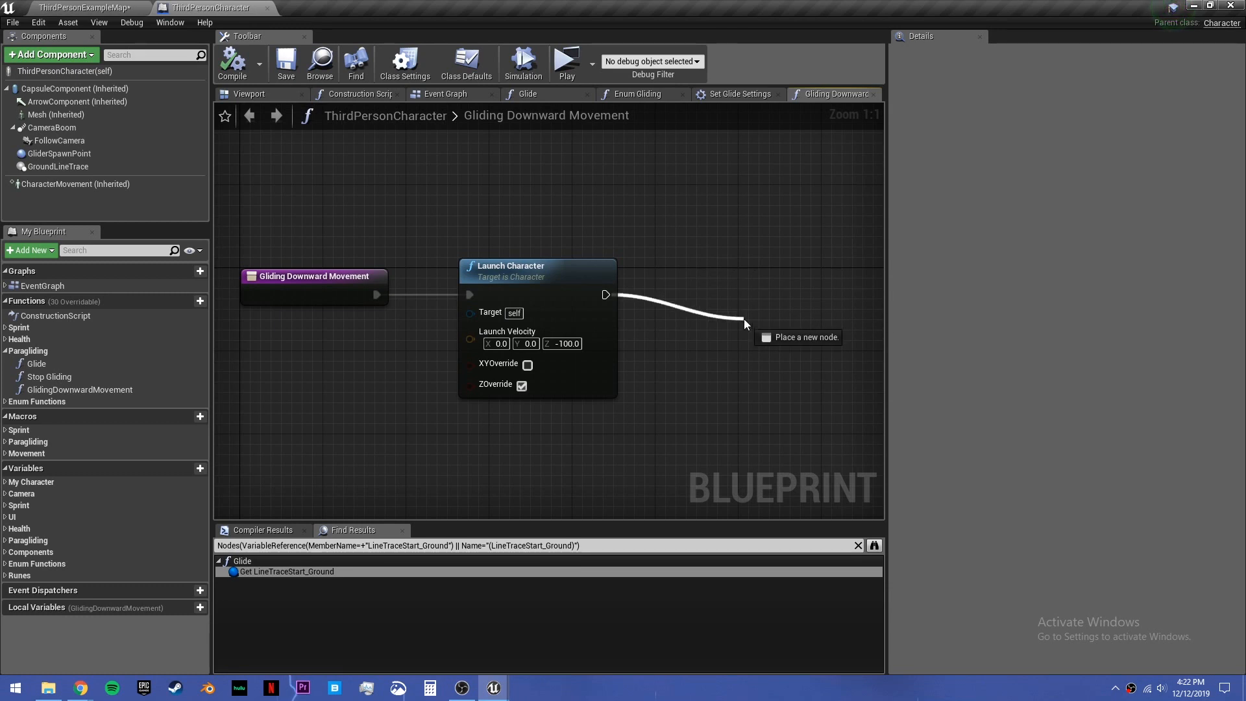
pyautogui.click(743, 324)
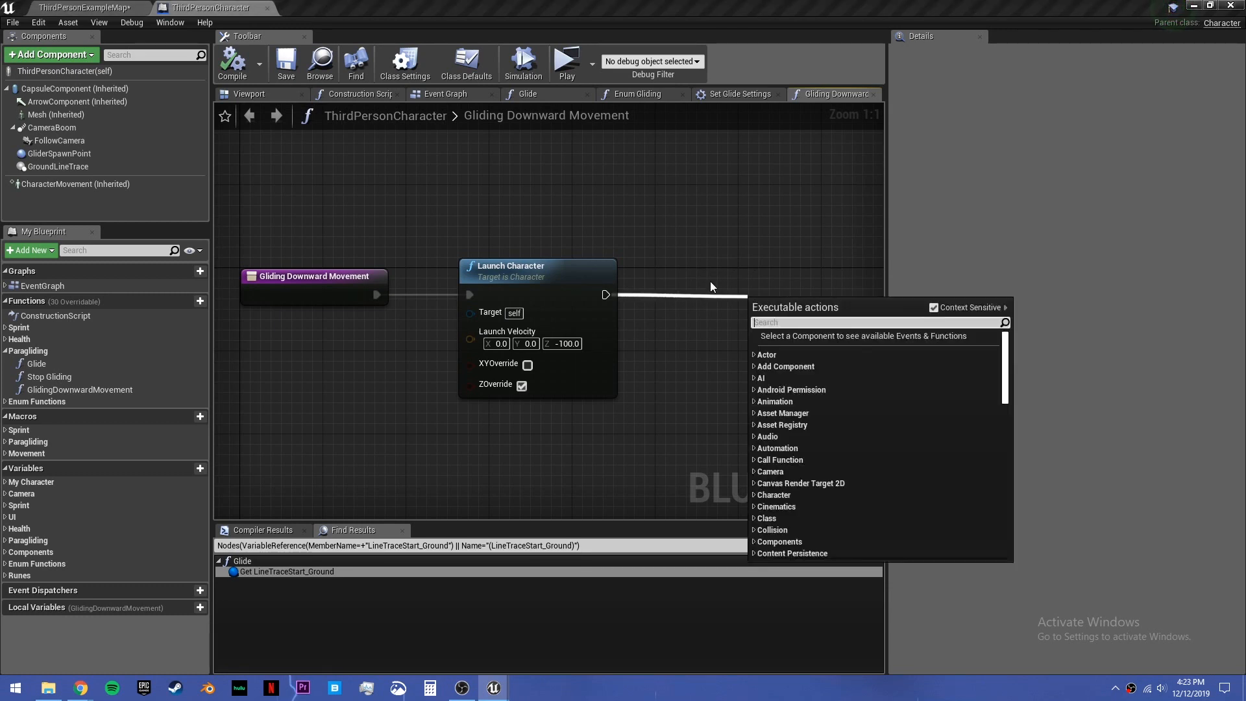
pyautogui.click(712, 285)
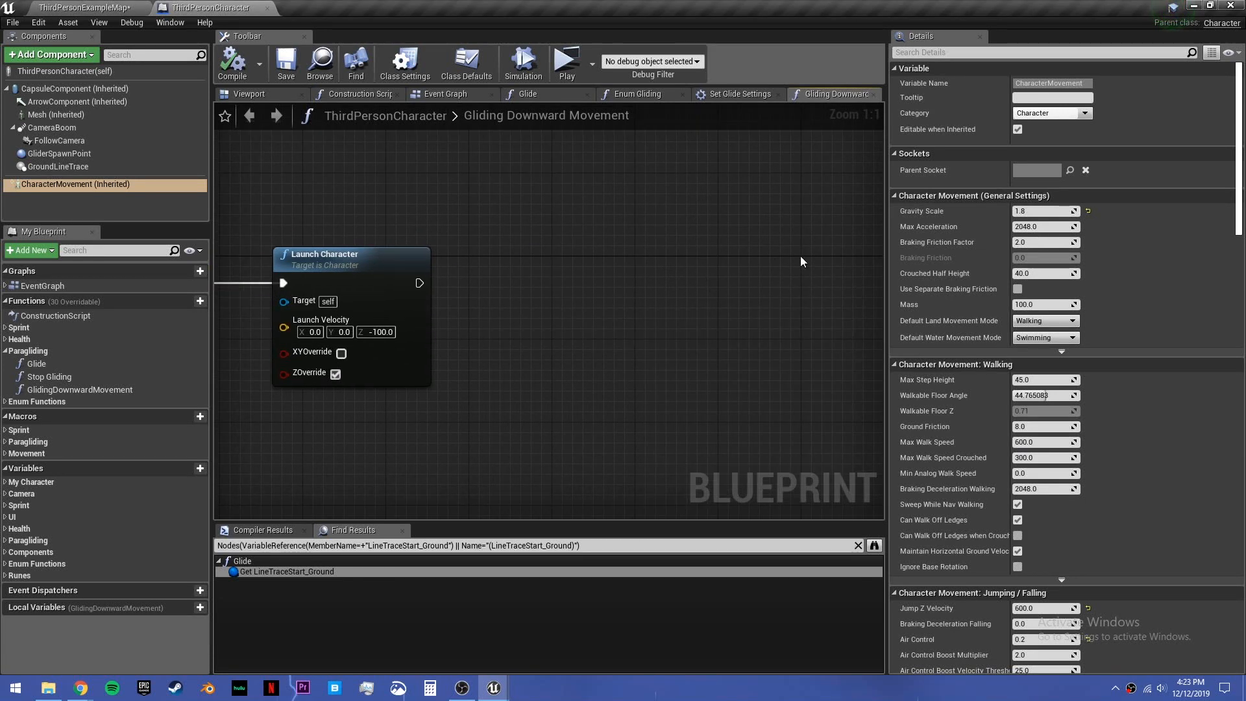
pyautogui.moveTo(808, 318)
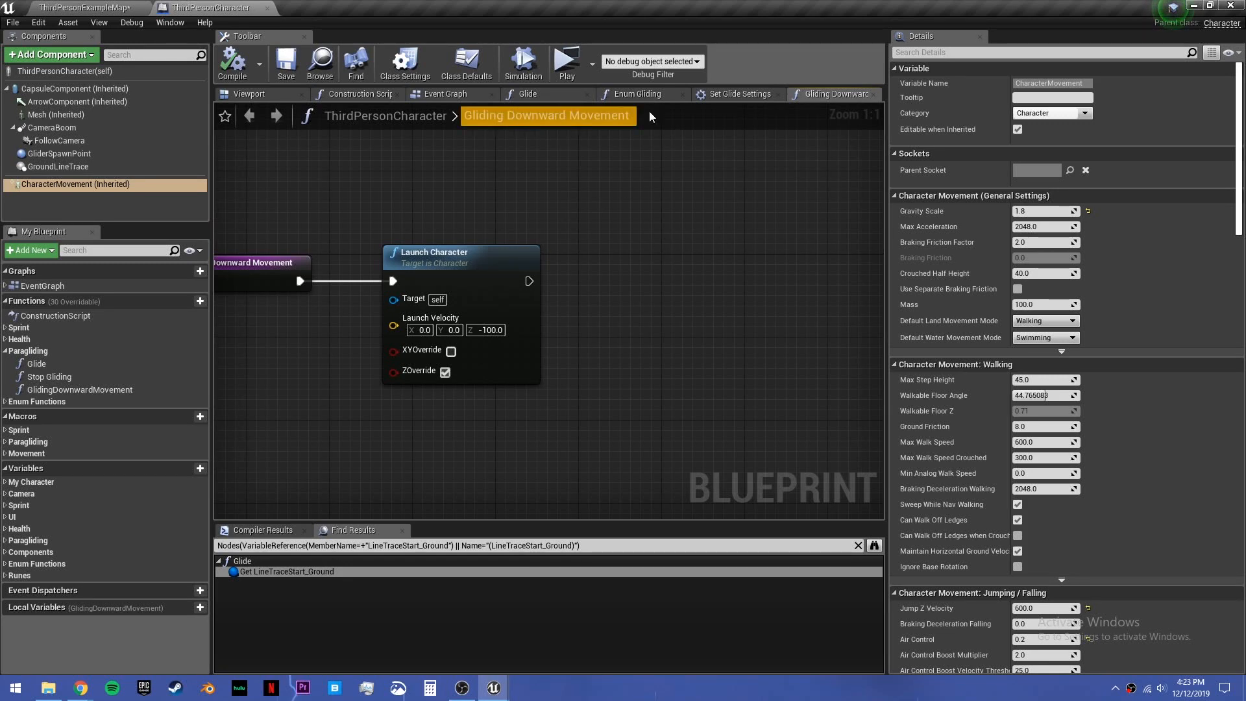
# Step: Add an On Component Hit event for CapsuleComponent and enable Simulation Generates Hit Events
pyautogui.click(448, 94)
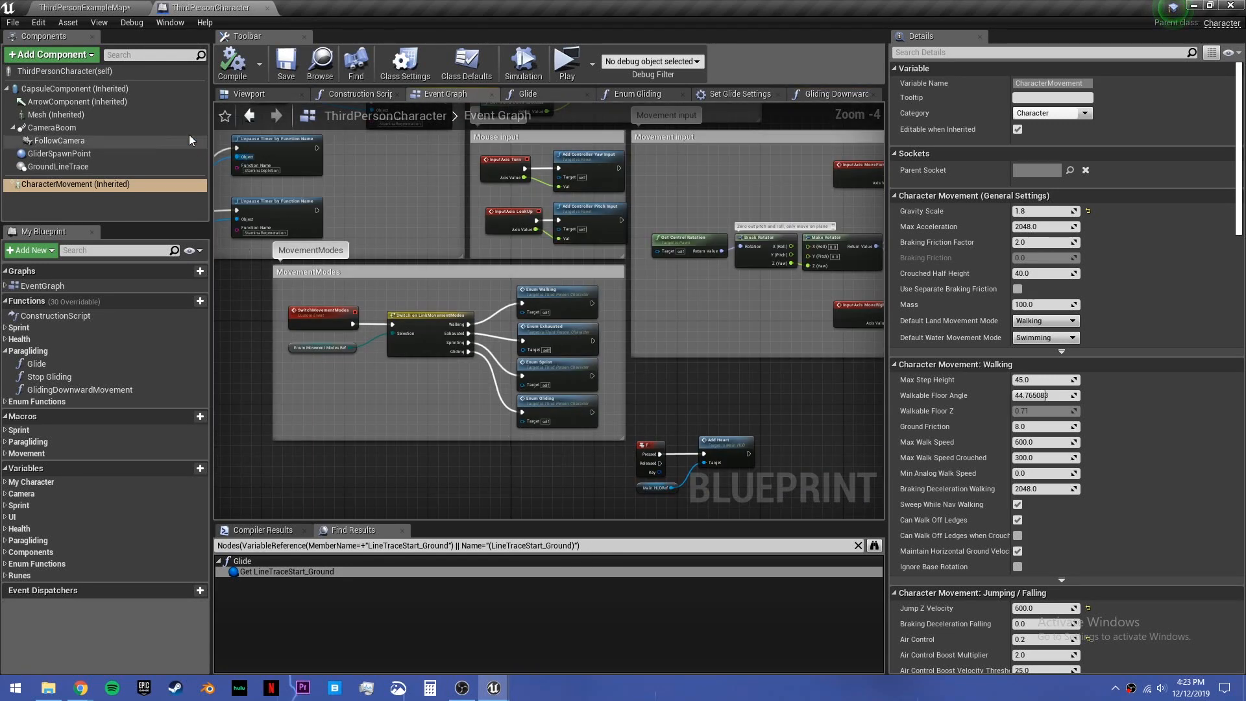
pyautogui.click(75, 88)
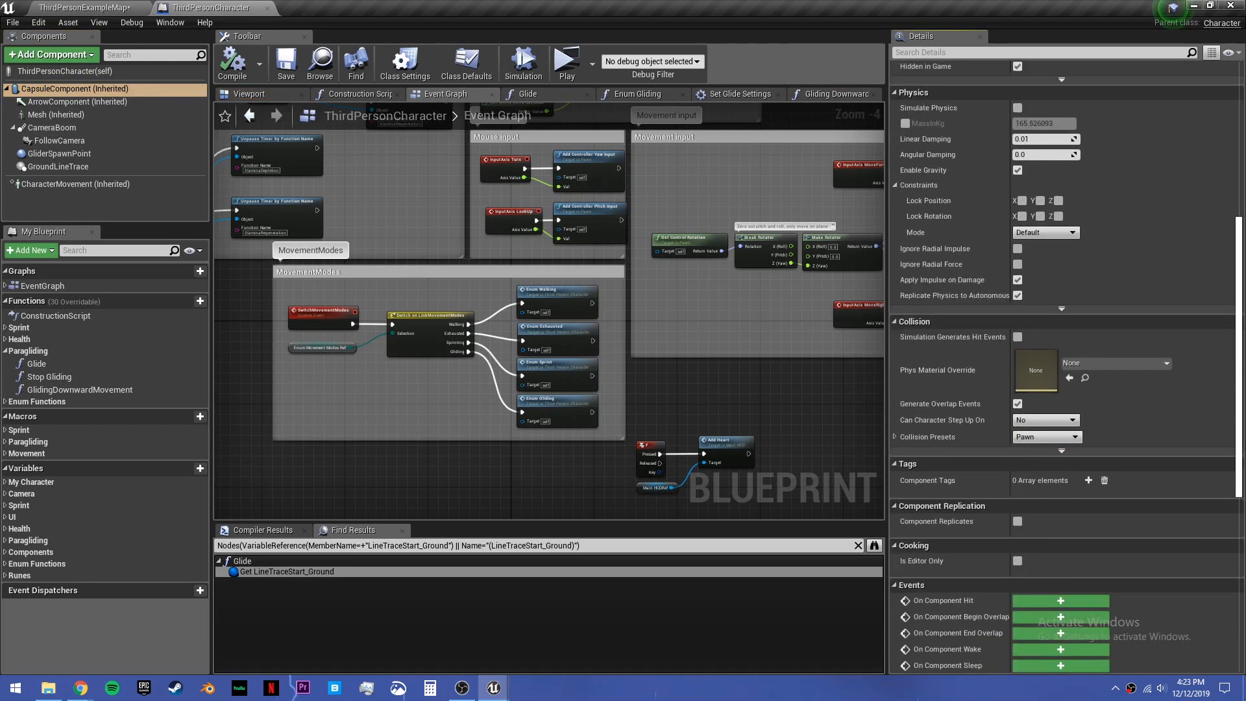
pyautogui.scroll(-3)
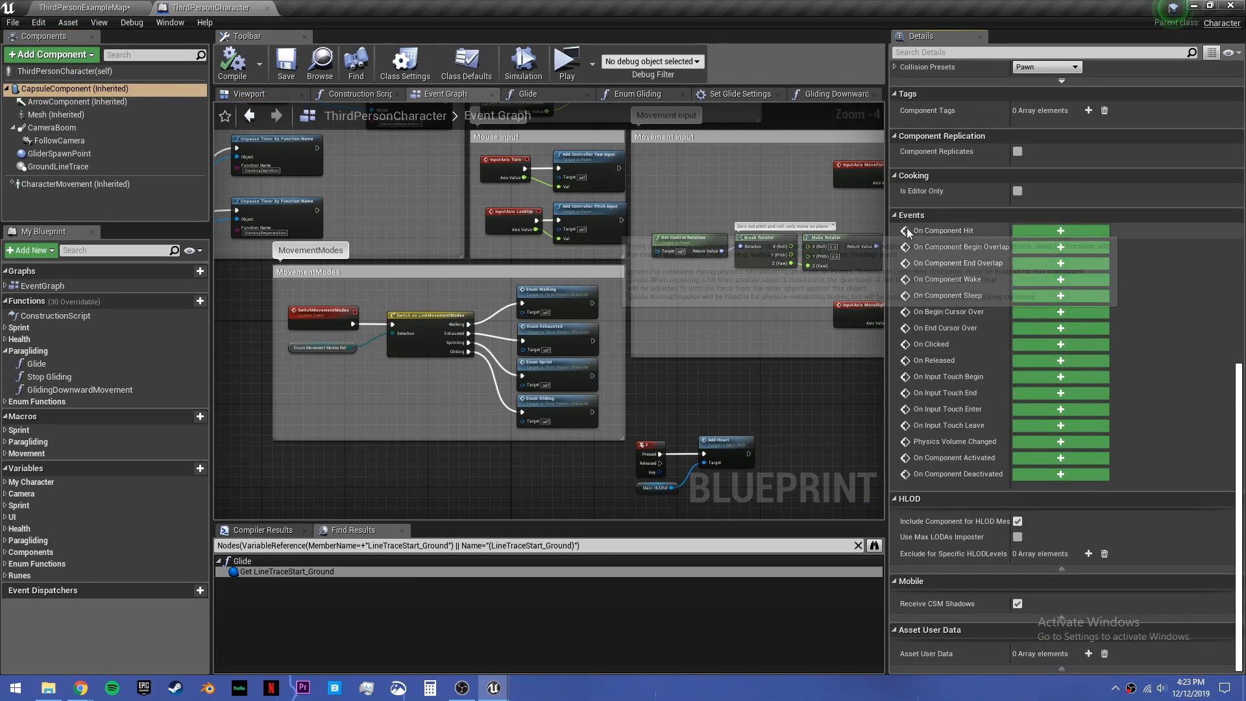
pyautogui.click(1061, 231)
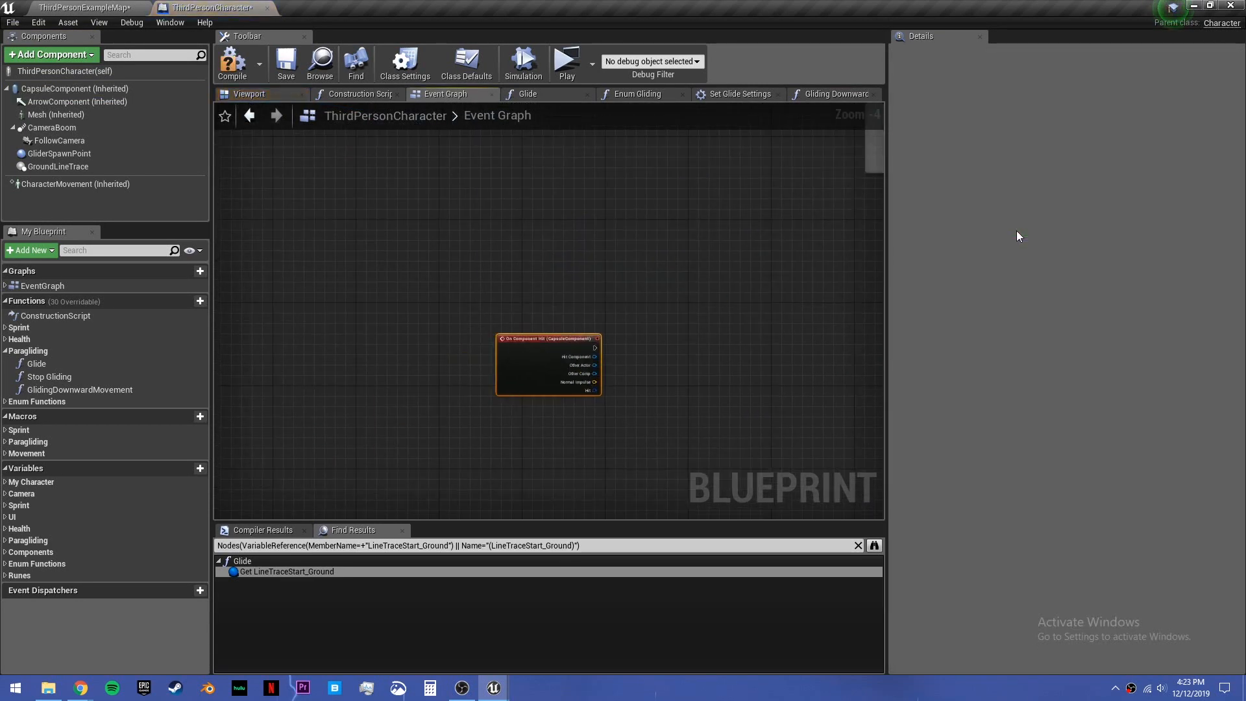
pyautogui.click(75, 88)
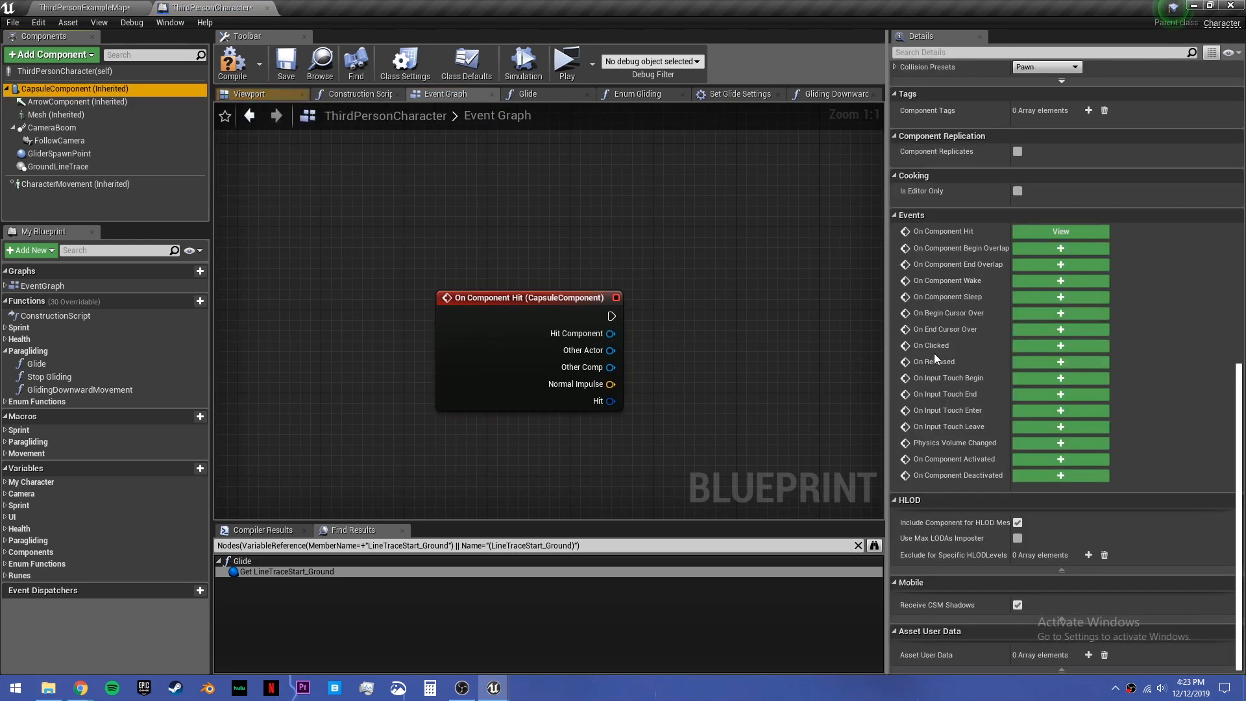
pyautogui.scroll(3)
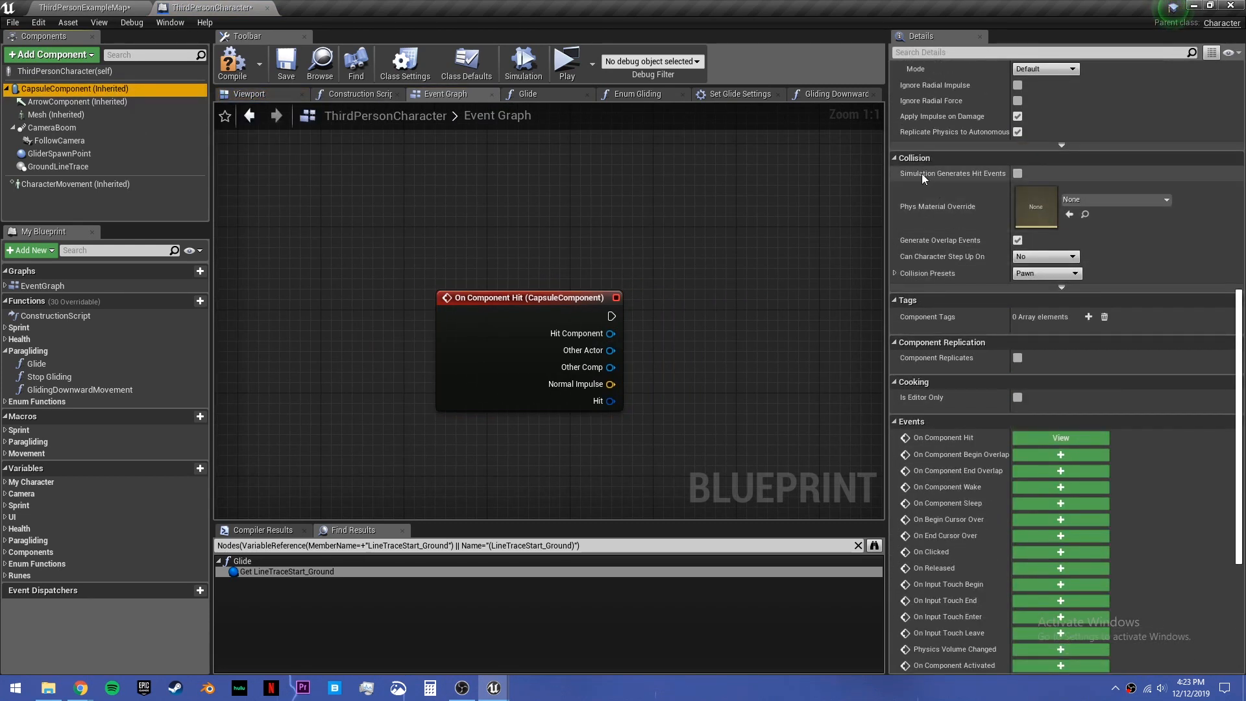
pyautogui.moveTo(1018, 172)
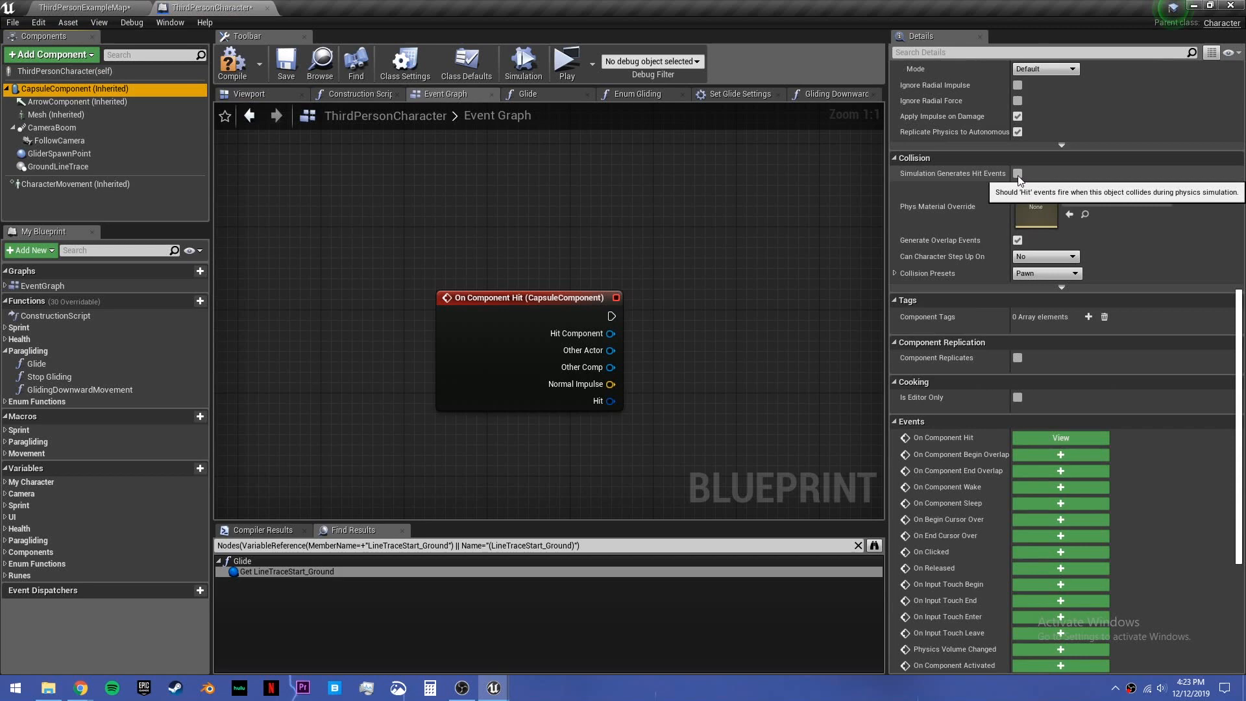
pyautogui.click(1018, 172)
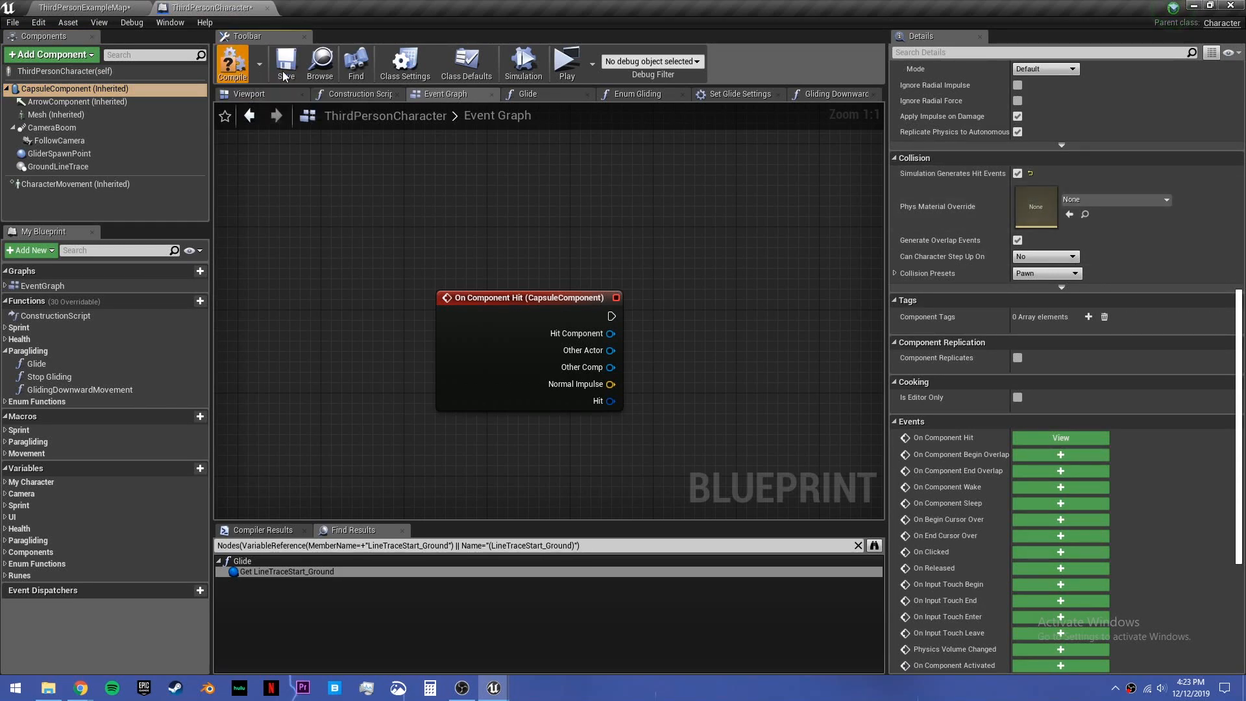
# Step: Add a Branch after On Component Hit, initially conditioned on the Is Gliding? variable
pyautogui.moveTo(616, 317); pyautogui.dragTo(521, 310)
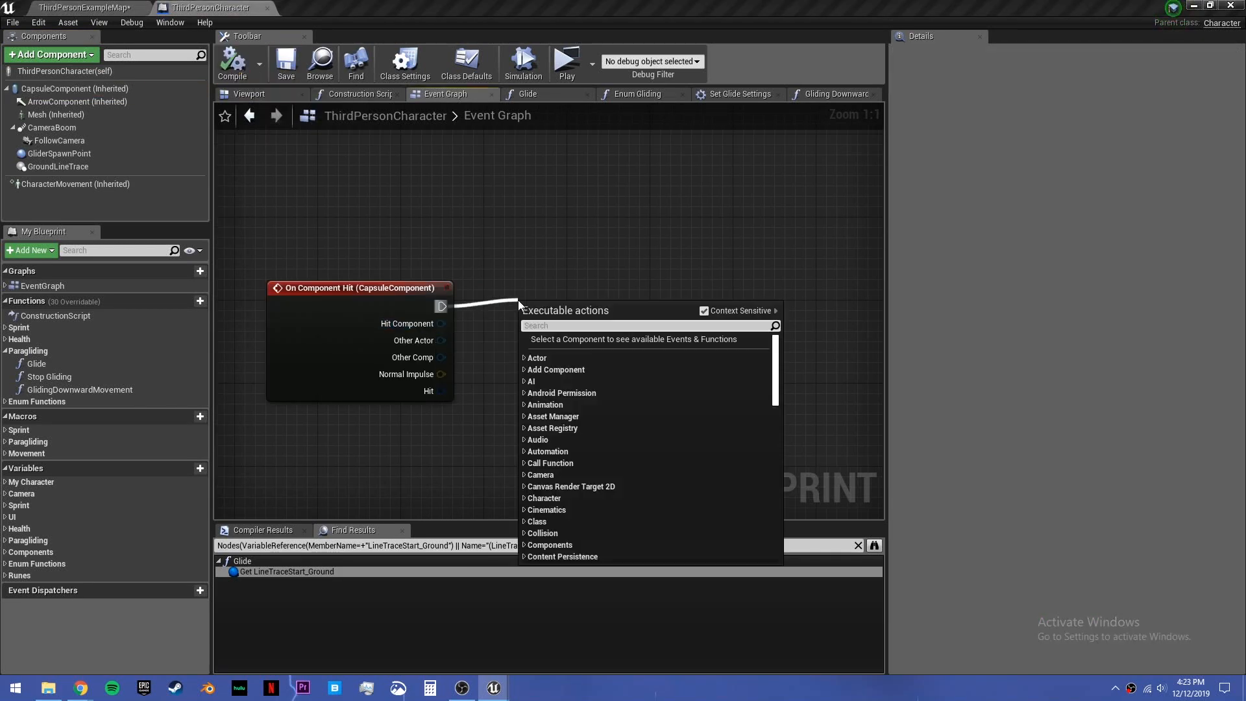
pyautogui.click(625, 299)
pyautogui.write('if')
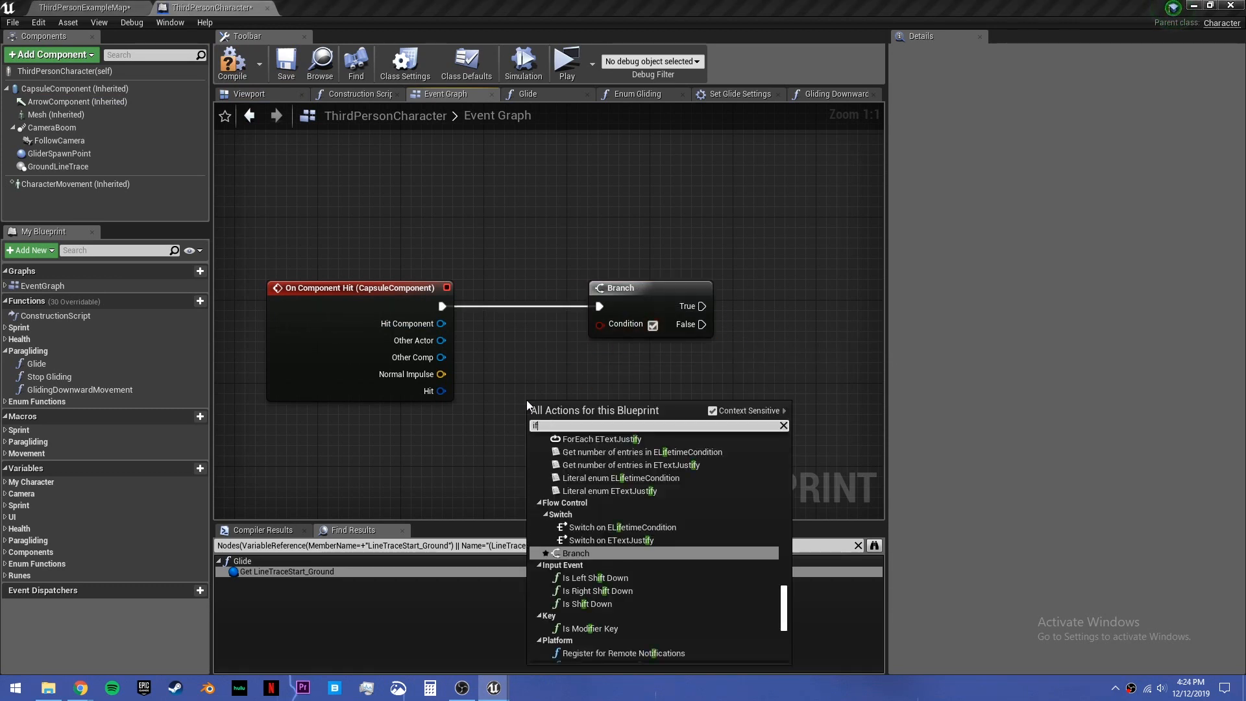
pyautogui.click(569, 416)
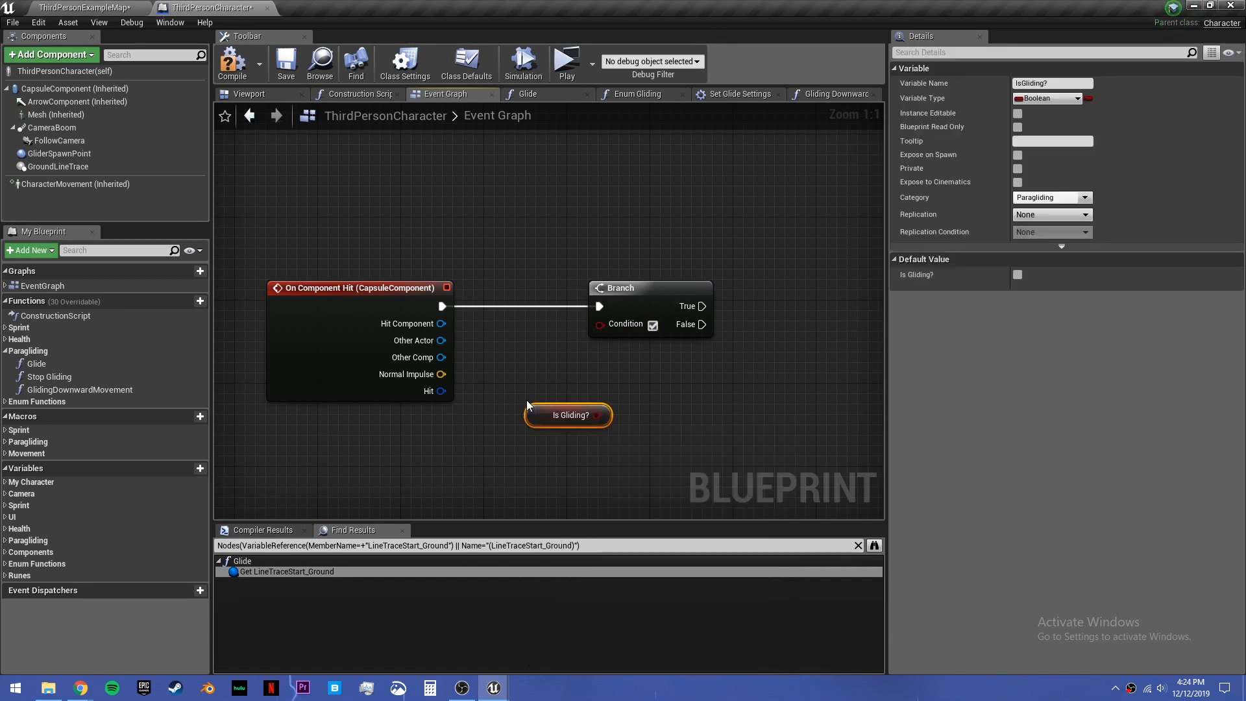
pyautogui.moveTo(569, 415); pyautogui.dragTo(411, 426)
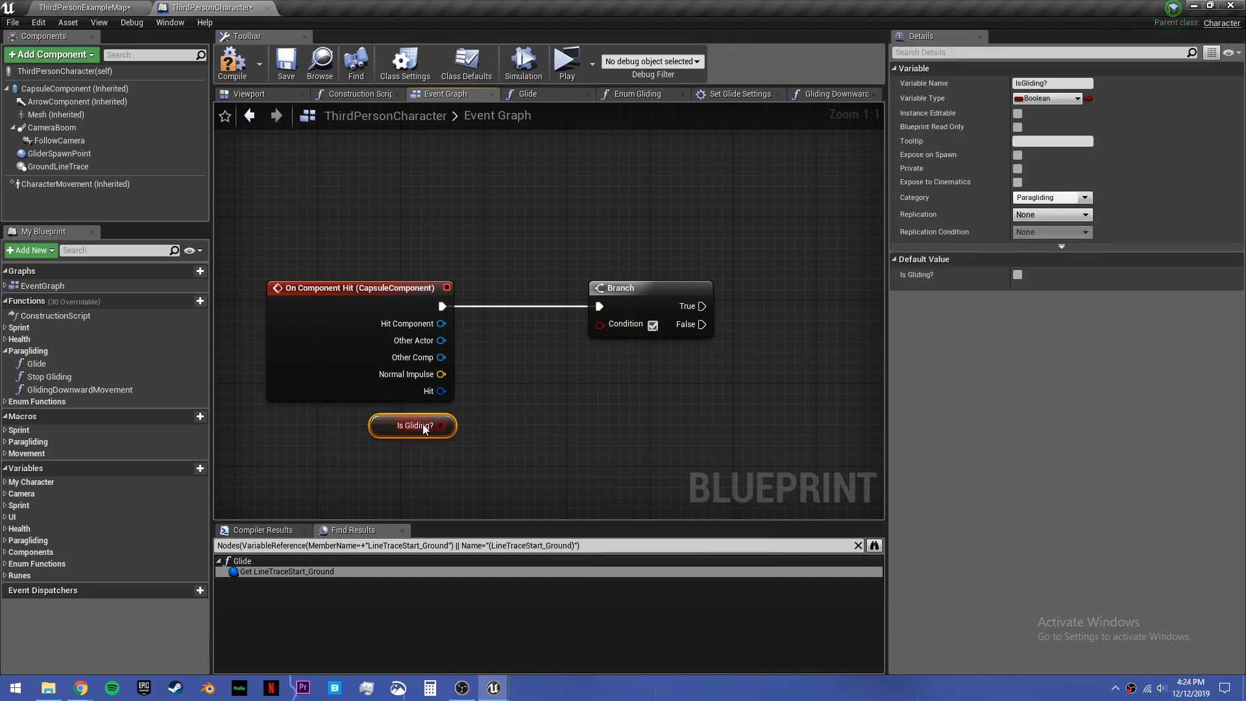
pyautogui.moveTo(441, 426); pyautogui.dragTo(579, 323)
pyautogui.write('object ty')
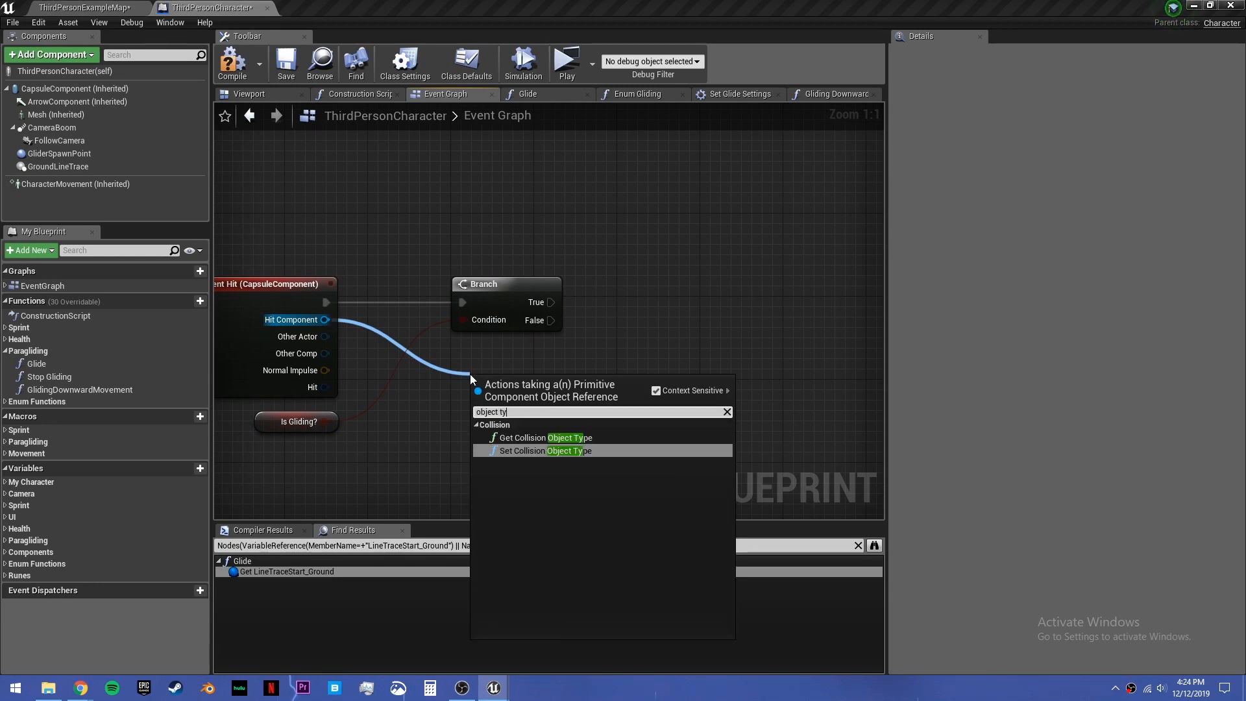
# Step: Test whether the Hit Component's collision object type equals WorldStatic for the Branch condition
pyautogui.click(546, 438)
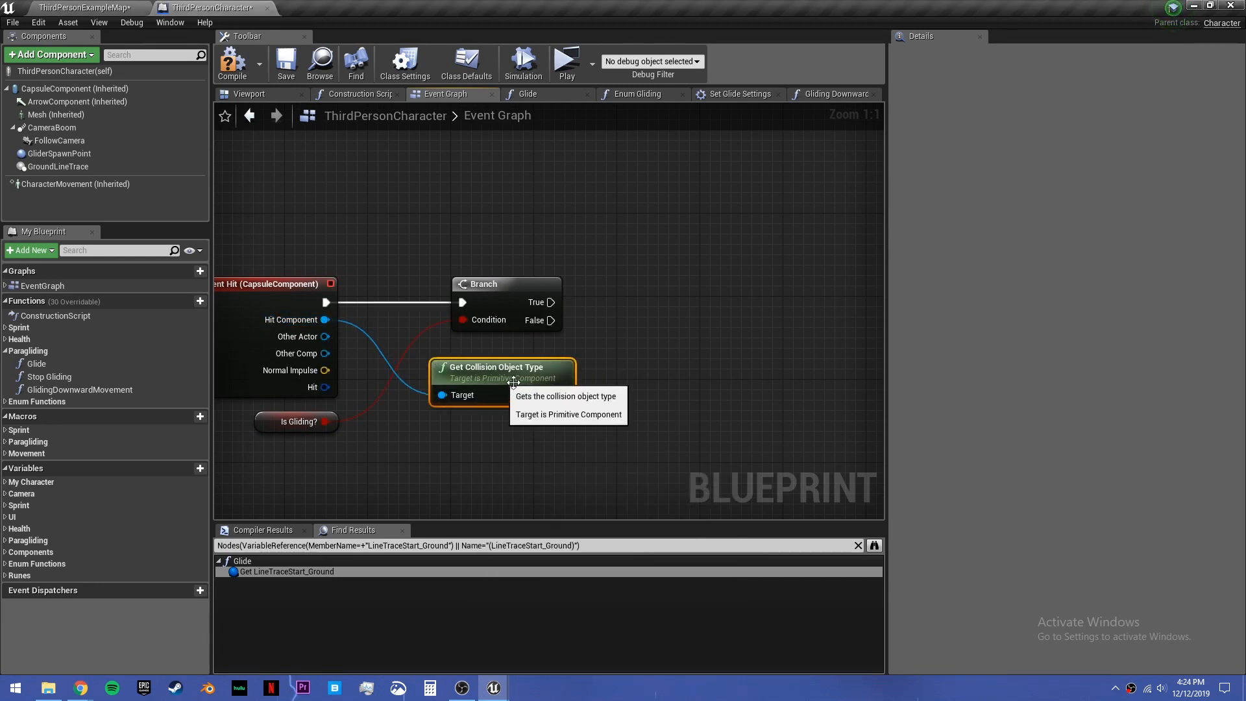
pyautogui.moveTo(564, 395); pyautogui.dragTo(633, 395)
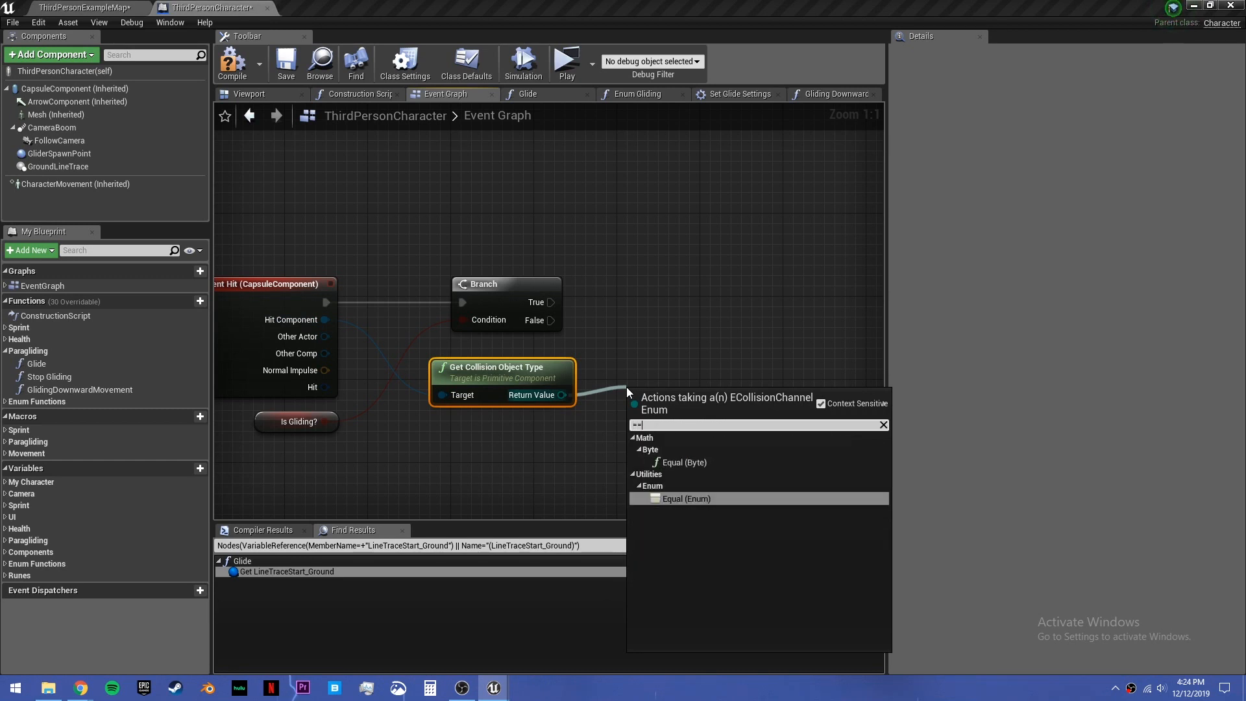
pyautogui.click(686, 498)
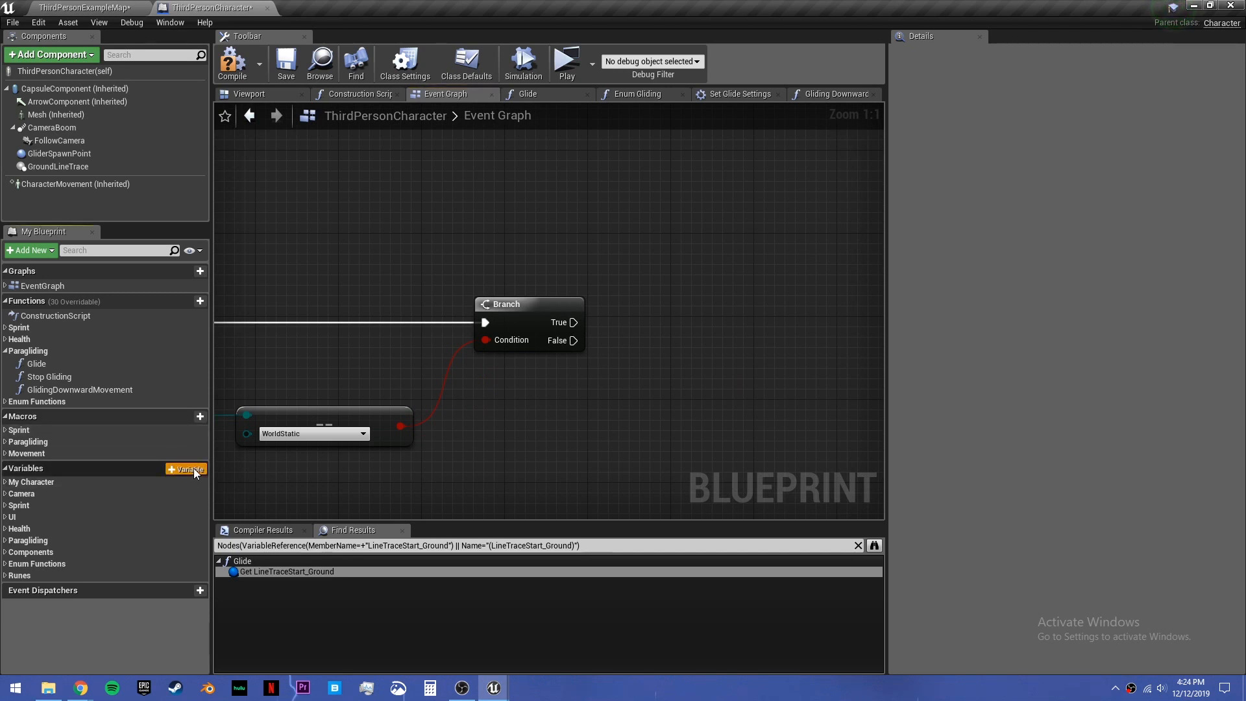
# Step: Create a new boolean variable named HitStaticObjectWhileGliding
pyautogui.click(187, 469)
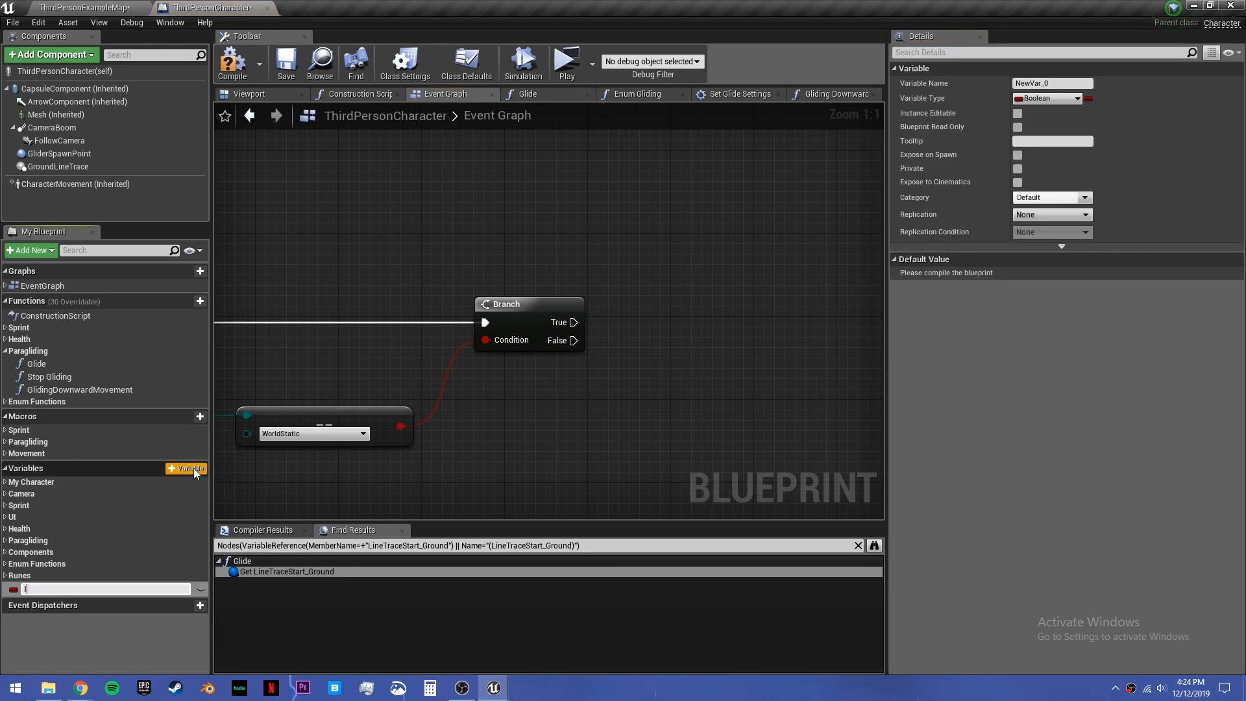
pyautogui.write('HitStaticObjectWhile')
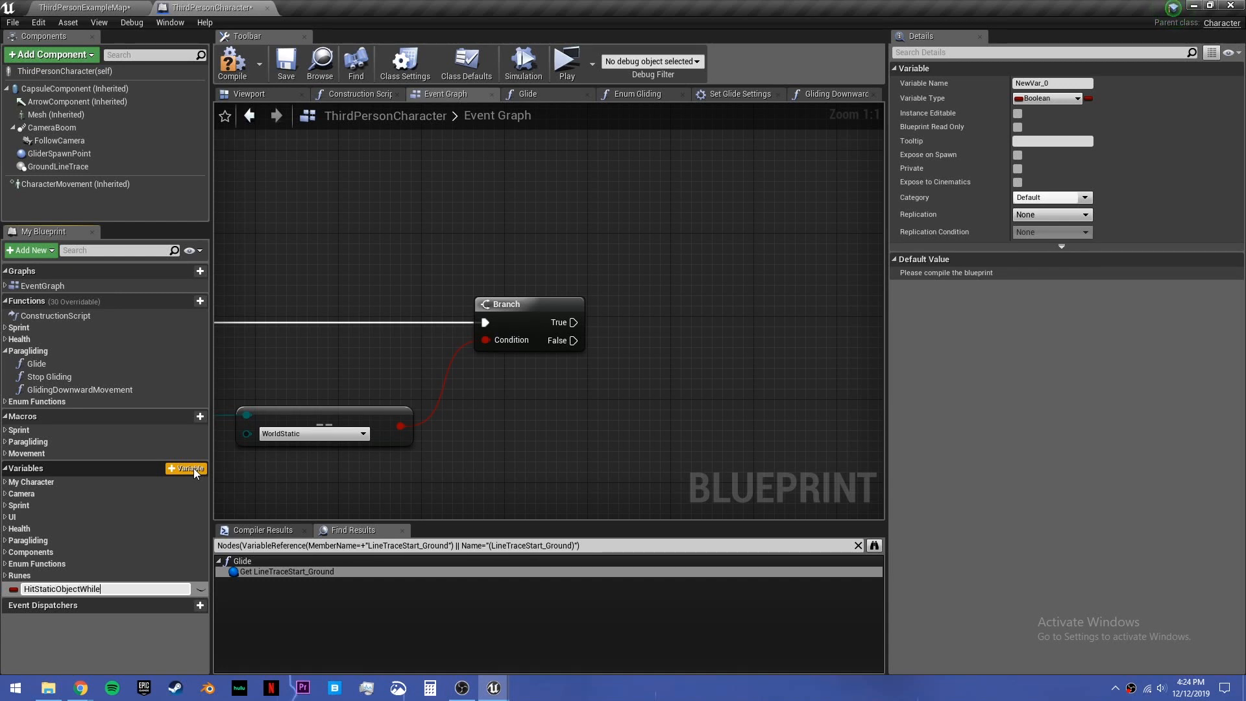
pyautogui.write('HitStaticObjectWhileGliding')
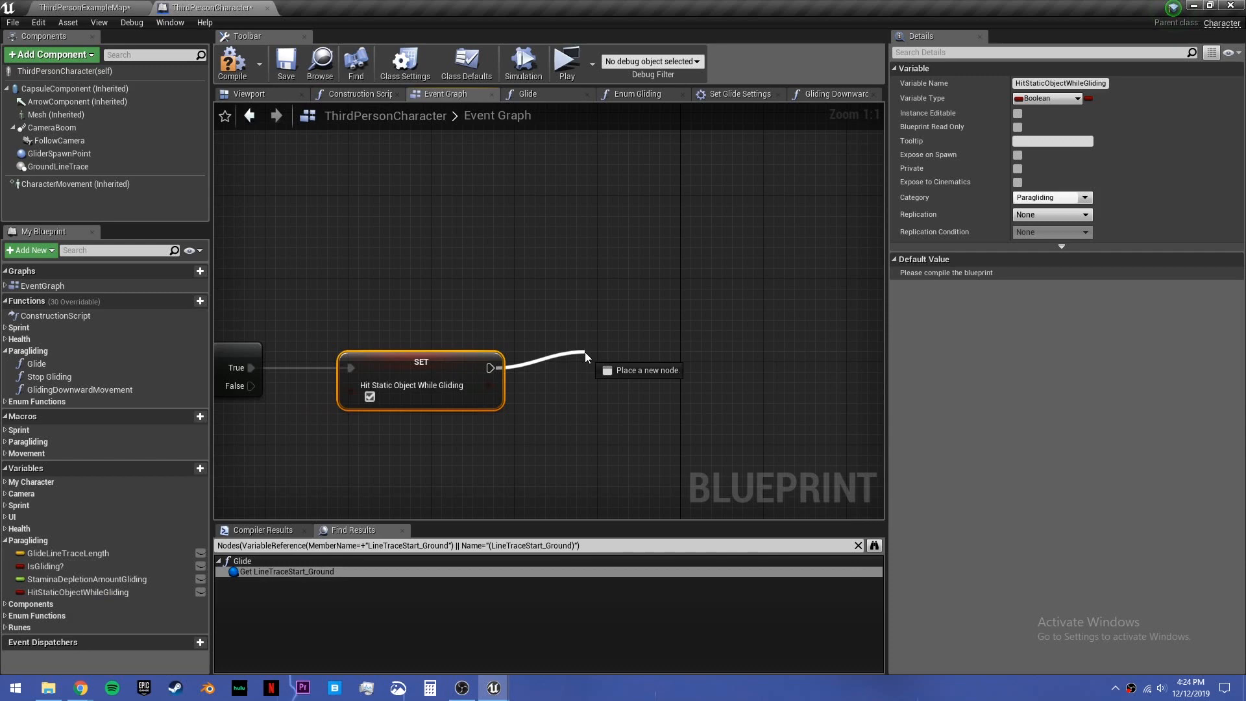
# Step: On the True path set the flag true, Delay 1.0 second, then set it false
pyautogui.click(648, 370)
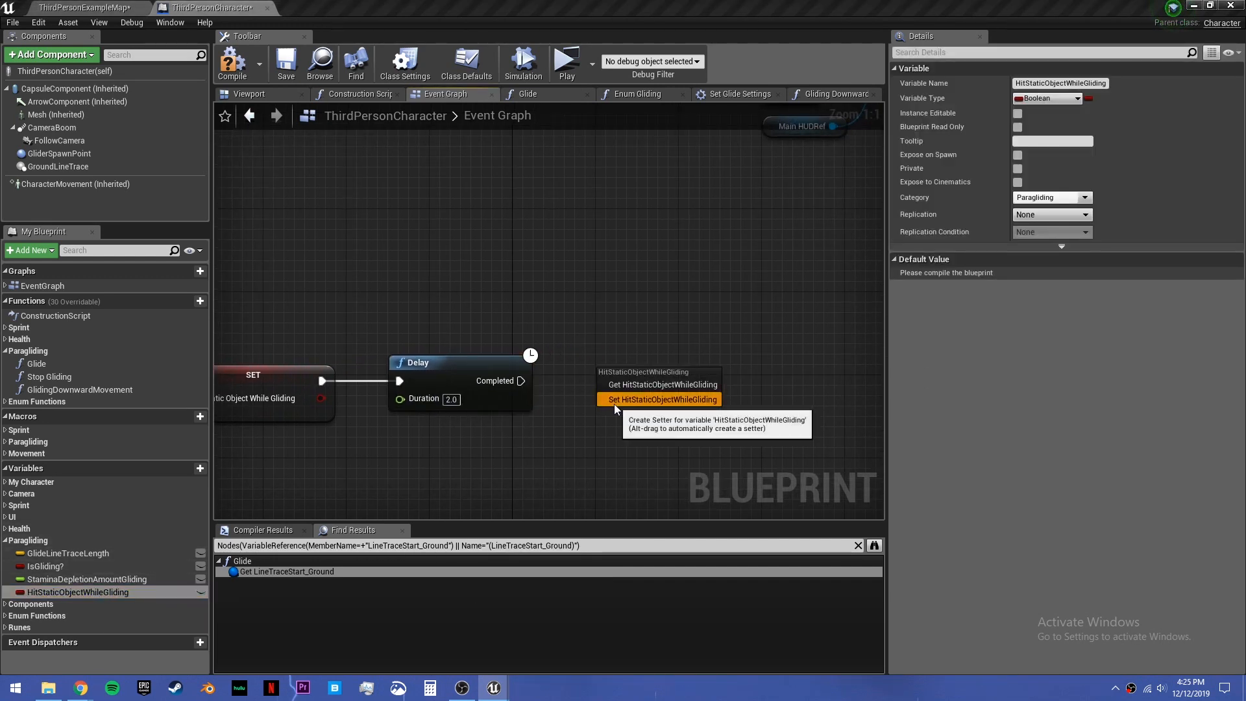
pyautogui.click(664, 398)
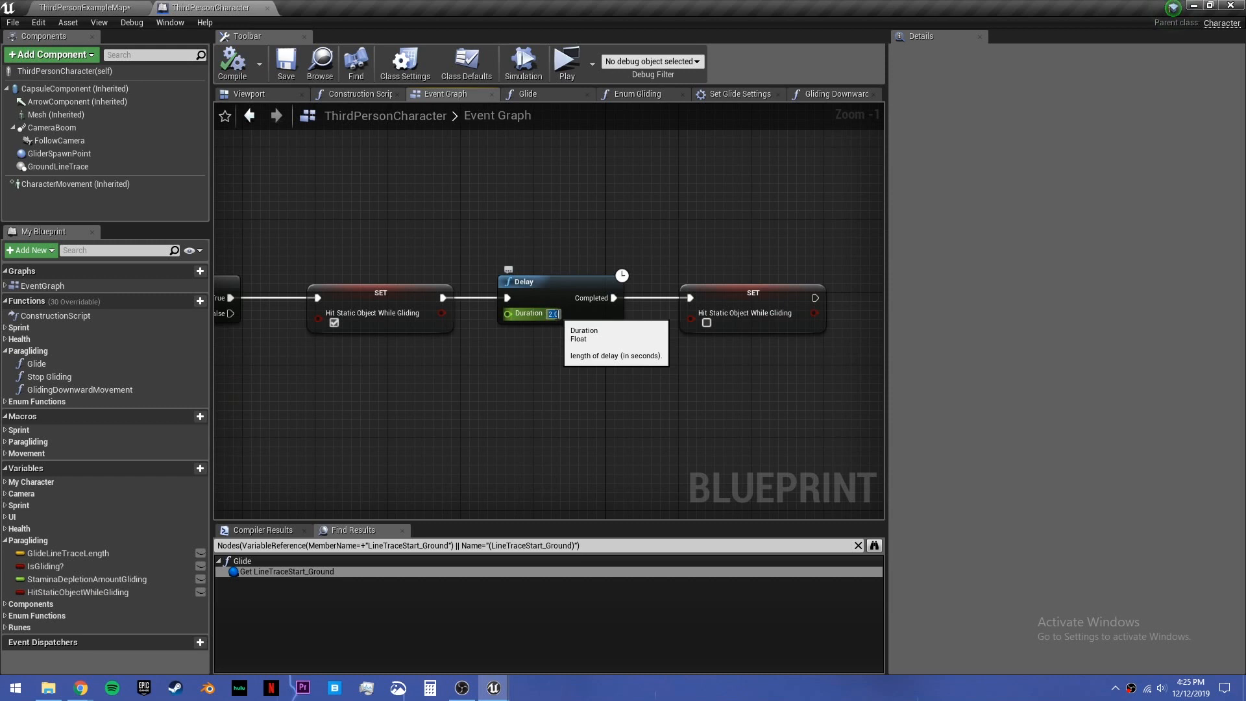
pyautogui.write('1.0')
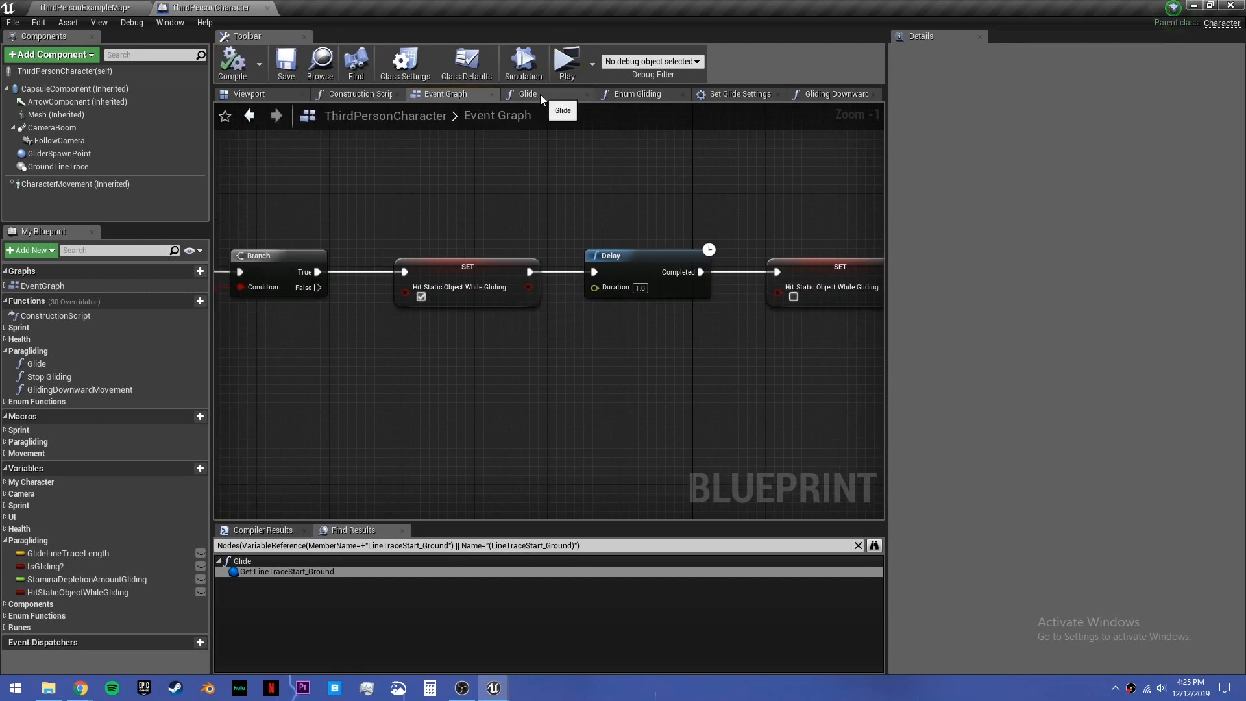
# Step: In Gliding Downward Movement, branch after Launch Character on HitStaticObjectWhileGliding, then find Stop Gliding
pyautogui.click(527, 93)
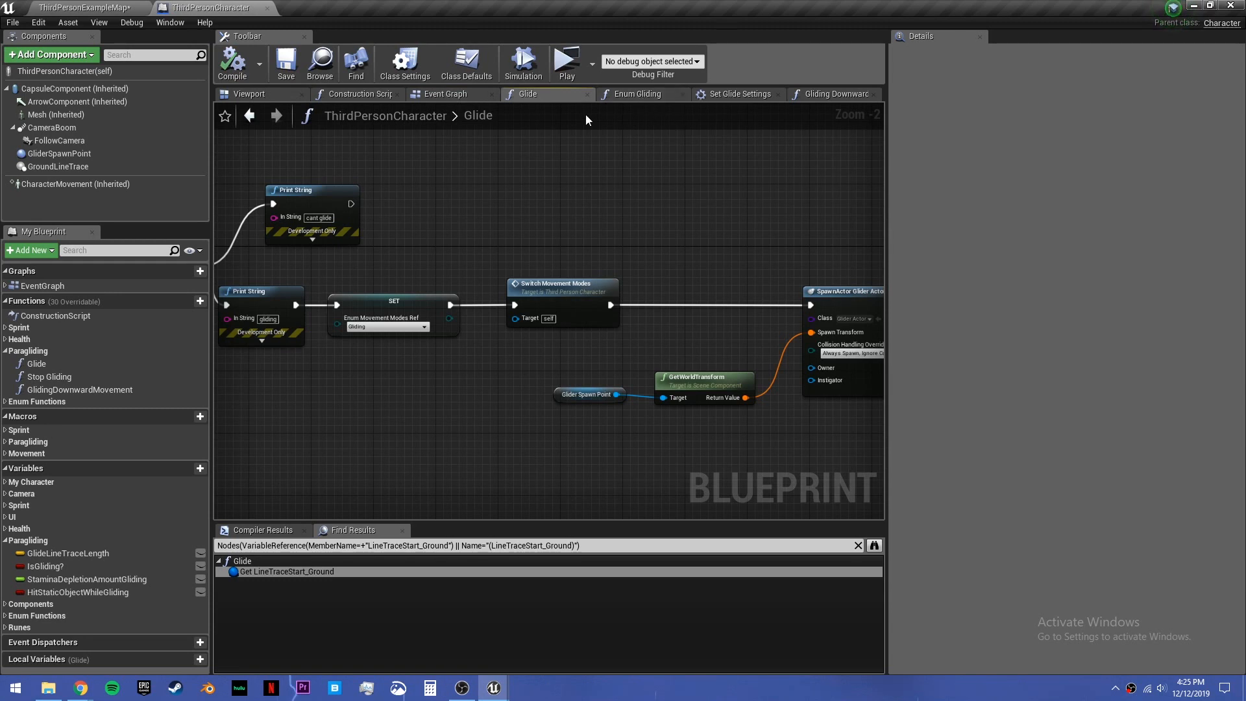
pyautogui.click(735, 94)
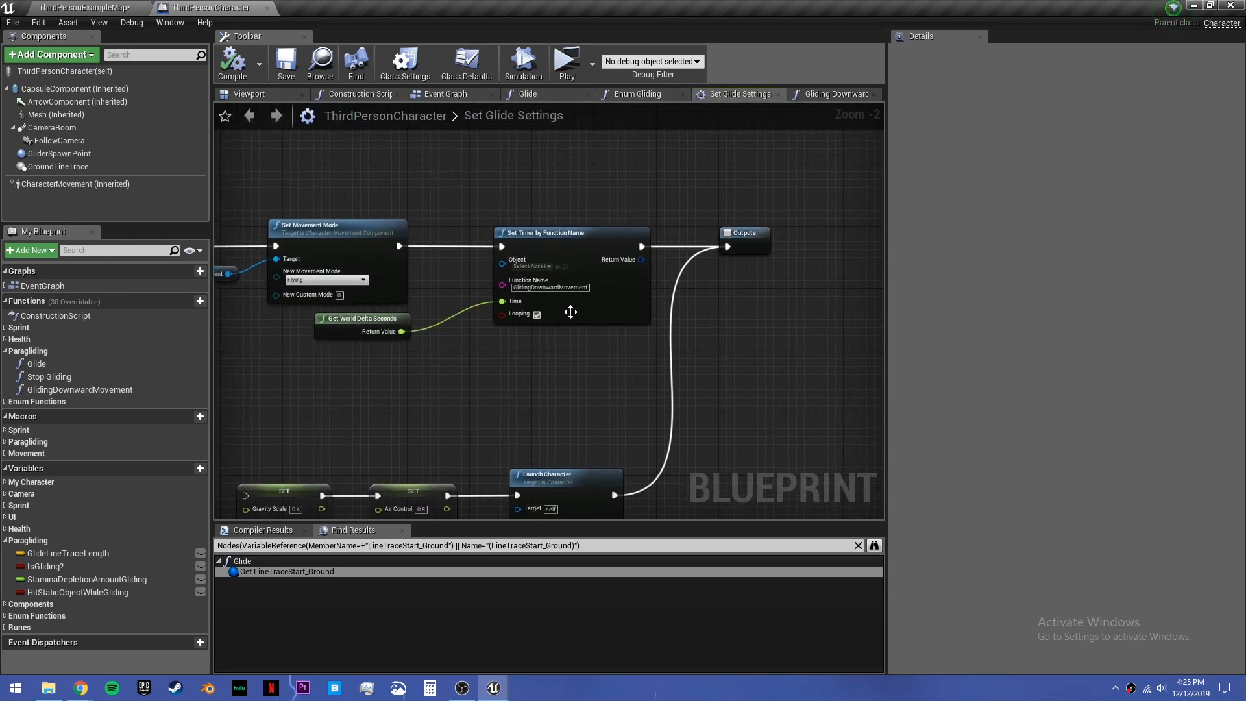
pyautogui.click(833, 93)
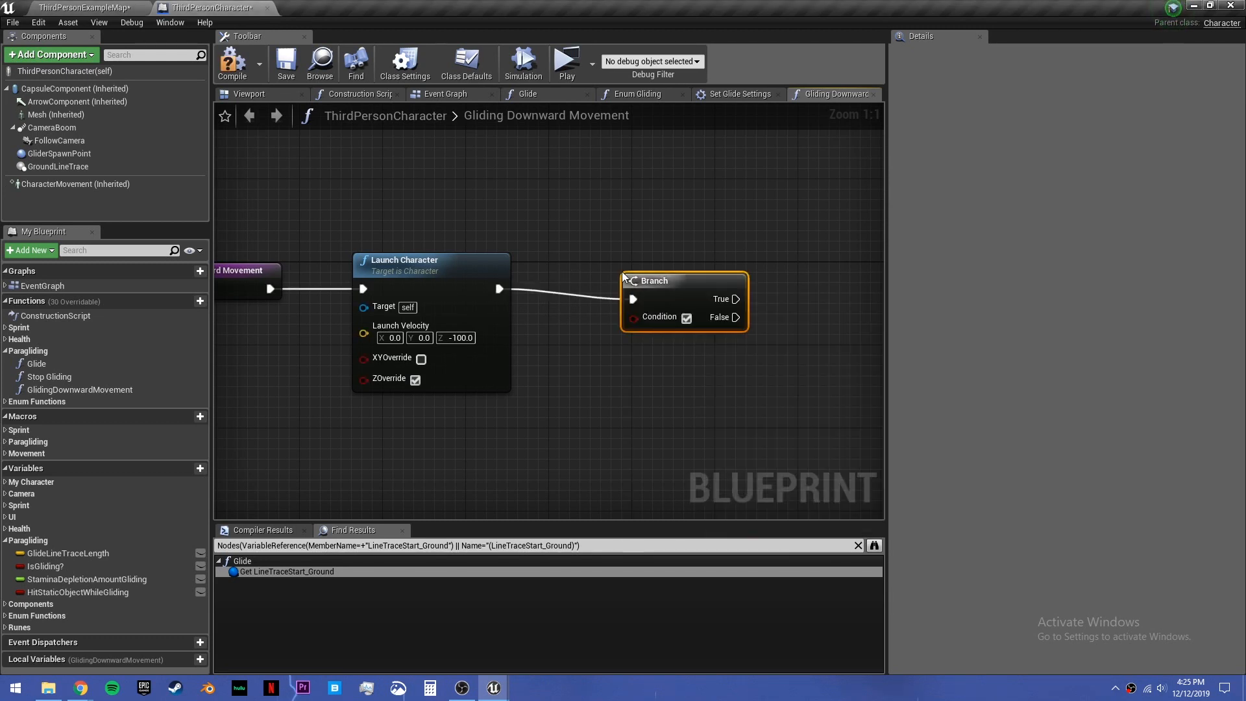
pyautogui.moveTo(684, 280); pyautogui.dragTo(716, 270)
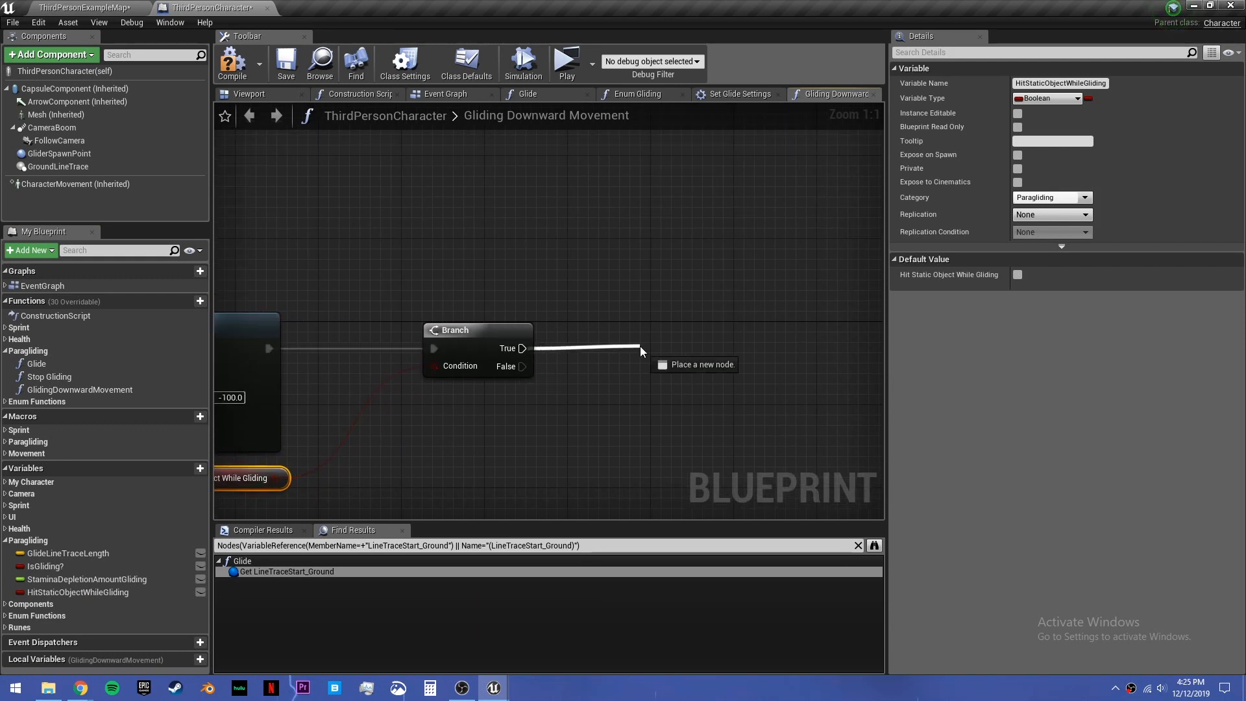
pyautogui.write('stop glid')
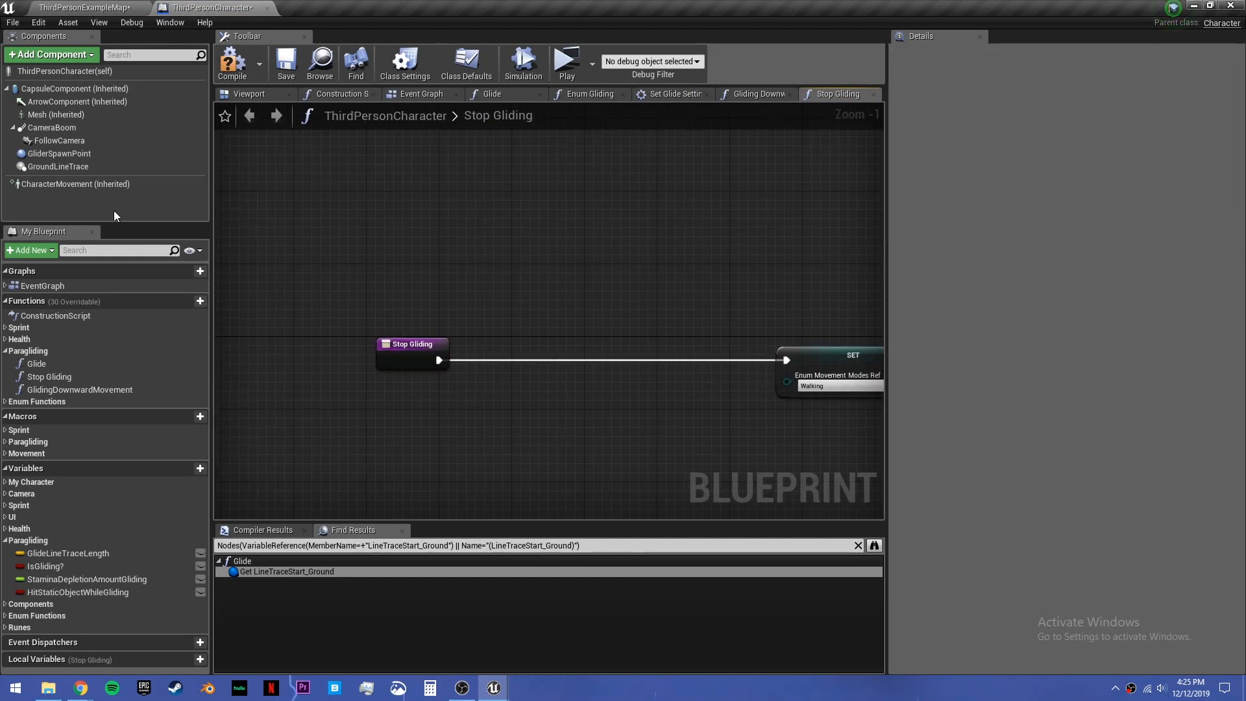
# Step: In Stop Gliding, add Set Movement Mode from Character Movement set to Walking
pyautogui.click(395, 409)
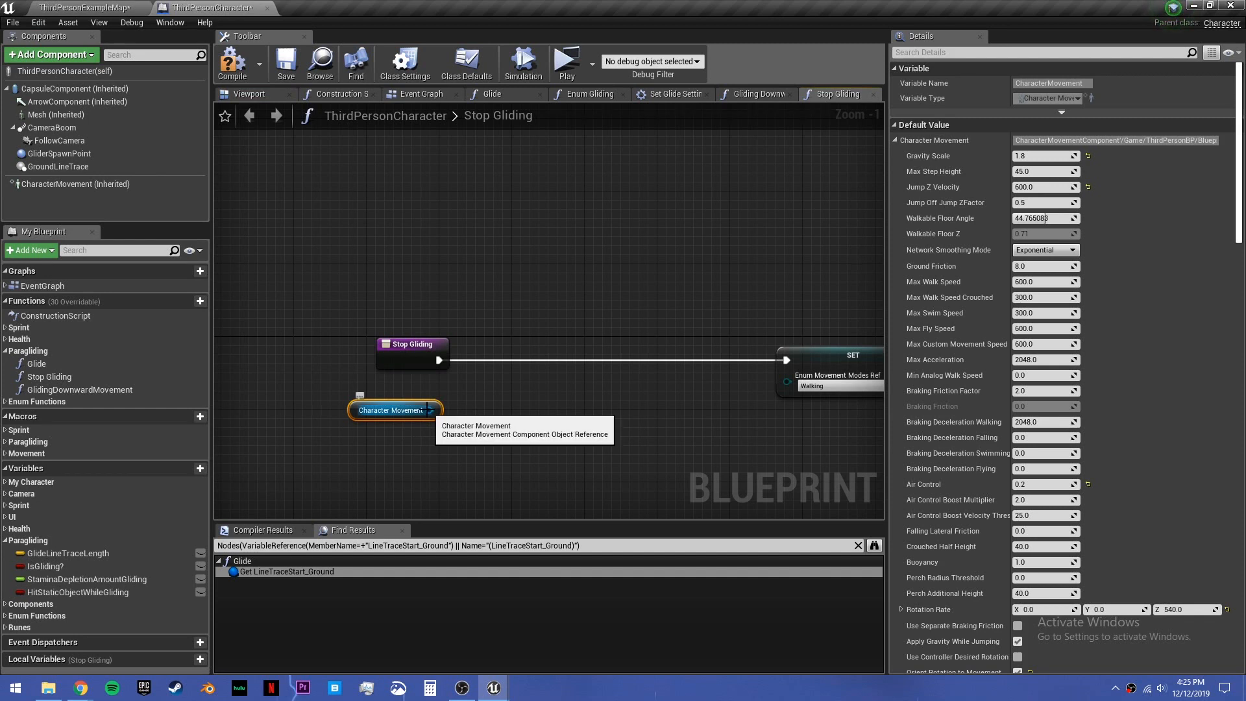
pyautogui.moveTo(441, 409); pyautogui.dragTo(508, 370)
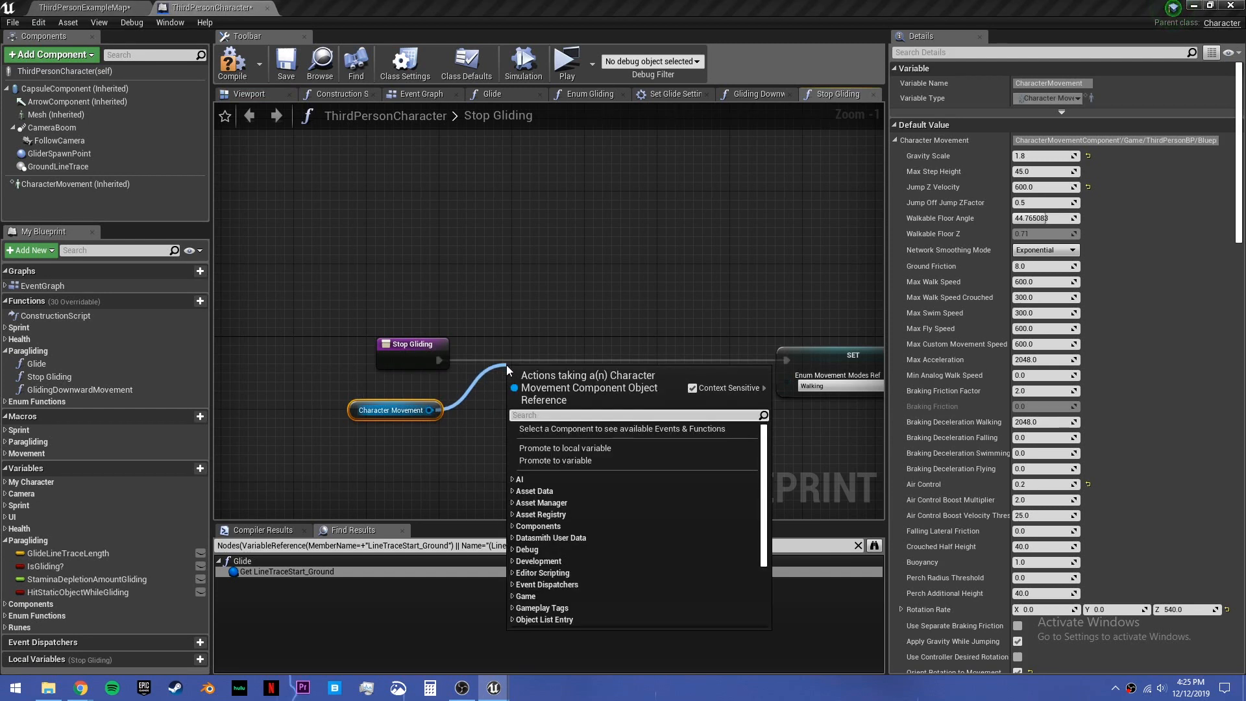
pyautogui.write('set m')
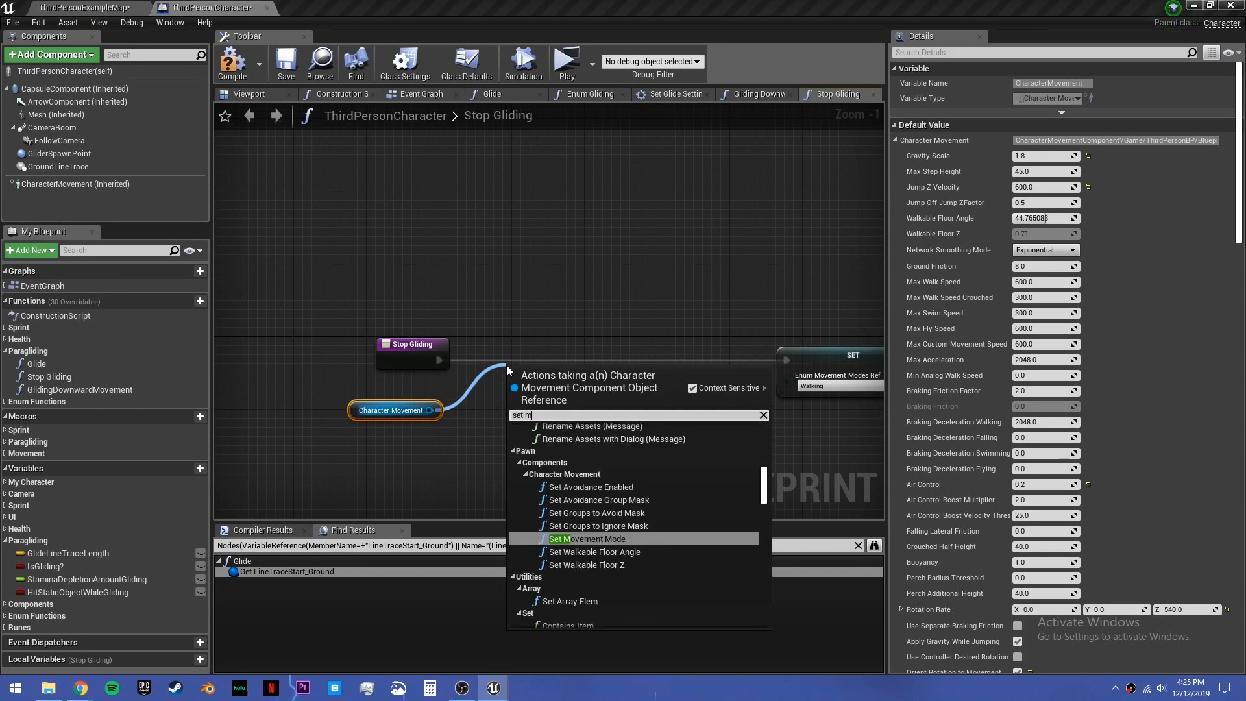
pyautogui.click(581, 539)
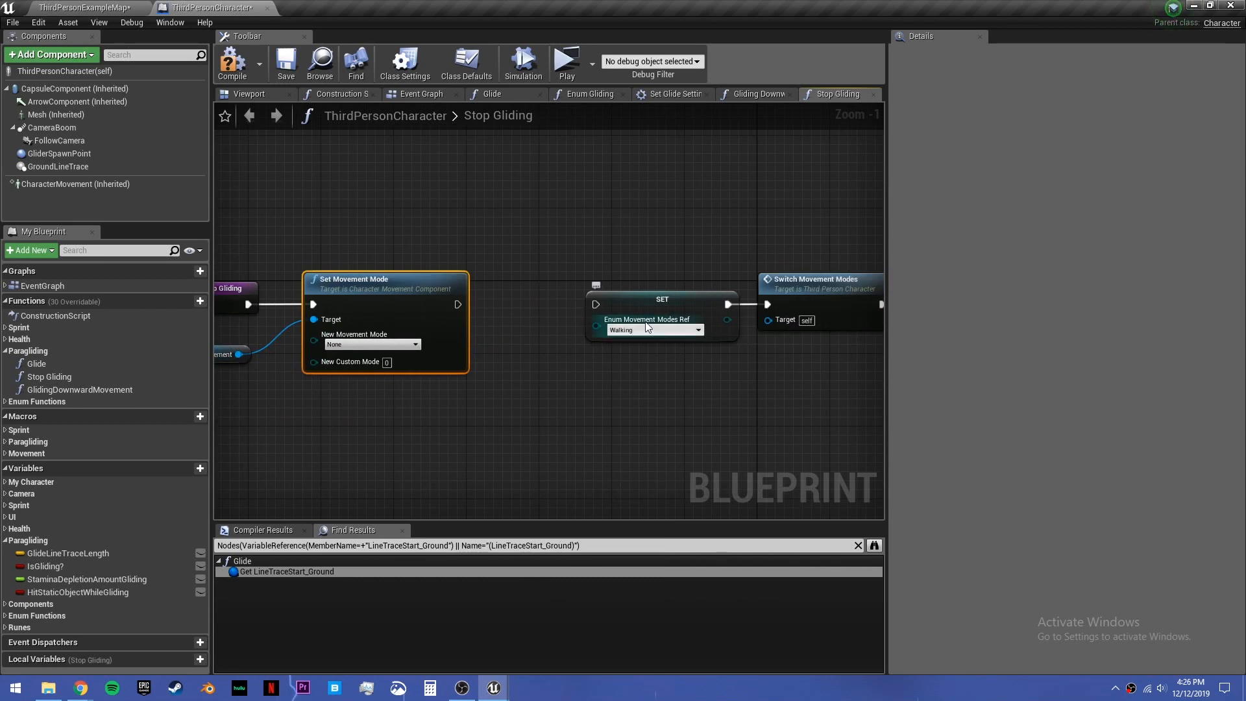
pyautogui.moveTo(648, 330)
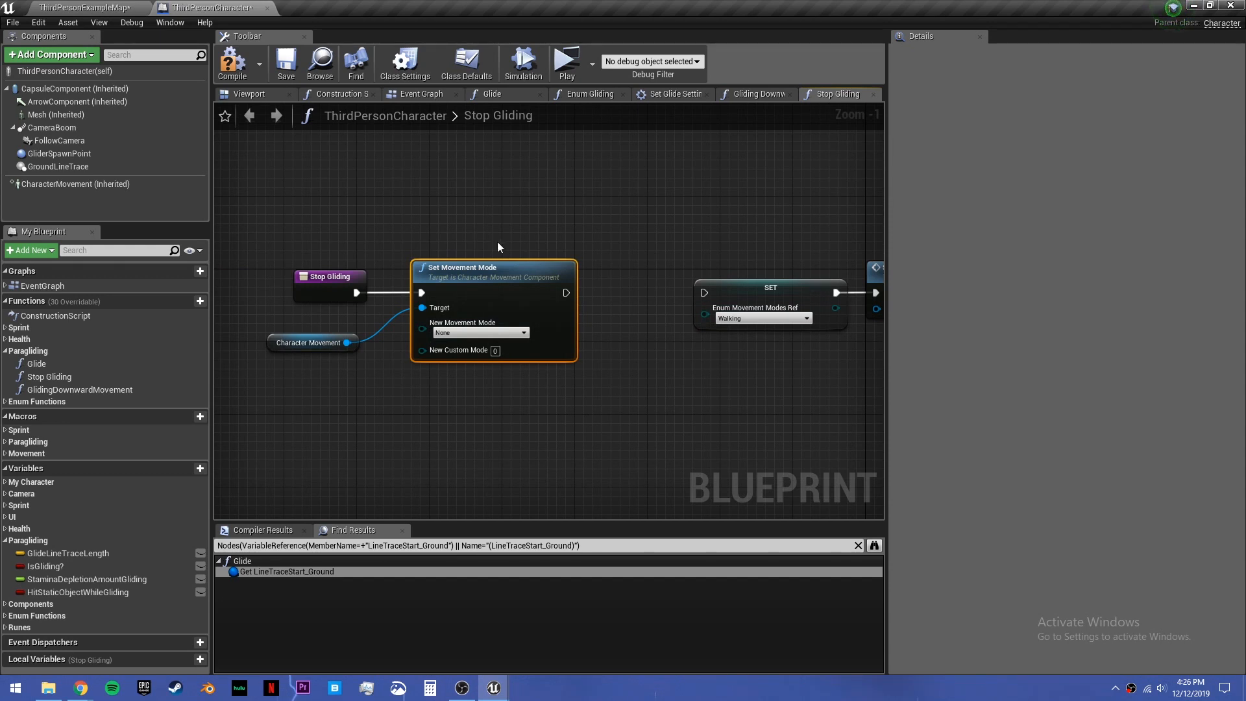
pyautogui.click(313, 343)
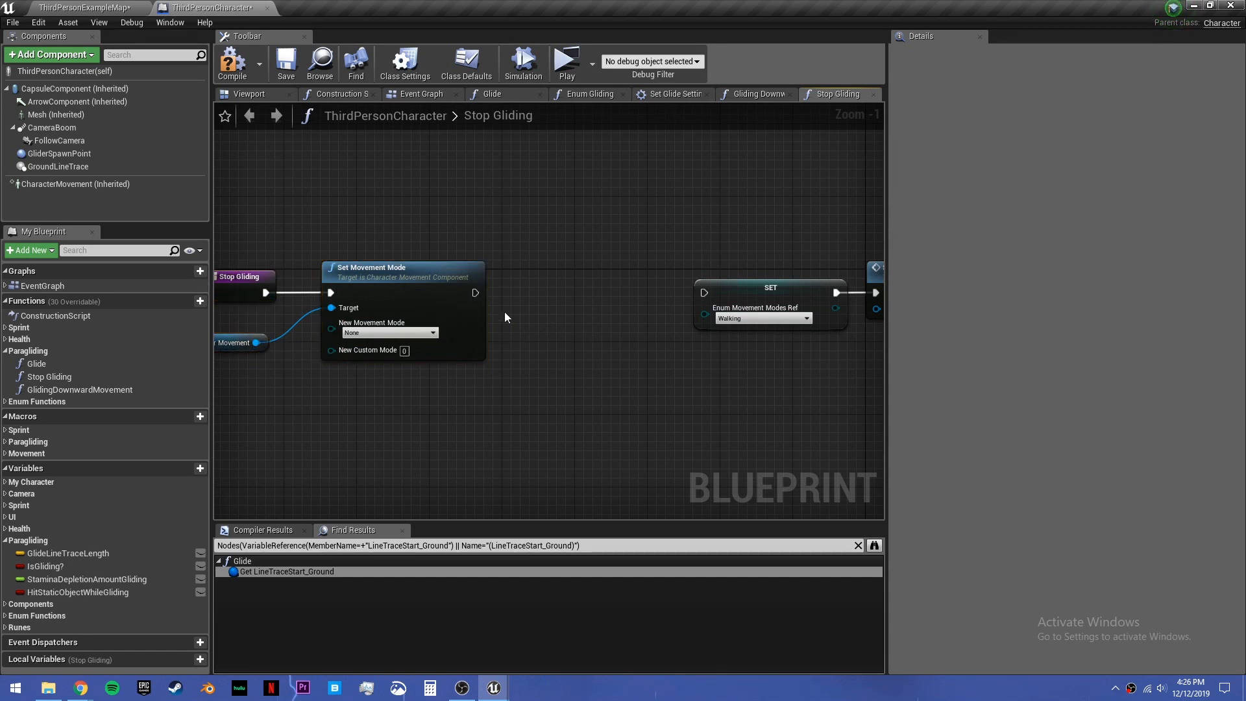
pyautogui.click(388, 333)
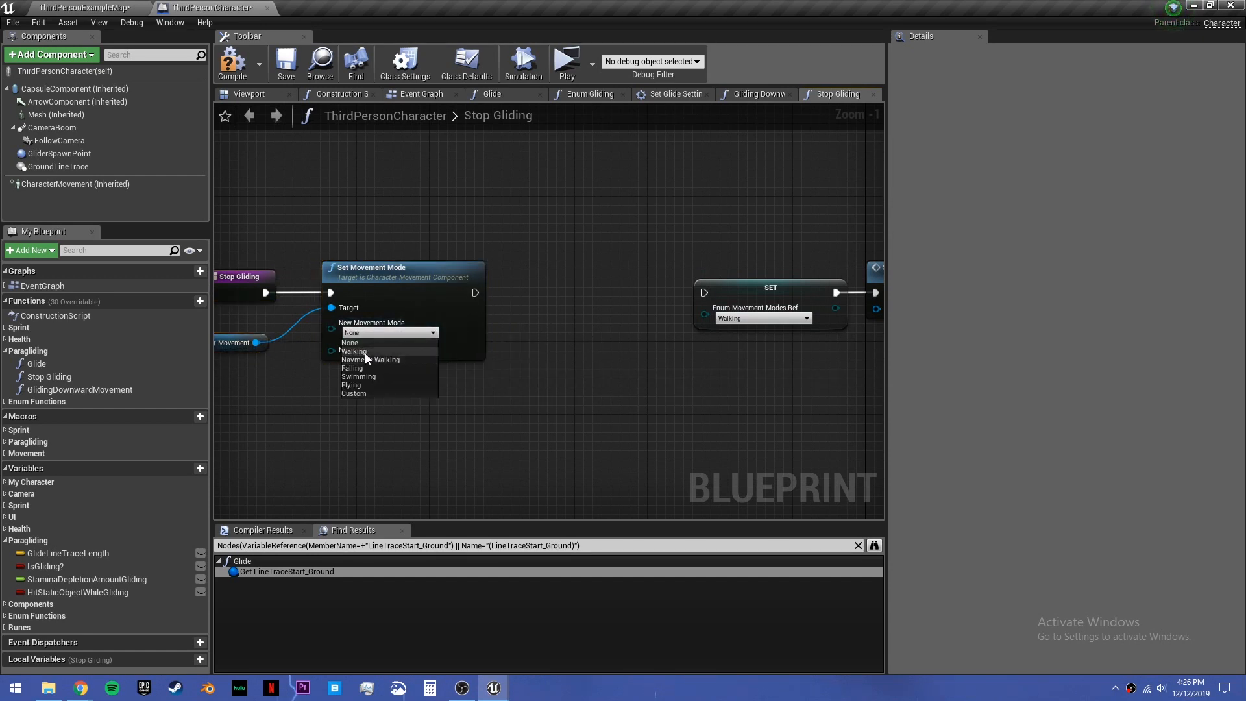
pyautogui.moveTo(388, 362)
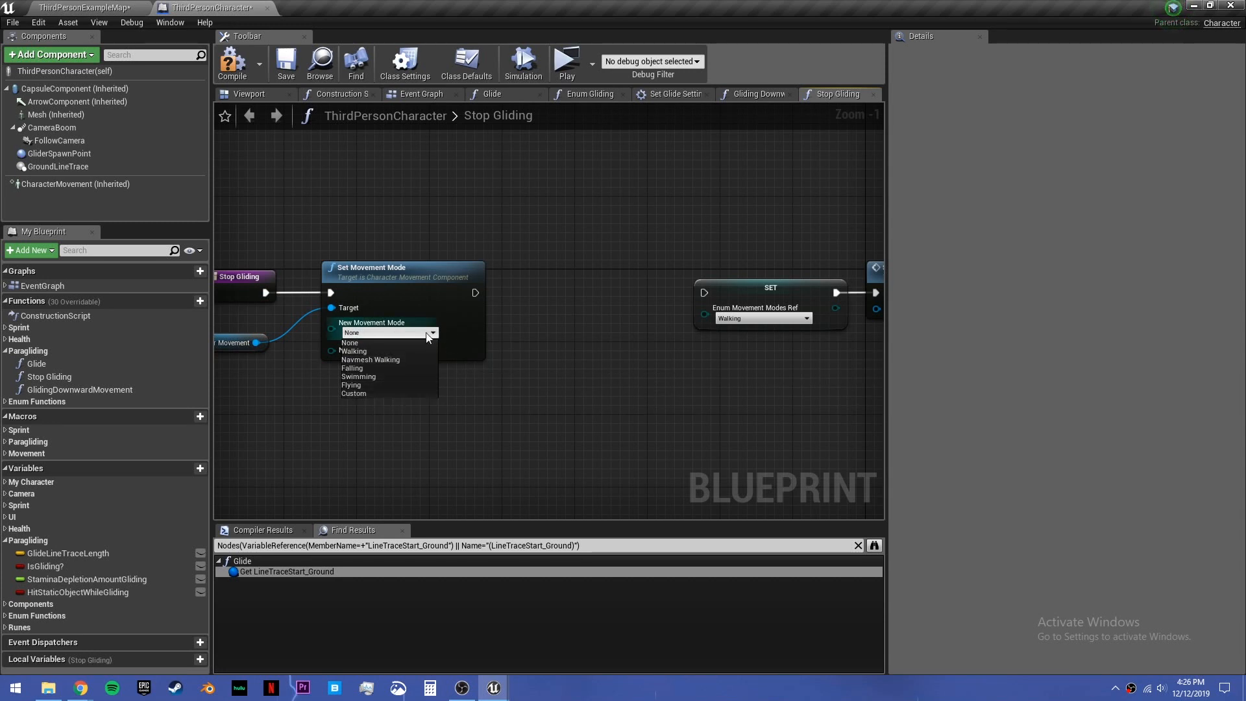
pyautogui.click(353, 351)
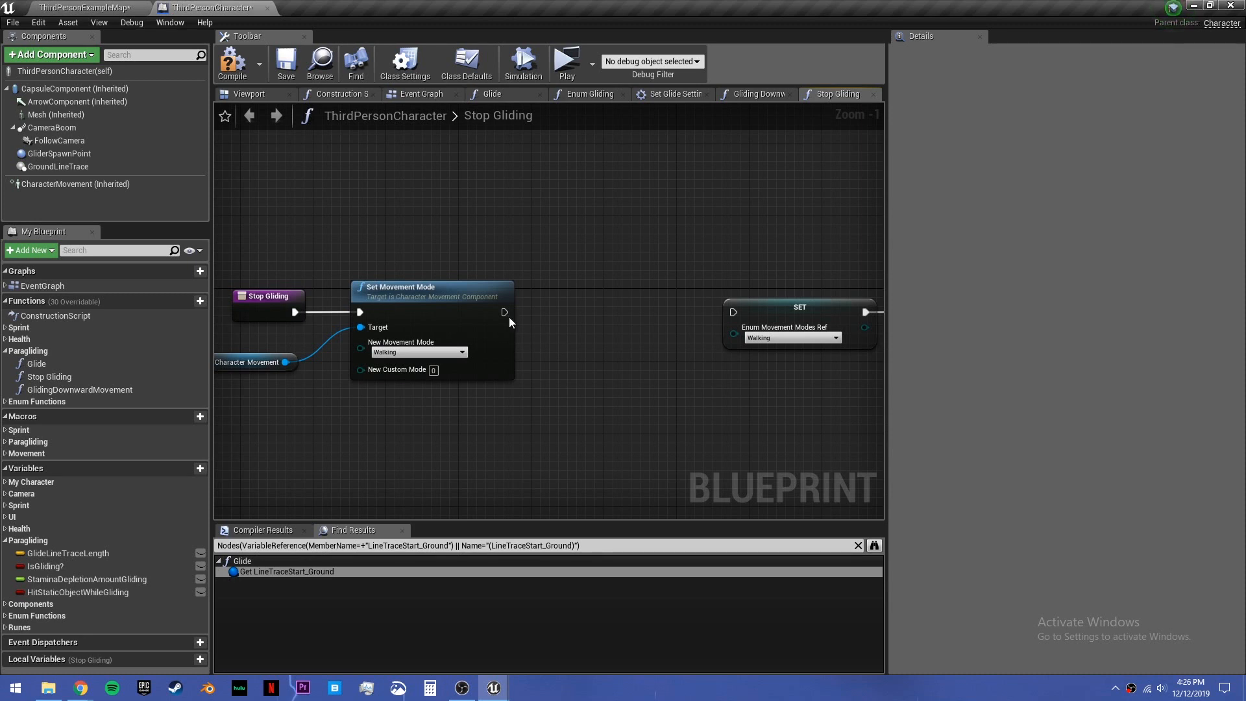
# Step: Add Clear Timer by Function Name with GlidingDownwardMovement before the existing SET node
pyautogui.moveTo(503, 312); pyautogui.dragTo(582, 317)
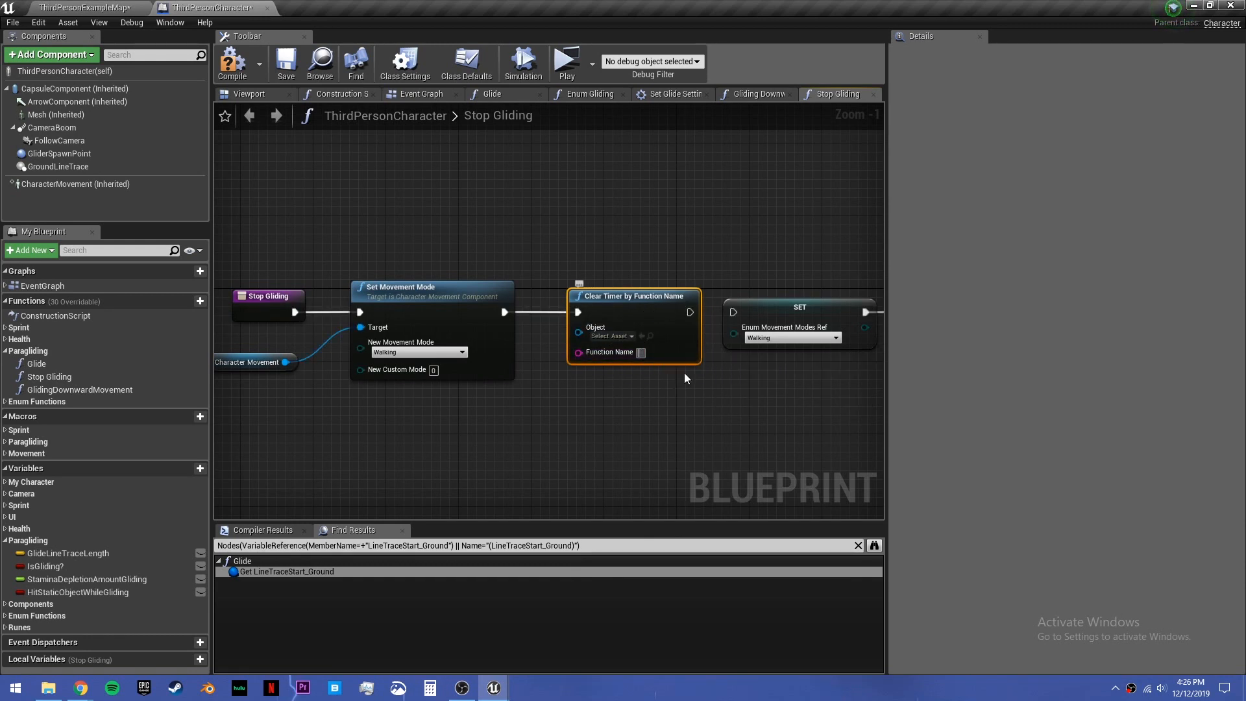
pyautogui.moveTo(759, 414)
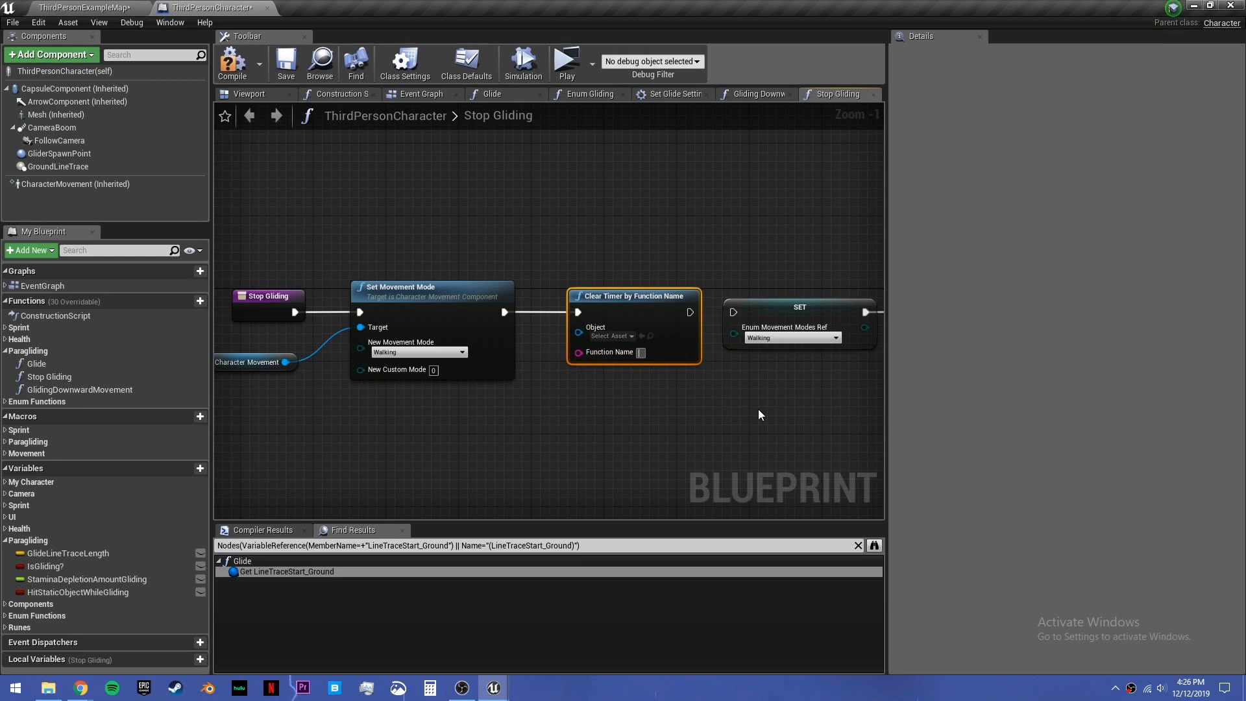
pyautogui.write('GlidingDownwardMovement')
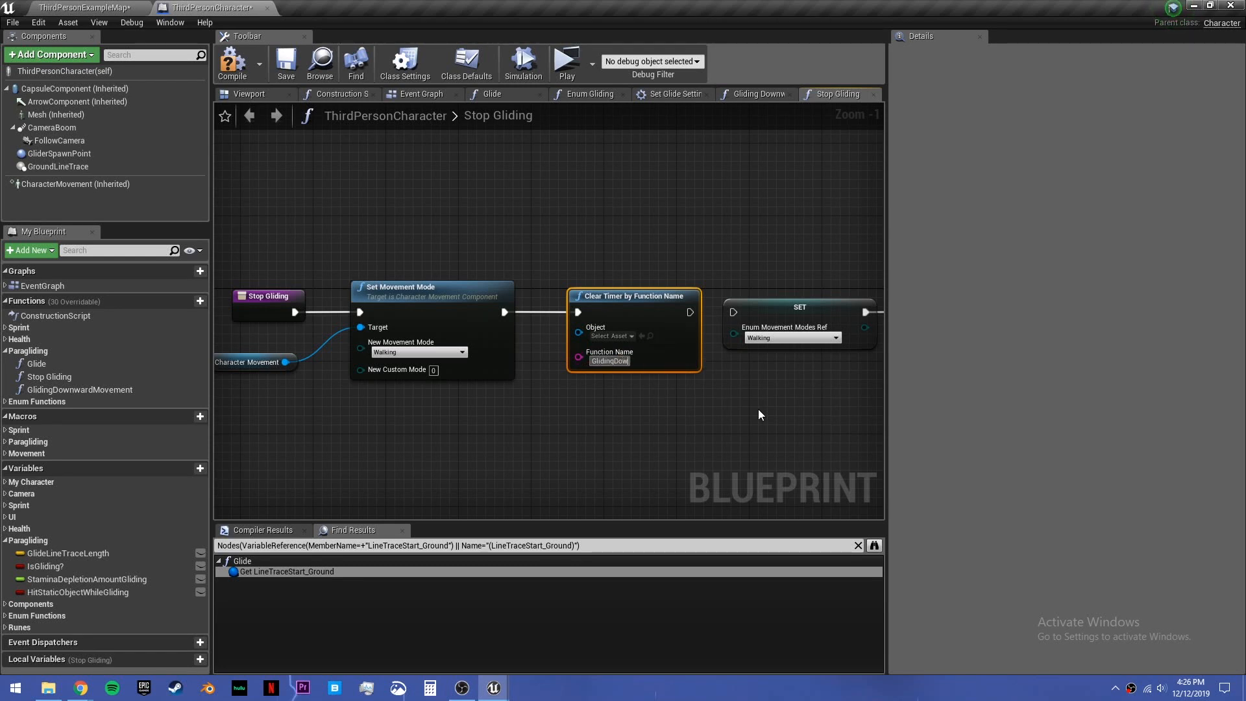
pyautogui.write('GlidingDownwardMovement')
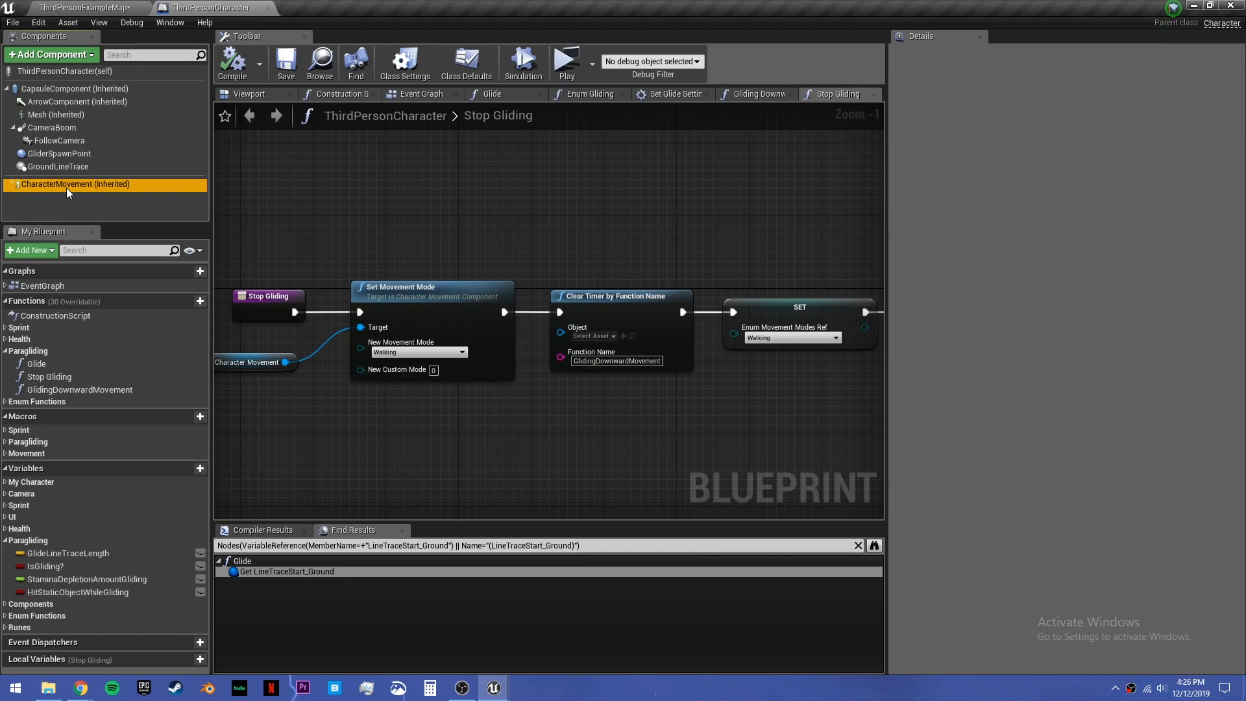
# Step: Check the fly settings in CharacterMovement, save the blueprint and return to ThirdPersonExampleMap
pyautogui.write('fly')
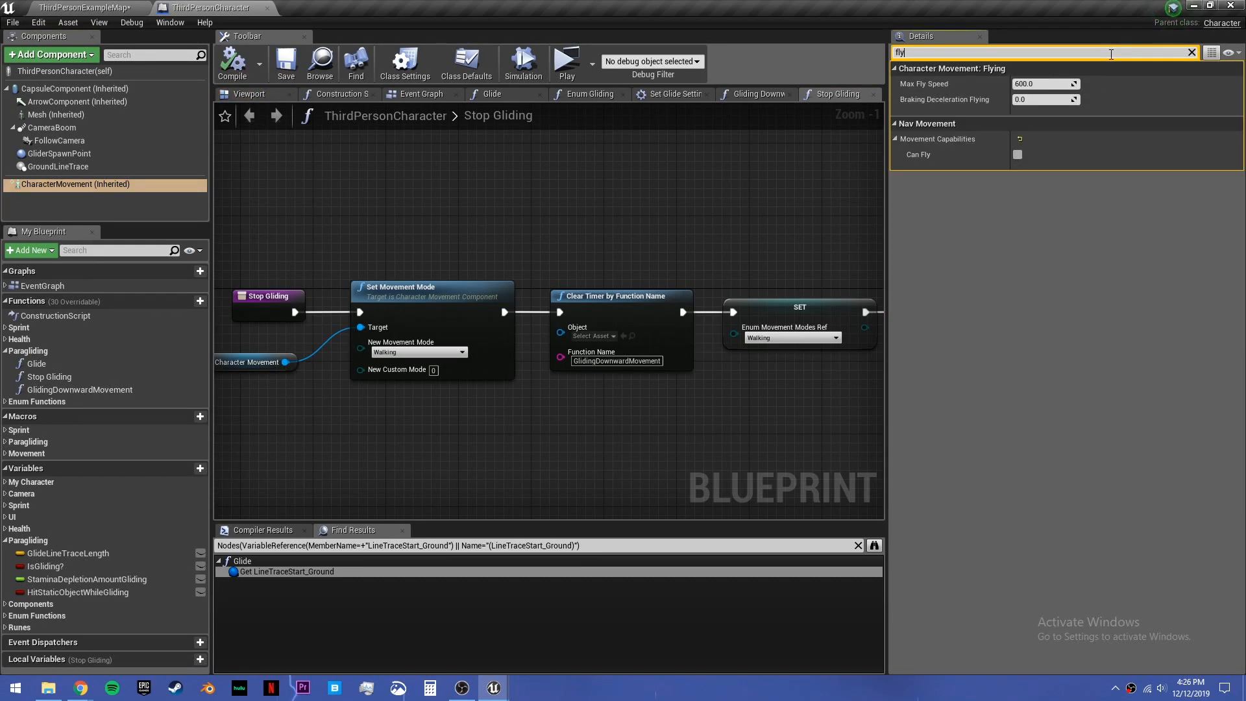
pyautogui.moveTo(947, 88)
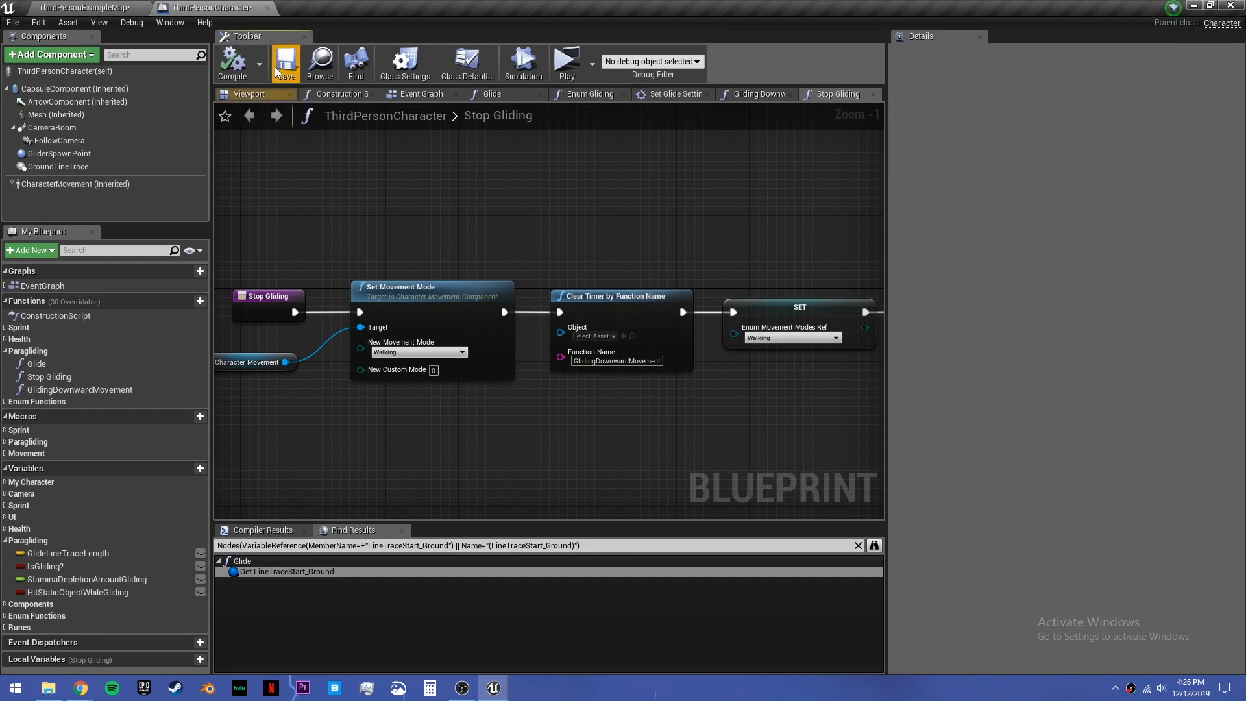
pyautogui.click(286, 63)
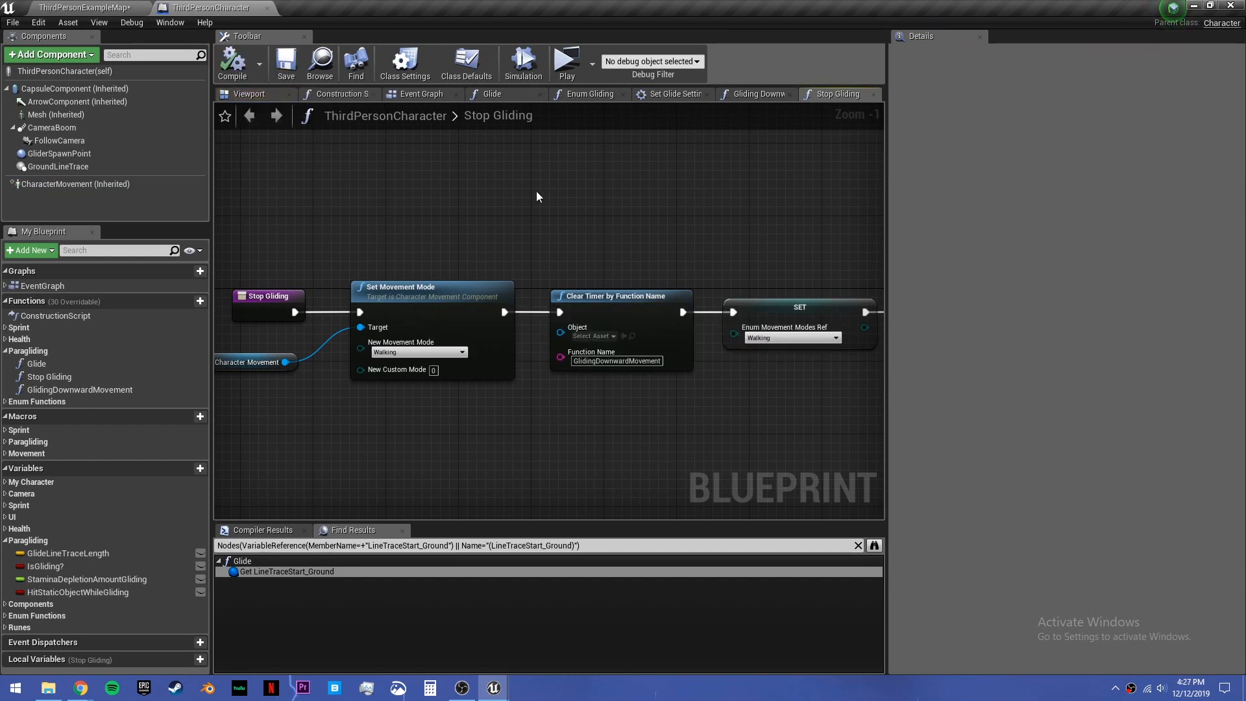
pyautogui.moveTo(536, 196); pyautogui.dragTo(490, 175)
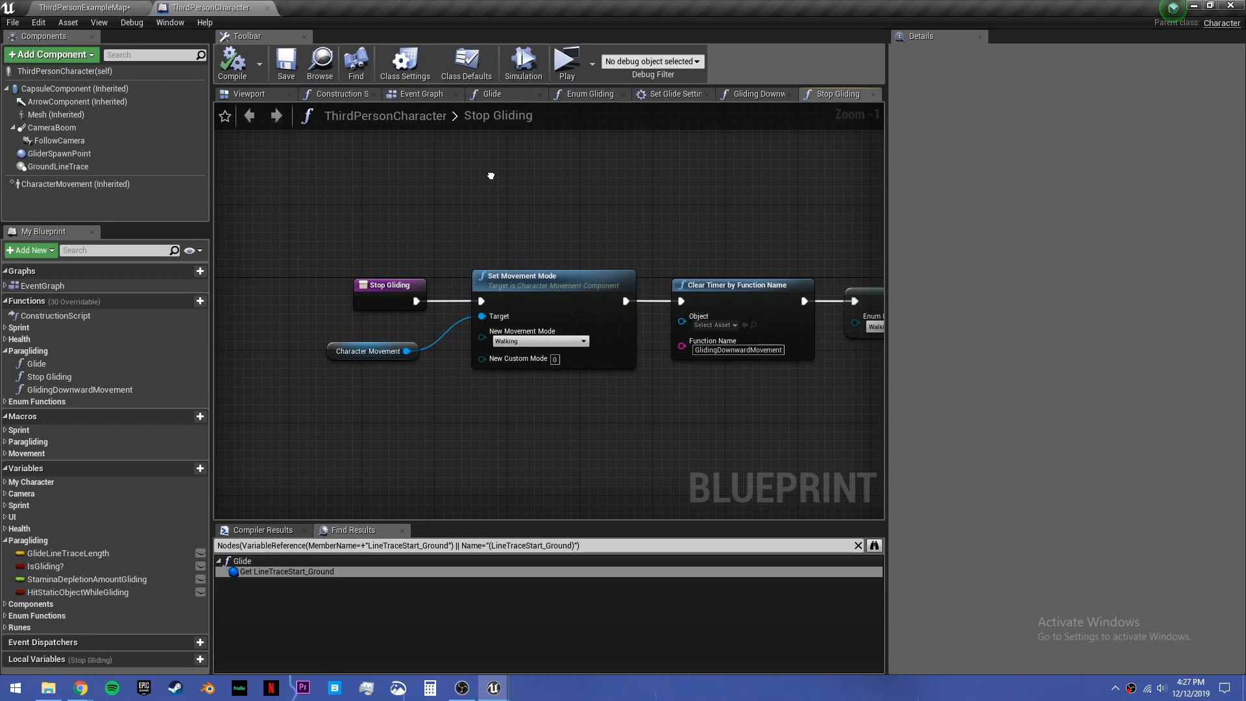
pyautogui.click(83, 8)
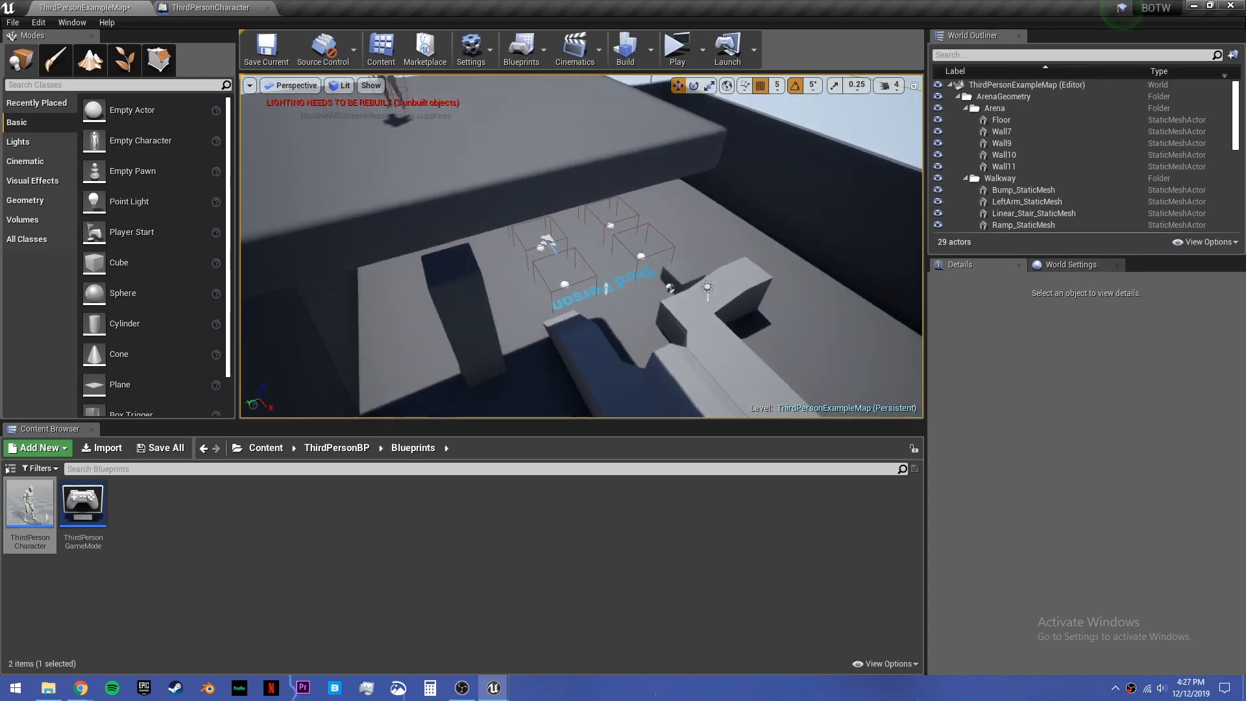
pyautogui.click(675, 48)
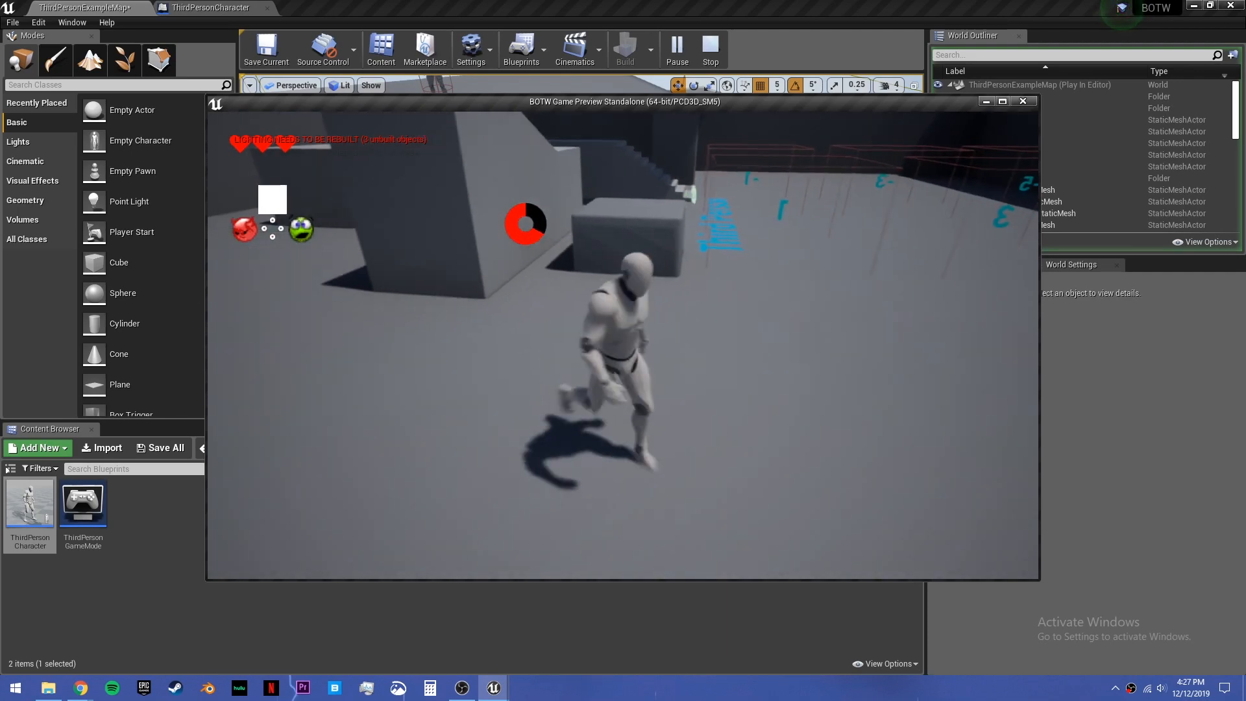
pyautogui.click(676, 49)
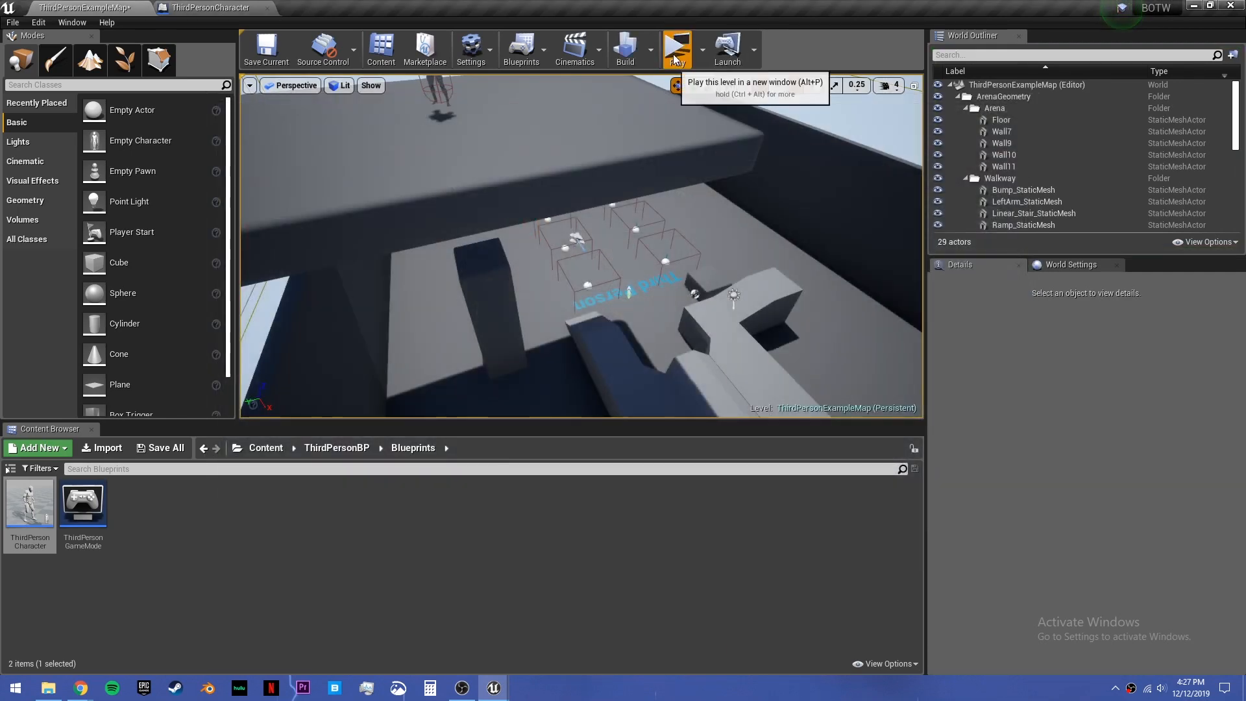
pyautogui.click(676, 49)
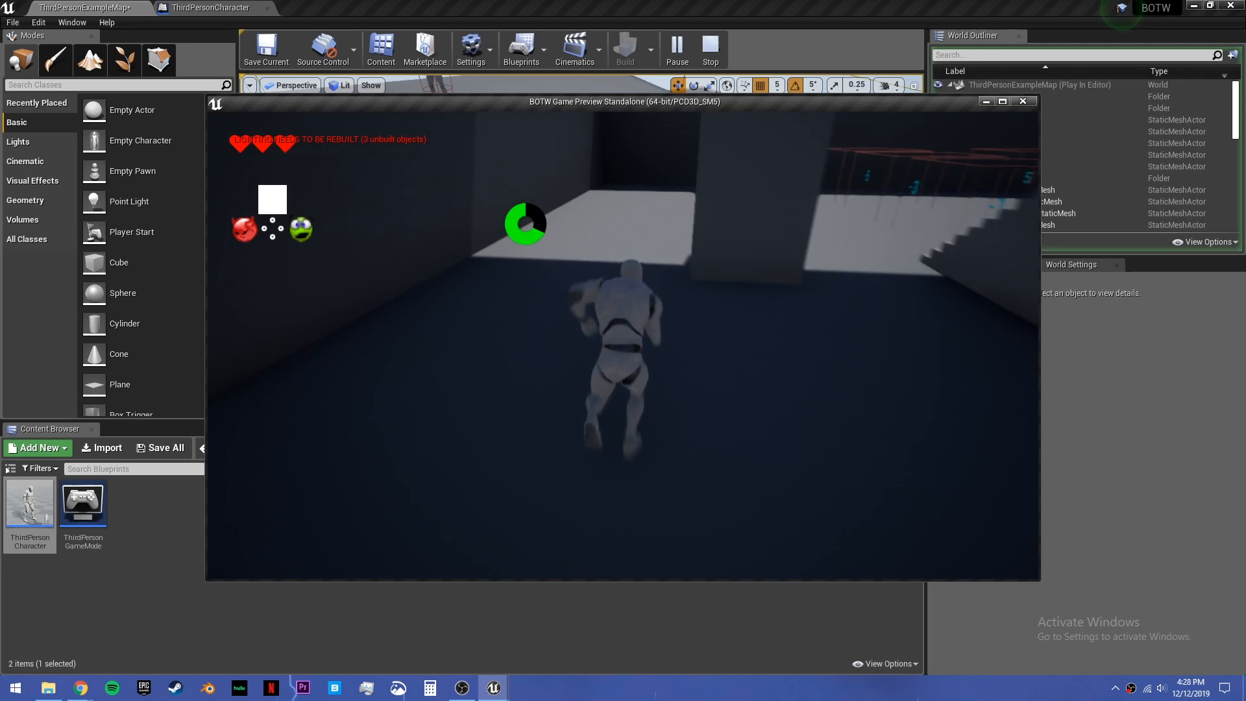
pyautogui.click(708, 48)
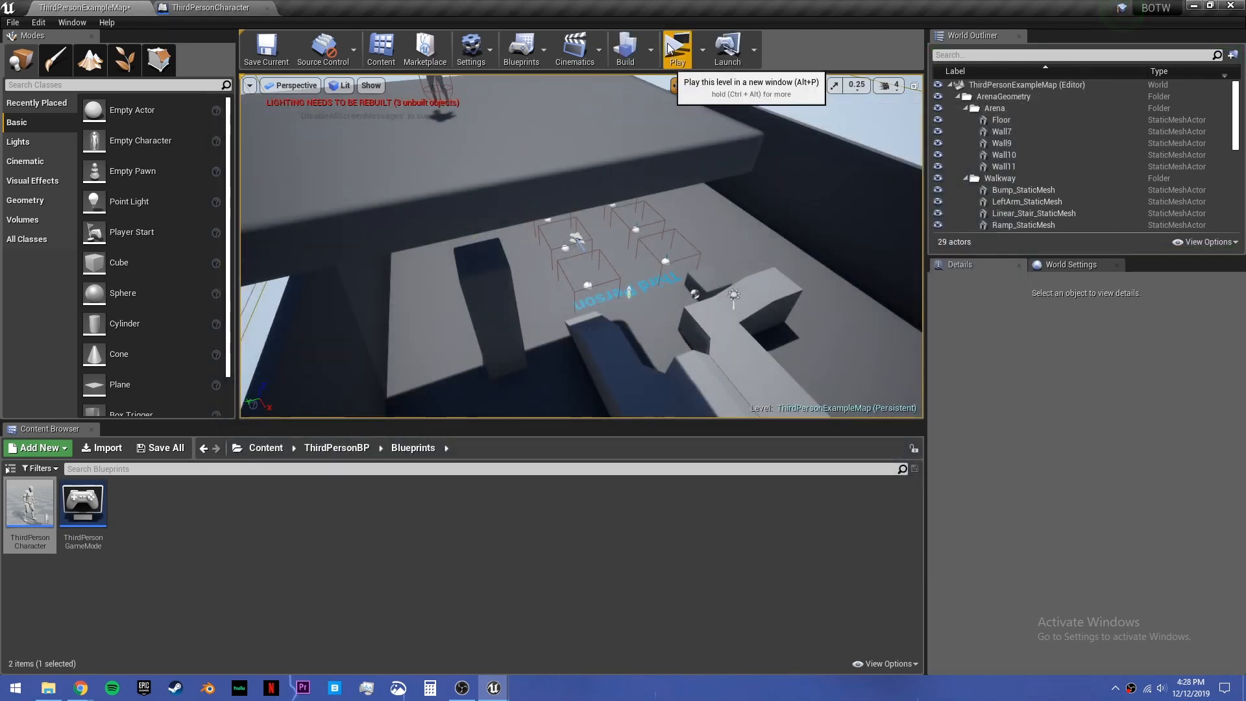
pyautogui.click(676, 50)
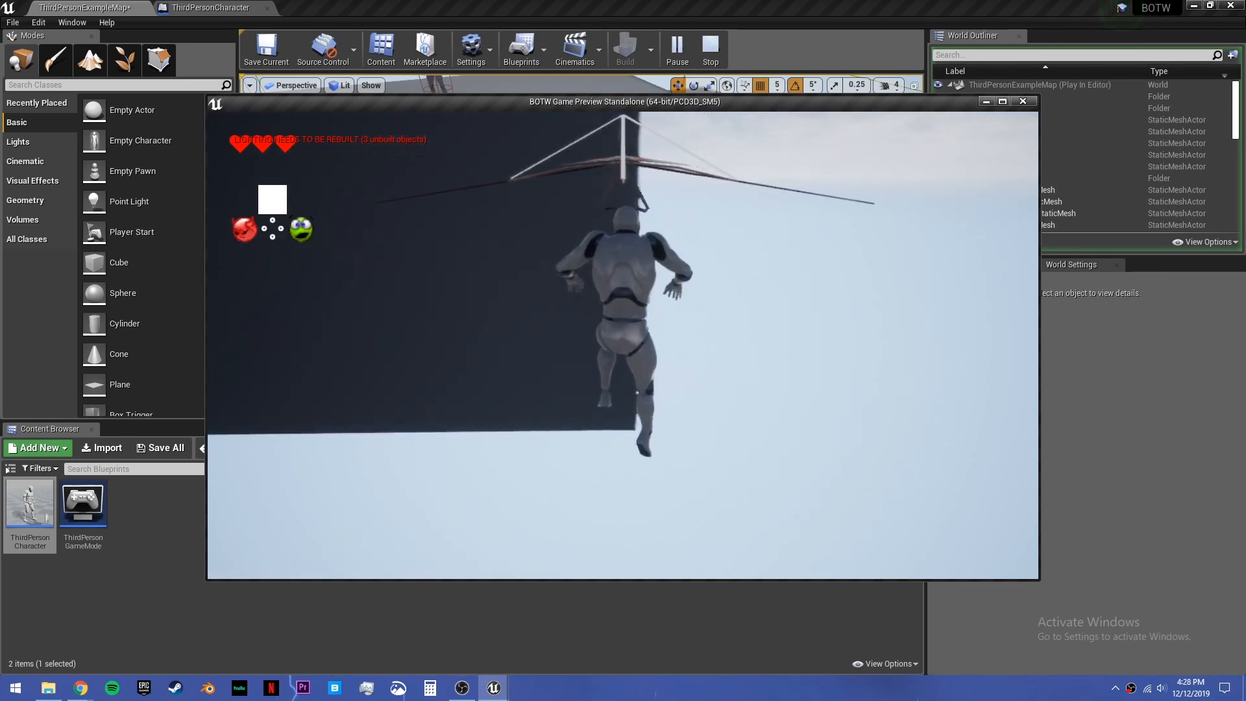
pyautogui.click(709, 49)
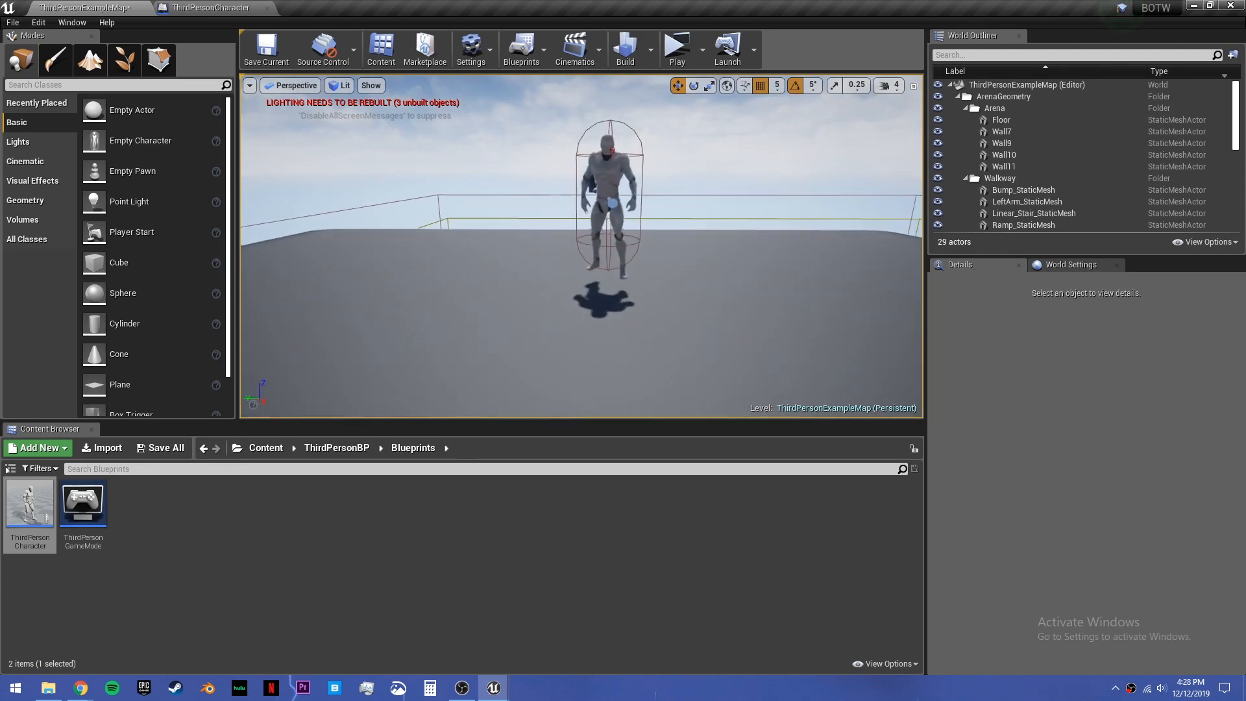
# Step: In Enum Exhausted add a Branch on IsGliding?, delete the Is Gliding? setter, and open SetDefaultGravitySettings
pyautogui.click(205, 8)
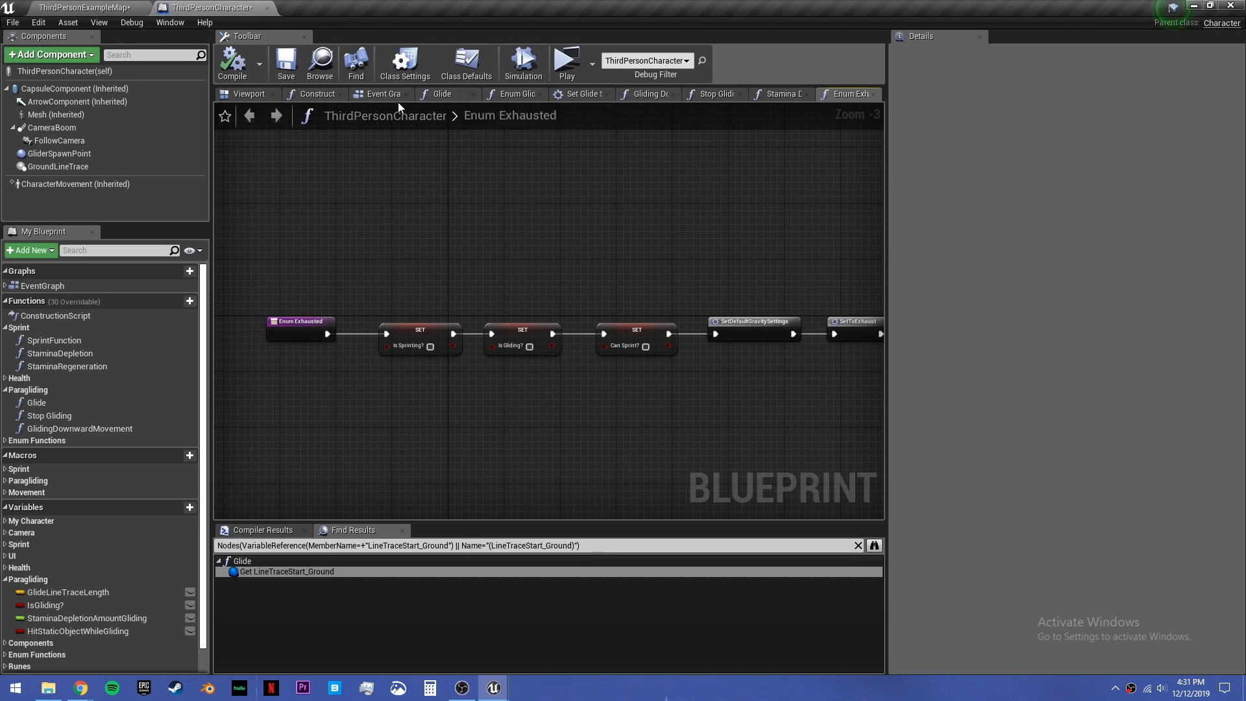
pyautogui.click(383, 93)
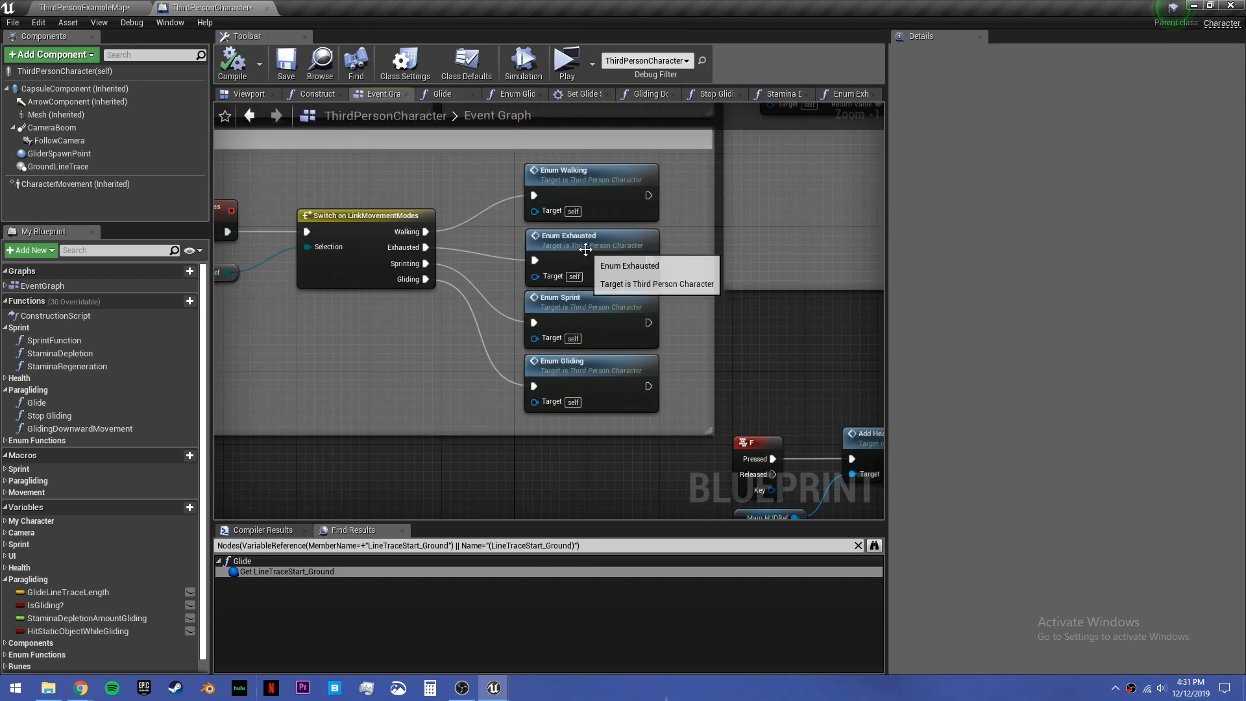
pyautogui.click(568, 233)
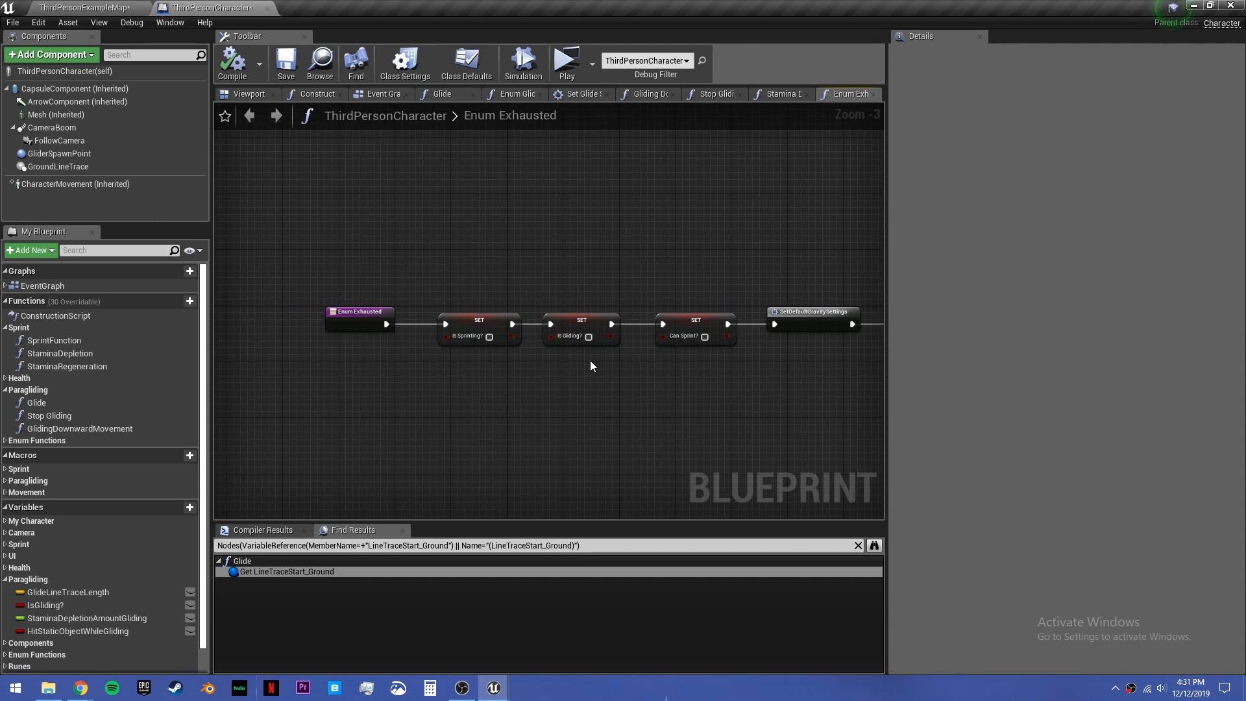
pyautogui.moveTo(412, 345)
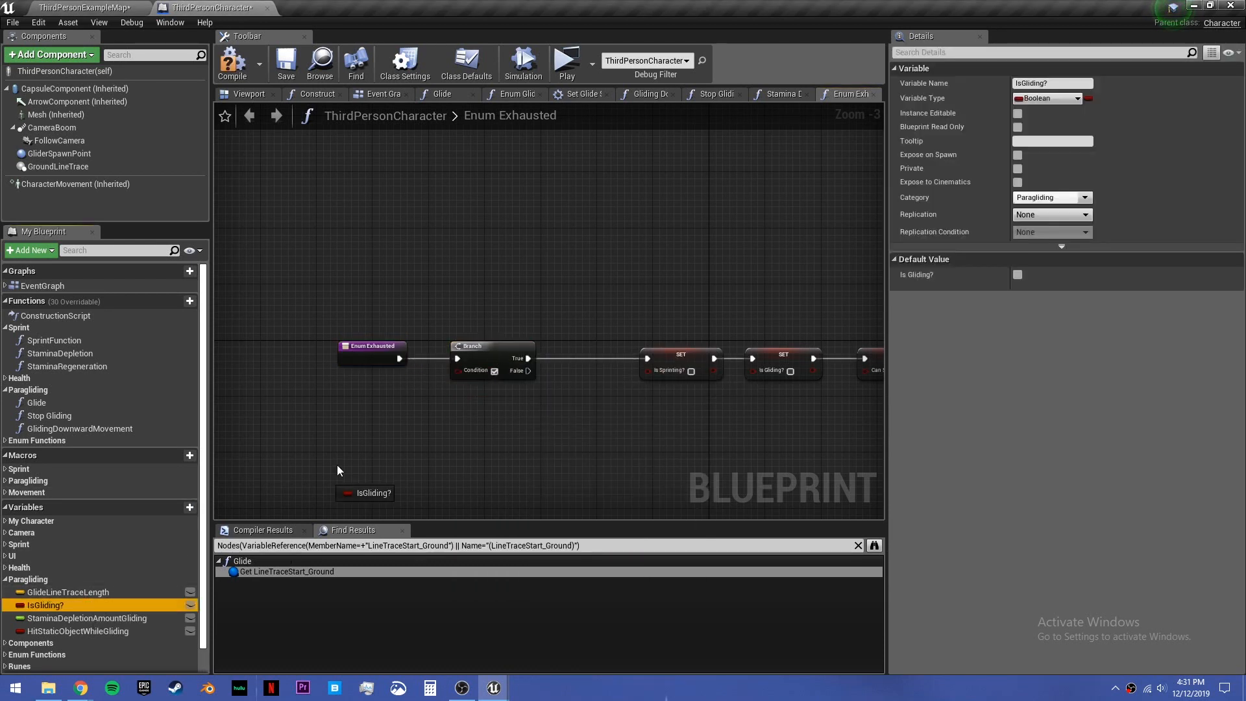
pyautogui.moveTo(366, 494); pyautogui.dragTo(374, 390)
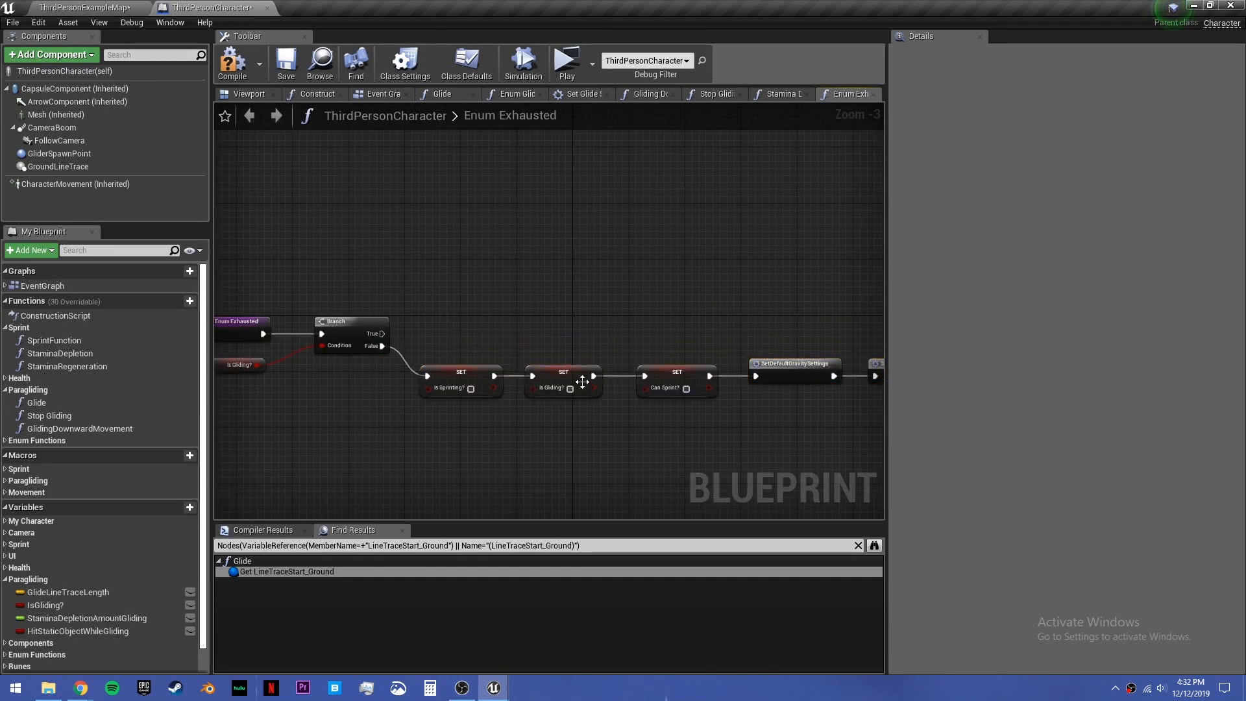
pyautogui.click(563, 378)
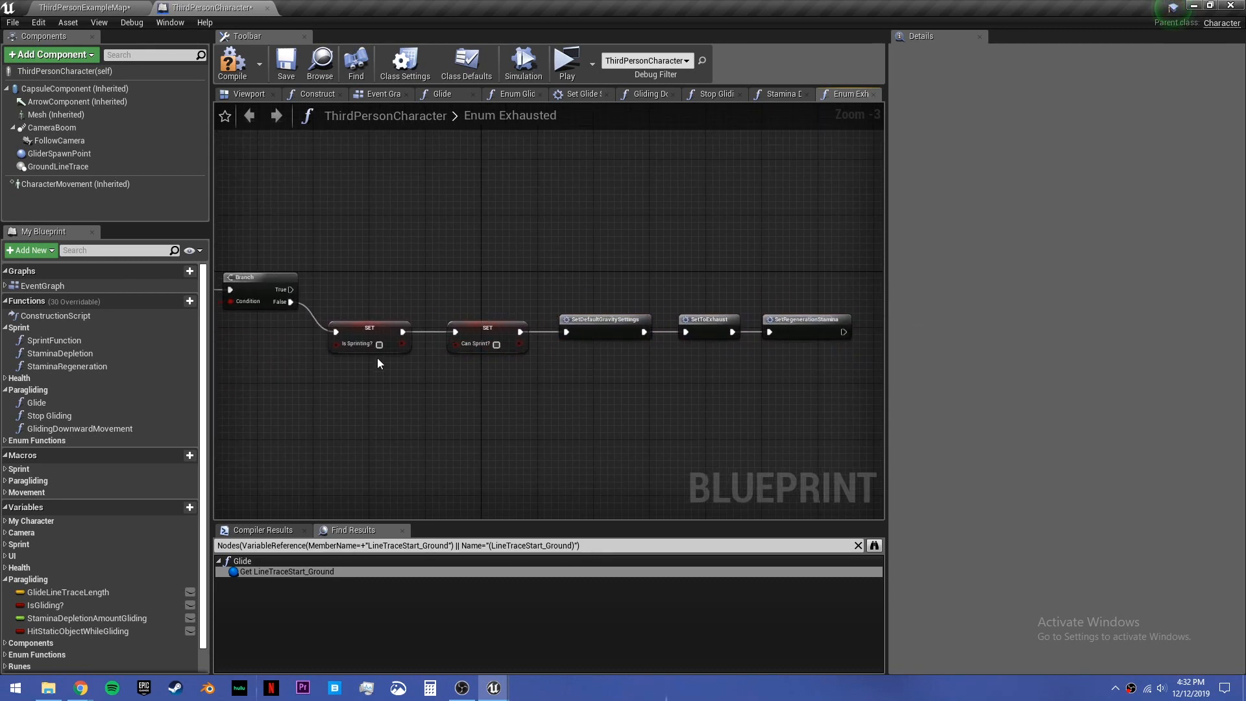
pyautogui.moveTo(607, 337)
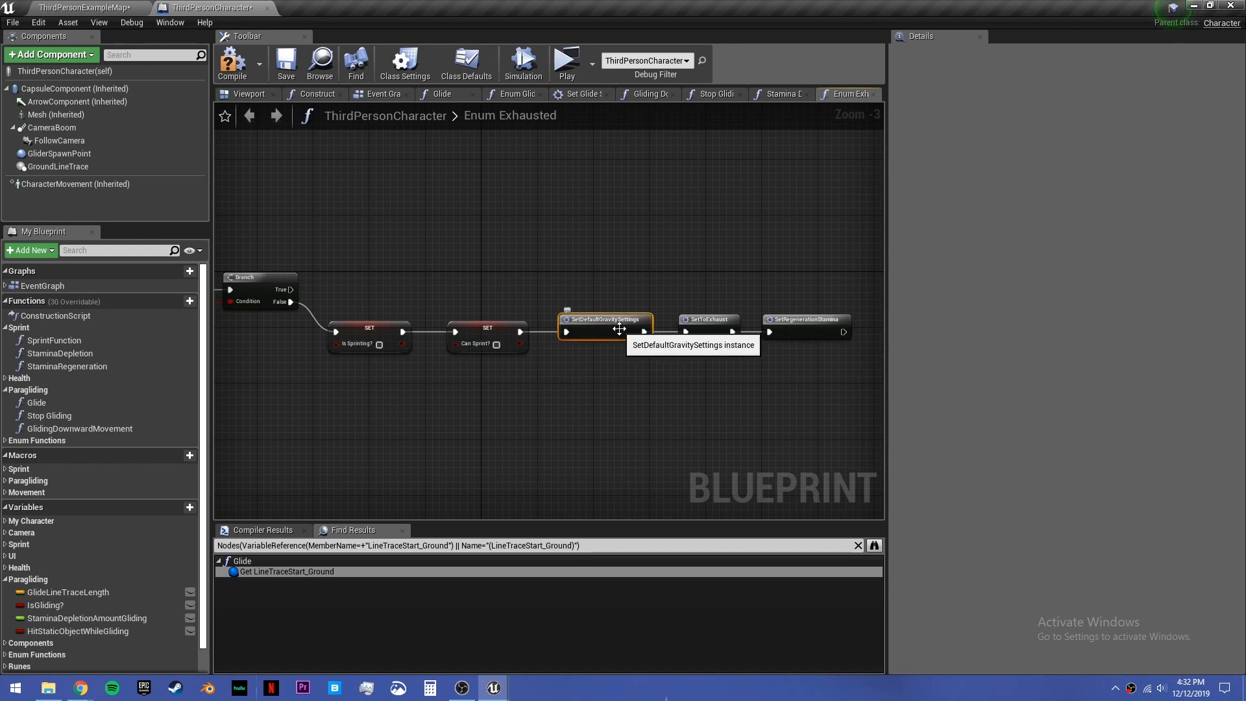
pyautogui.doubleClick(607, 319)
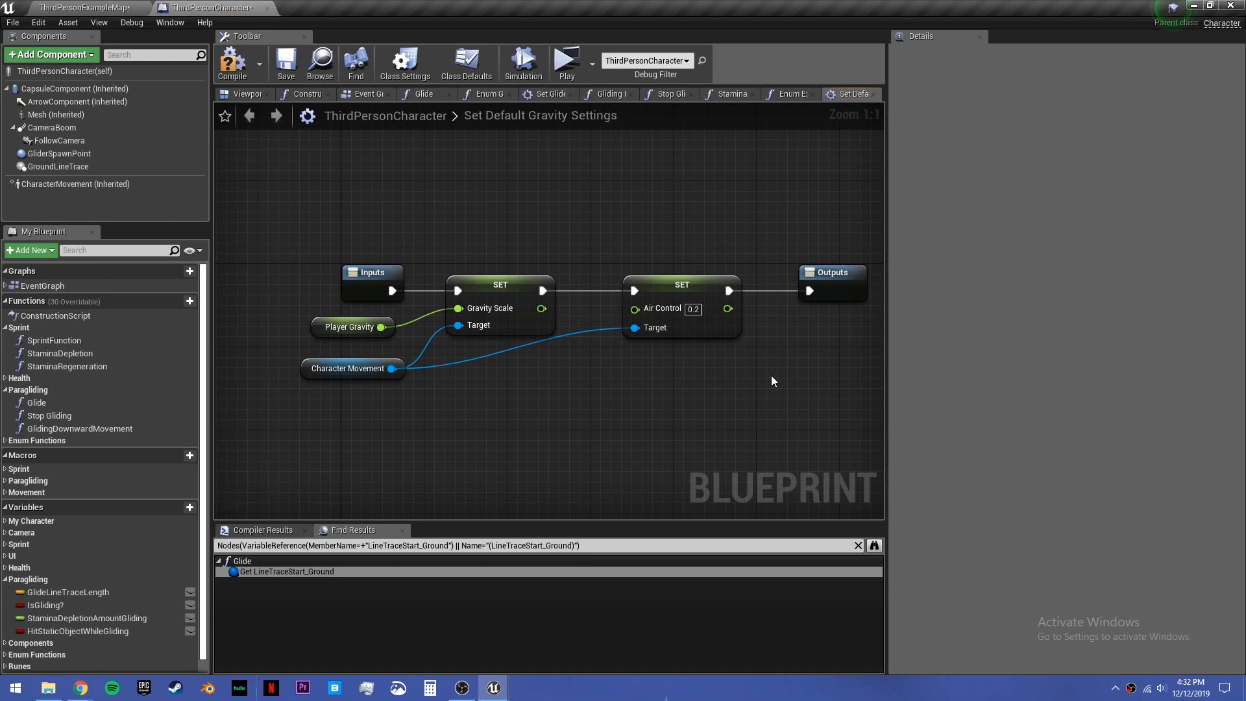
pyautogui.moveTo(760, 320)
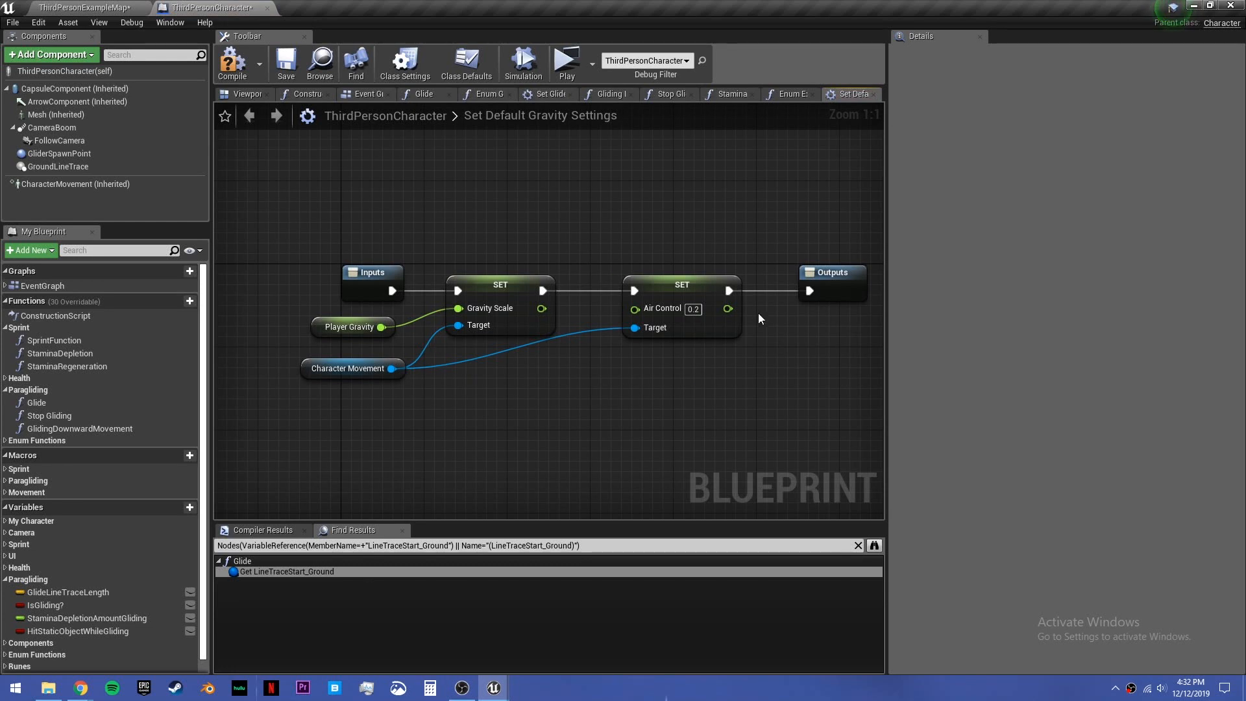
pyautogui.moveTo(745, 156)
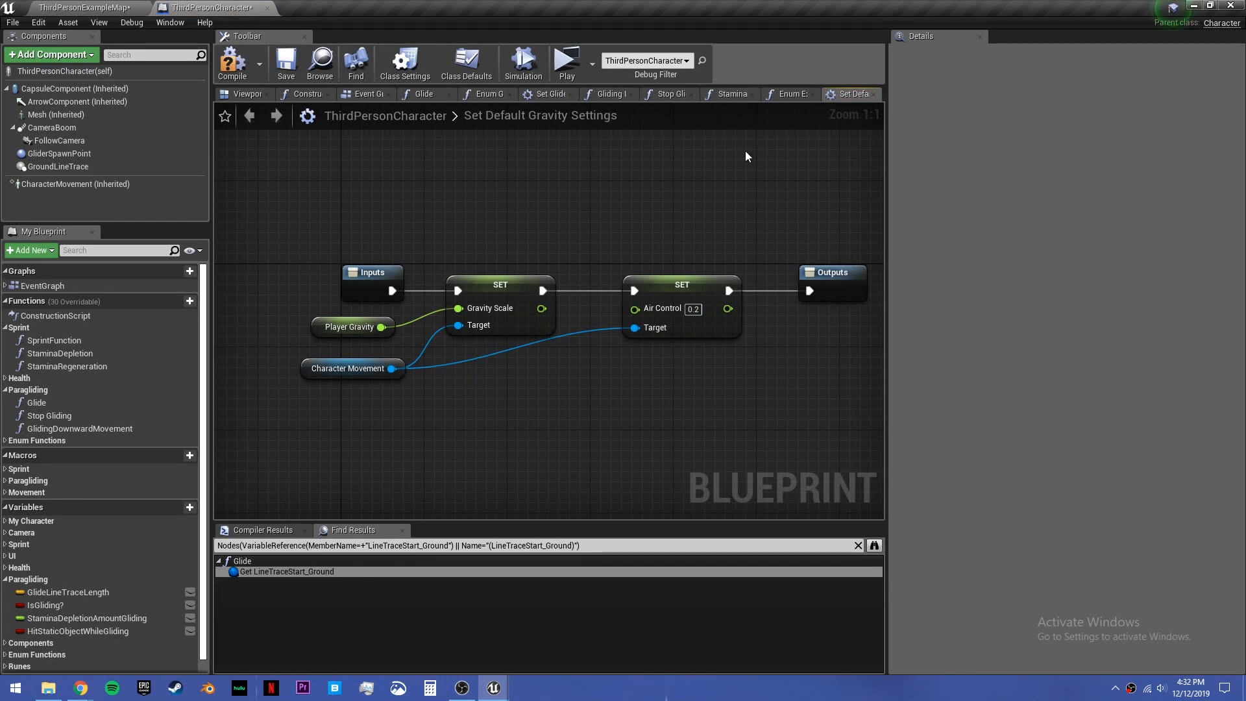
# Step: Review the Paragliding and Movement macros for SetDefaultGravitySettings usage, then return to Enum Exhausted
pyautogui.click(788, 93)
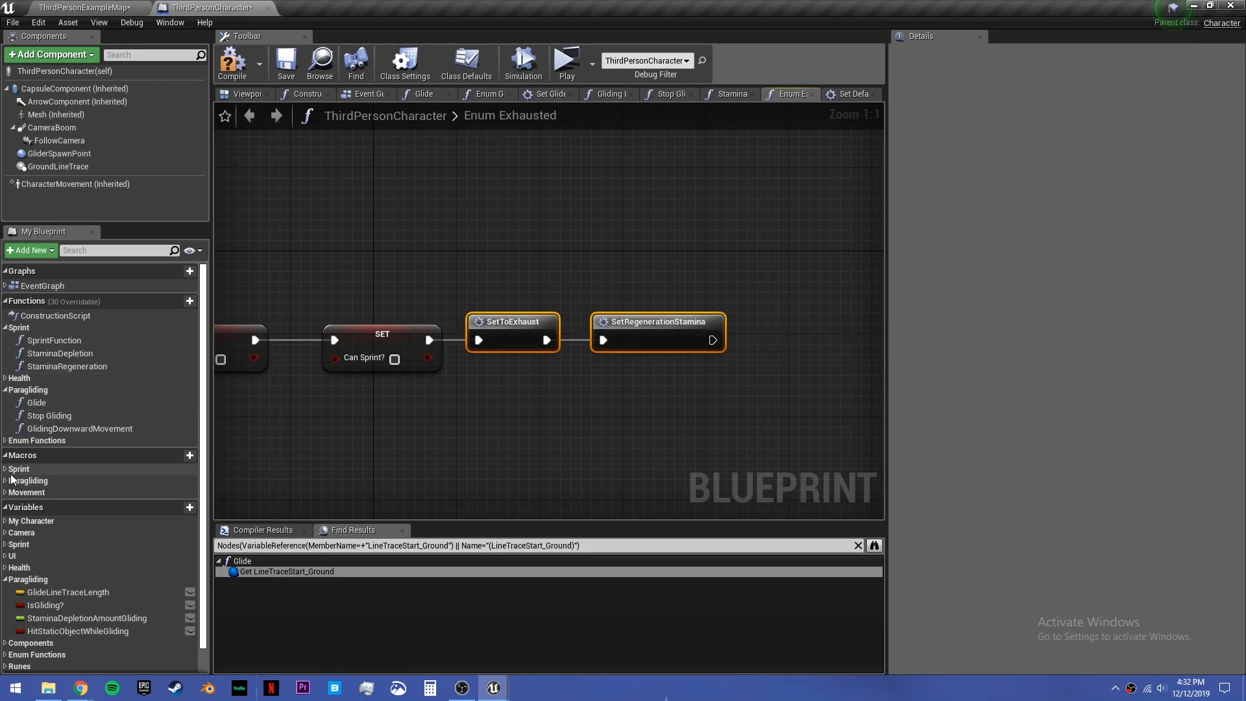
pyautogui.click(7, 469)
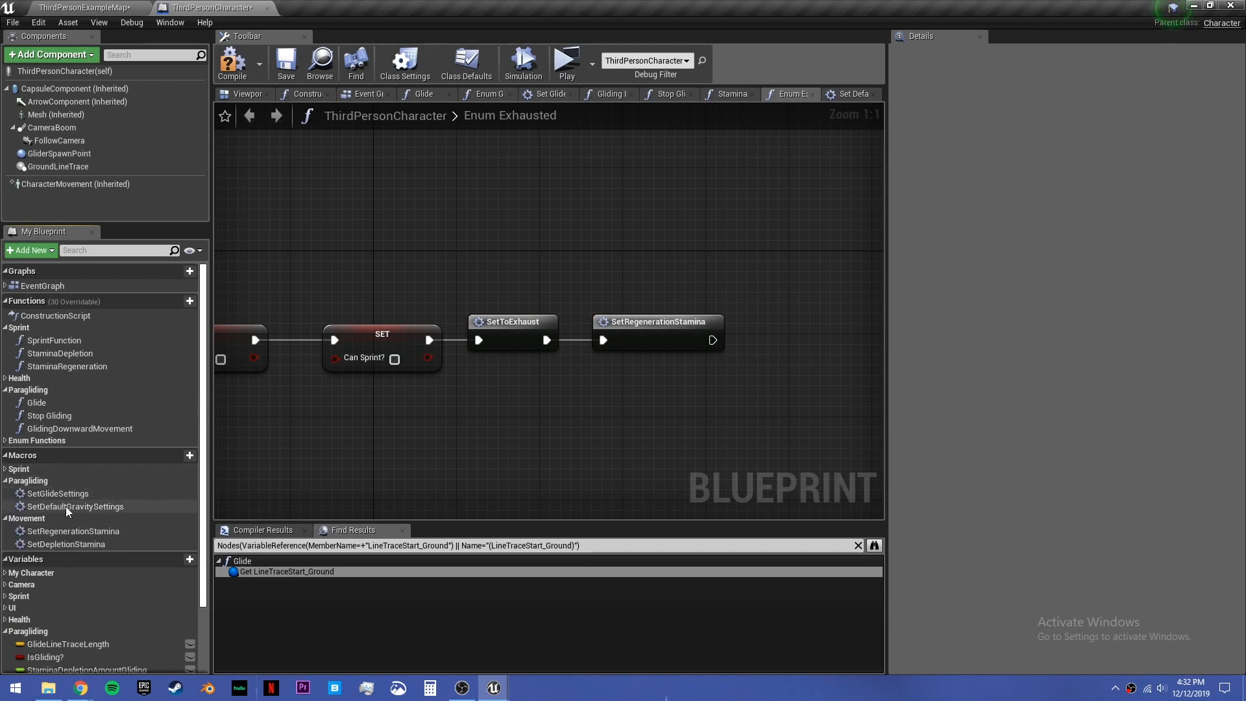
pyautogui.click(76, 506)
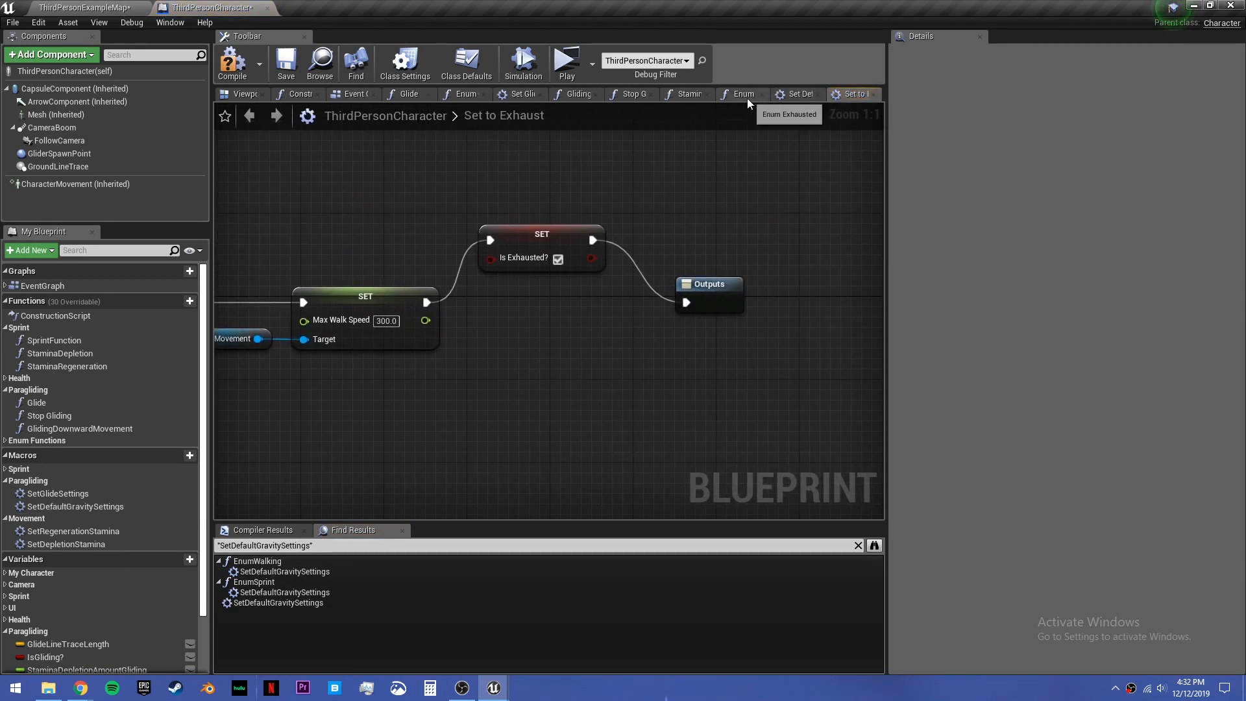
pyautogui.click(743, 94)
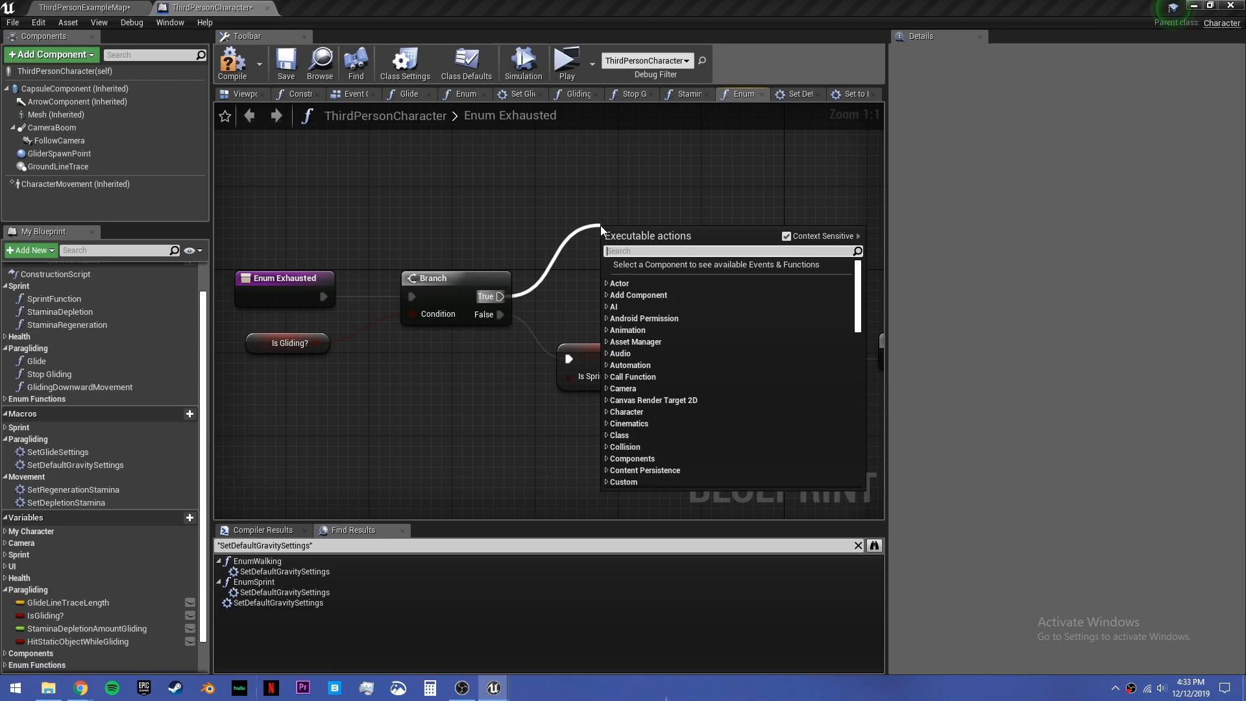
# Step: Call Stop Gliding from the Branch's True path when Is Gliding? is set
pyautogui.click(637, 236)
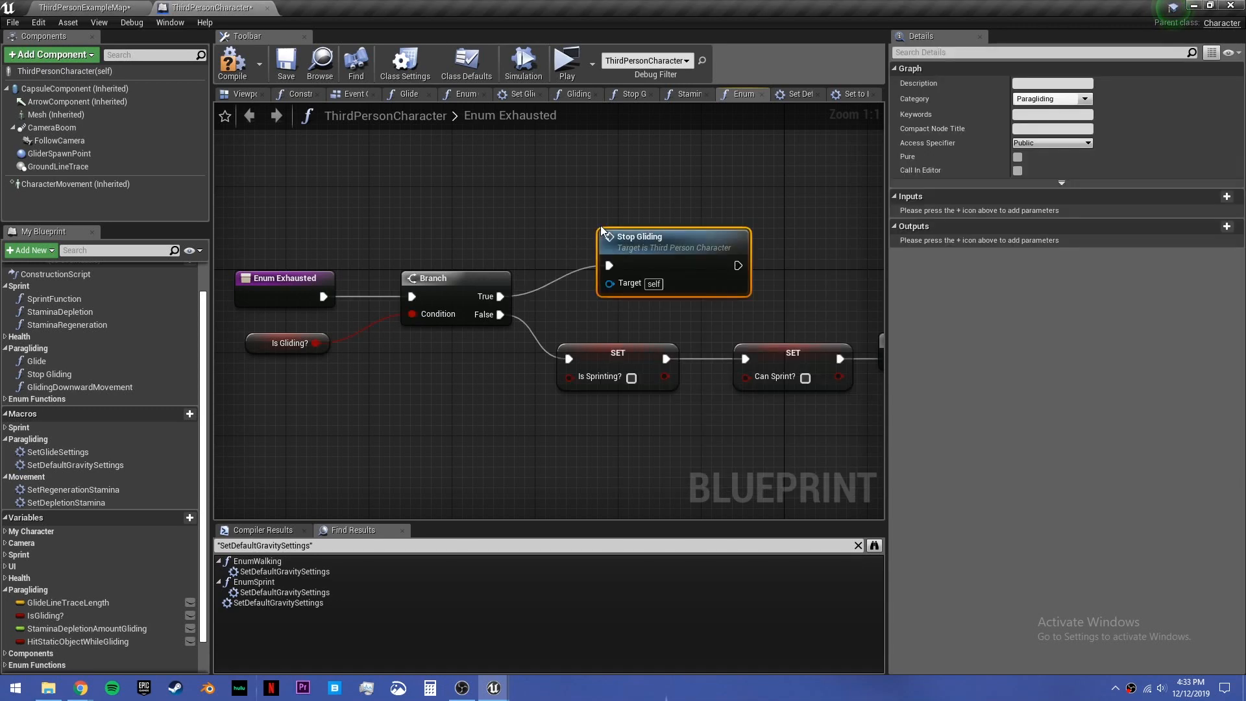
pyautogui.scroll(-3)
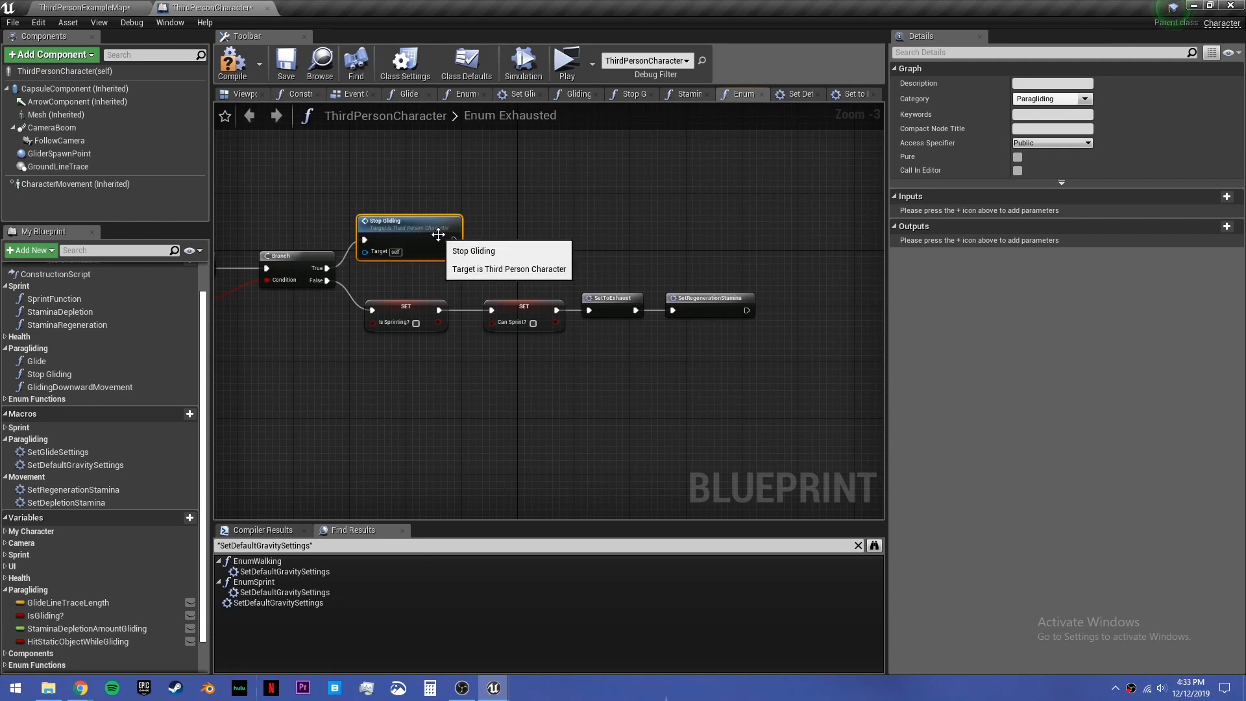
pyautogui.moveTo(453, 240); pyautogui.dragTo(372, 310)
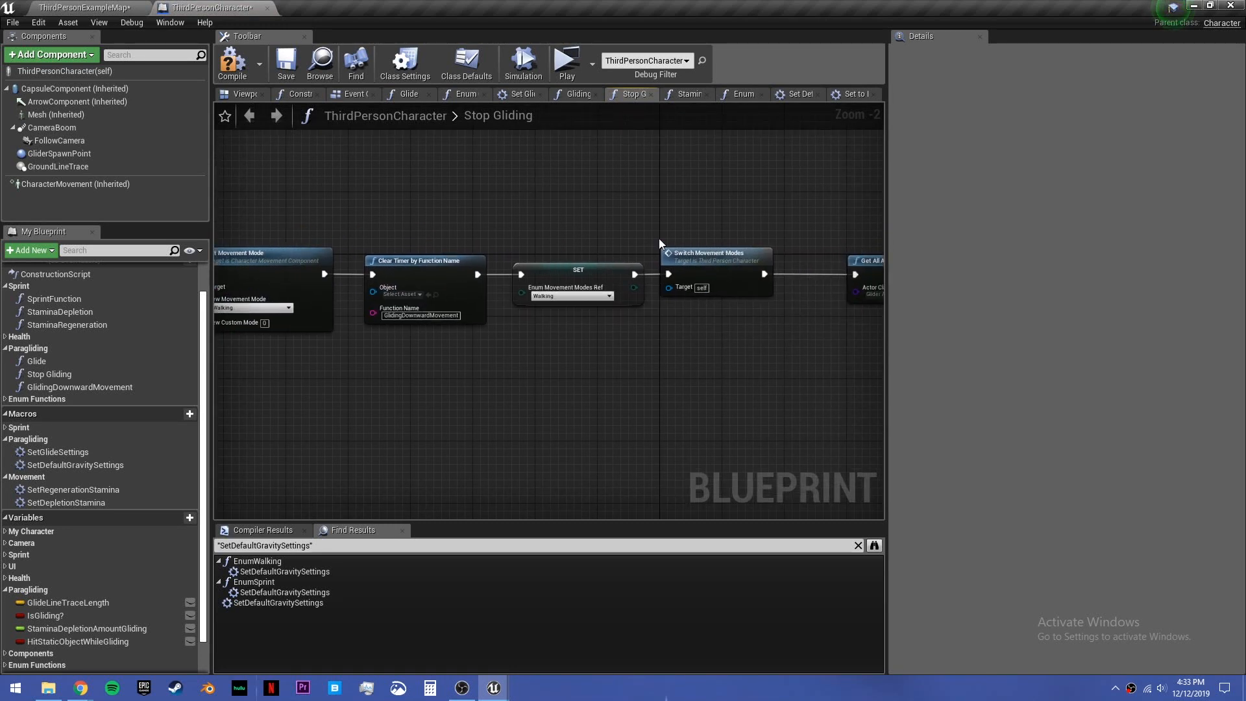
# Step: In Stop Gliding branch on Enum Movement Modes Ref equals Exhausted, wire False to Walking, and save
pyautogui.click(571, 296)
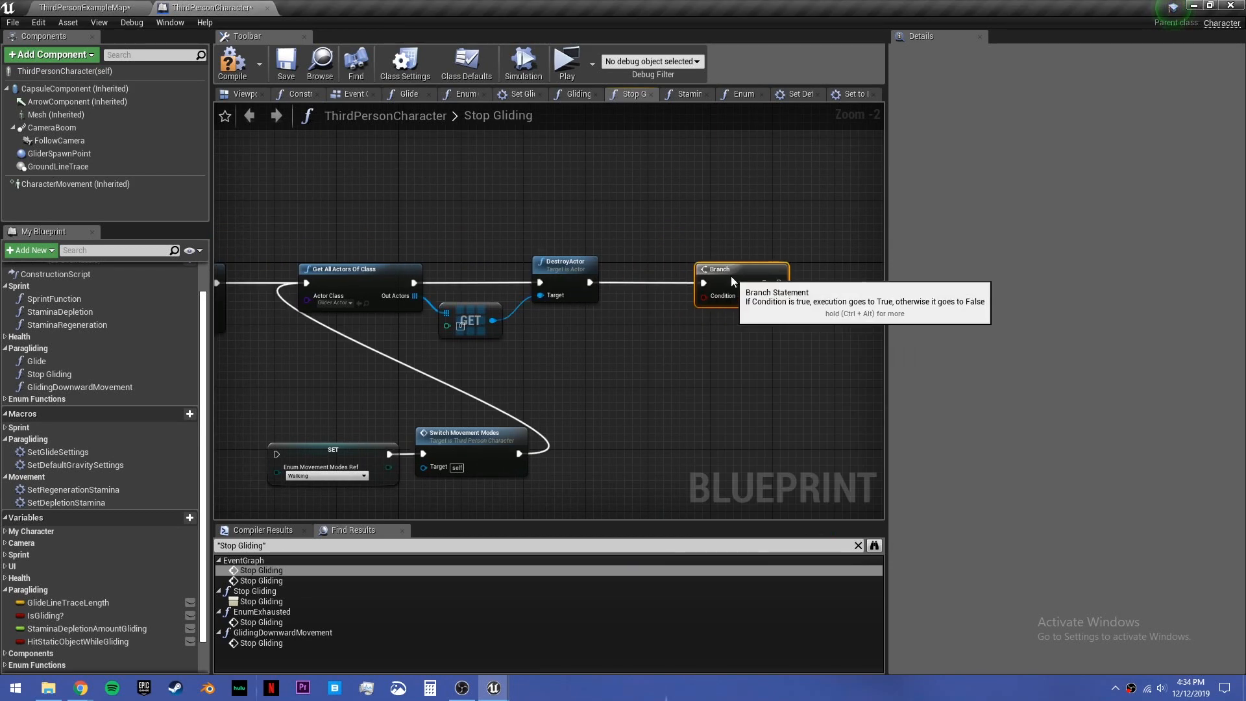
pyautogui.moveTo(540, 359)
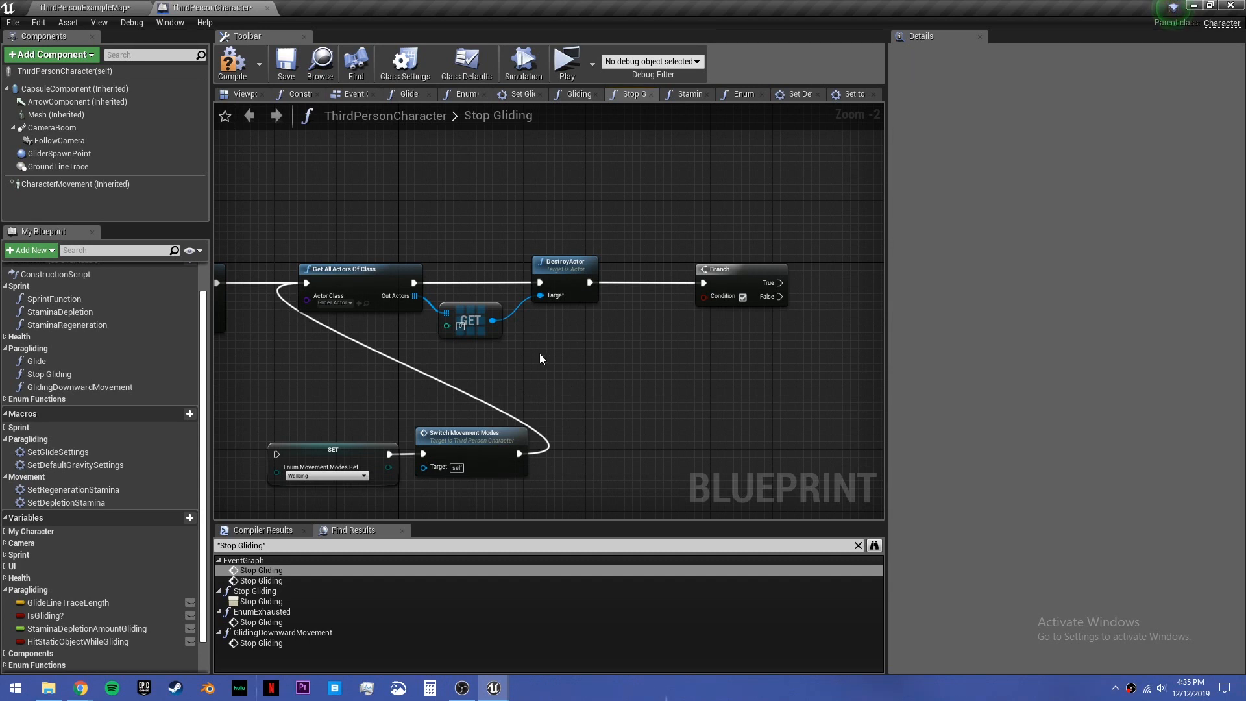
pyautogui.write('mov')
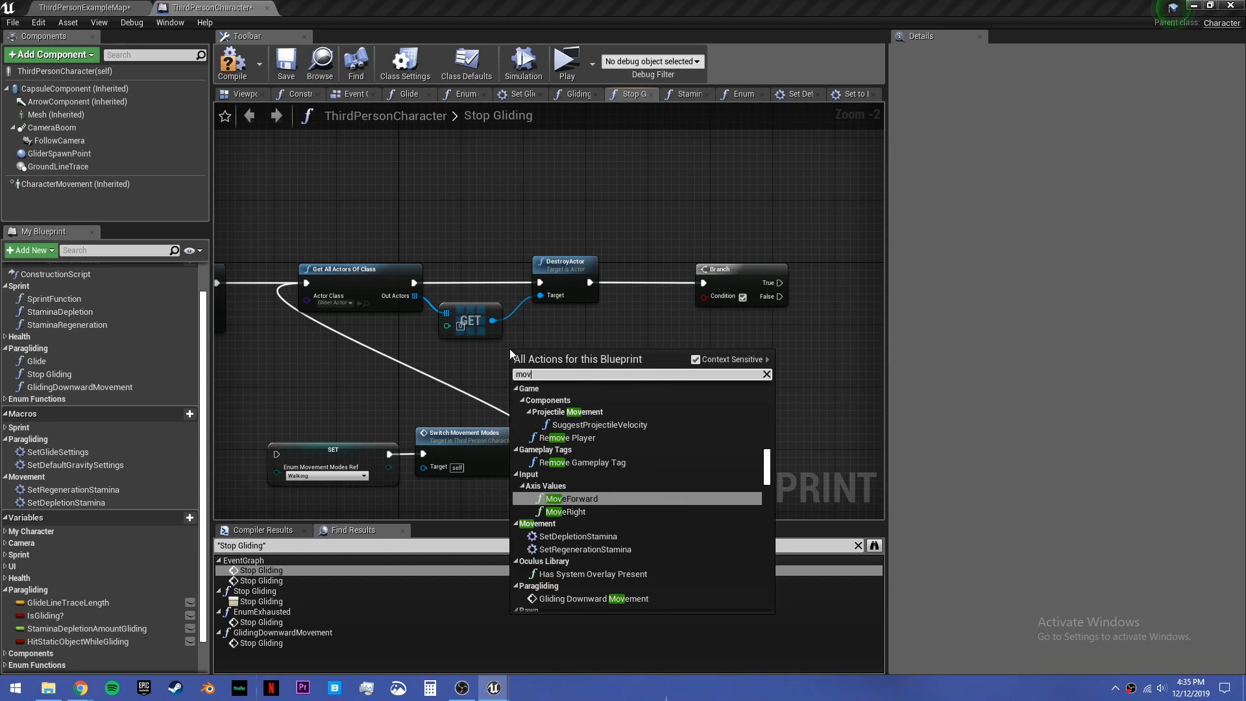
pyautogui.write('movement modes re')
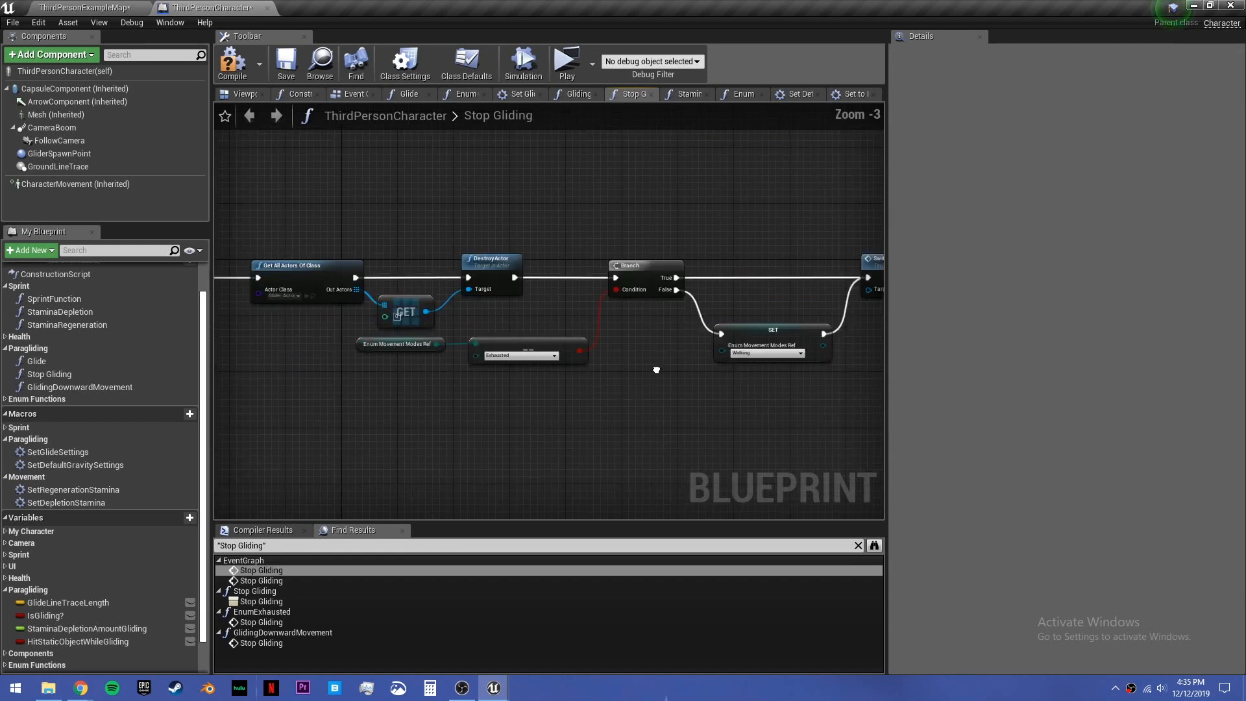
pyautogui.click(286, 63)
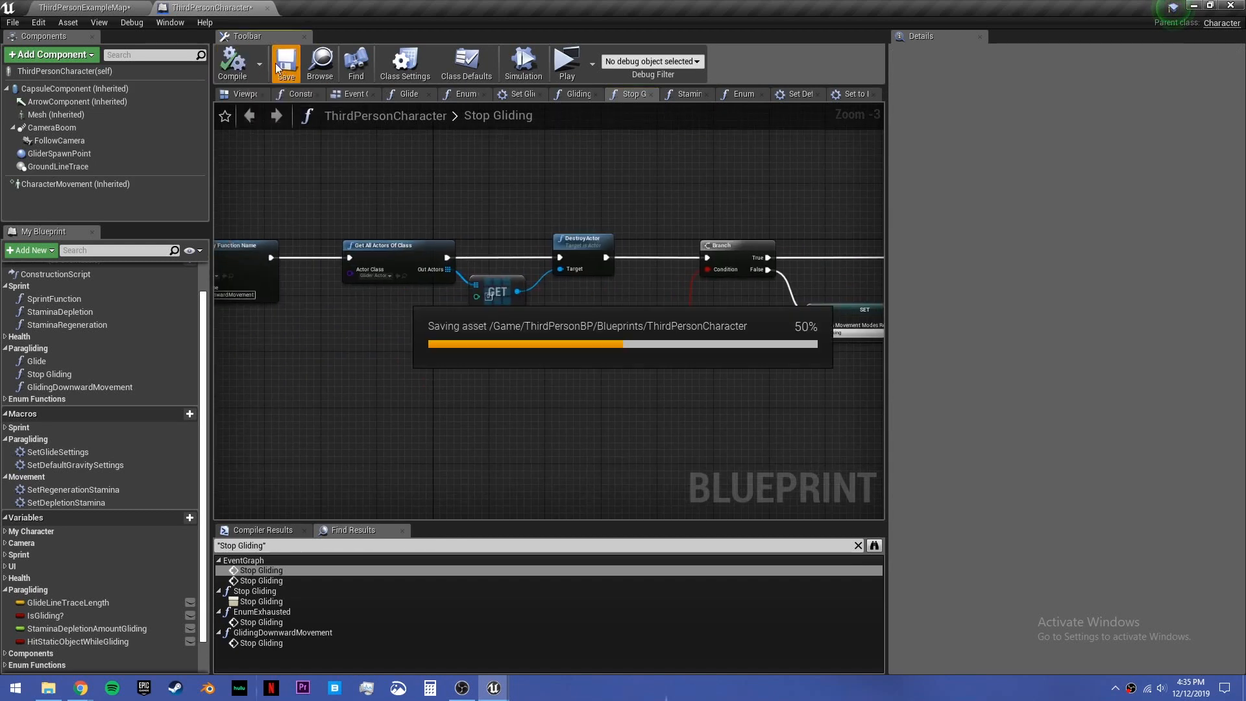
pyautogui.click(79, 8)
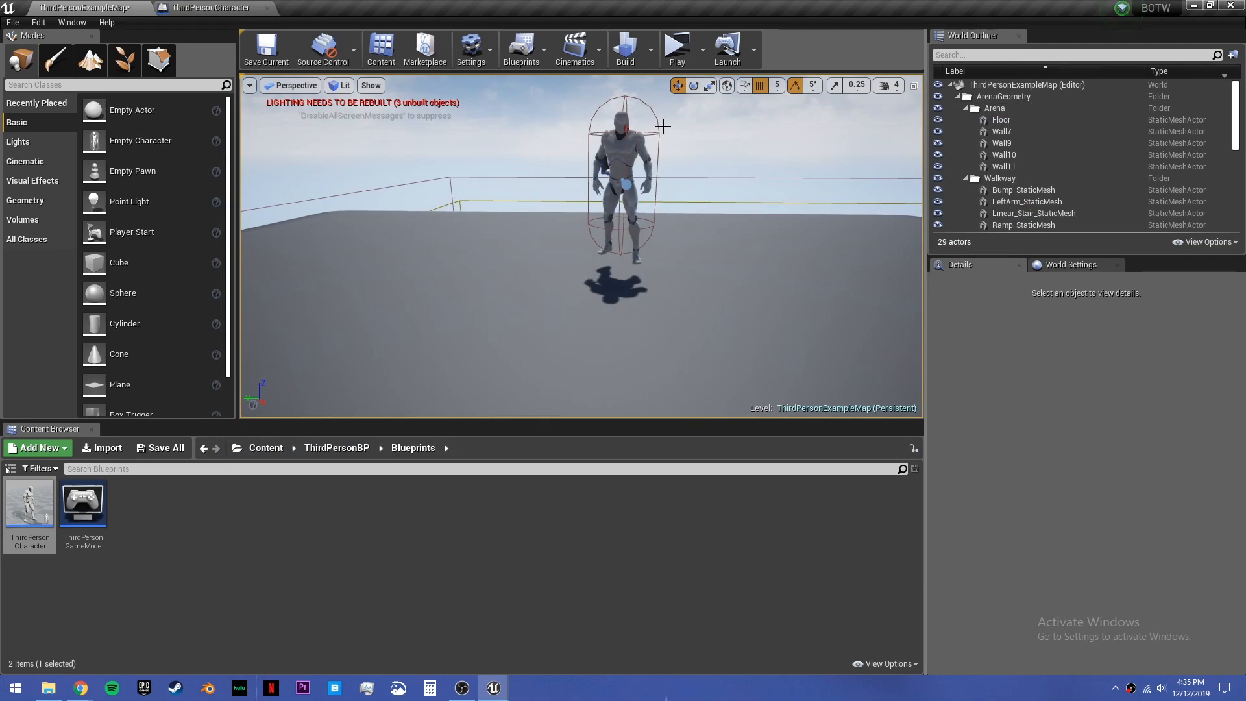
pyautogui.click(677, 49)
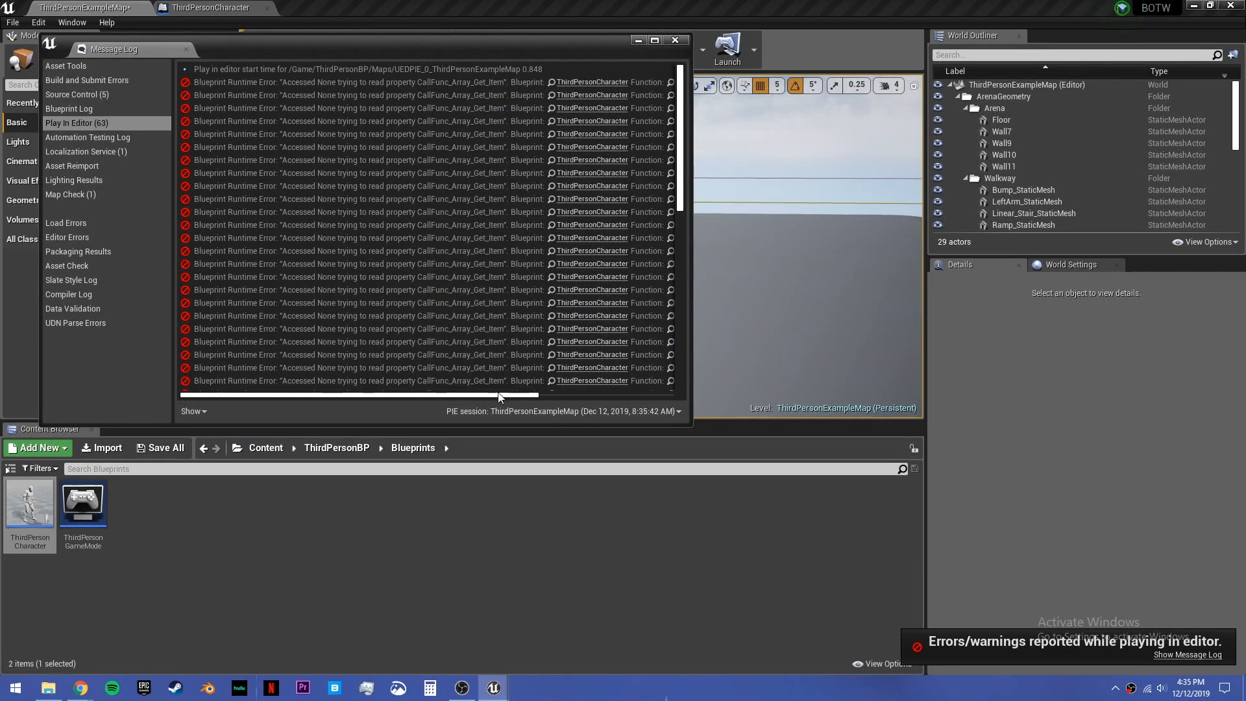
pyautogui.click(208, 8)
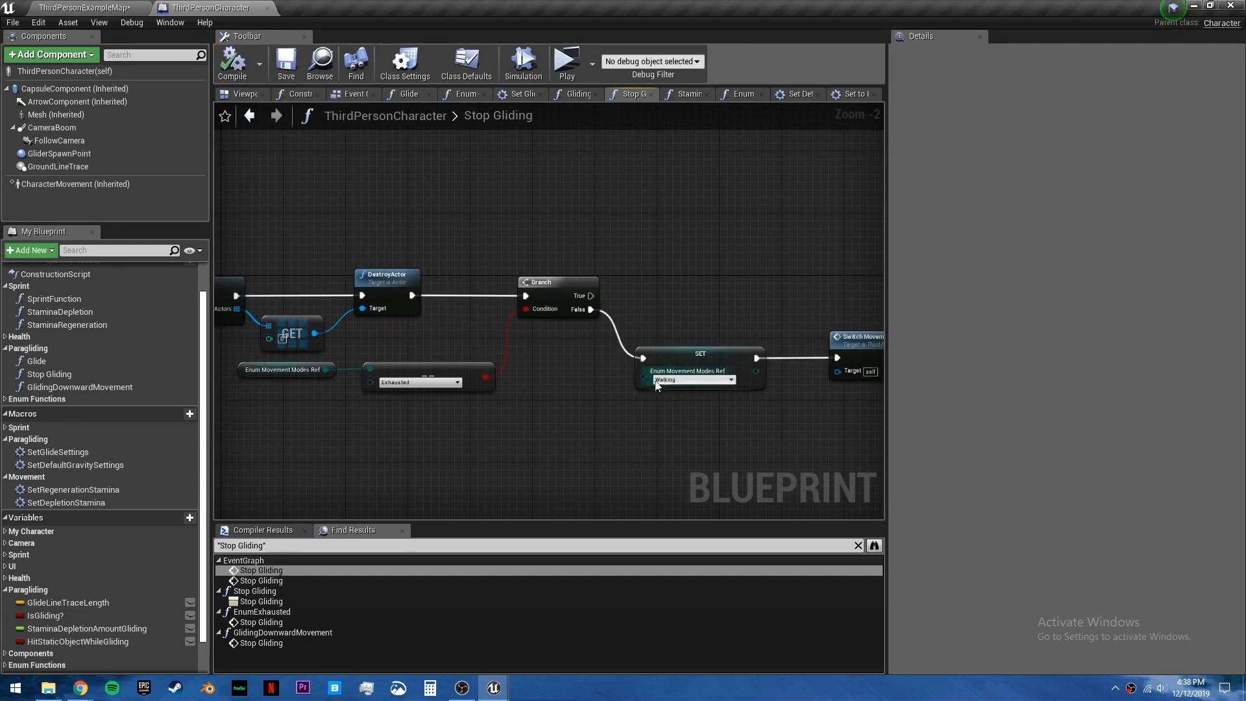
pyautogui.click(566, 60)
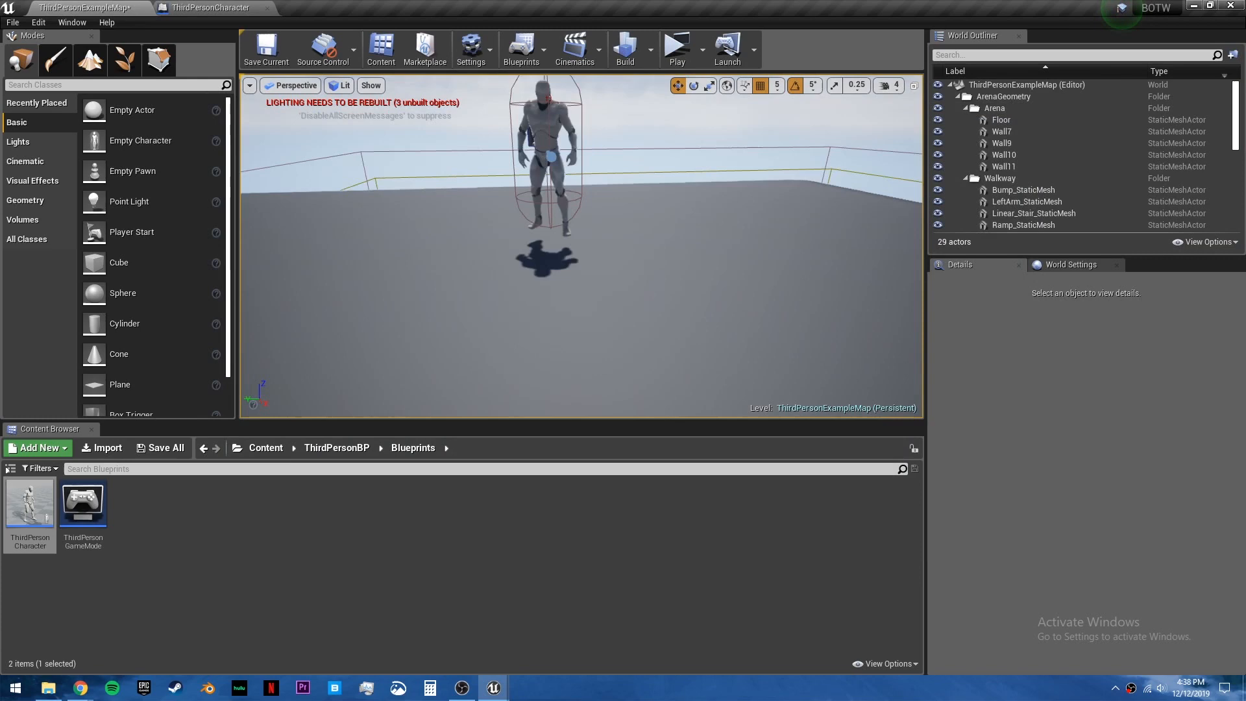
# Step: Select the Light Source directional light in the World Outliner and set its Mobility to Movable
pyautogui.click(1003, 155)
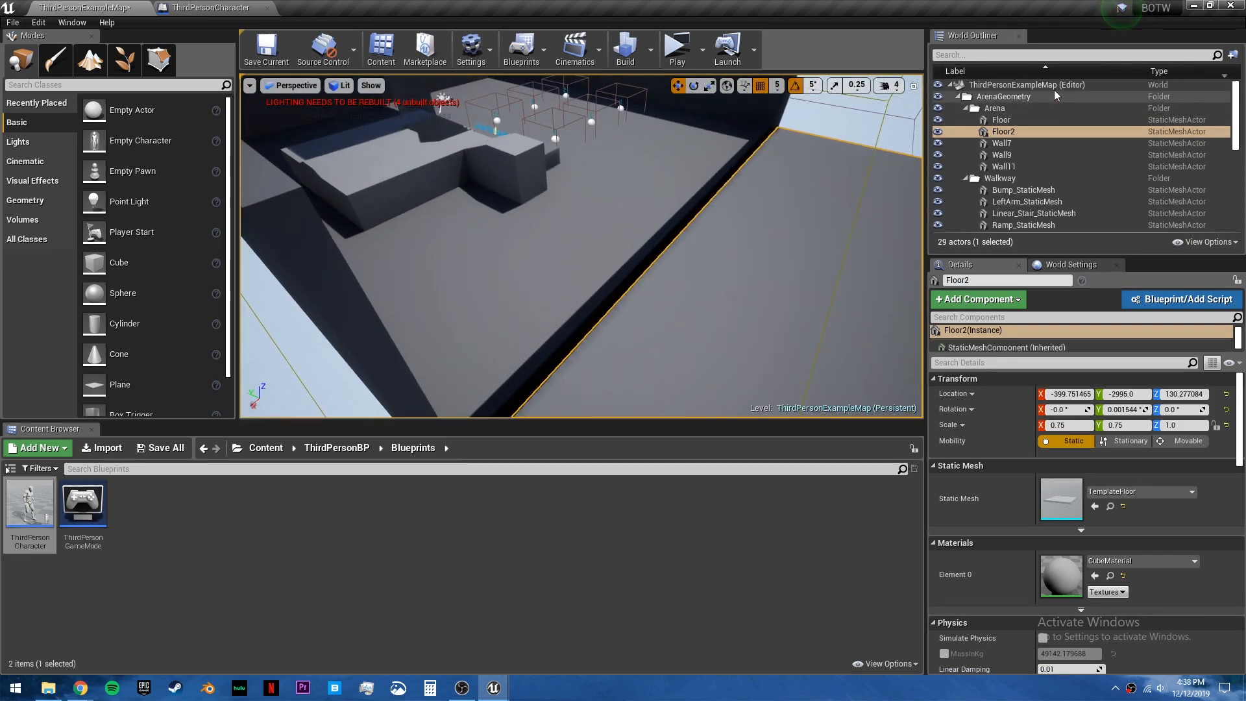
pyautogui.write('light')
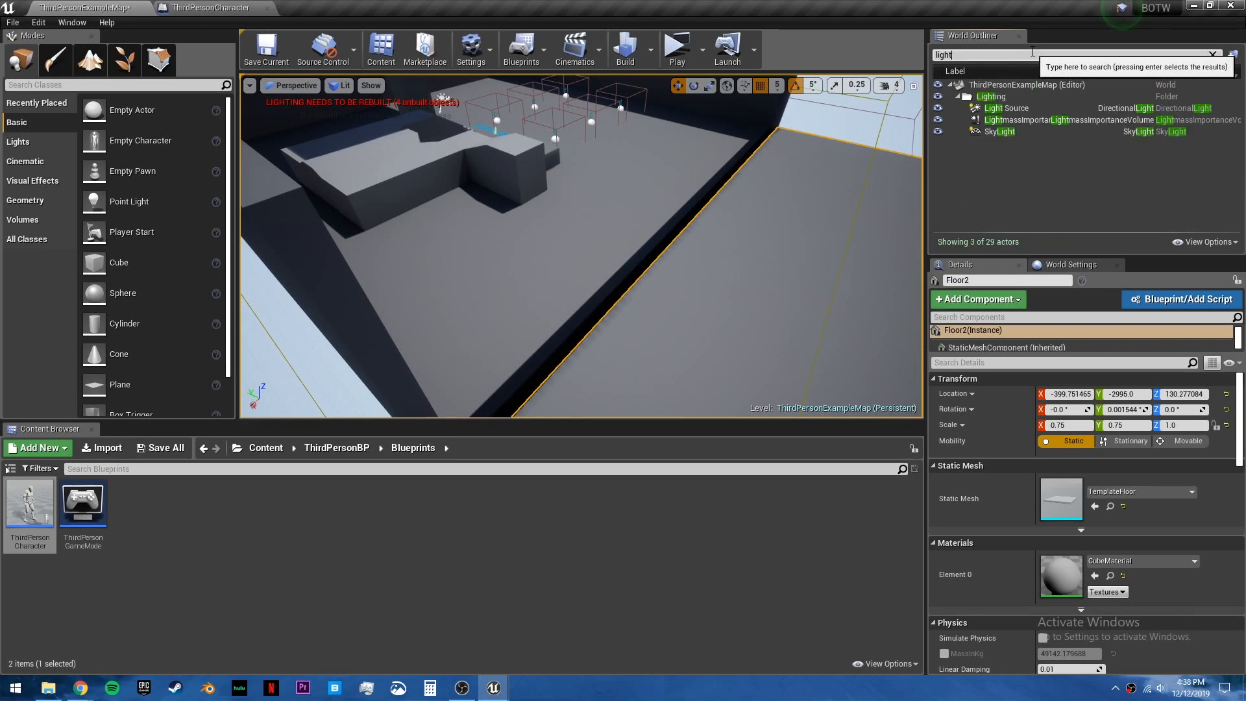
pyautogui.click(1005, 108)
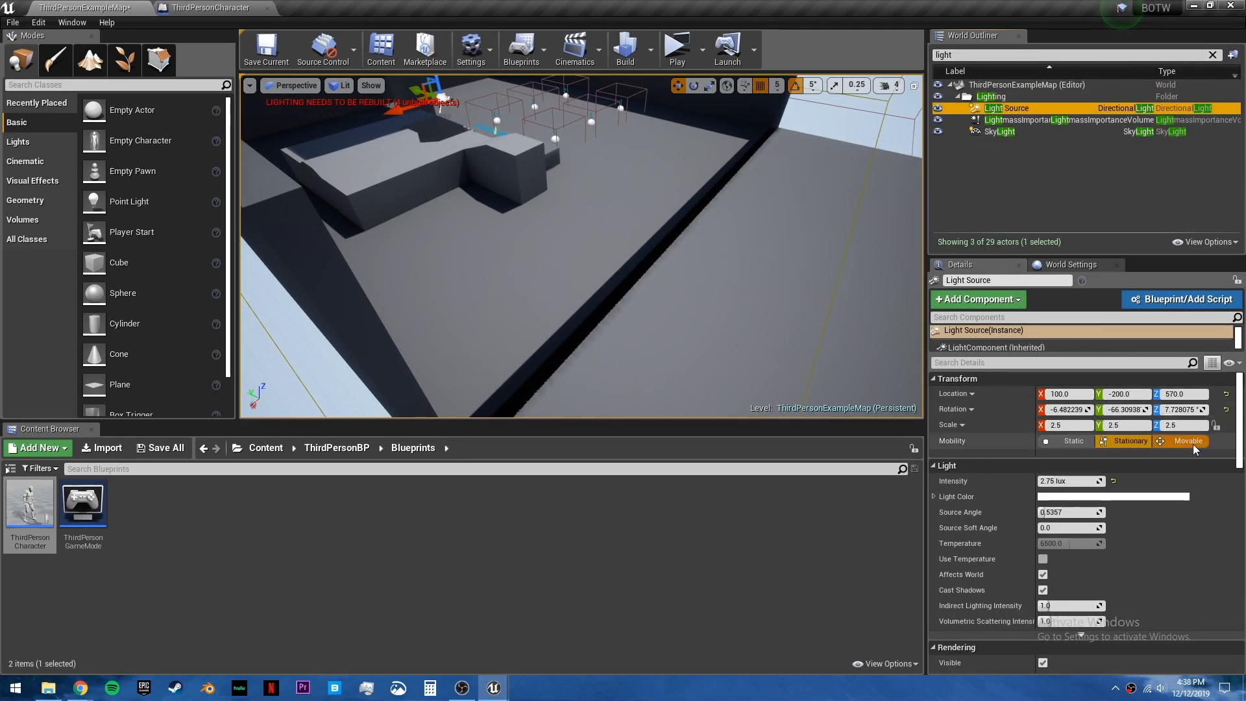
pyautogui.click(1188, 440)
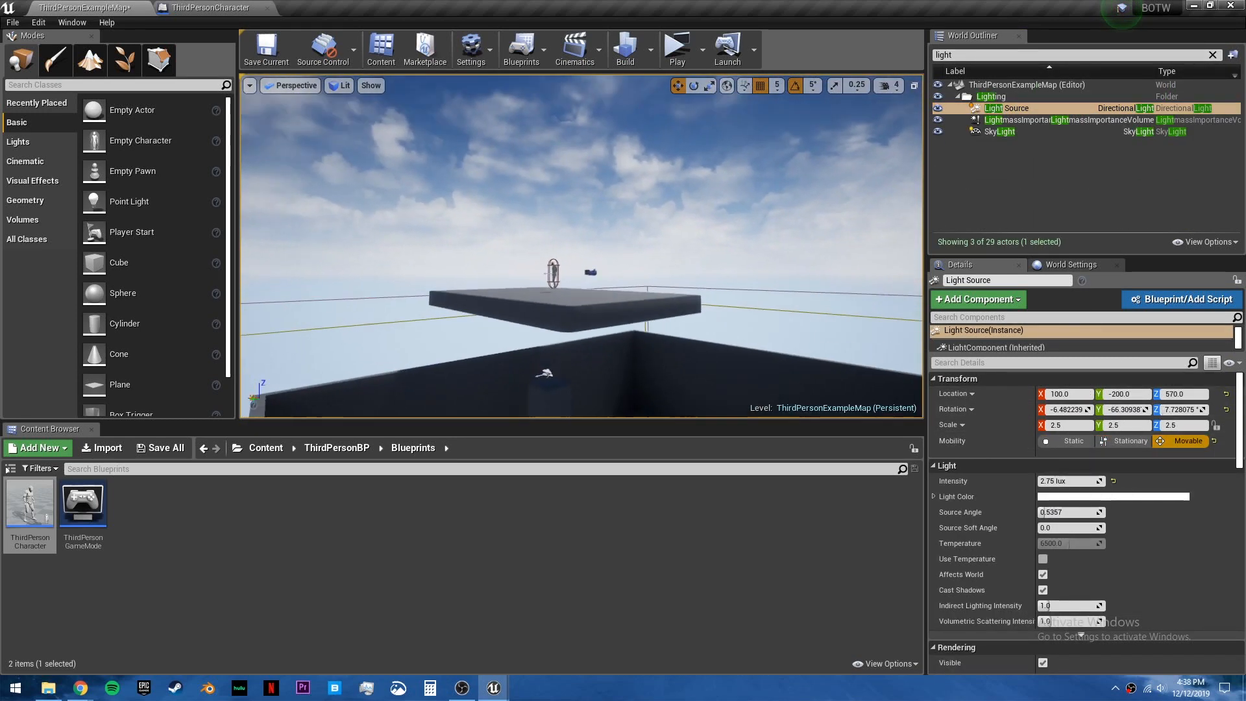
# Step: Play-test the level and dismiss the Message Log
pyautogui.click(675, 48)
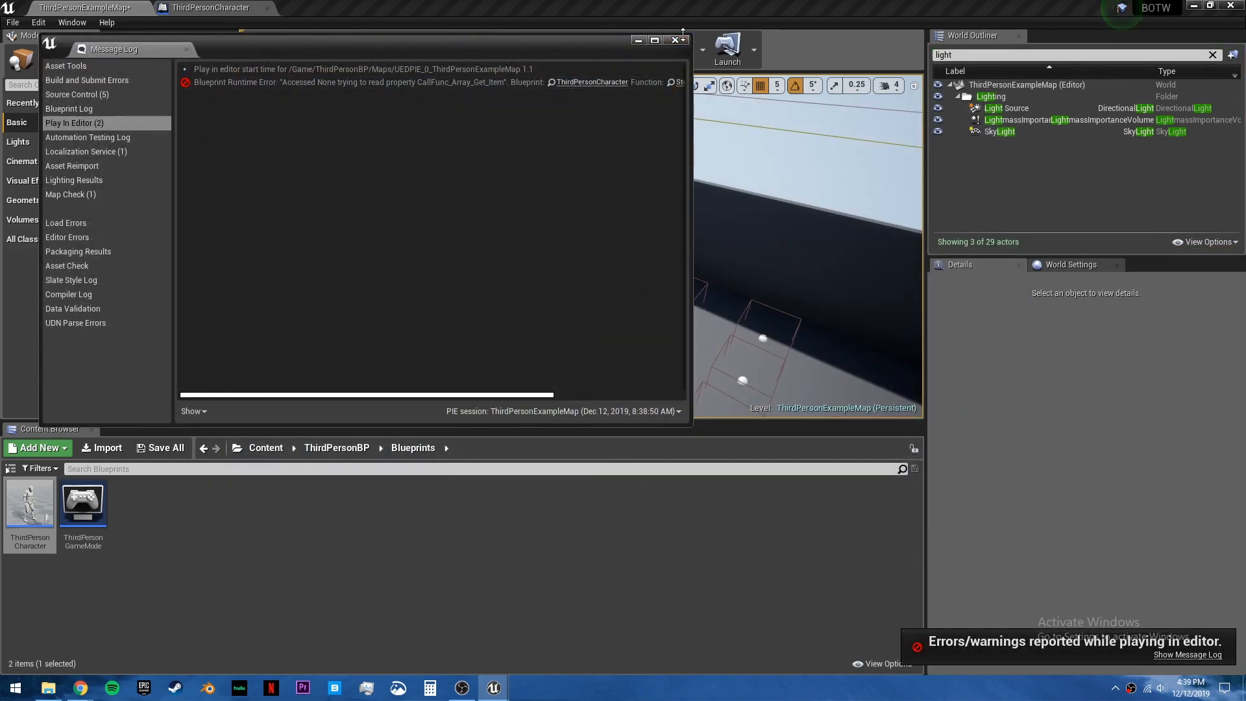
pyautogui.click(672, 41)
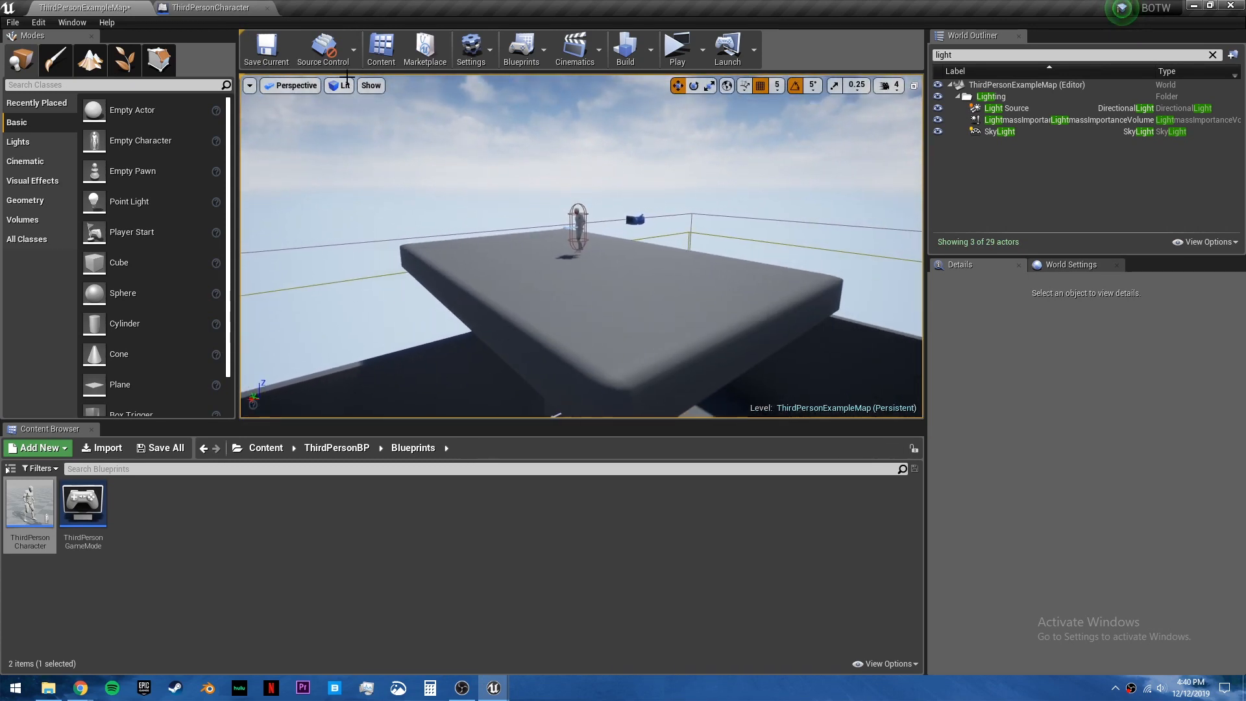
# Step: Make Stop Gliding begin by setting Is Gliding? to false
pyautogui.click(211, 7)
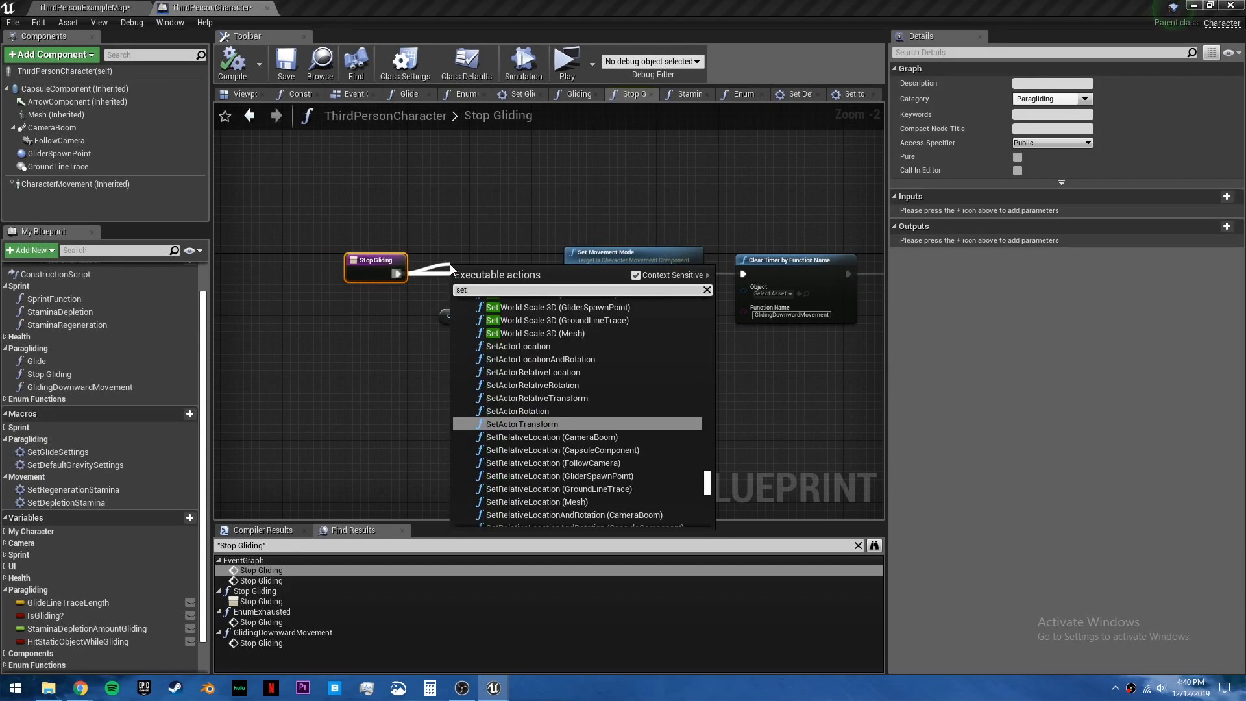
pyautogui.write('is glid')
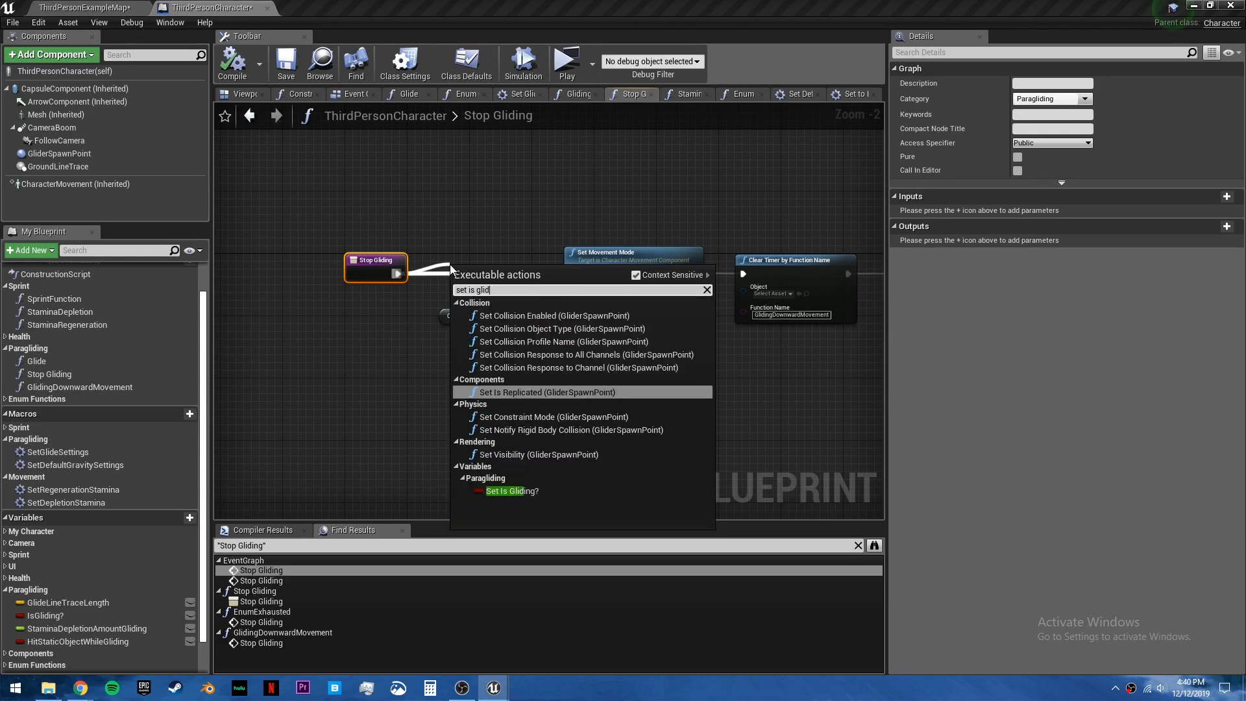
pyautogui.click(511, 491)
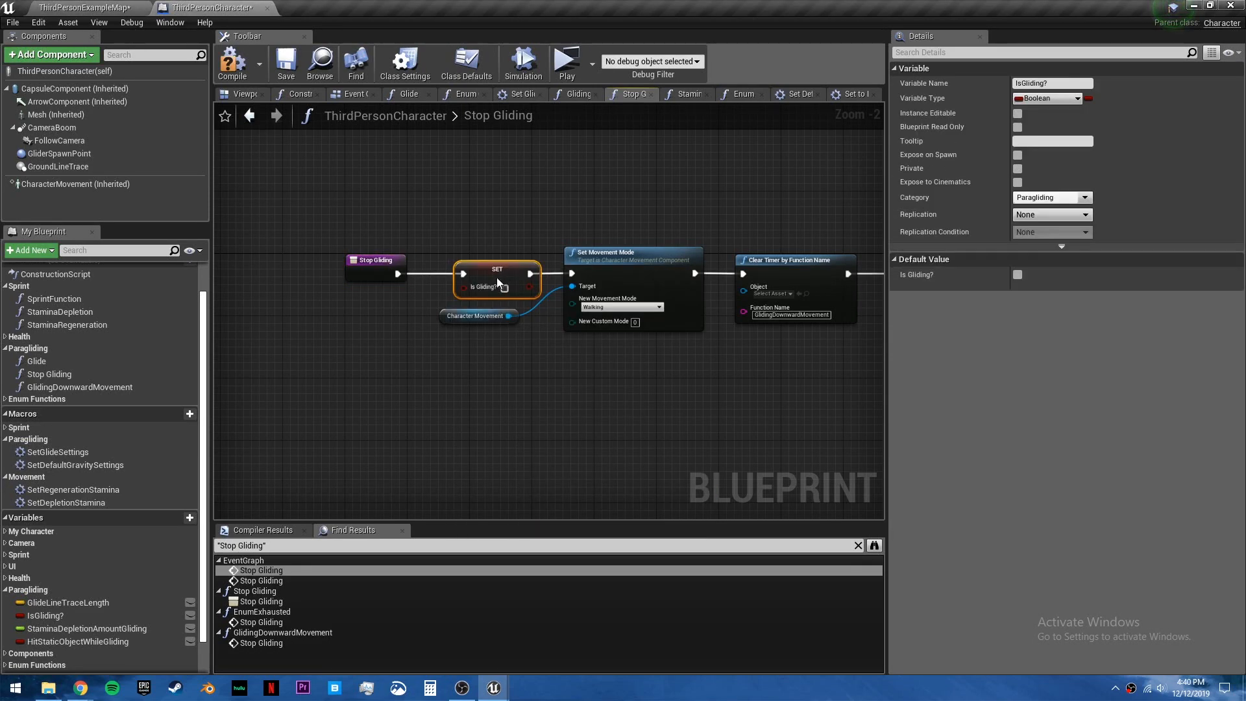
# Step: Return to the level editor, play-test the level and stop the session
pyautogui.click(79, 8)
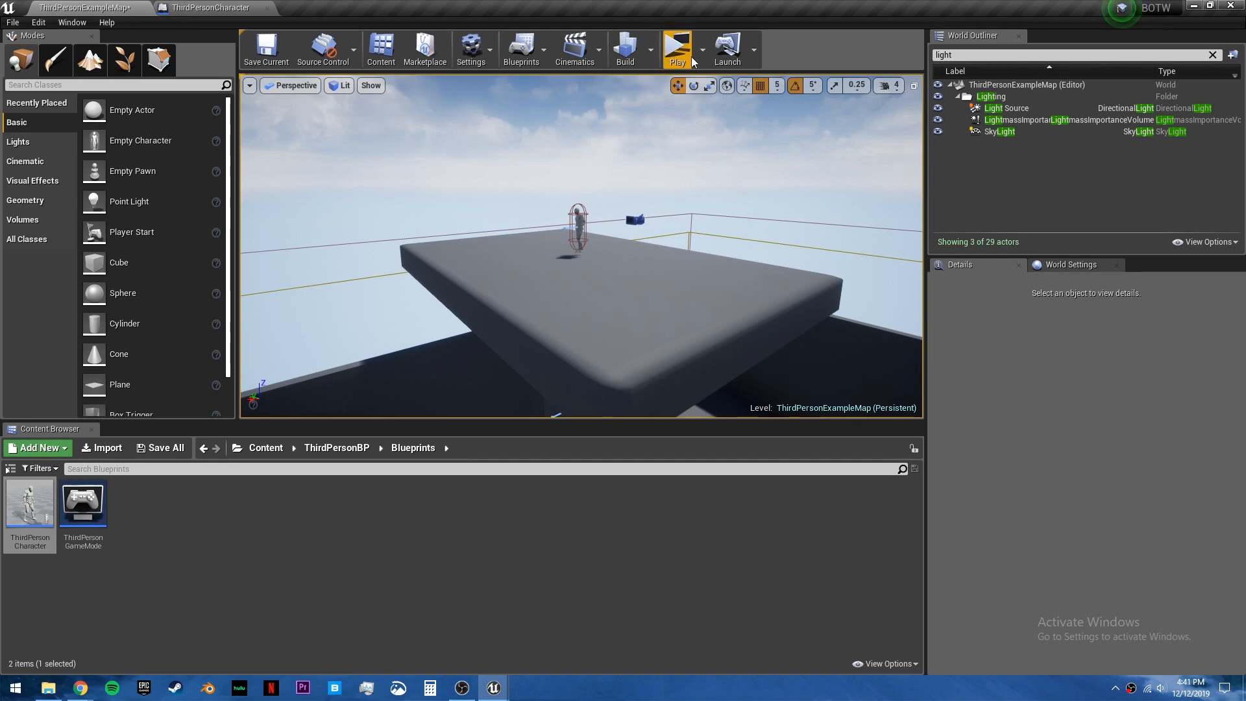
pyautogui.click(677, 49)
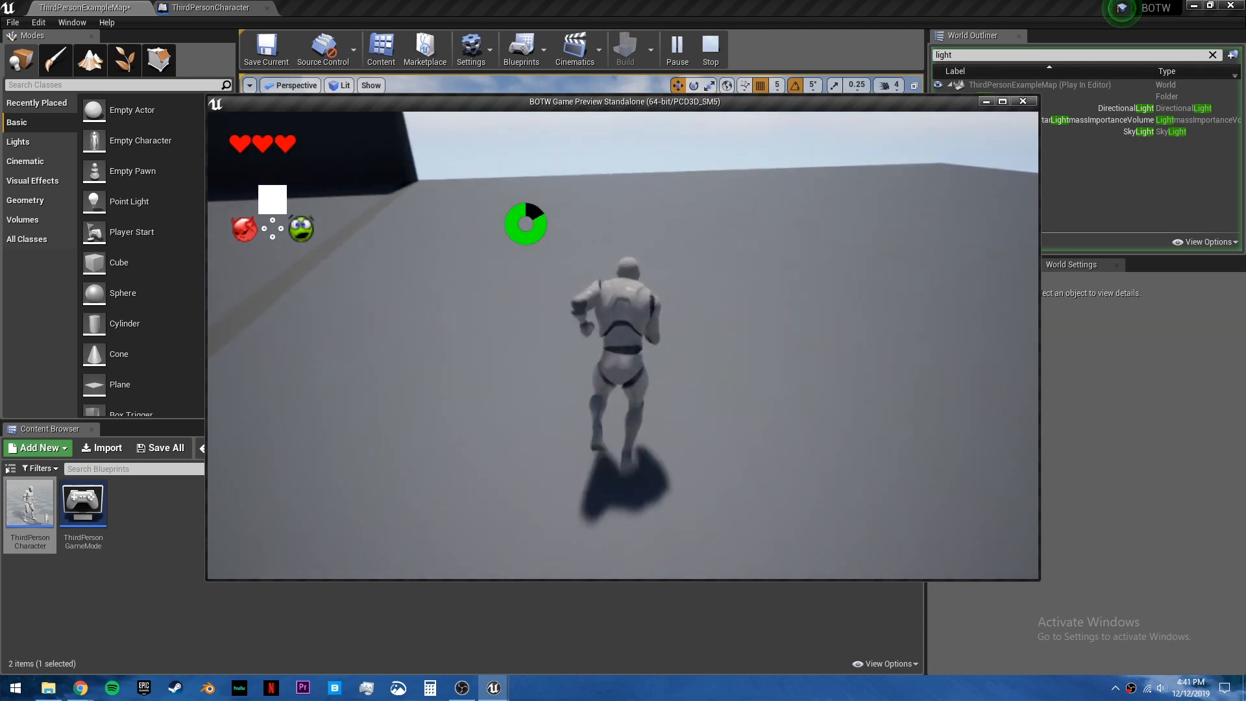
pyautogui.click(711, 50)
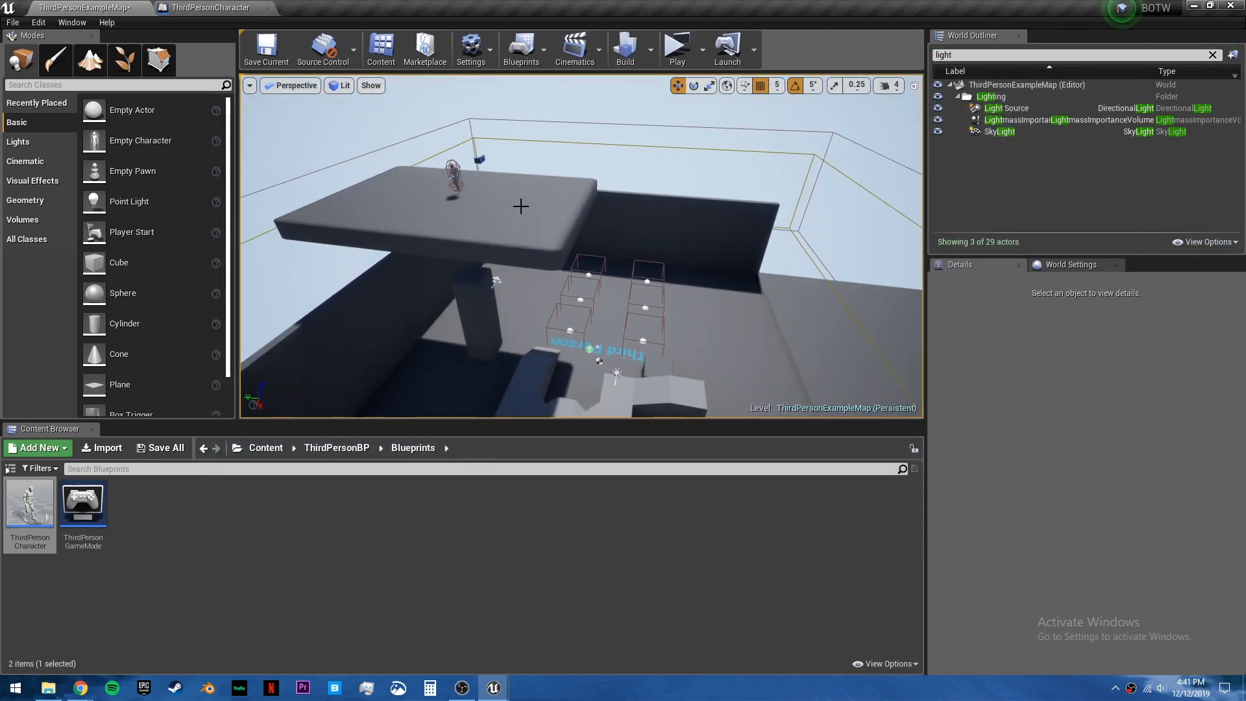
# Step: Frame the character on the platform and run two more play-test sessions of the level
pyautogui.moveTo(521, 206); pyautogui.dragTo(648, 105)
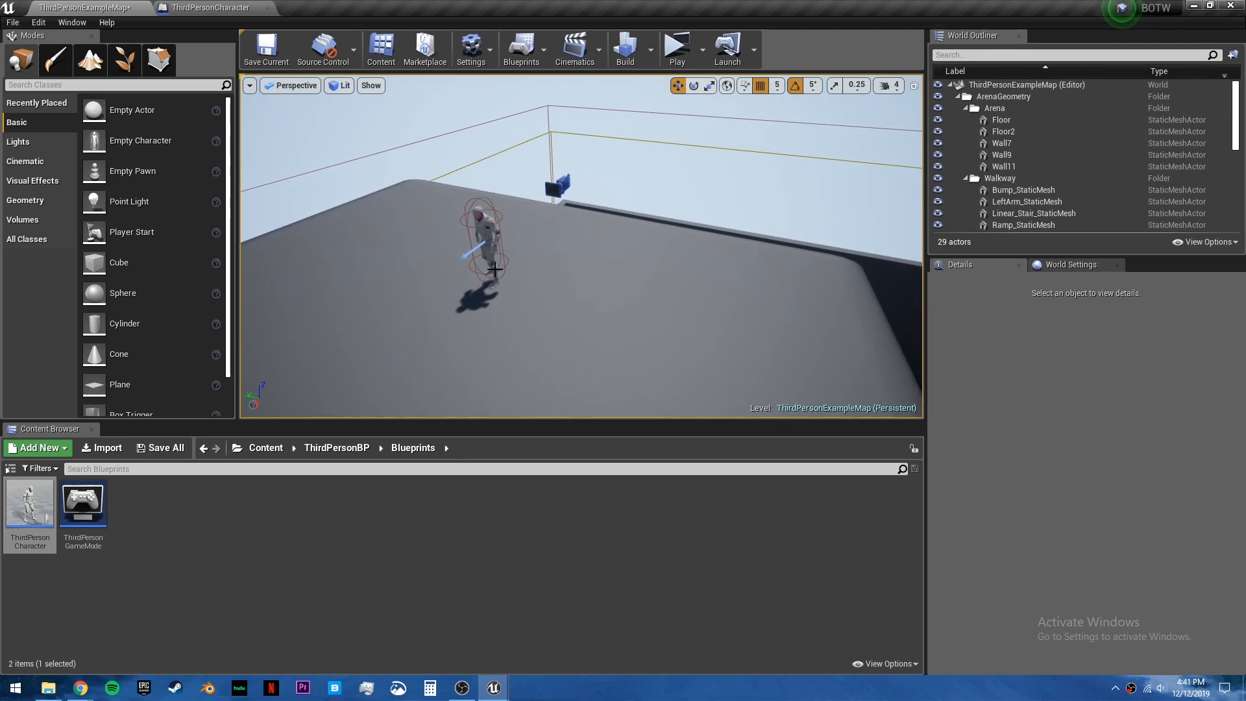
pyautogui.click(677, 49)
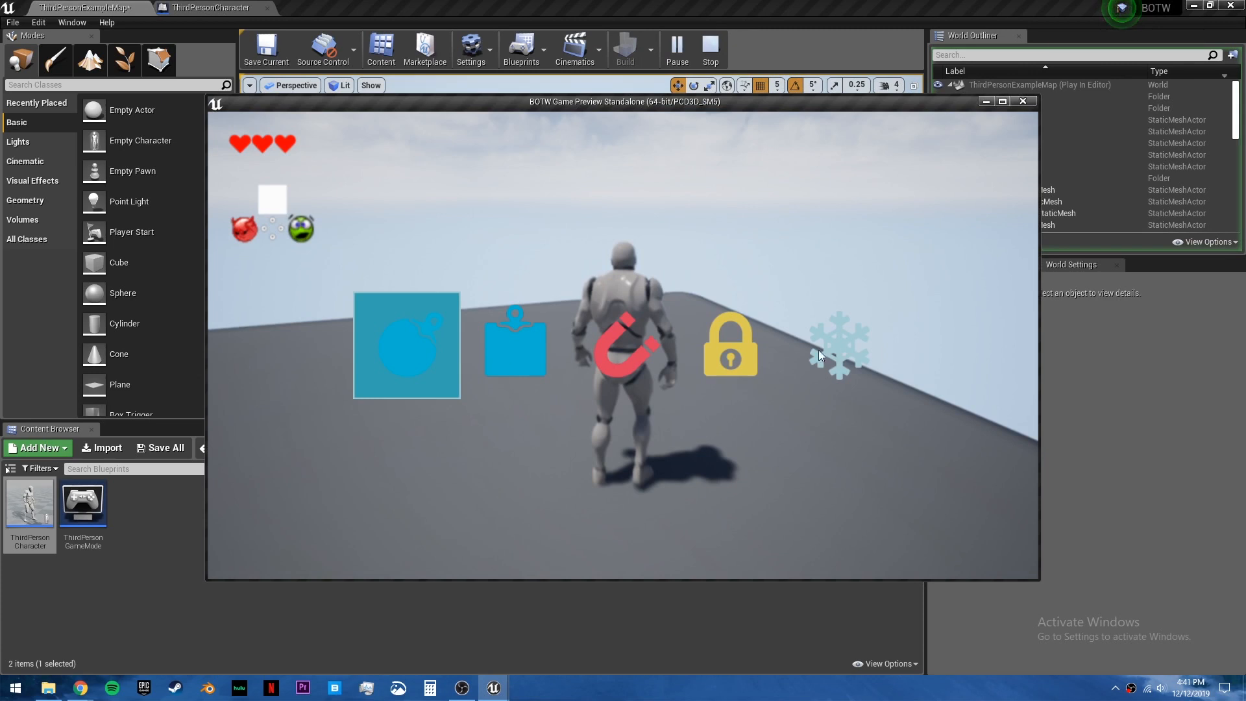
pyautogui.moveTo(714, 296)
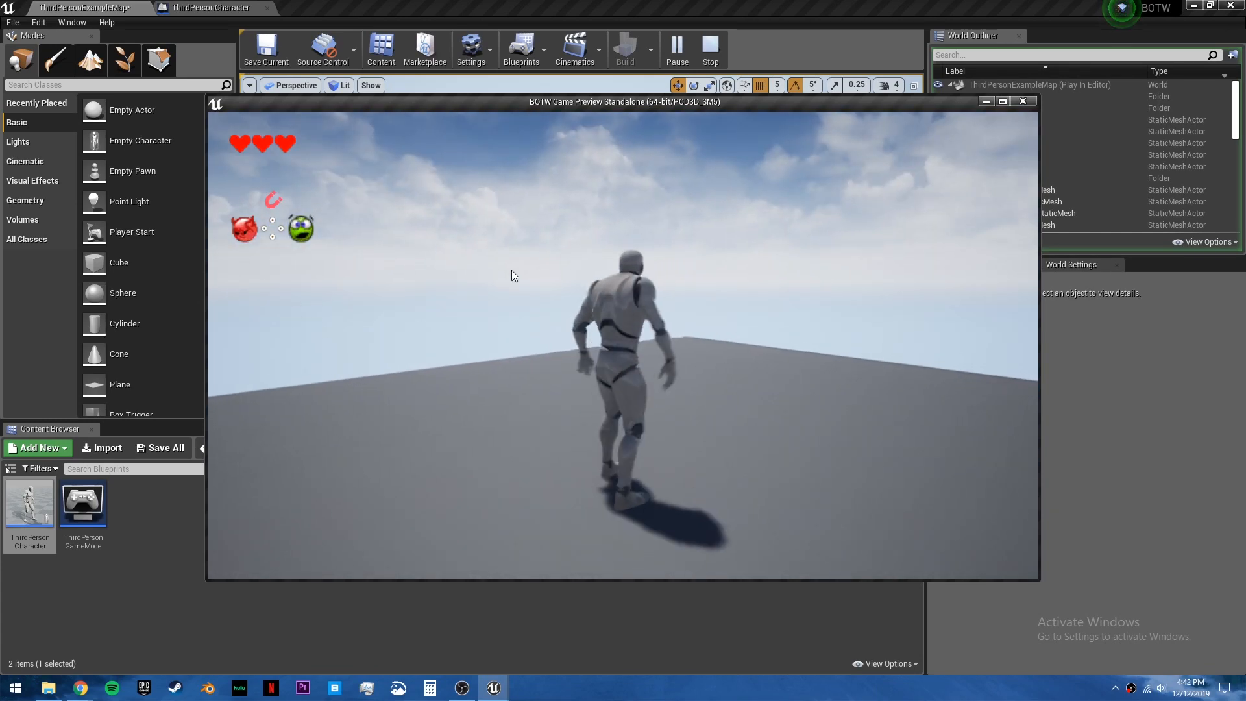
pyautogui.click(710, 48)
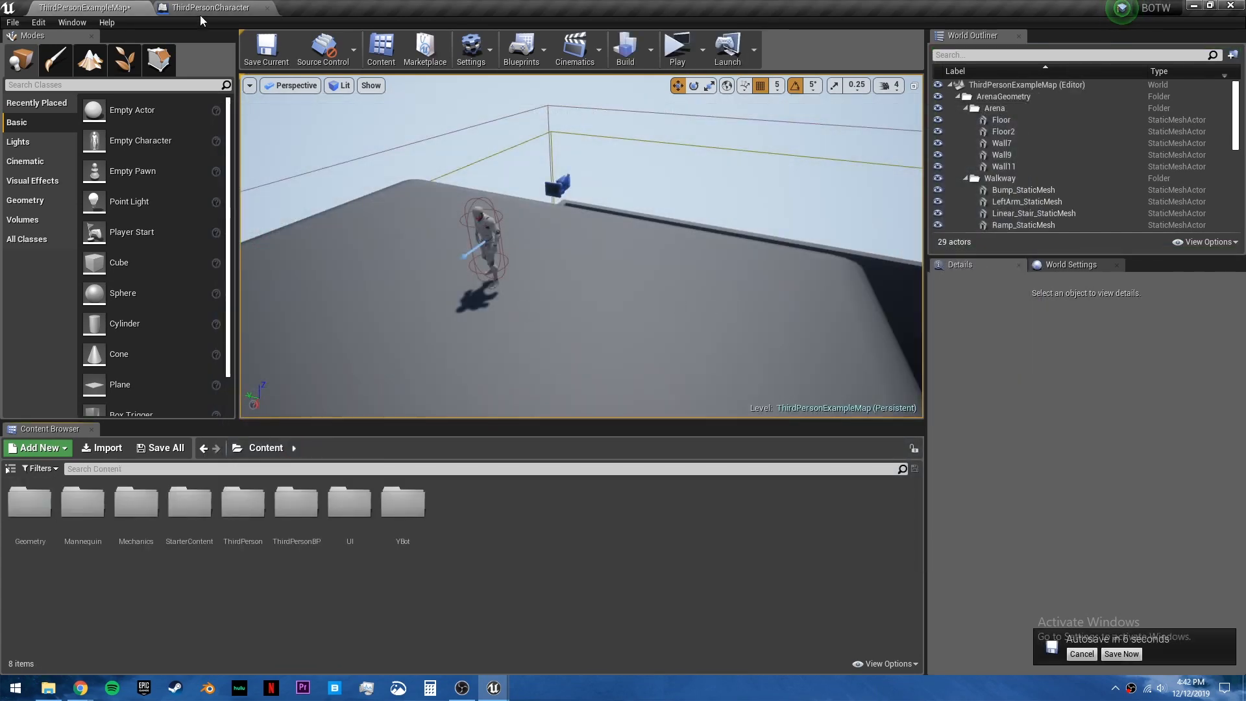
# Step: Return to the ThirdPersonCharacter blueprint and close the leftover function graphs, leaving the Event Graph
pyautogui.click(212, 8)
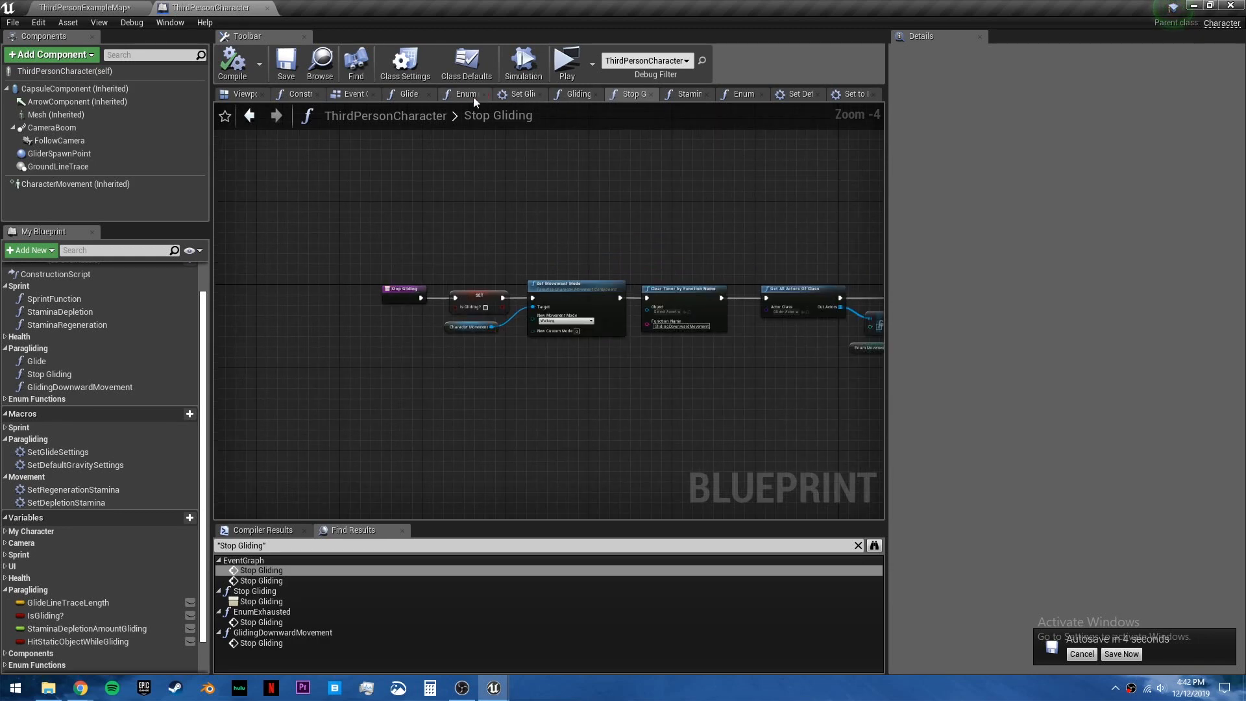
pyautogui.click(581, 93)
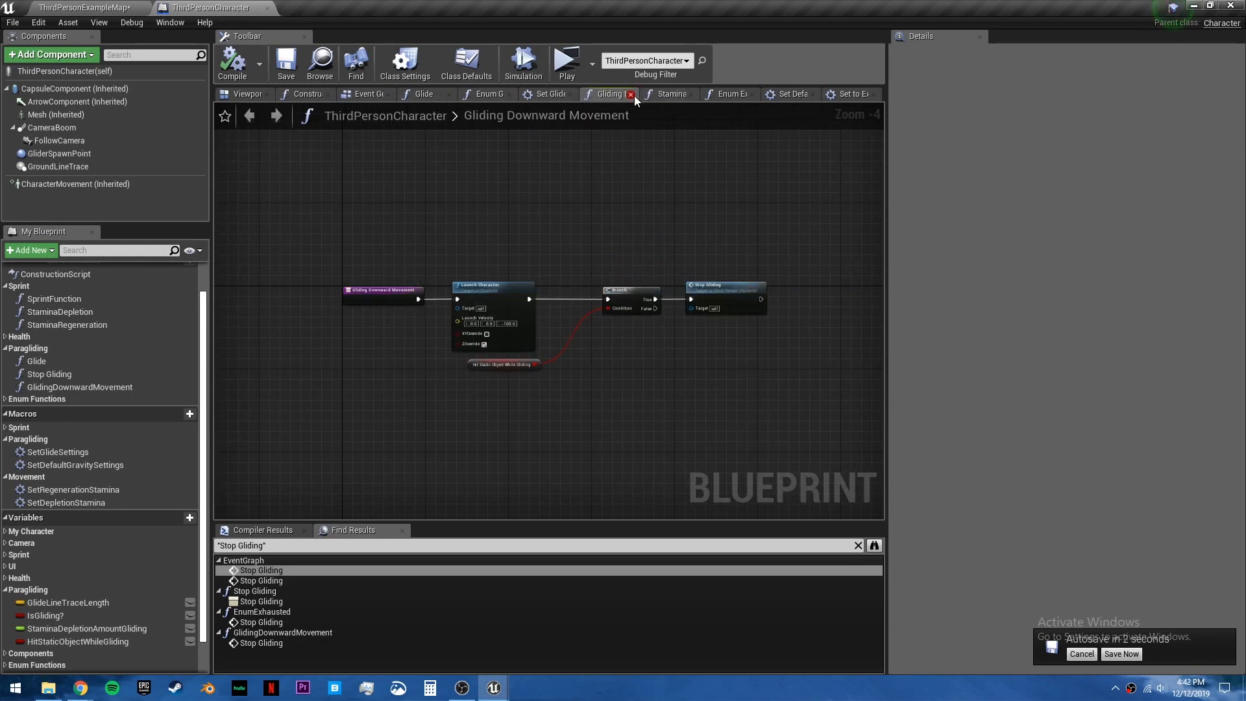
pyautogui.click(631, 93)
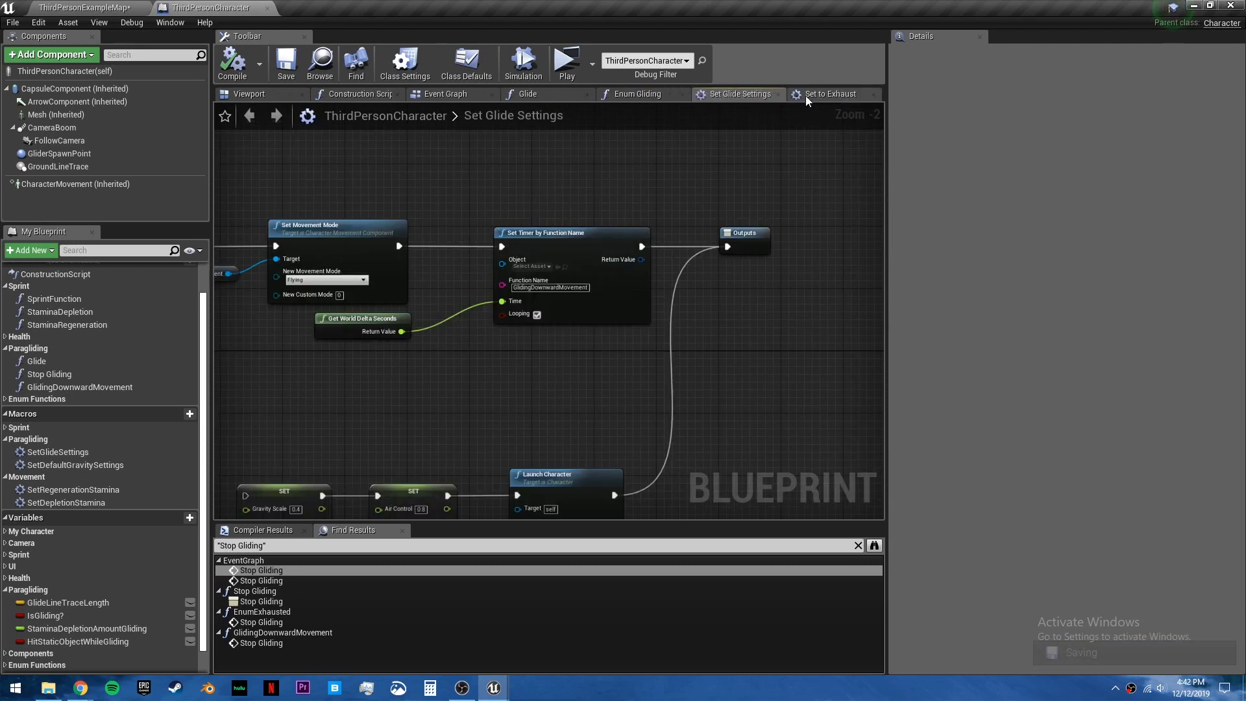
pyautogui.click(648, 94)
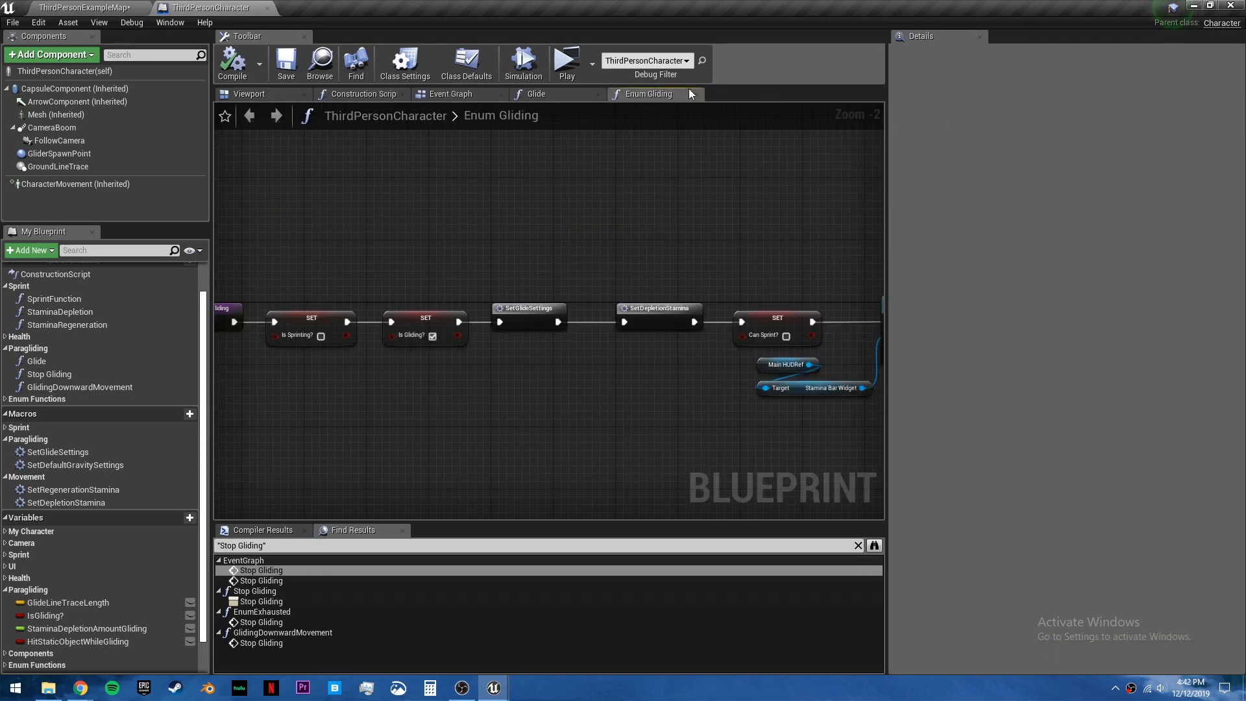
pyautogui.click(449, 94)
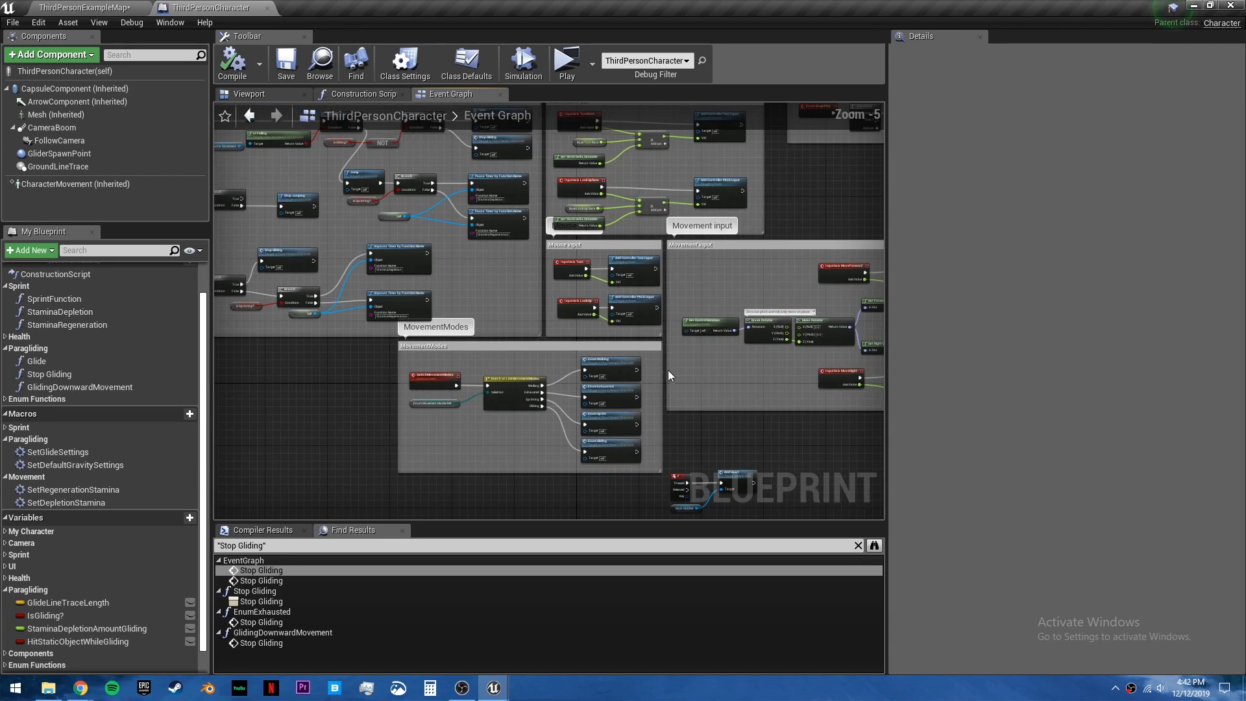
pyautogui.scroll(-3)
pyautogui.write('set inpu')
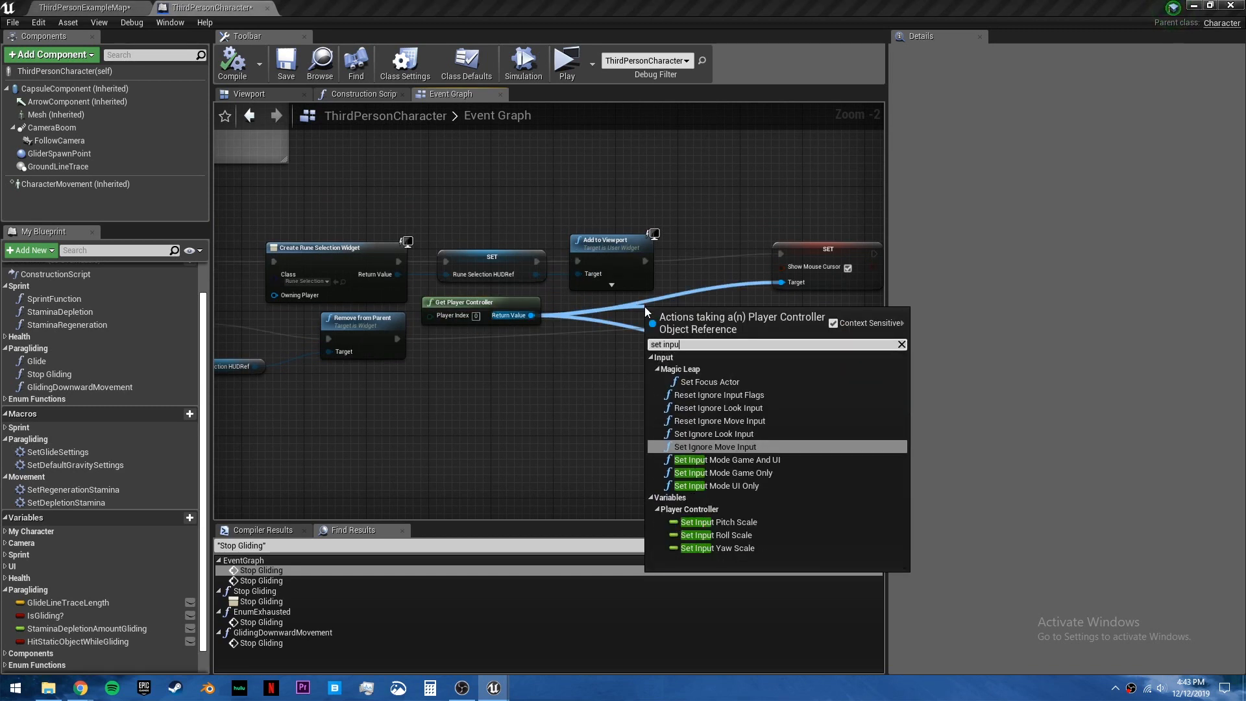
# Step: Add Set Input Mode Game And UI and Game Only nodes for the rune menu, then save the blueprint
pyautogui.write('game')
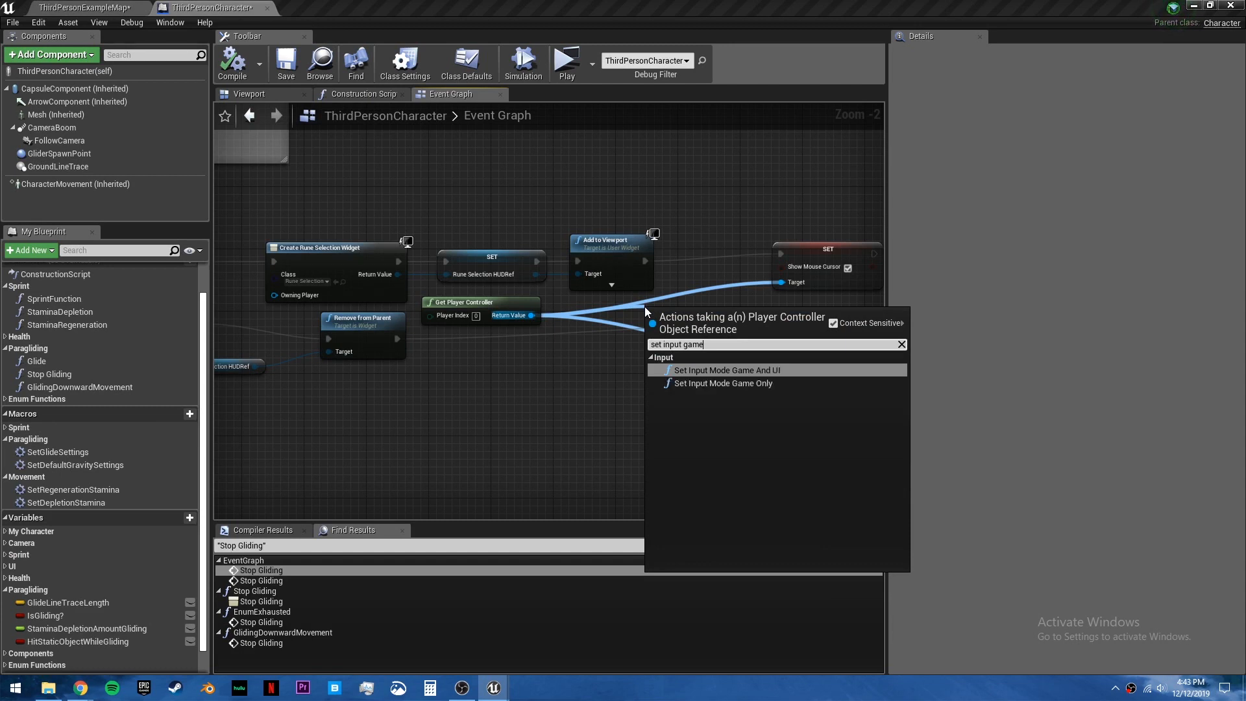
pyautogui.click(726, 370)
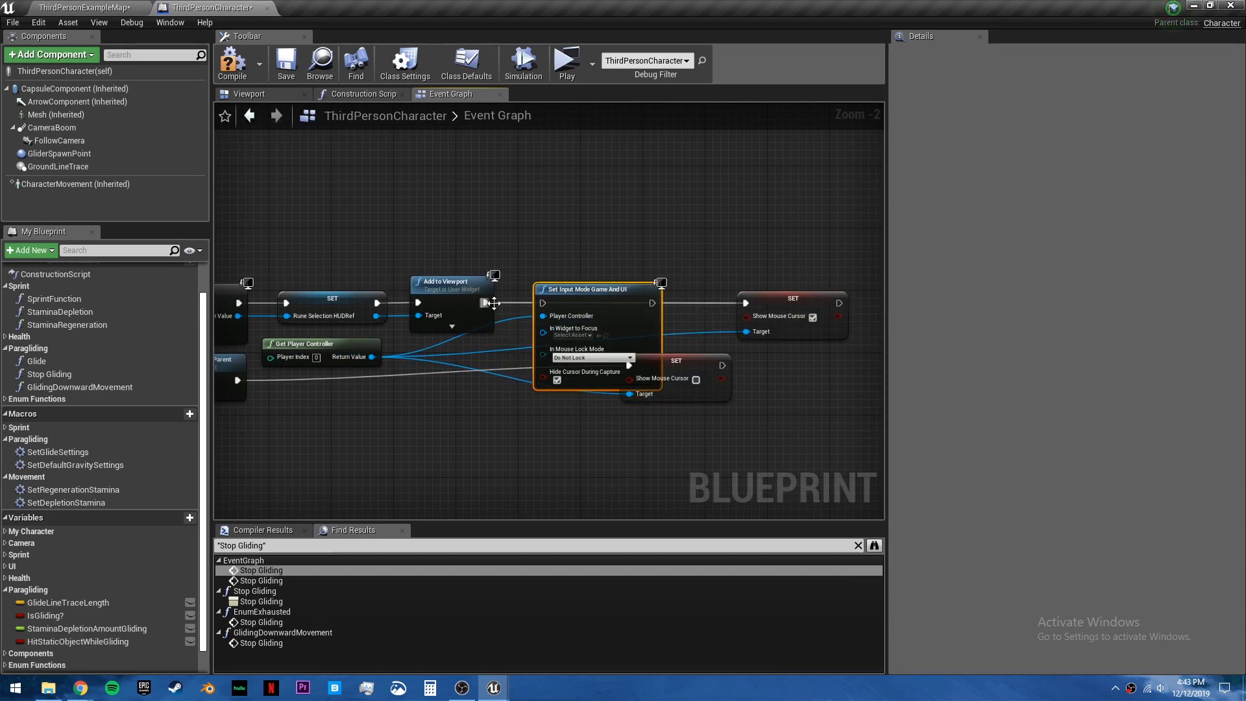
pyautogui.moveTo(660, 306)
pyautogui.write('set input mode g')
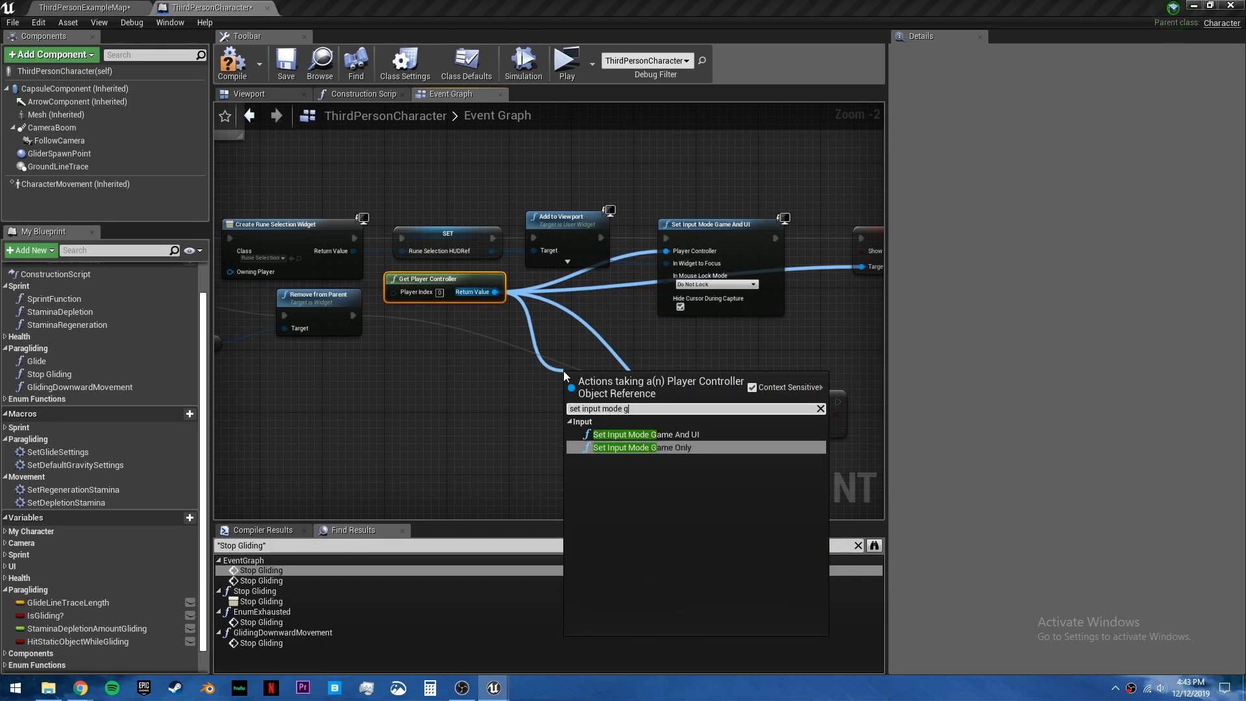
pyautogui.click(642, 447)
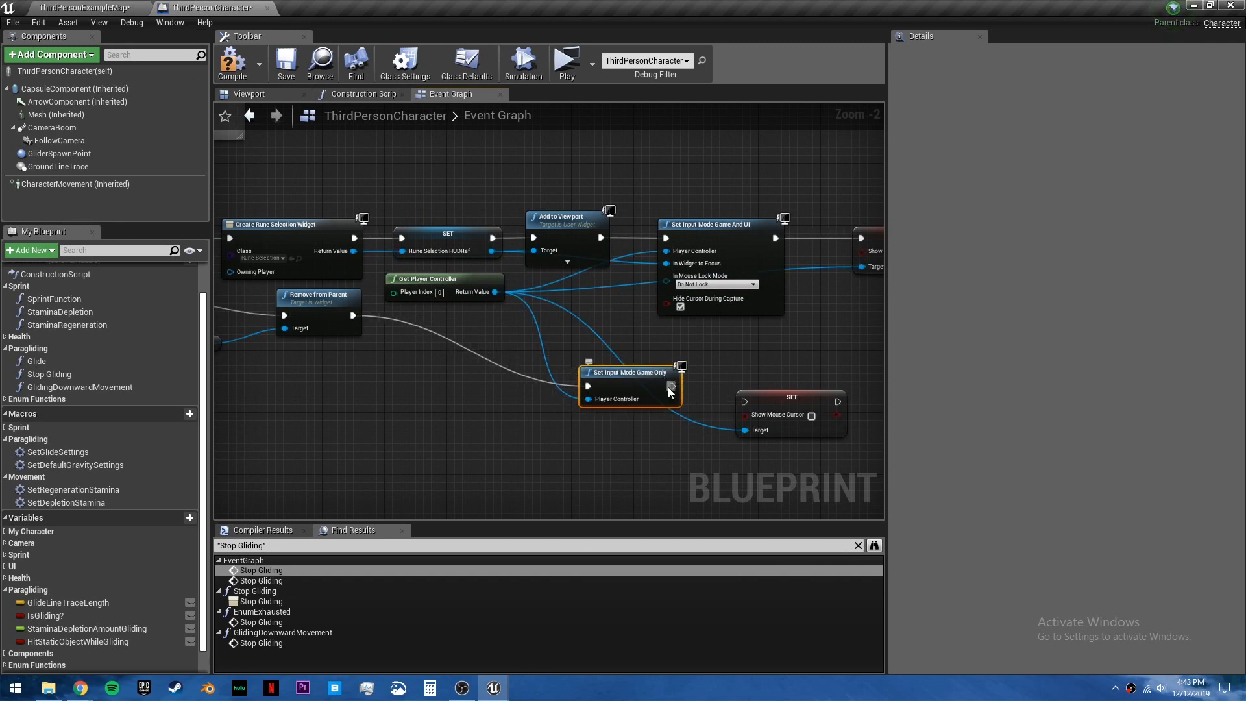
pyautogui.moveTo(628, 388)
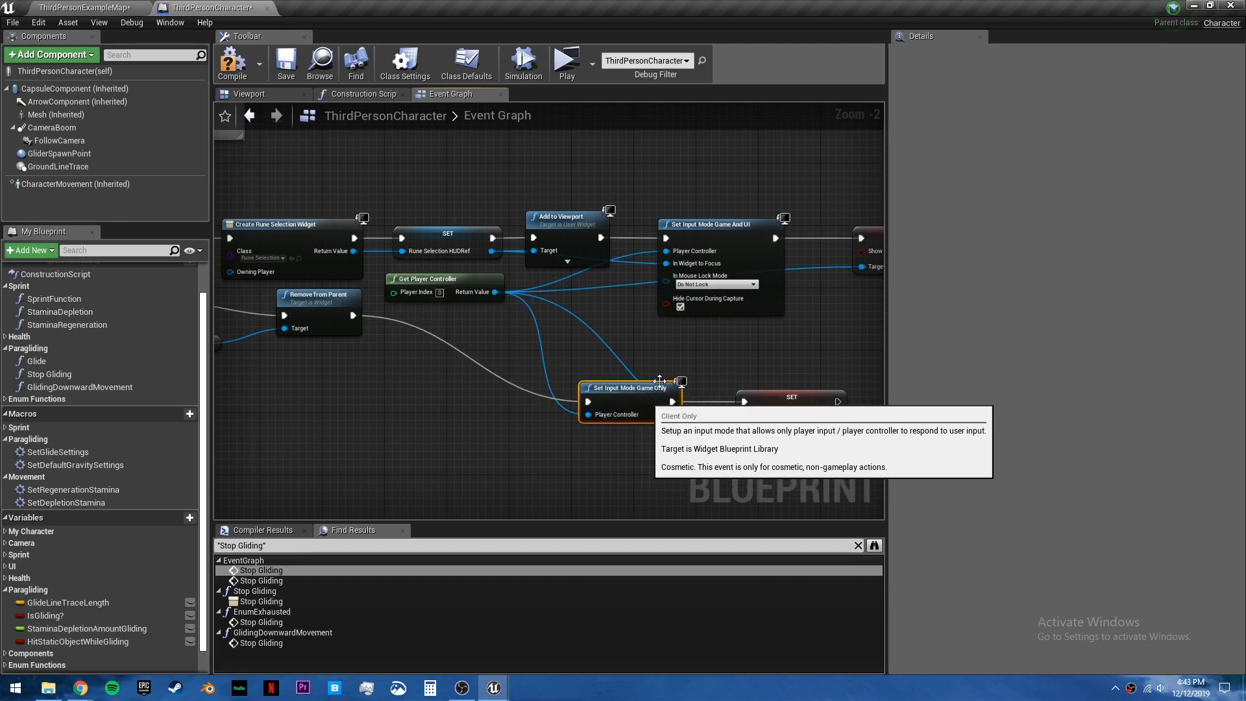
pyautogui.click(286, 64)
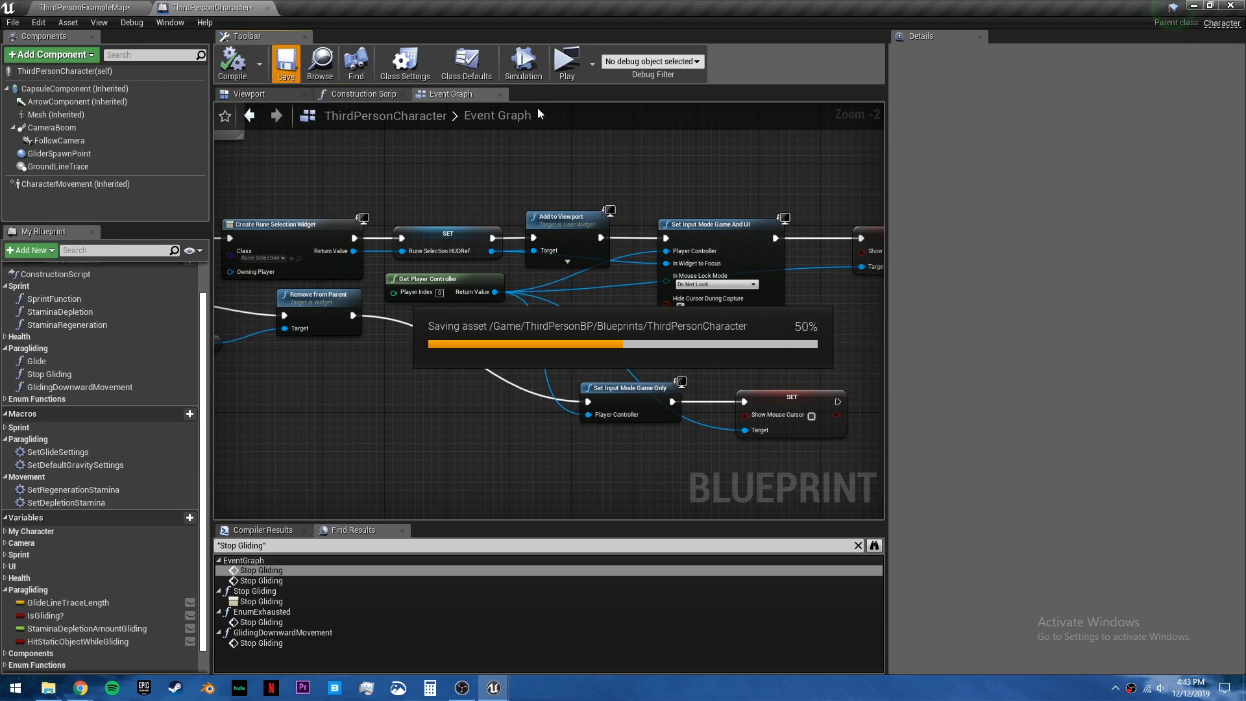
pyautogui.click(566, 61)
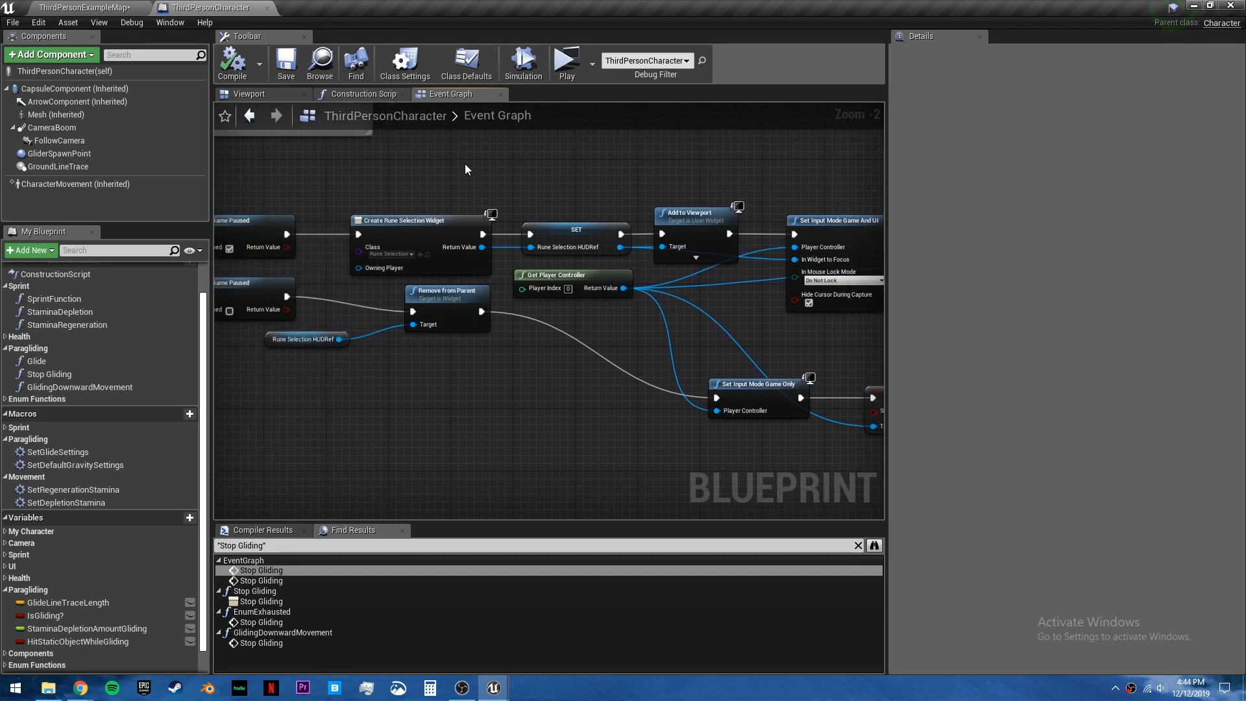
# Step: Look through the Glide and SetGlideSettings graphs and bring up the SetDefaultGravitySettings macro
pyautogui.doubleClick(37, 361)
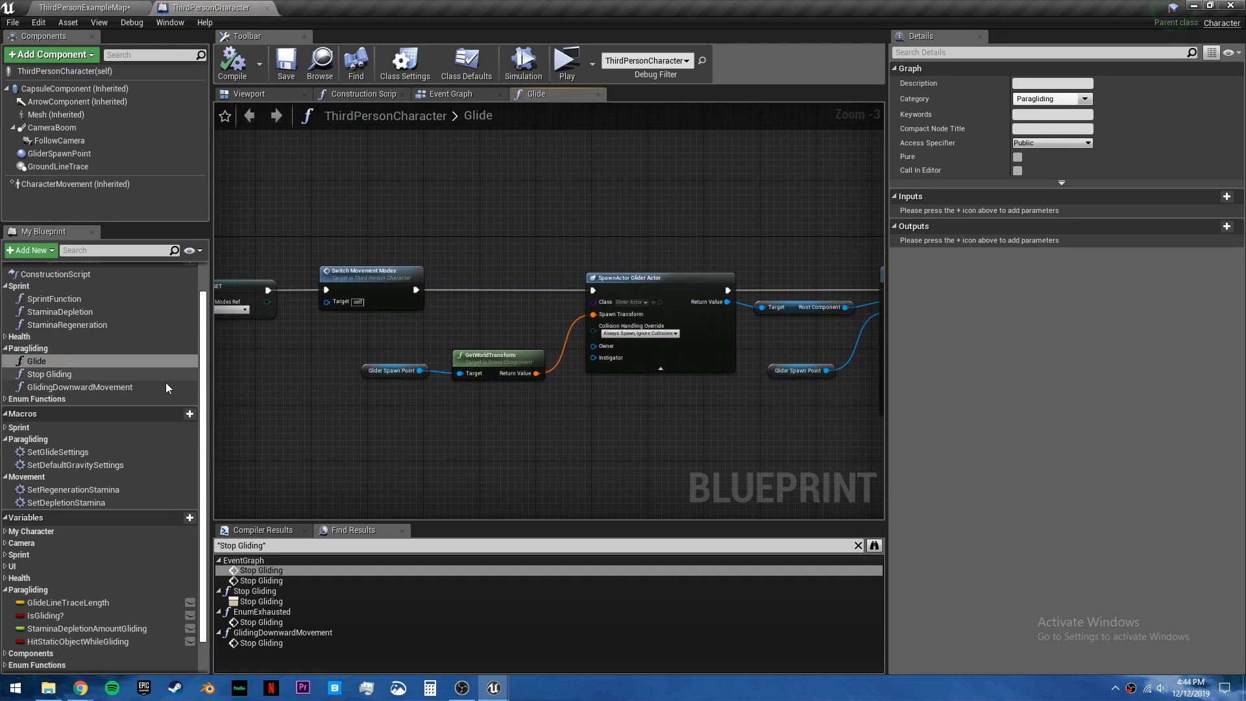
pyautogui.doubleClick(56, 451)
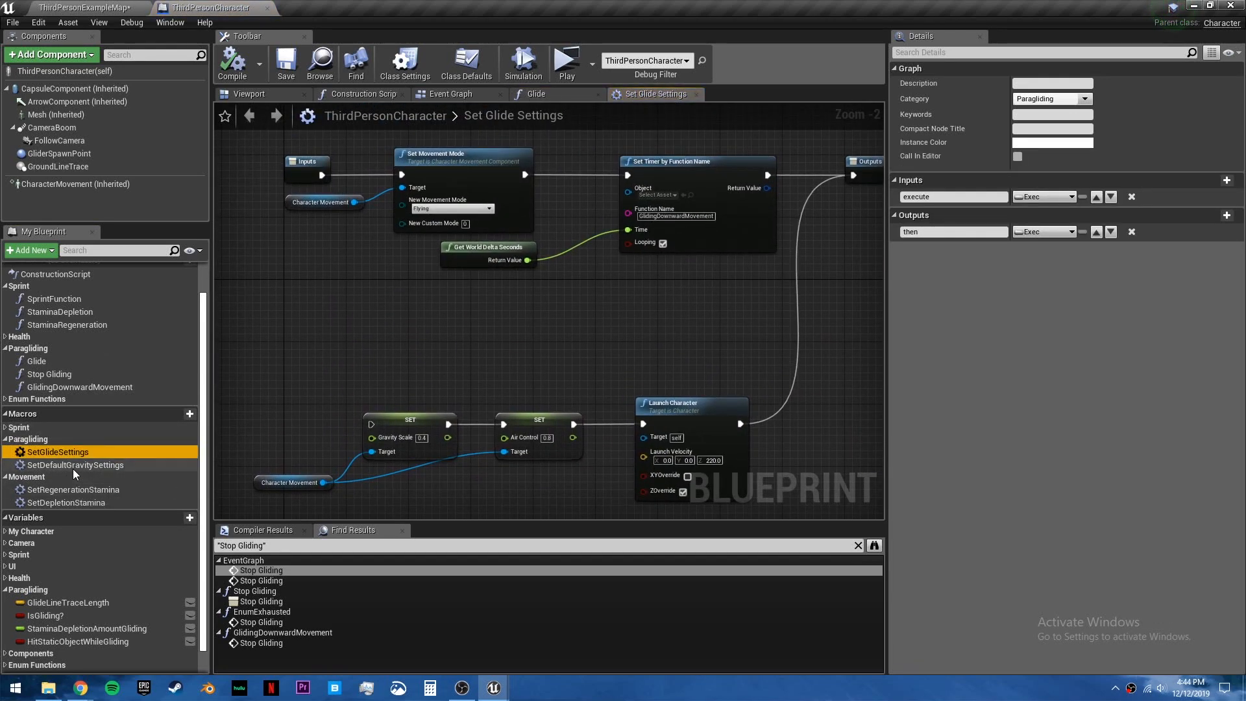
pyautogui.rightClick(56, 451)
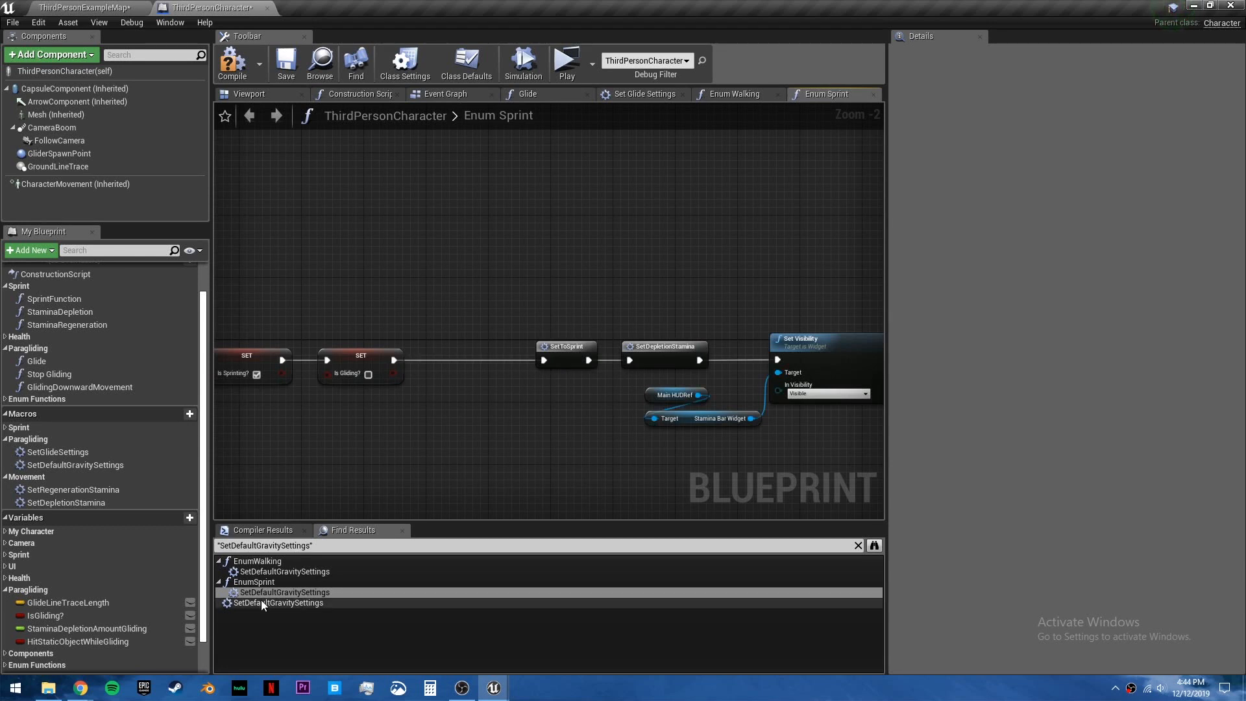
pyautogui.doubleClick(278, 603)
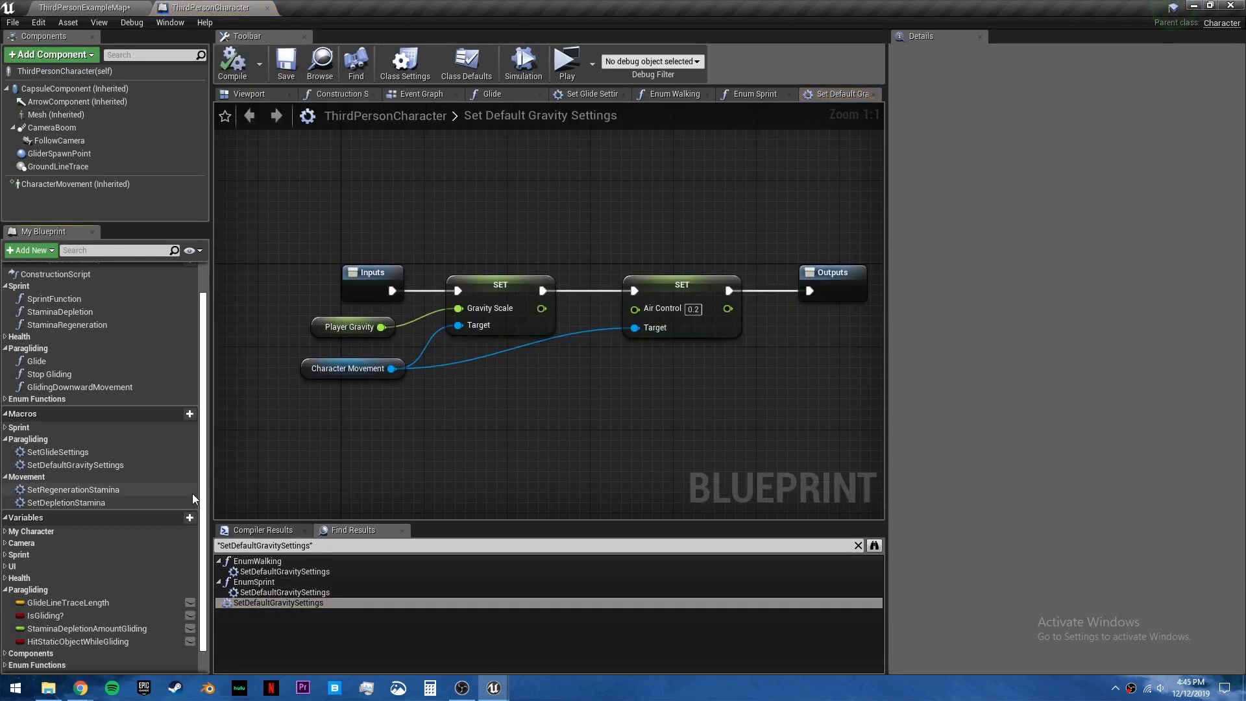
# Step: Confirm SetDefaultGravitySettings has no references and delete the macro
pyautogui.rightClick(75, 465)
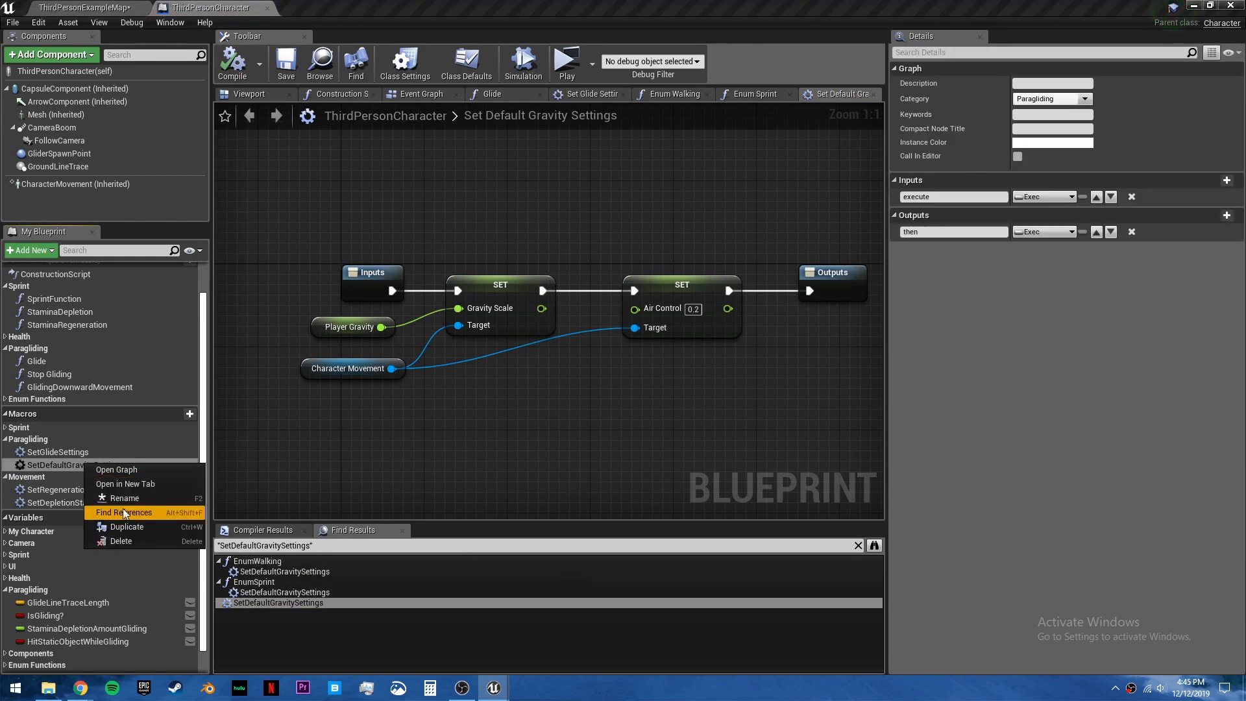
pyautogui.click(123, 512)
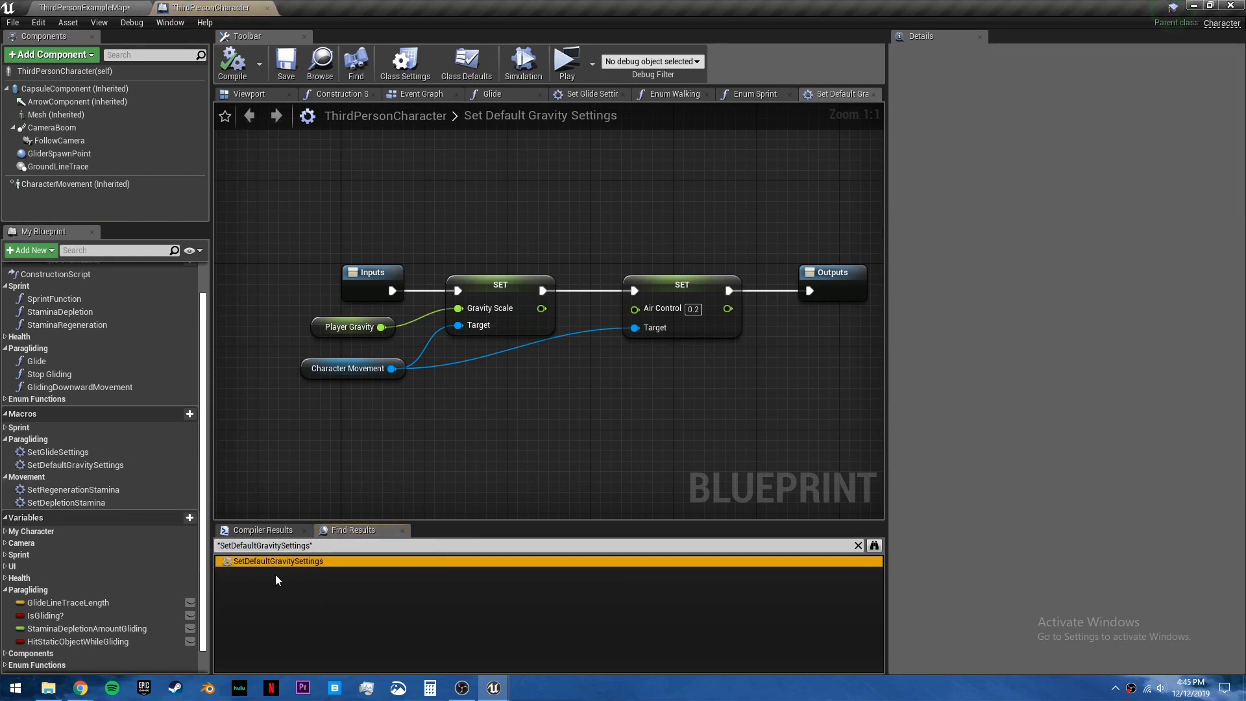
pyautogui.rightClick(76, 464)
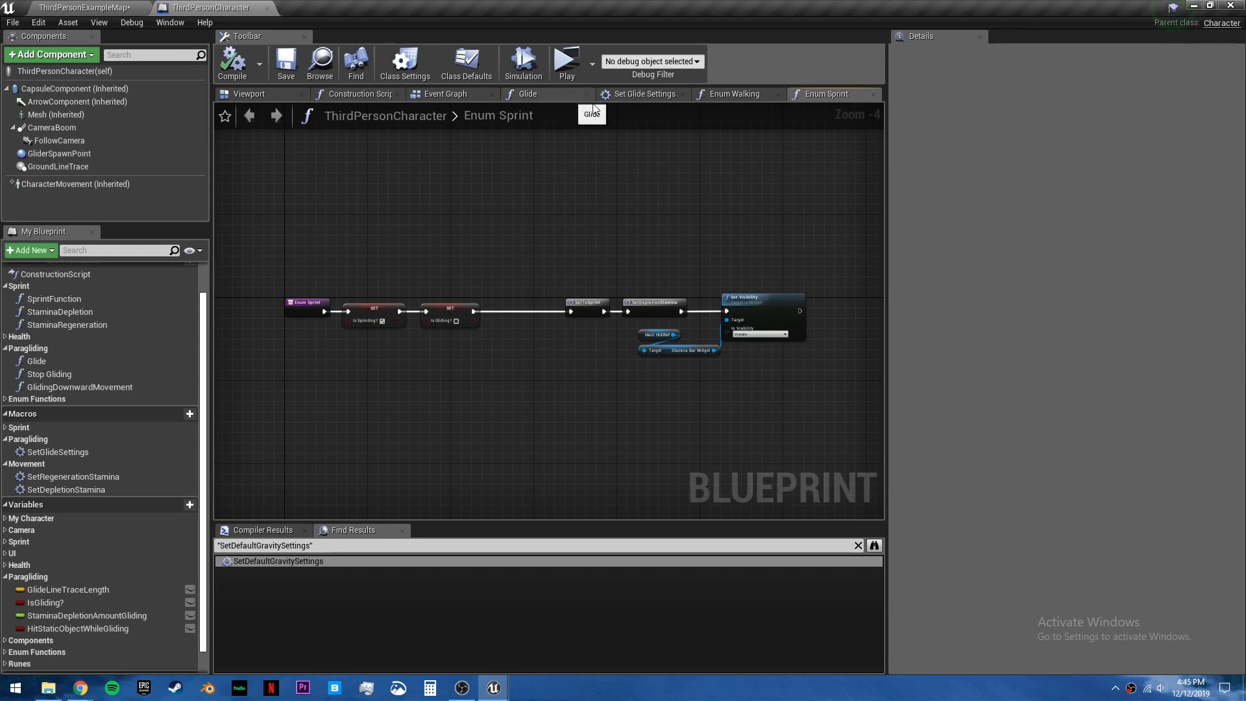
# Step: Review Set Glide Settings and filter the CharacterMovement details for 'fly' settings
pyautogui.click(647, 93)
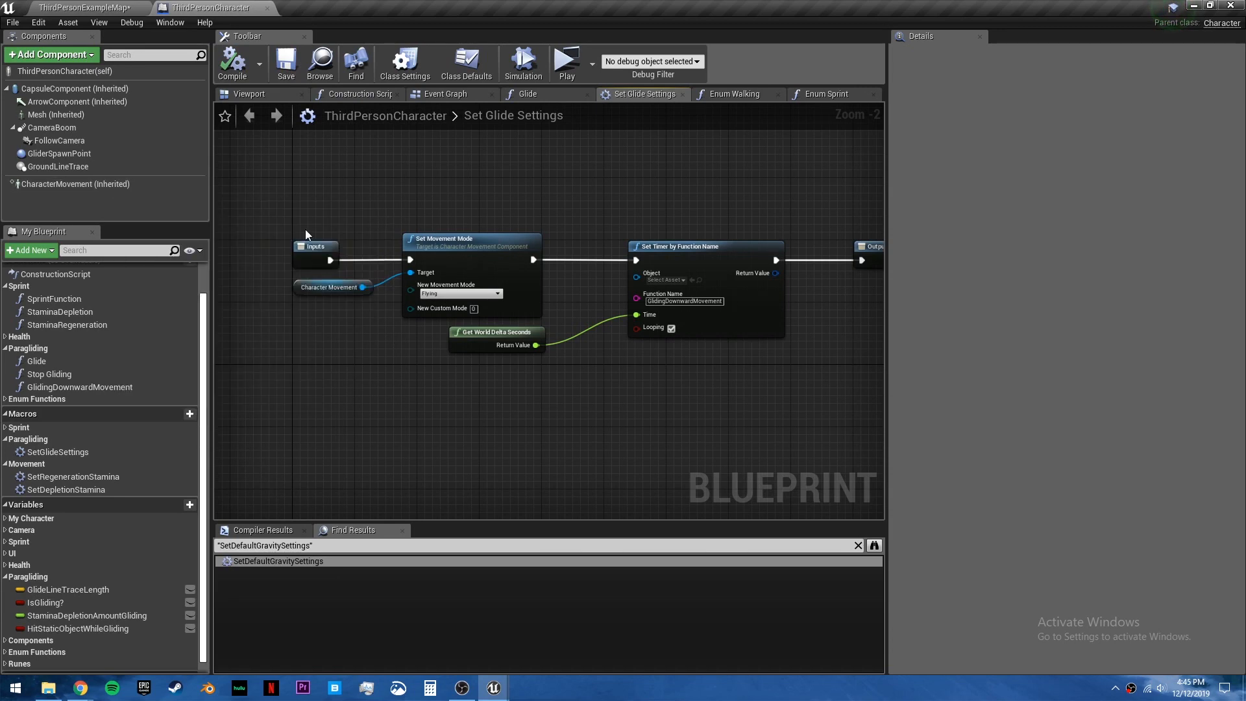
pyautogui.moveTo(71, 183)
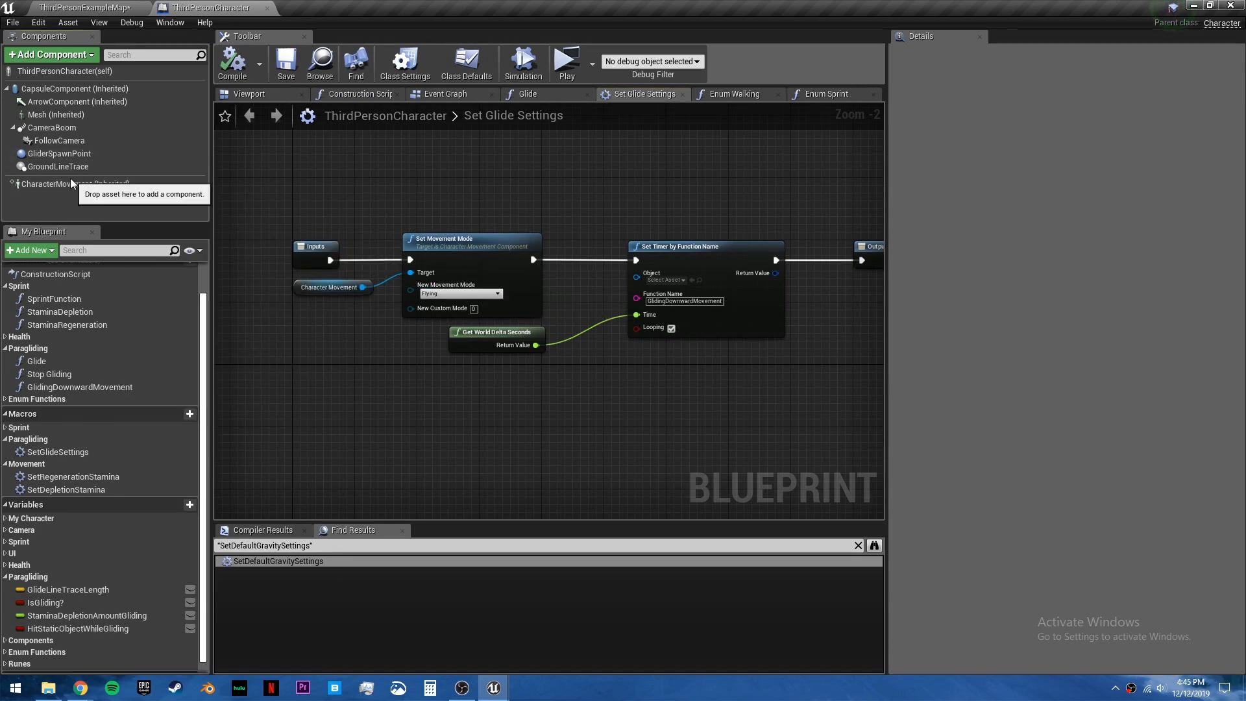
pyautogui.click(75, 183)
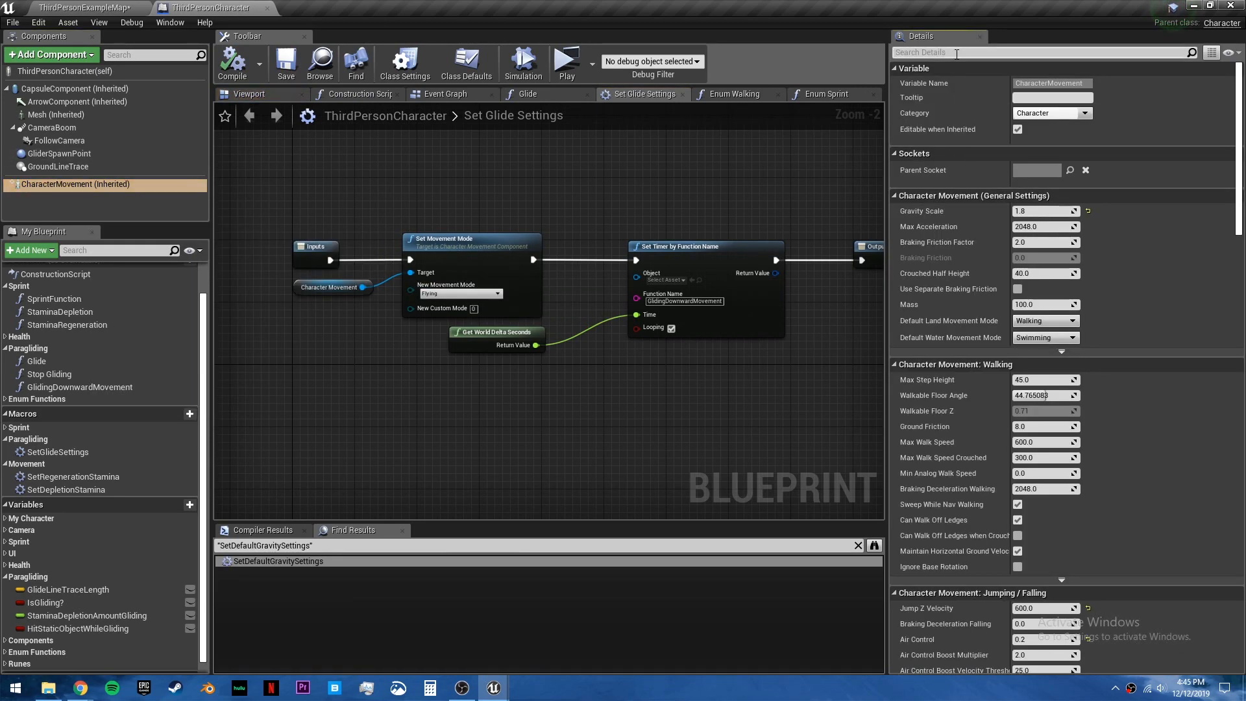
pyautogui.write('fly')
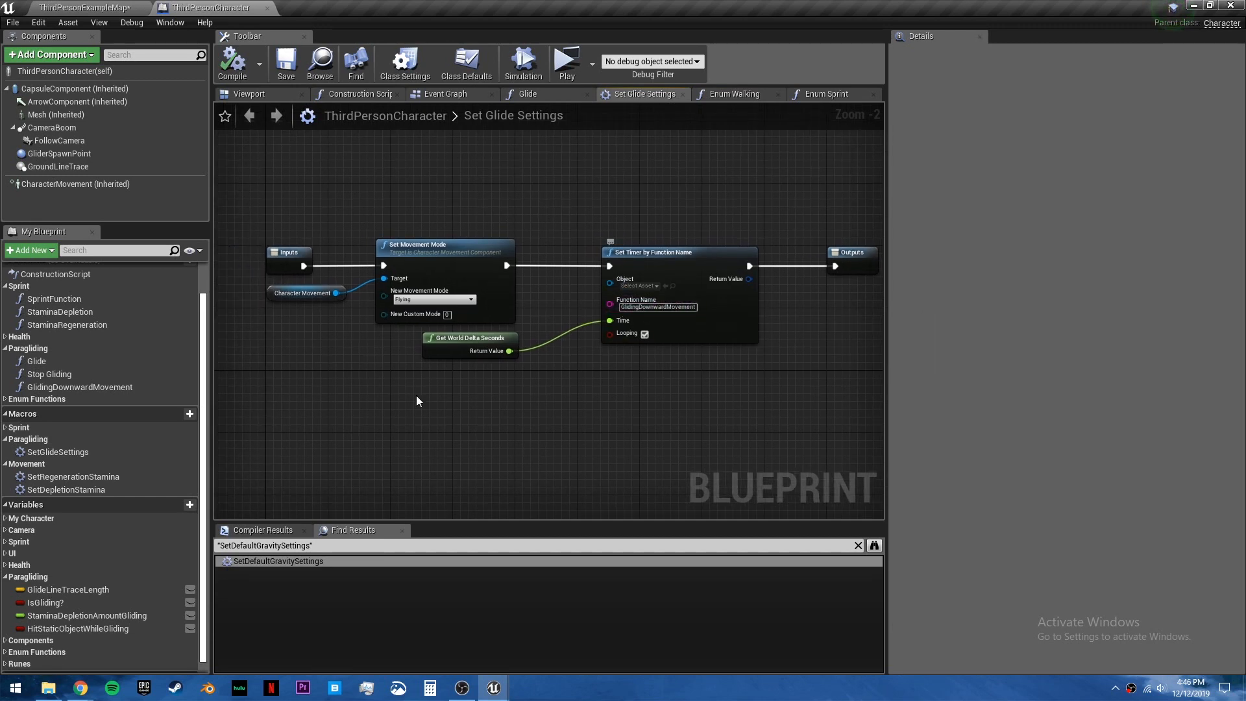
pyautogui.write('fly')
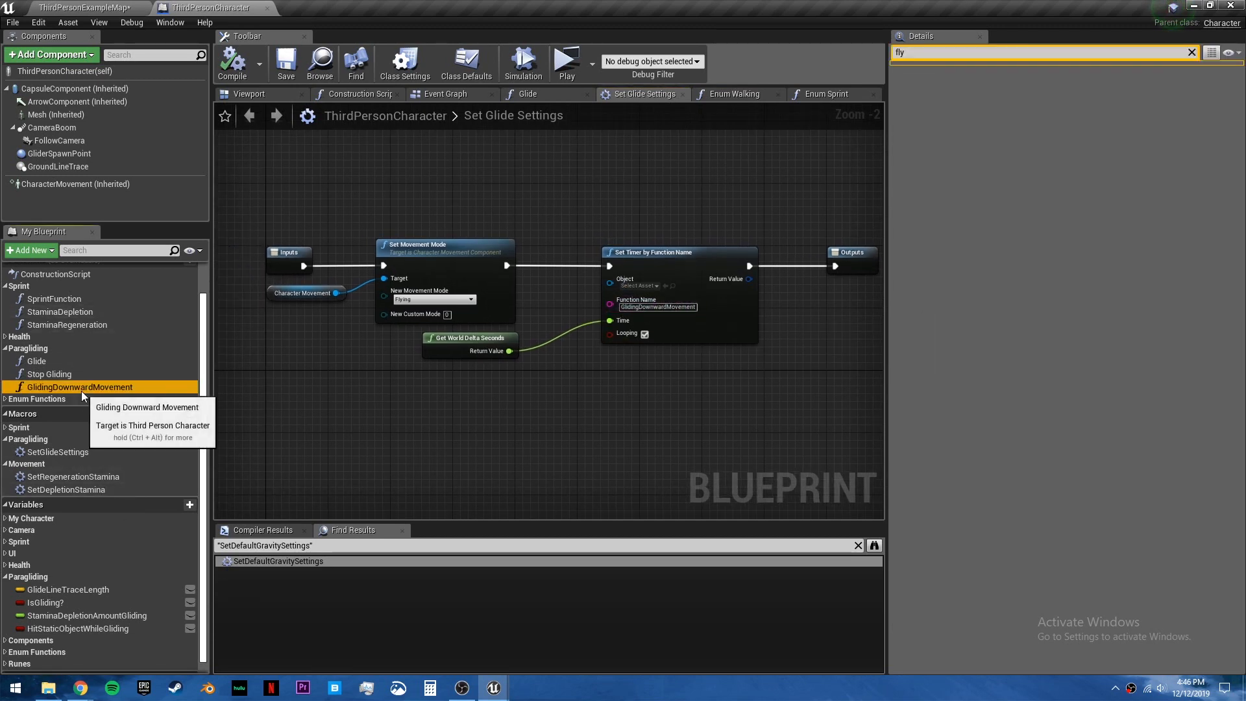
# Step: Check the GlidingDownwardMovement function and return to the ThirdPersonExampleMap level editor
pyautogui.doubleClick(80, 387)
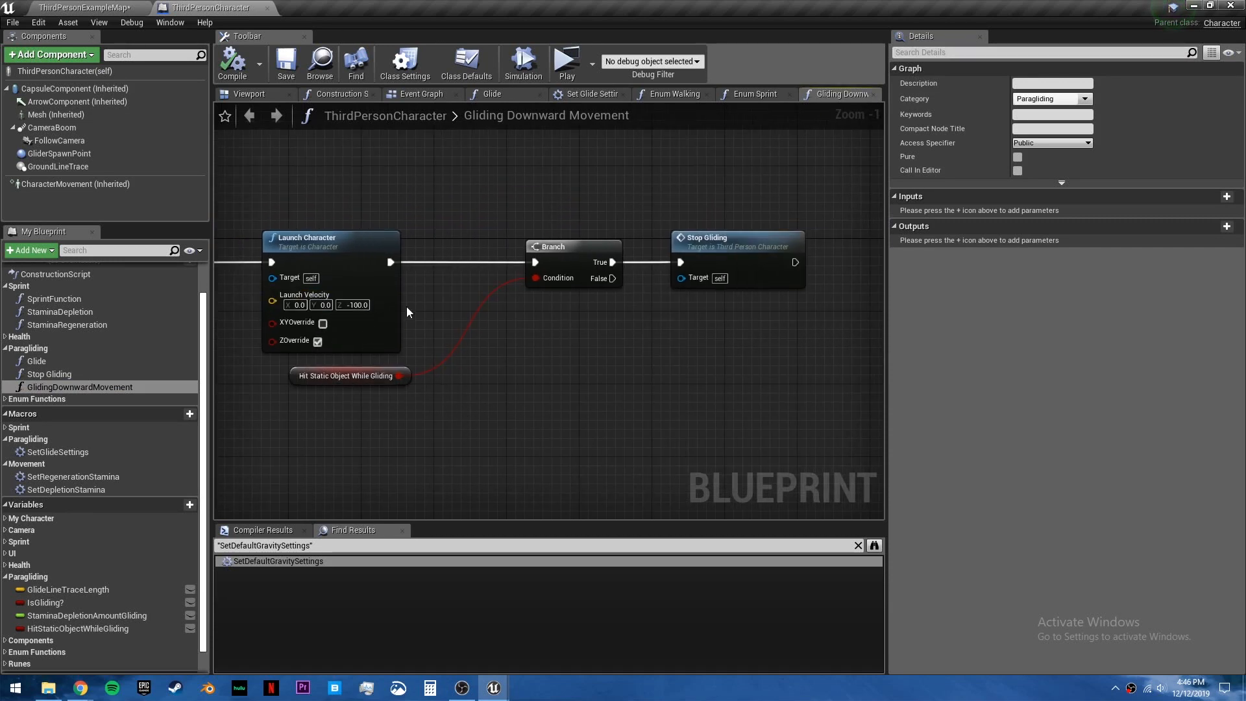
pyautogui.click(79, 8)
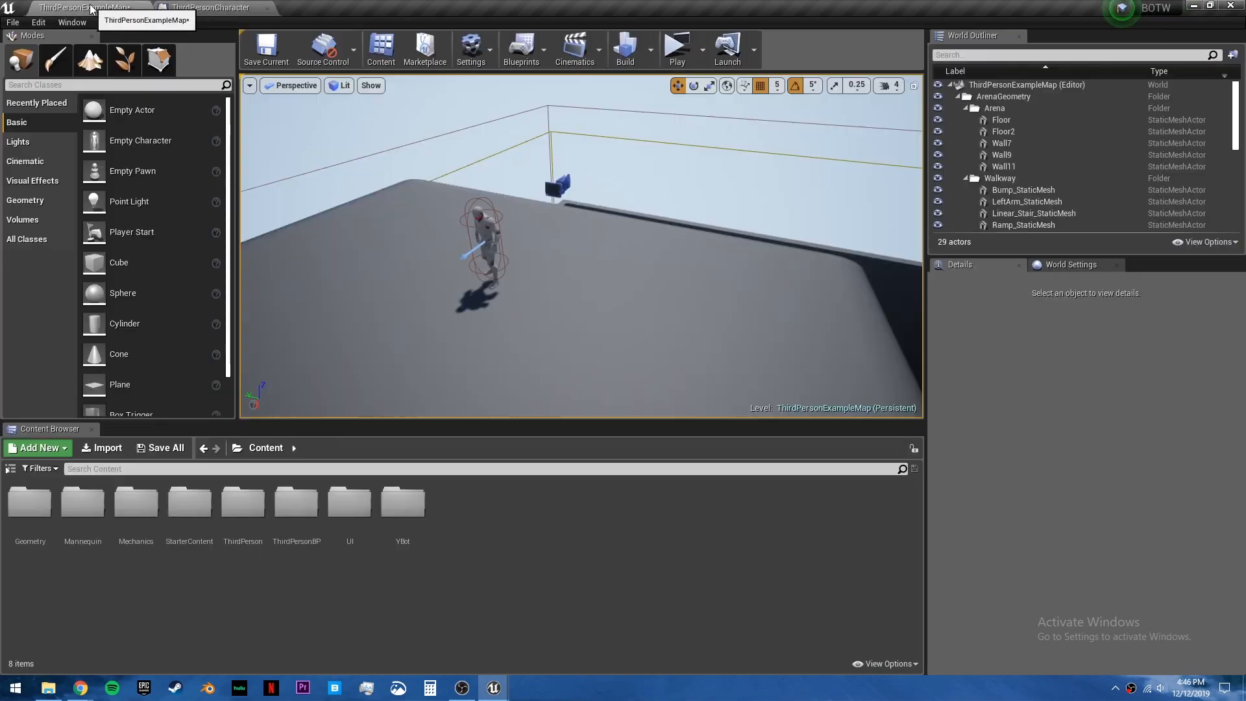